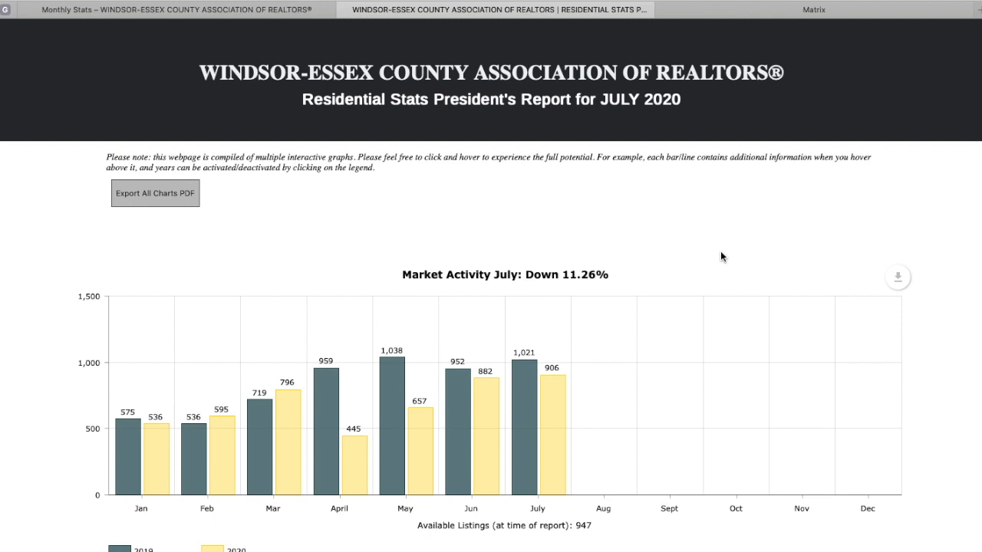
Scroll the WECAR report to the Market Activity YTD chart and bring up the page's shortcut options.
scroll("down", 3)
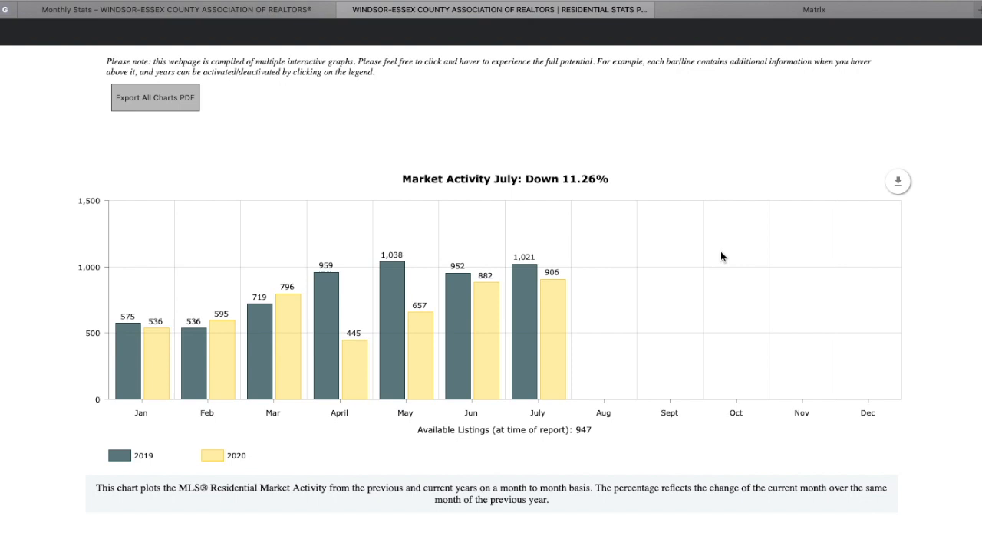
mouse_move(251, 206)
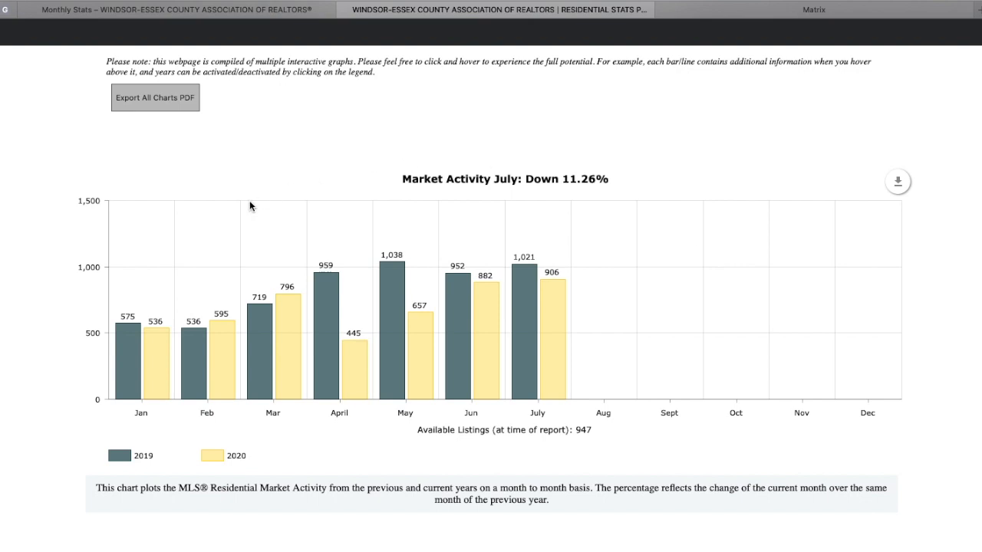
mouse_move(359, 230)
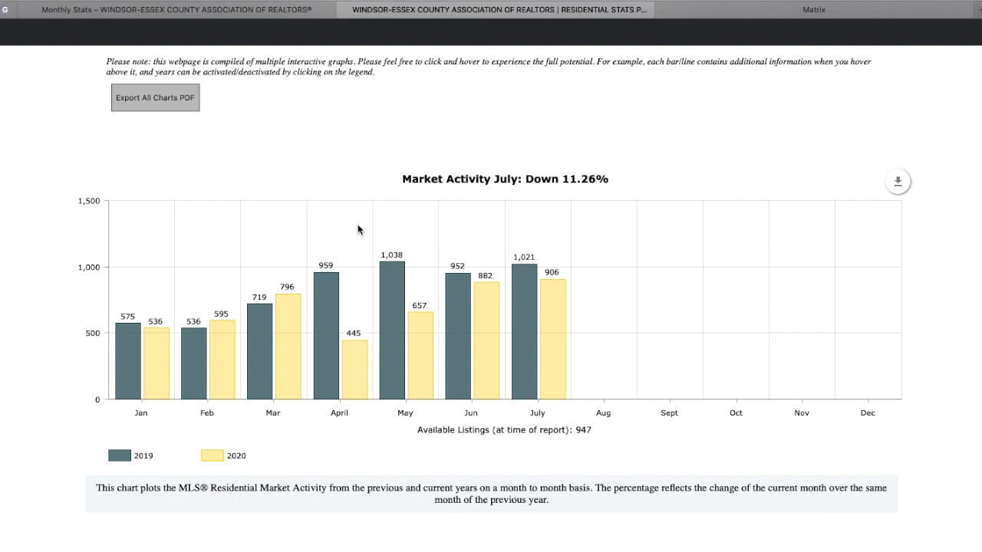
mouse_move(341, 229)
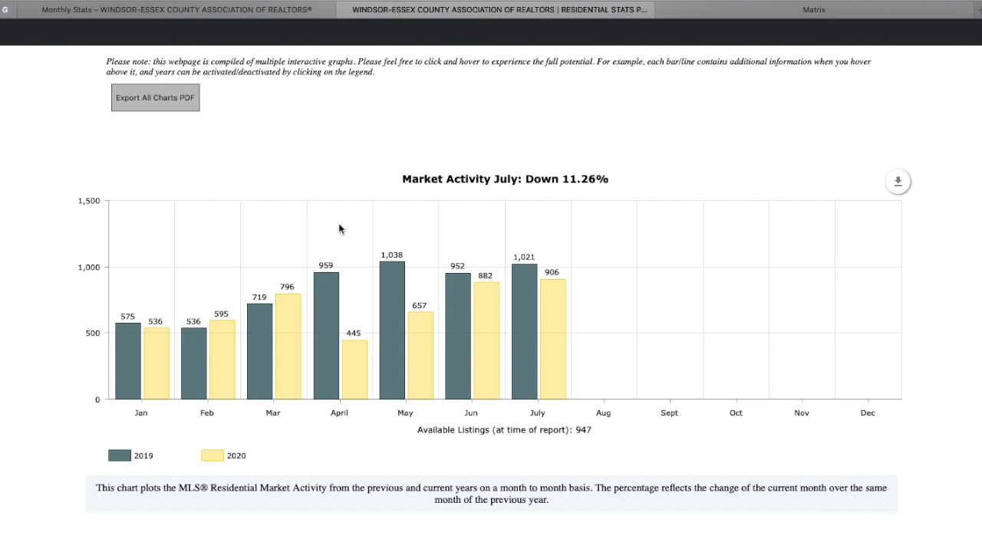
mouse_move(288, 285)
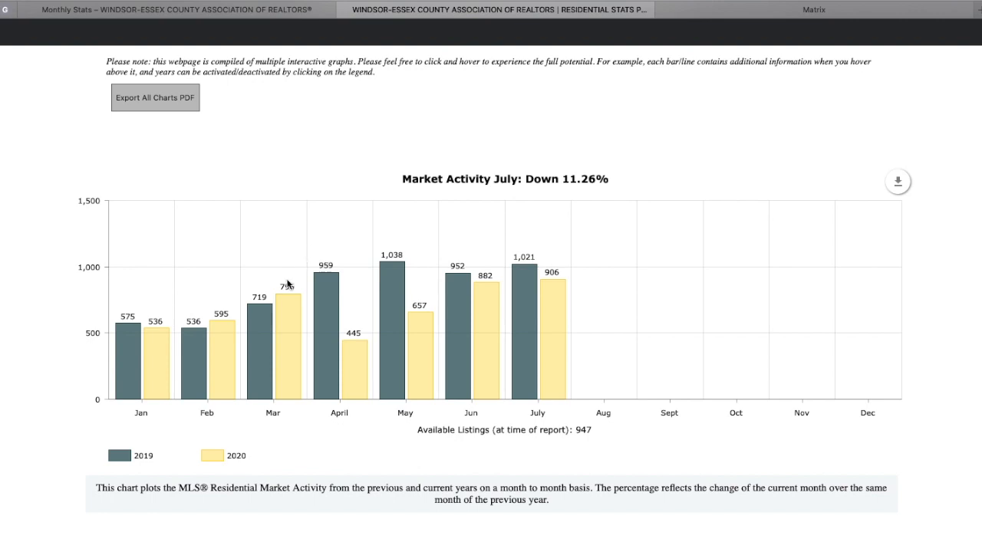
mouse_move(227, 306)
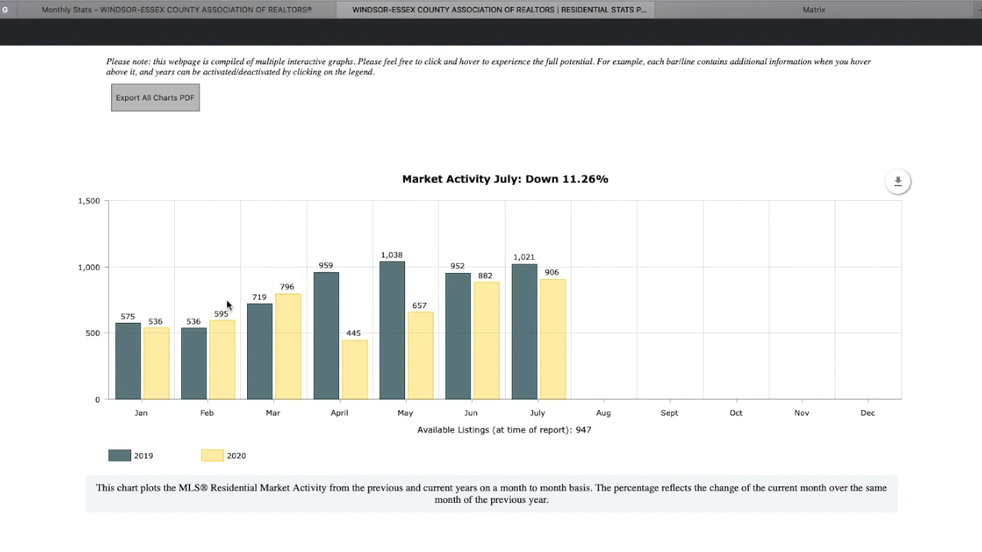
mouse_move(279, 284)
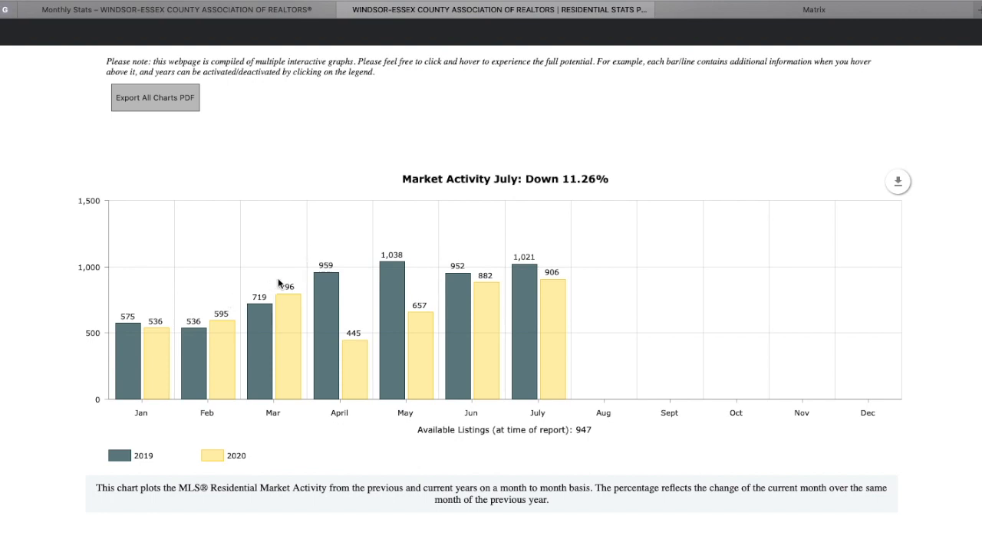
mouse_move(315, 257)
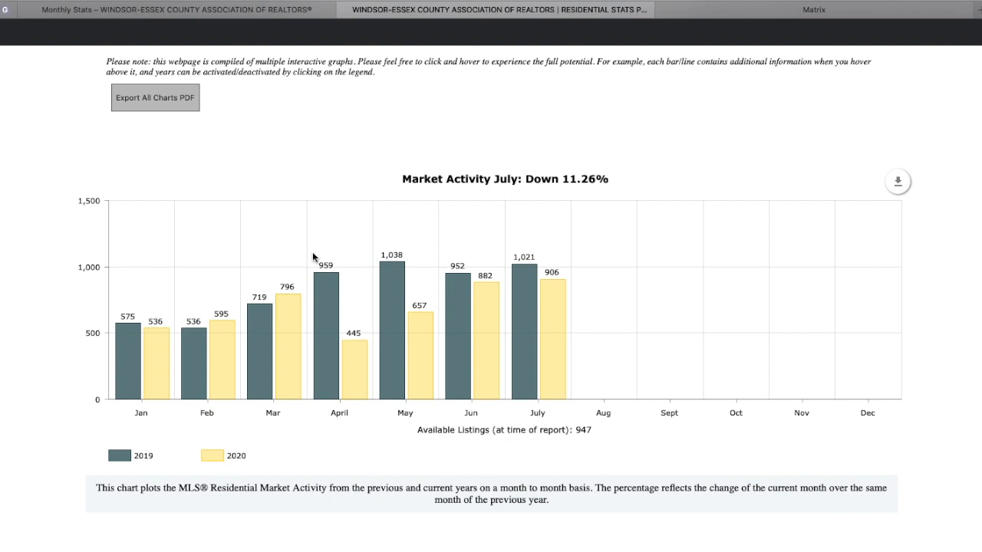
mouse_move(333, 249)
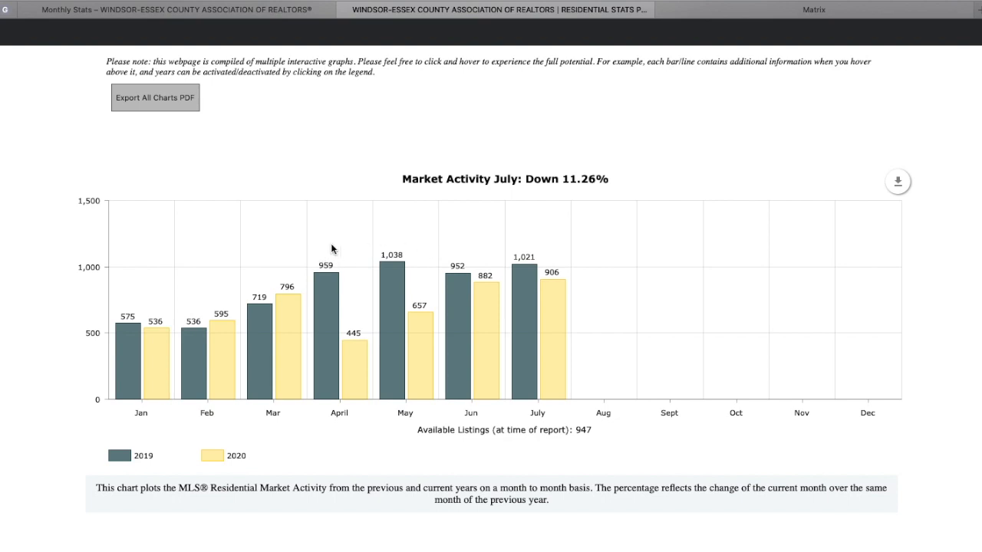
mouse_move(560, 224)
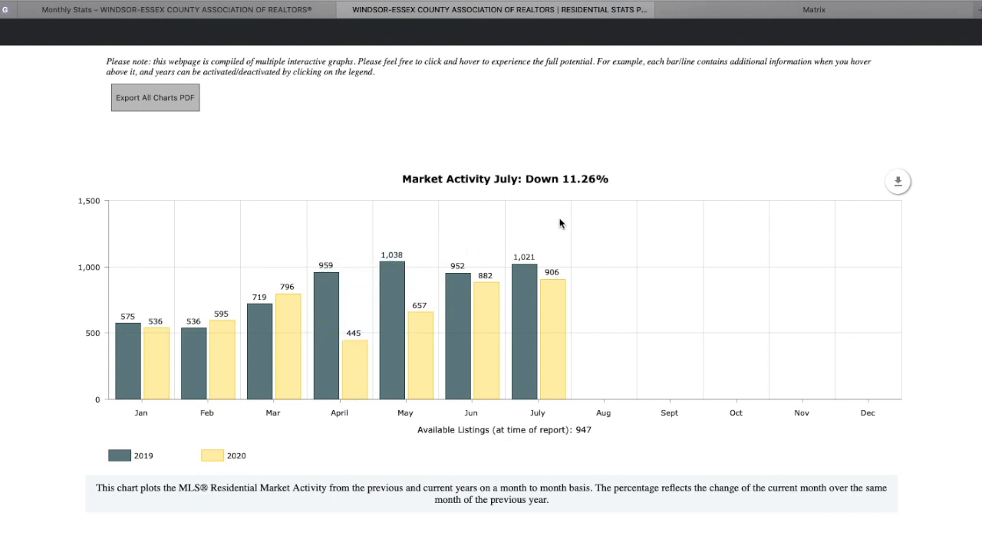
mouse_move(563, 239)
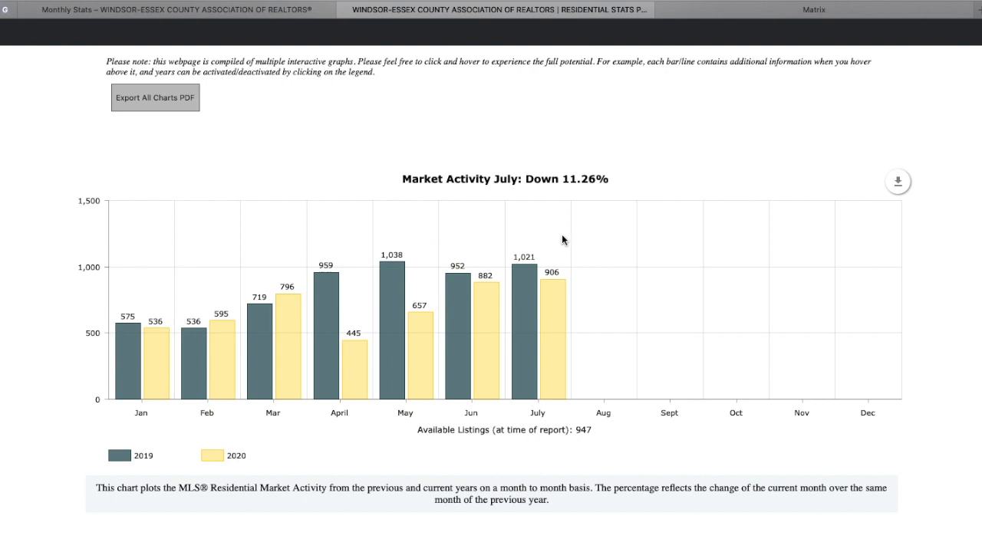
mouse_move(552, 236)
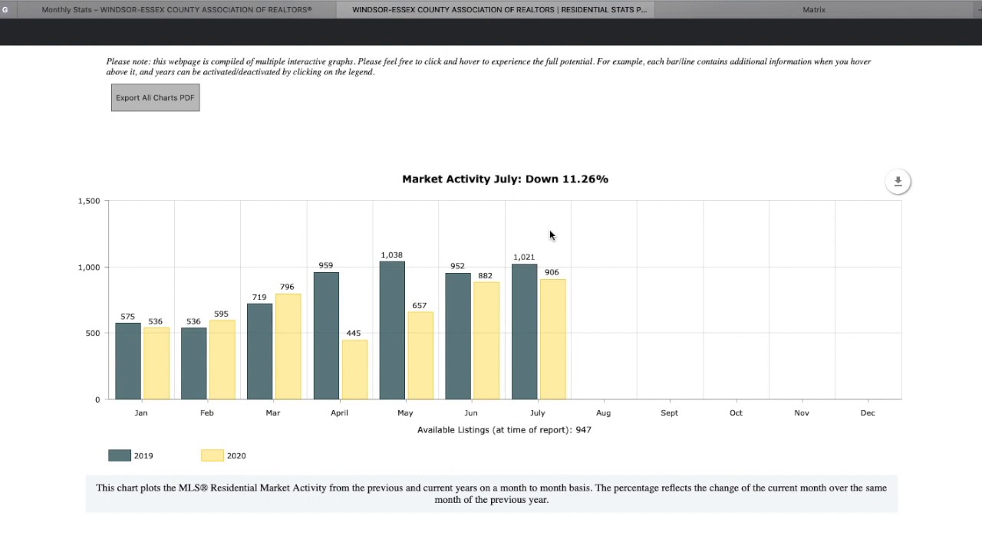
right_click(509, 253)
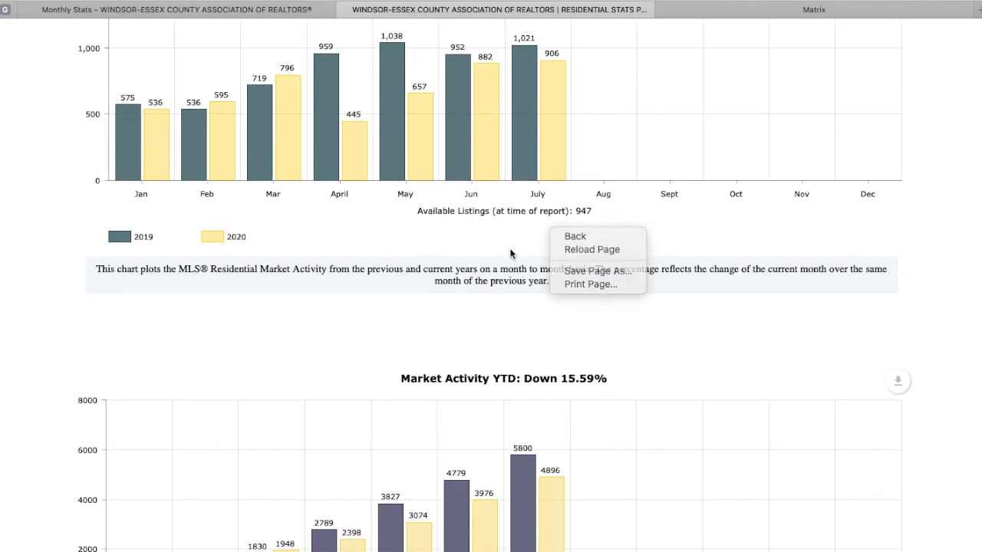
Scroll past Market Activity YTD until the Sales July: Up 5.05% chart shows.
scroll("down", 3)
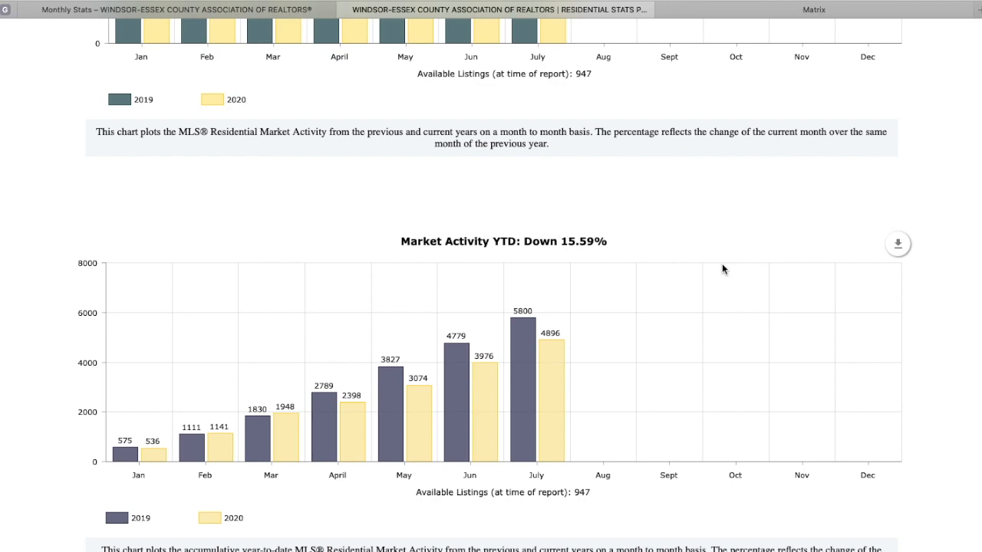
scroll("down", 3)
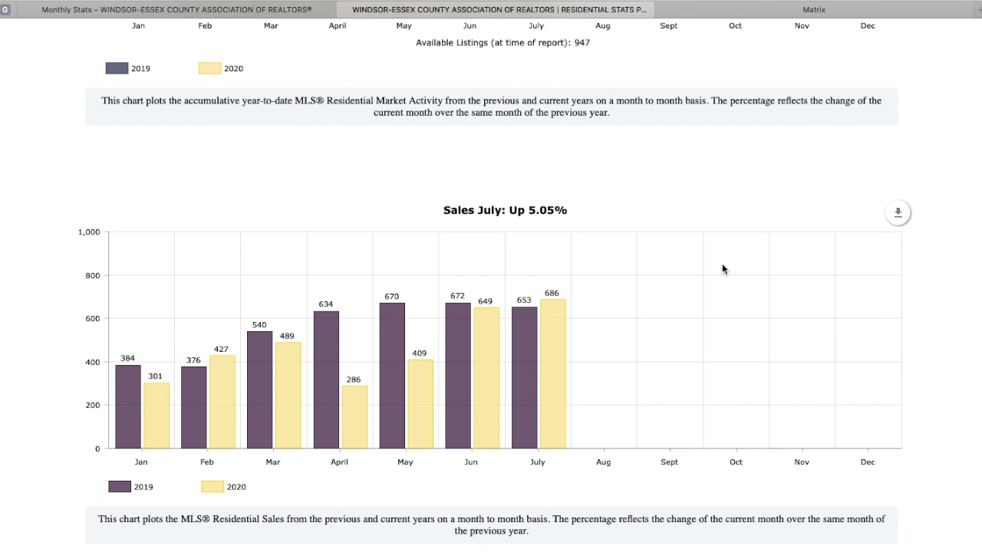
mouse_move(601, 243)
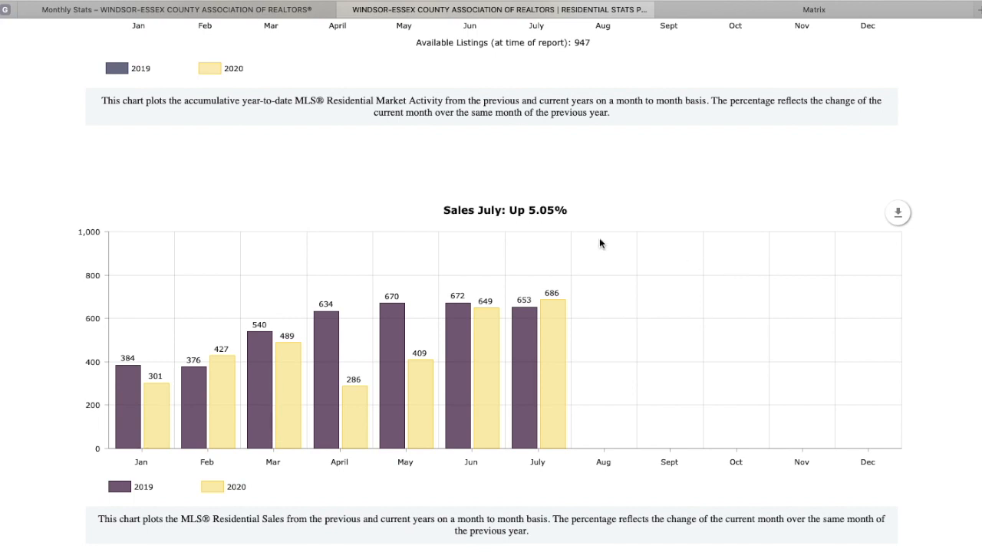
mouse_move(206, 298)
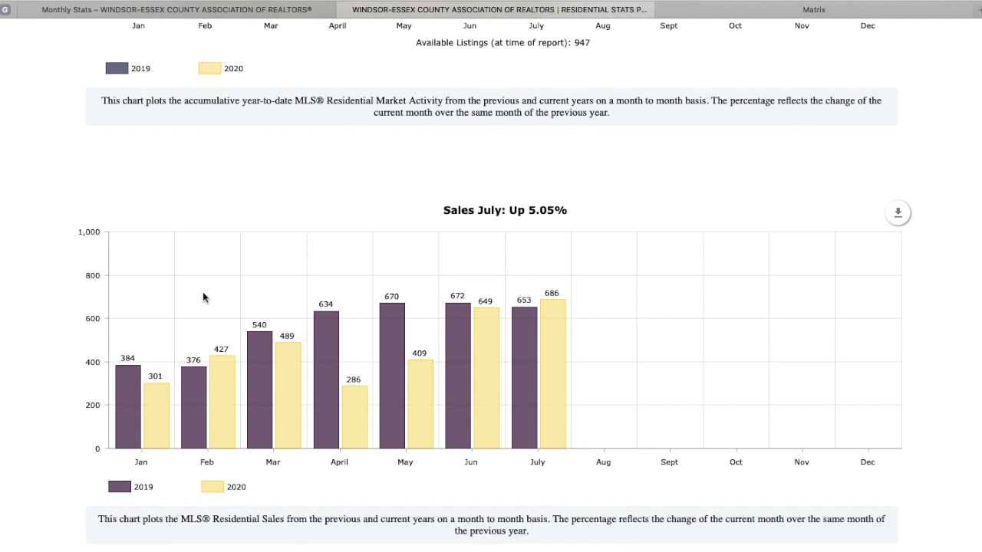
mouse_move(155, 310)
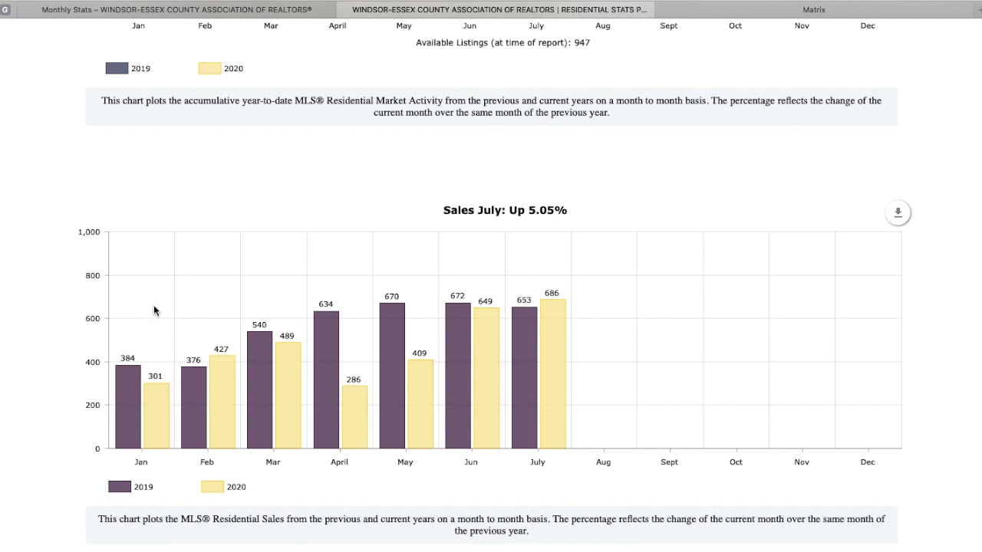
mouse_move(376, 270)
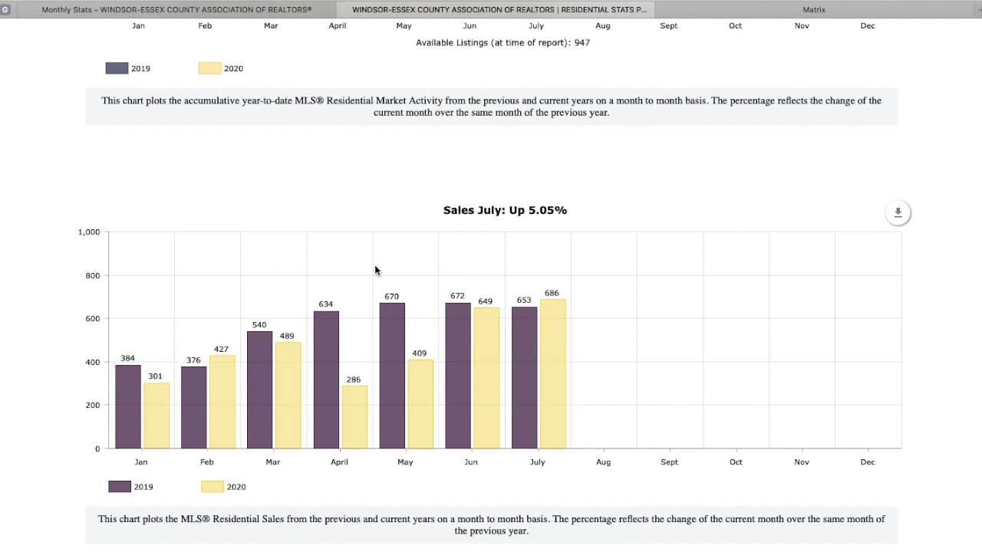
mouse_move(411, 267)
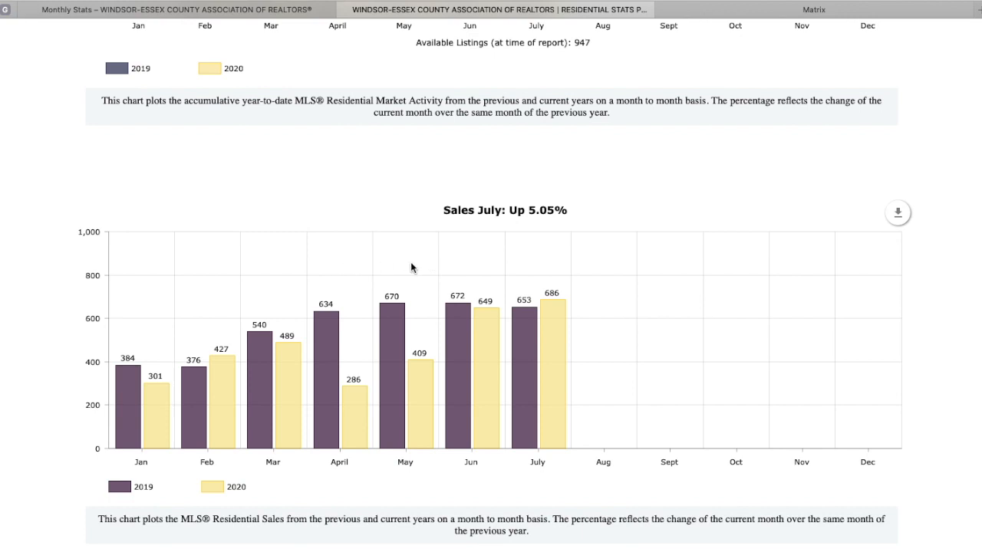
mouse_move(356, 279)
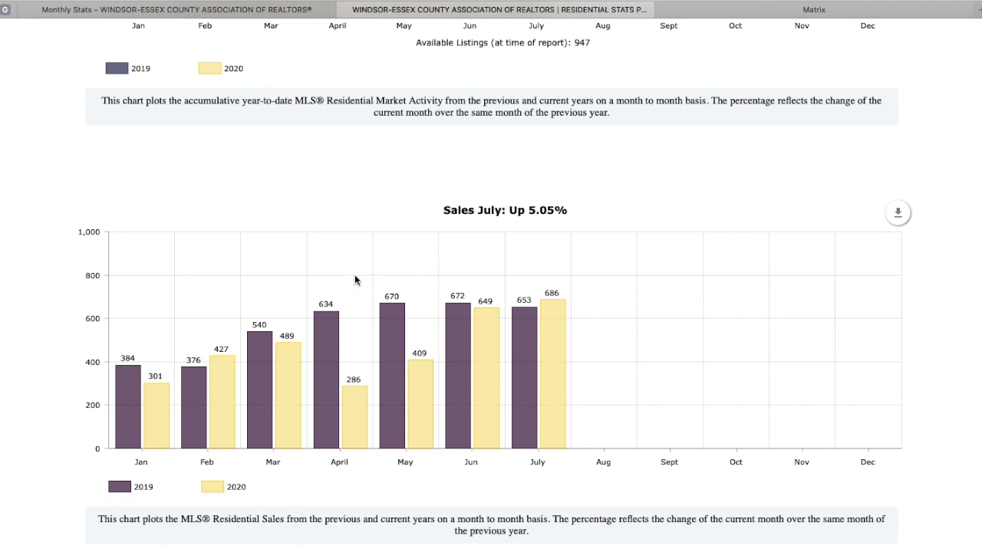
mouse_move(432, 287)
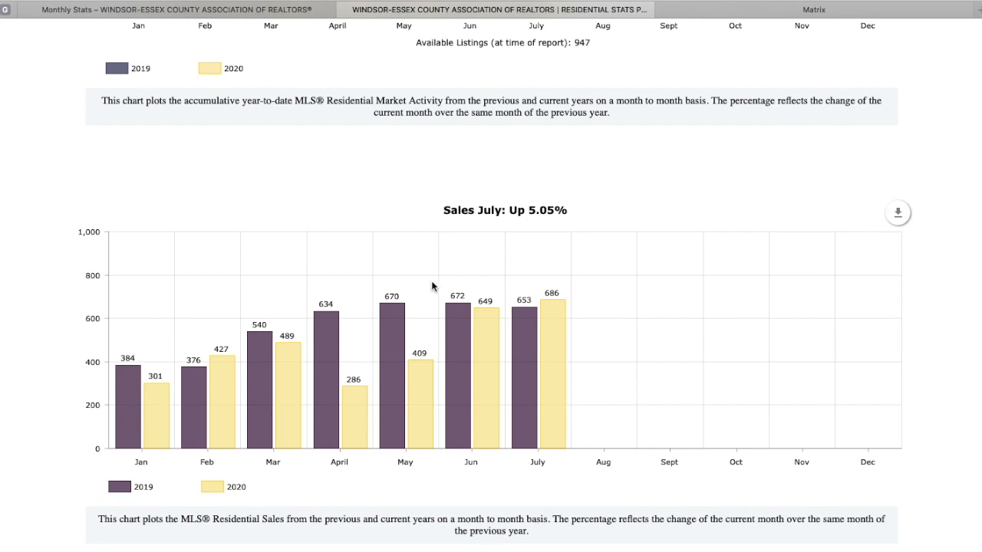
mouse_move(543, 278)
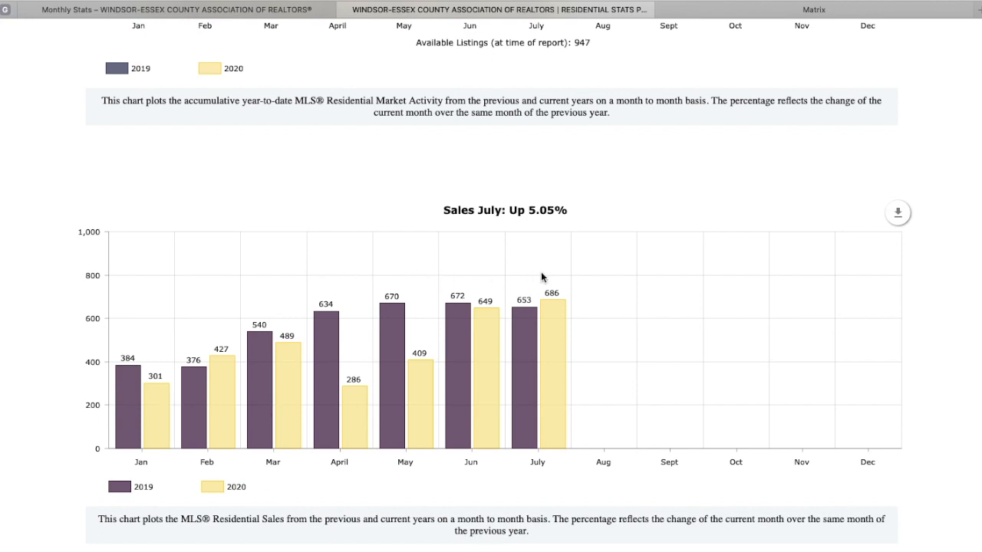
mouse_move(602, 322)
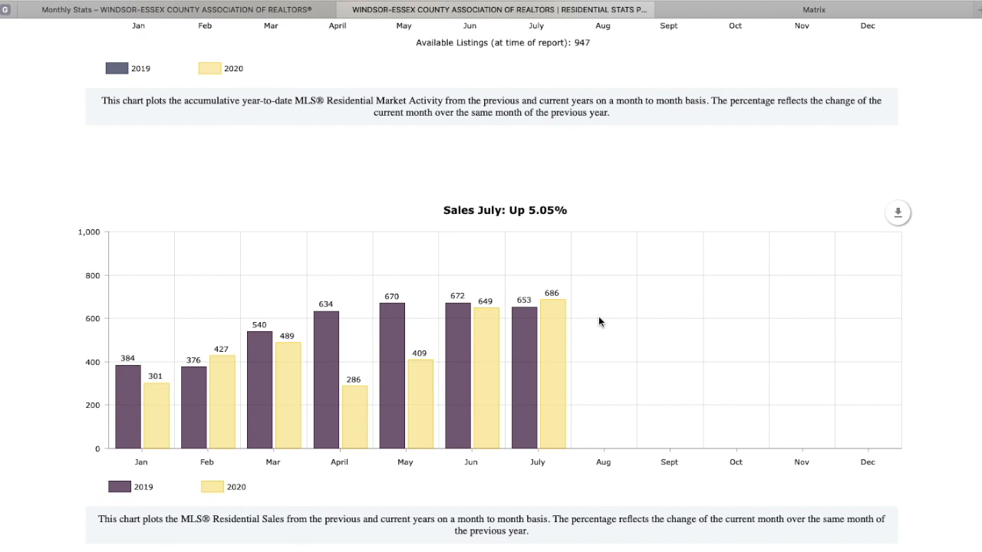
Scroll past the Sales July chart to the Sales YTD: Down 13.69% chart.
scroll("down", 3)
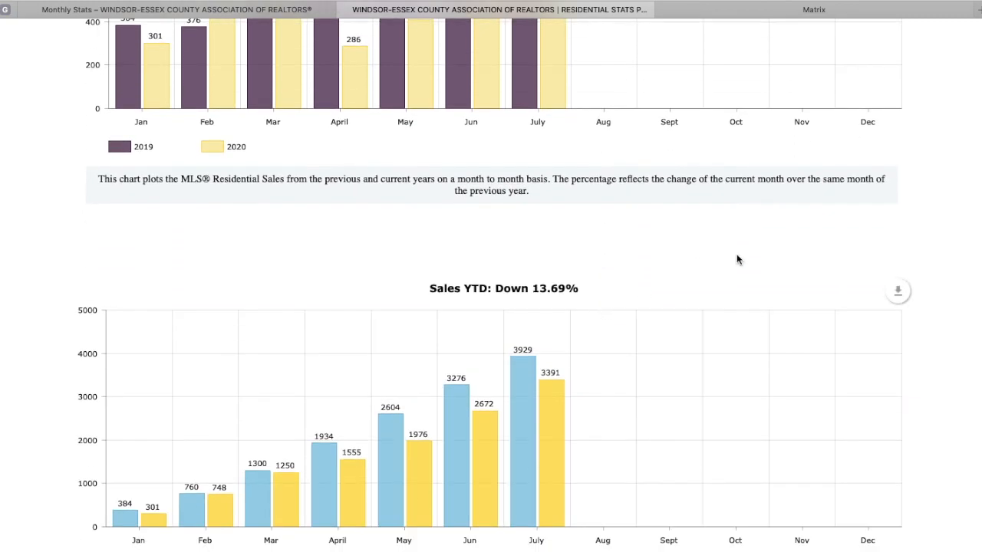
scroll("down", 3)
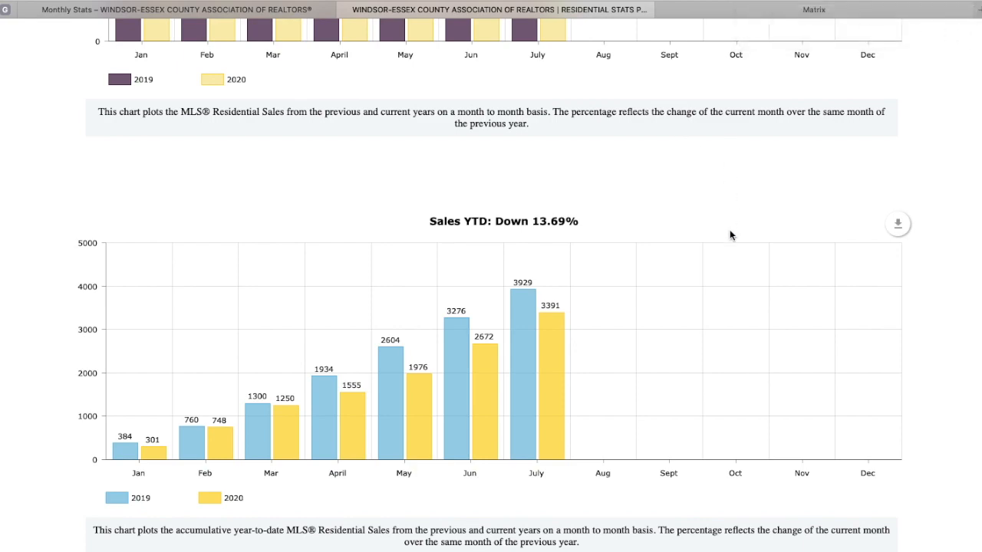
Scroll down to the Average Price July chart showing prices up 24.73%.
scroll("down", 3)
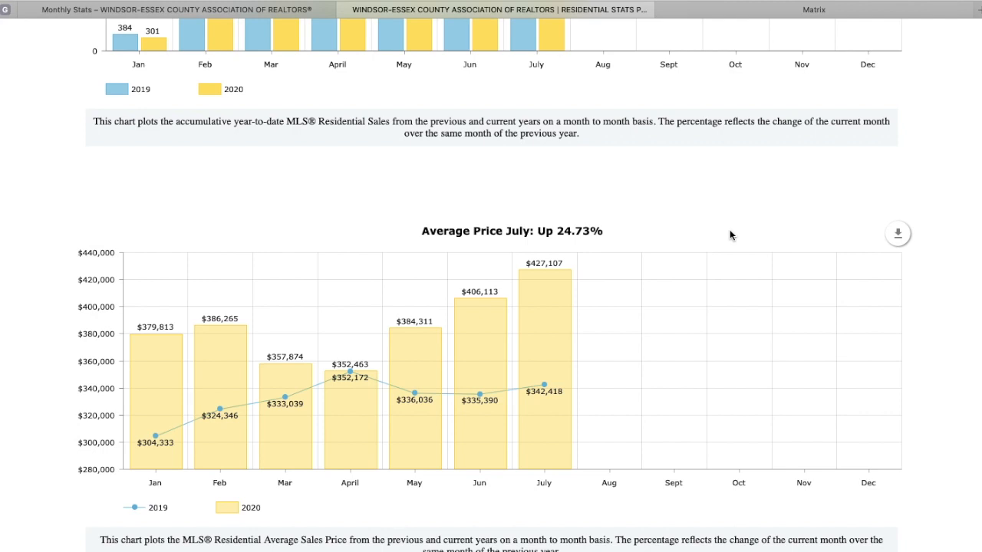
mouse_move(313, 236)
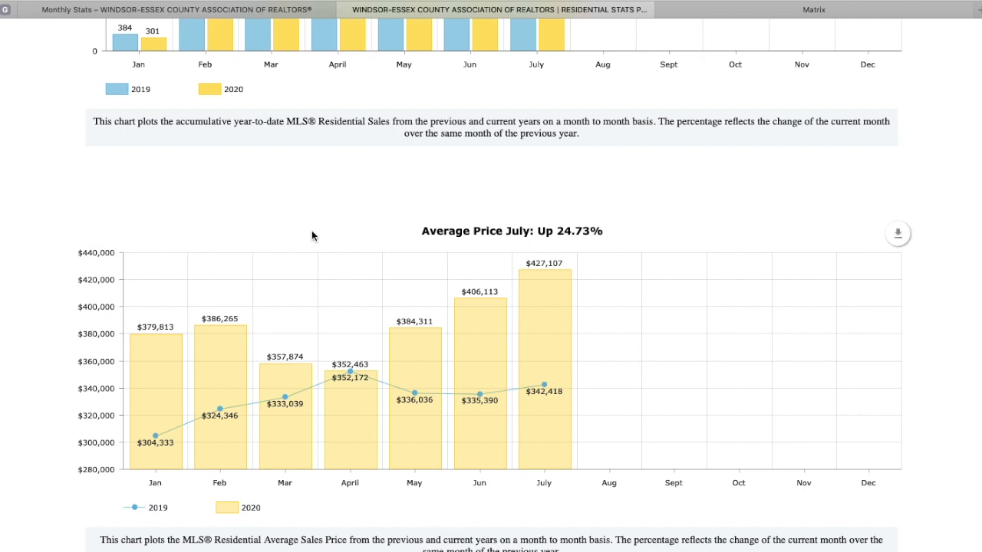
mouse_move(337, 279)
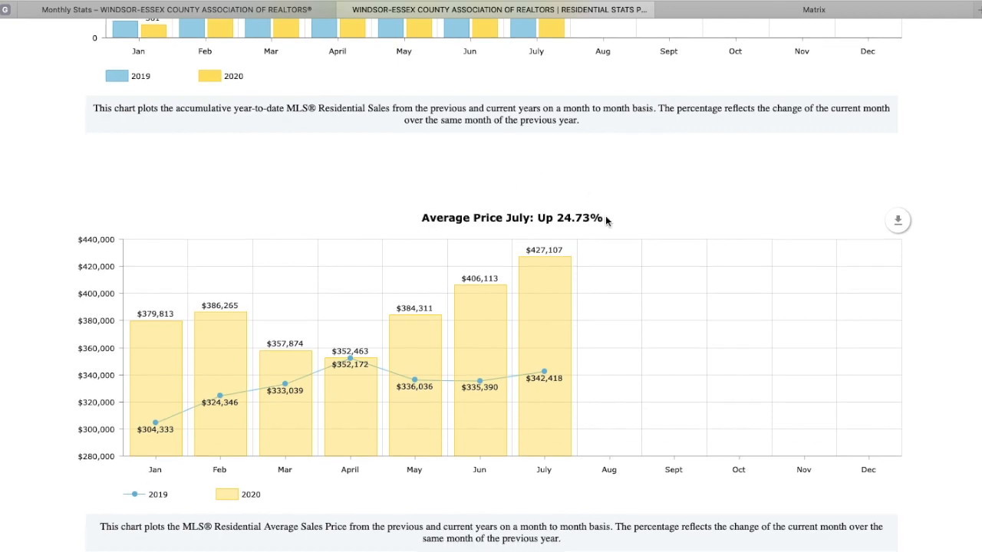
Scroll down to the Average Price YTD chart showing prices up 16.55%.
scroll("down", 3)
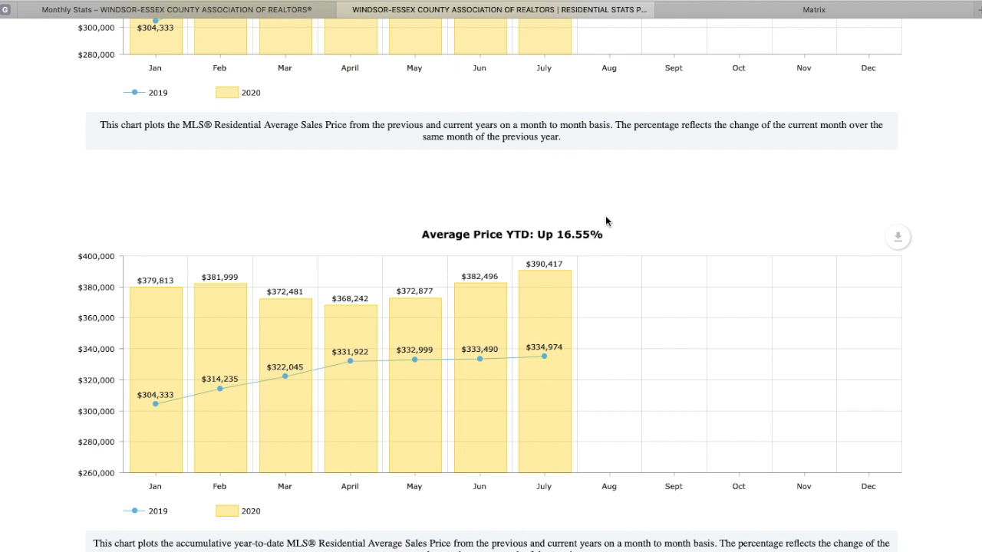
mouse_move(589, 270)
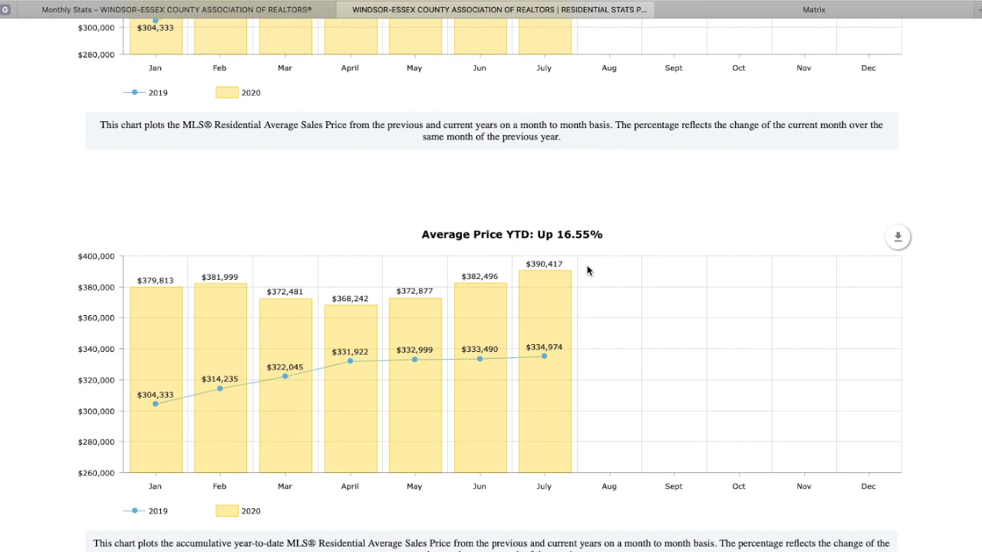
Scroll down to the July 2020 Residential Units Sold by Price Range bar chart.
scroll("down", 3)
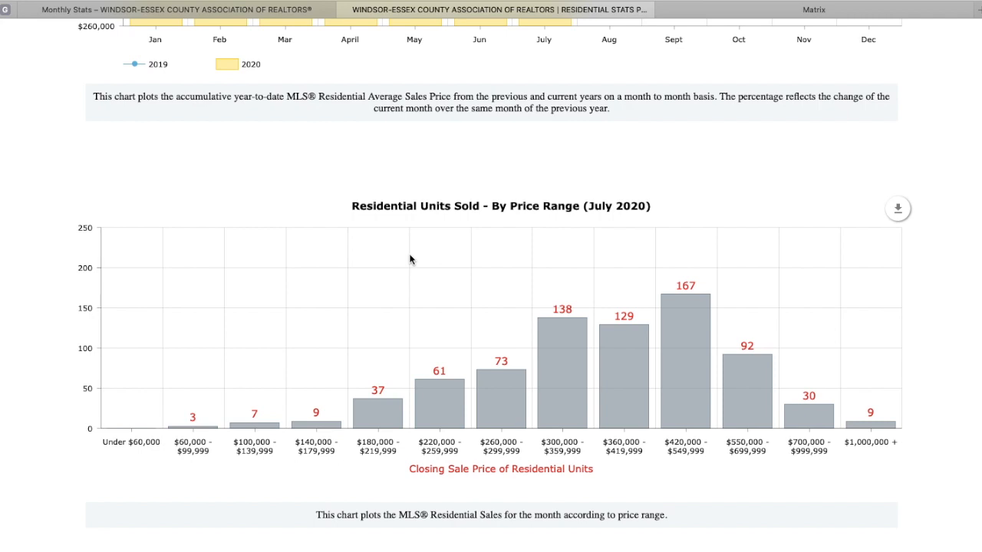
mouse_move(658, 233)
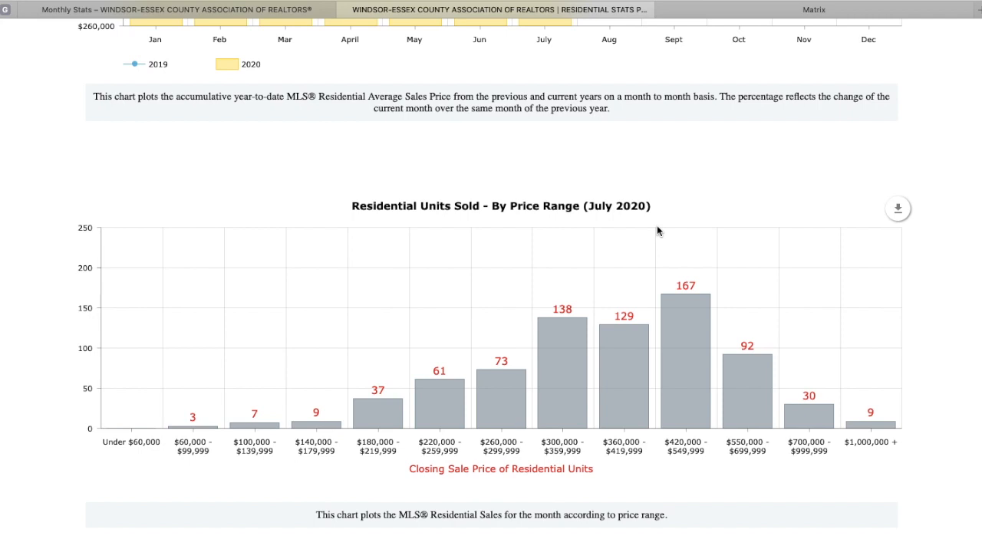
mouse_move(591, 264)
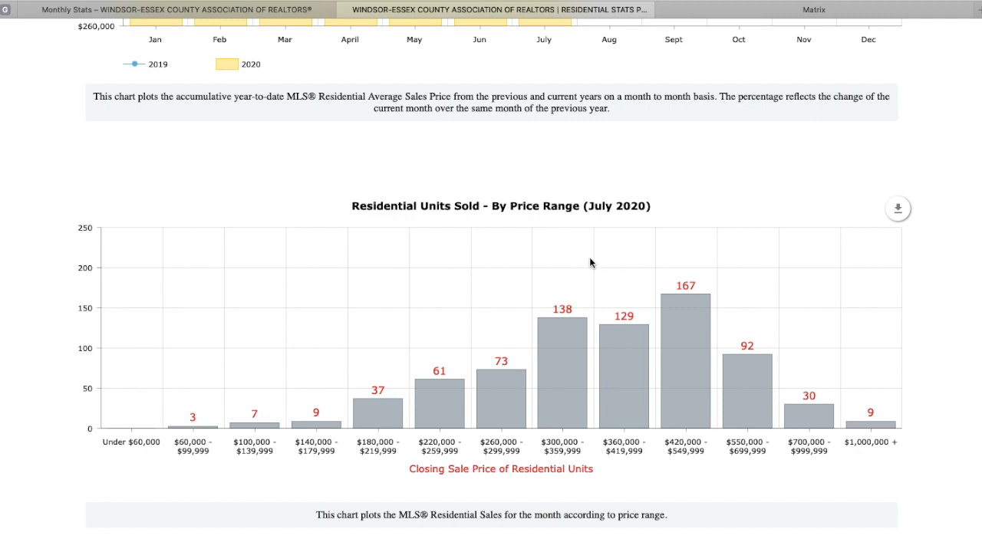
mouse_move(696, 266)
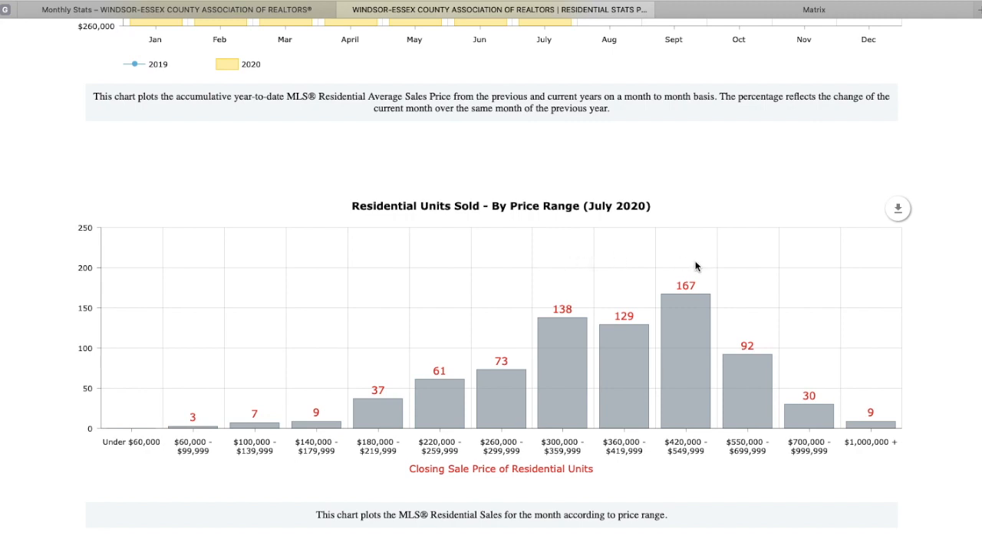
mouse_move(540, 278)
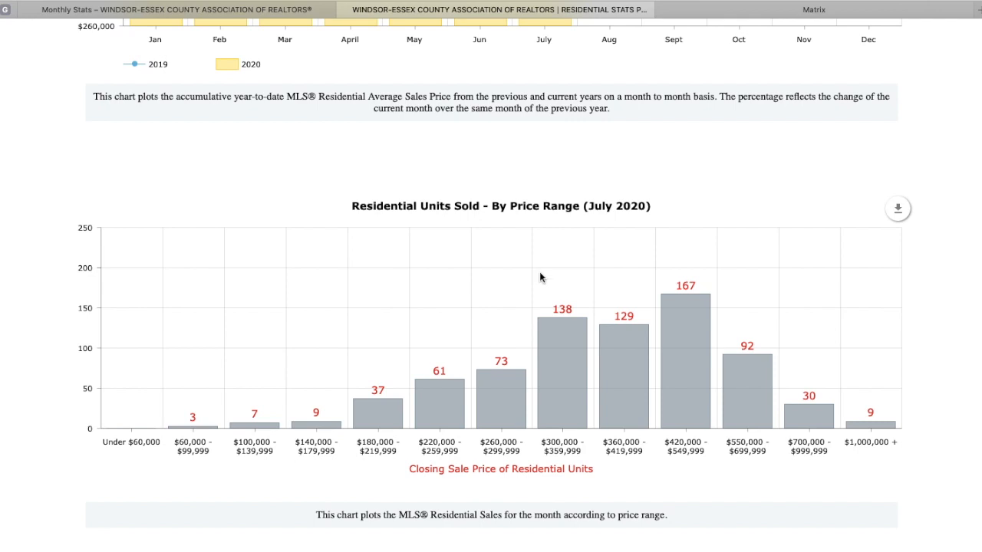
mouse_move(709, 261)
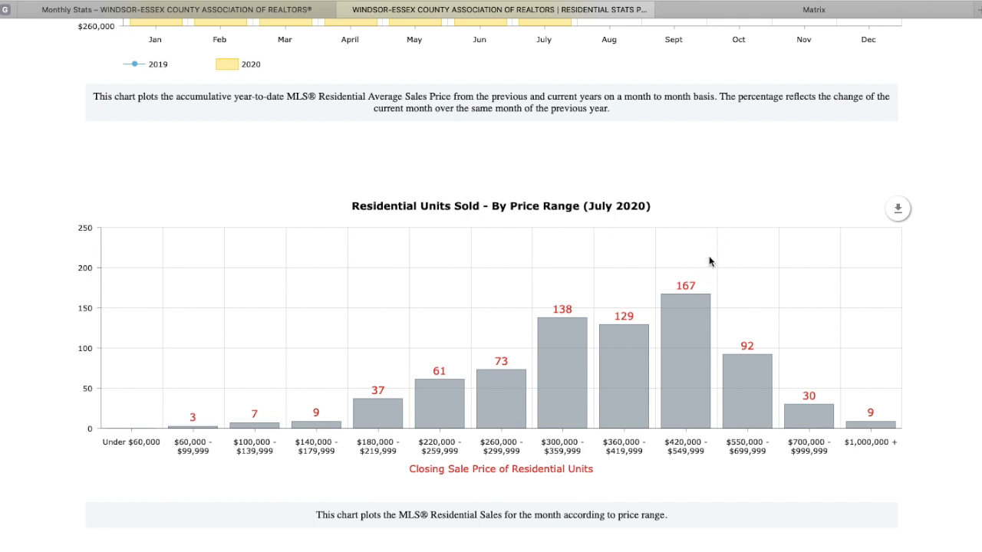
mouse_move(699, 261)
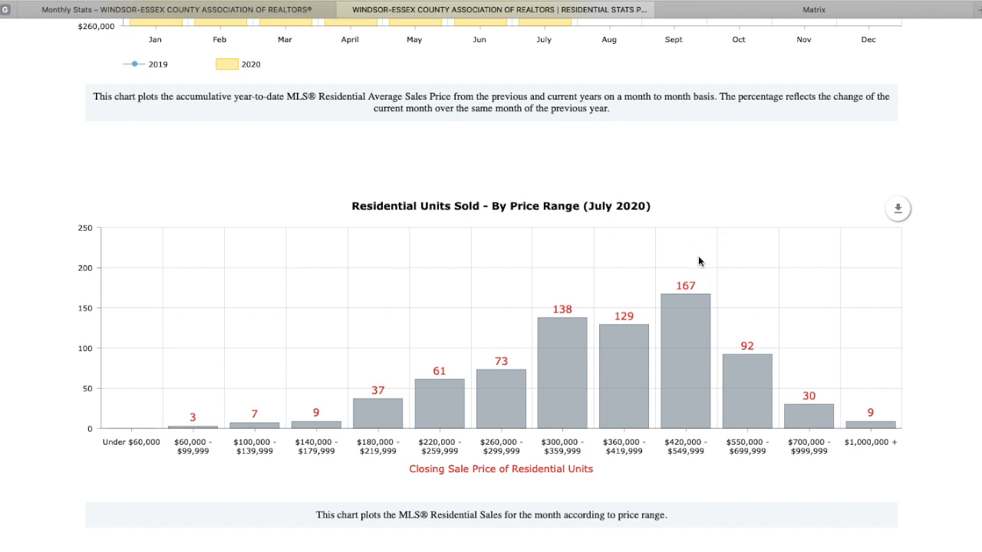
Scroll down to the year-to-date Residential Units Sold by Price Range chart.
scroll("down", 3)
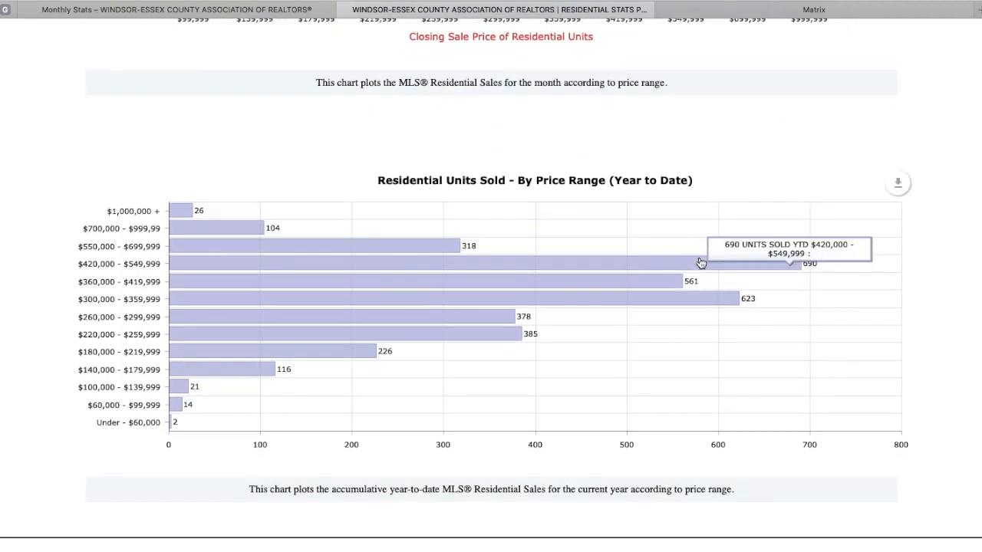
mouse_move(718, 362)
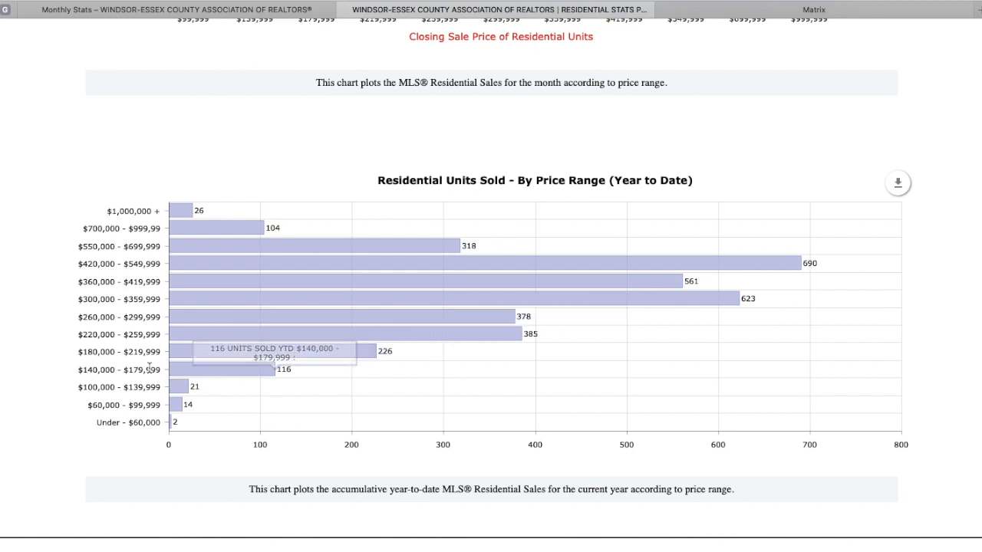
mouse_move(80, 321)
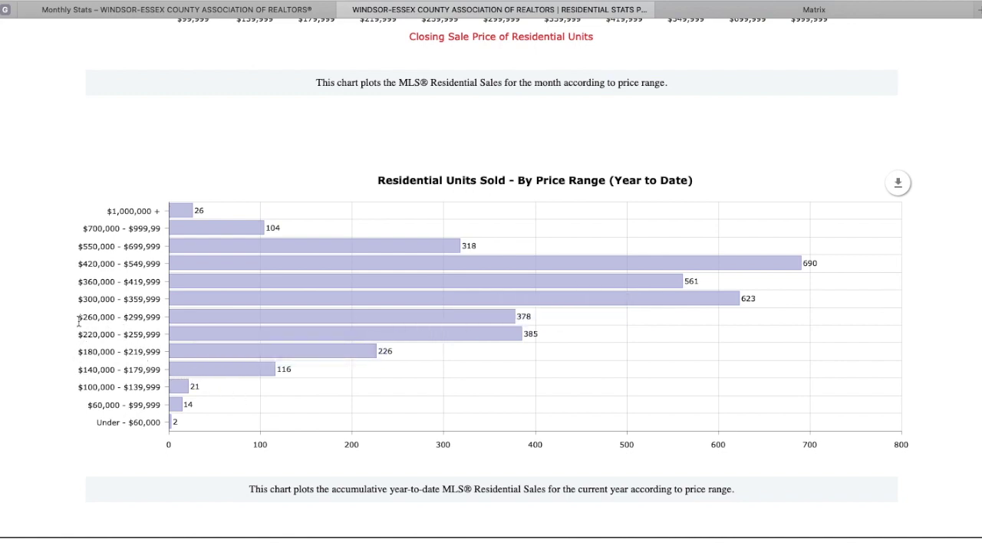
mouse_move(77, 368)
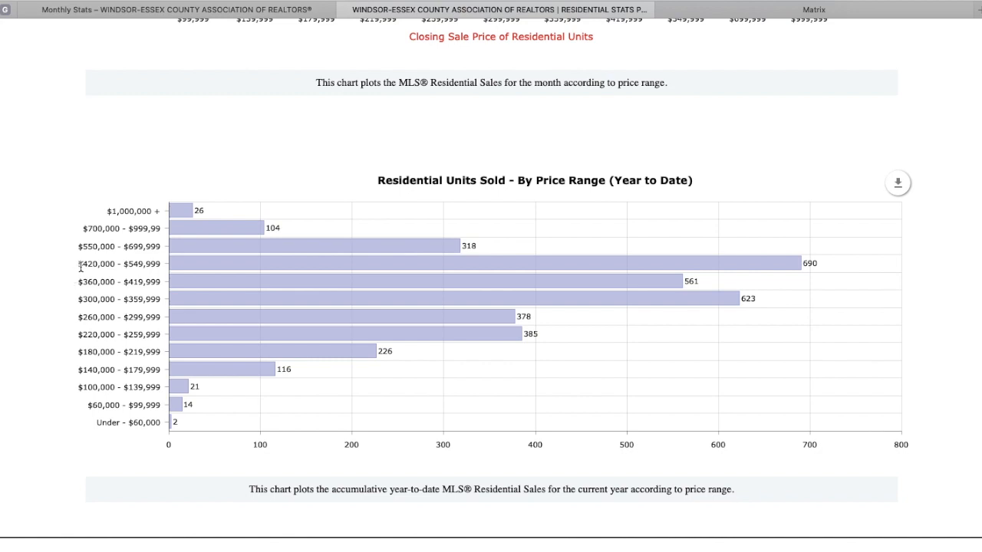
mouse_move(86, 375)
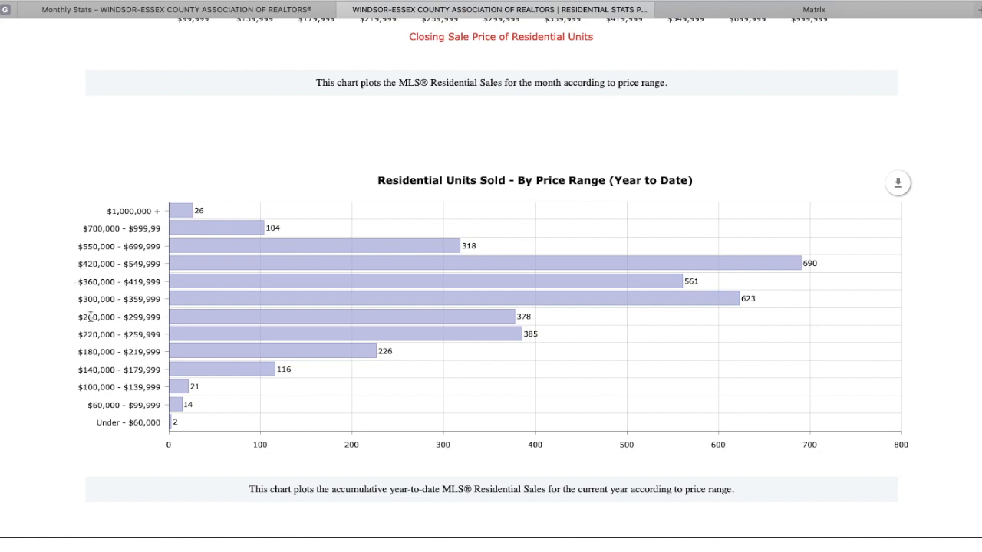
mouse_move(92, 335)
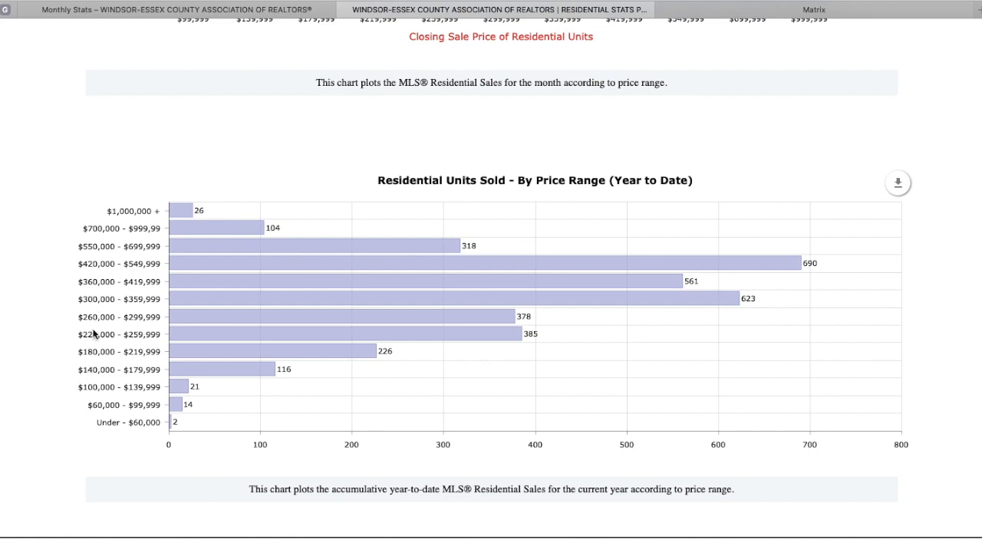
mouse_move(90, 328)
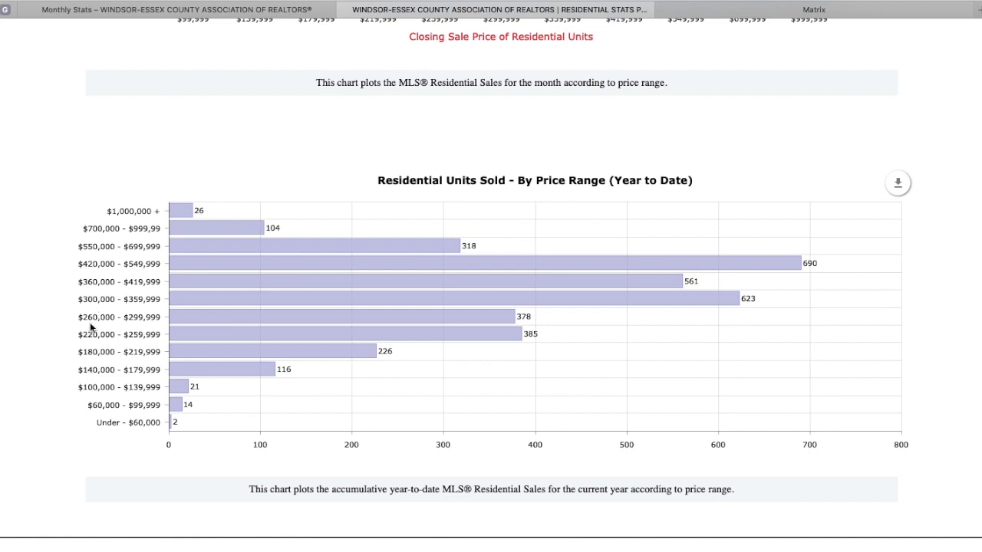
mouse_move(80, 299)
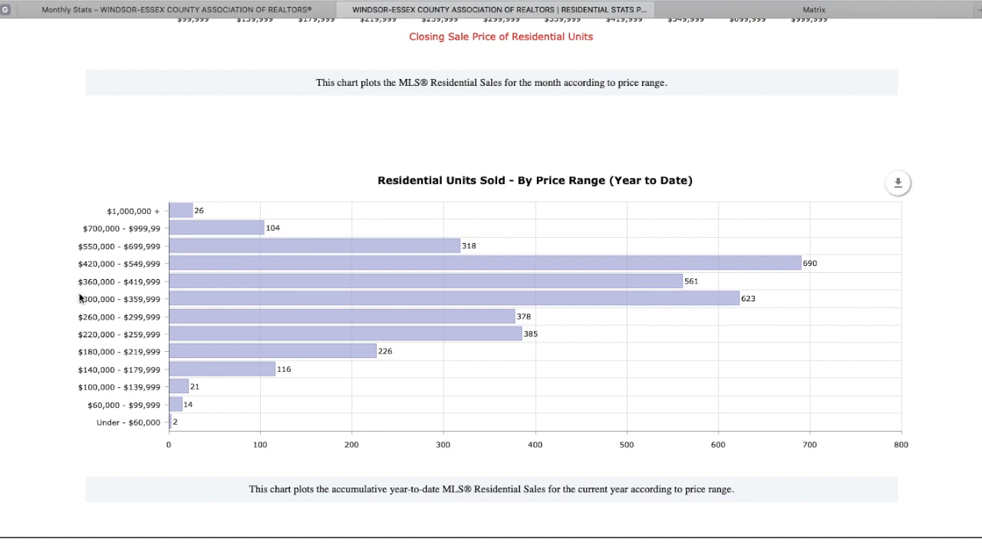
mouse_move(86, 351)
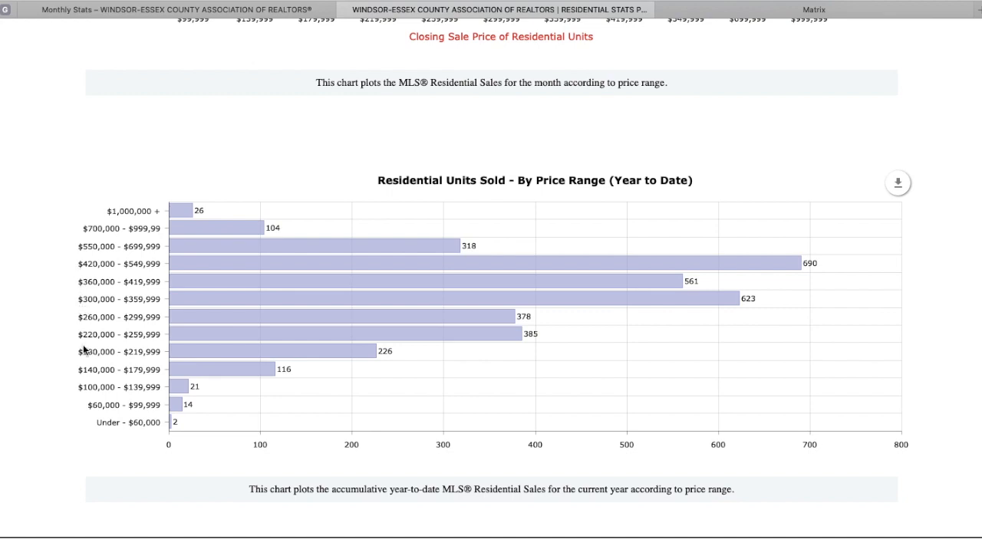
mouse_move(76, 361)
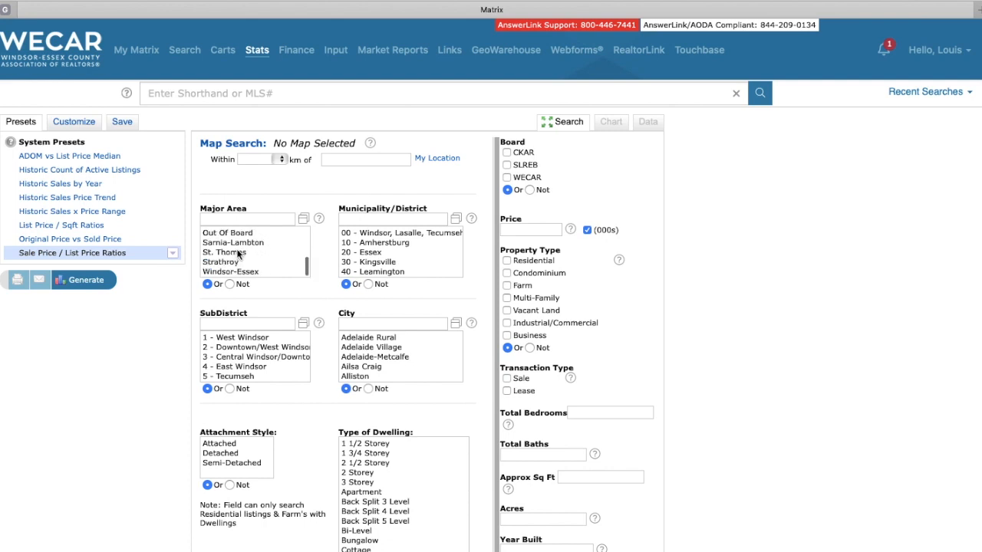
Generate the Sale/List Price Ratios chart for Windsor-Essex residential and condominium listings.
left_click(230, 272)
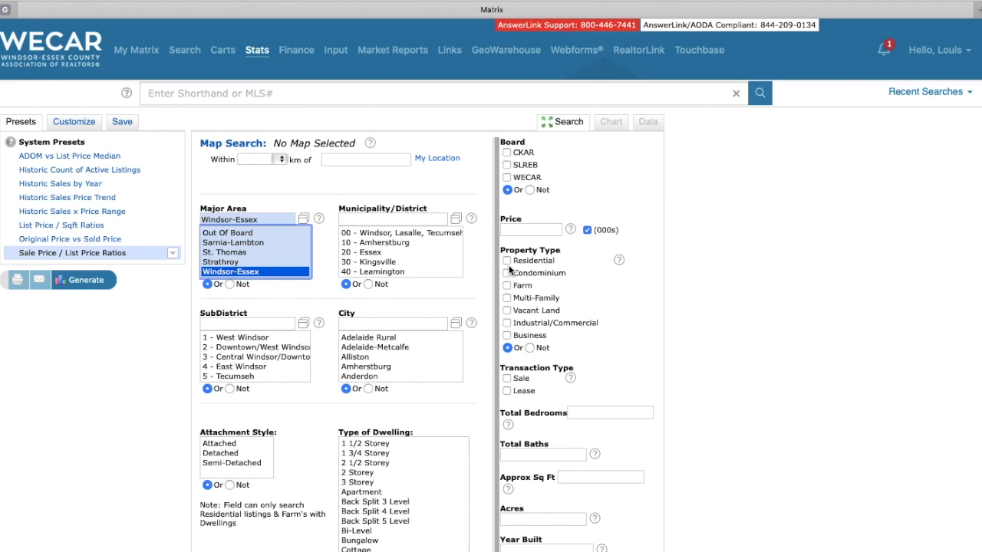
left_click(507, 273)
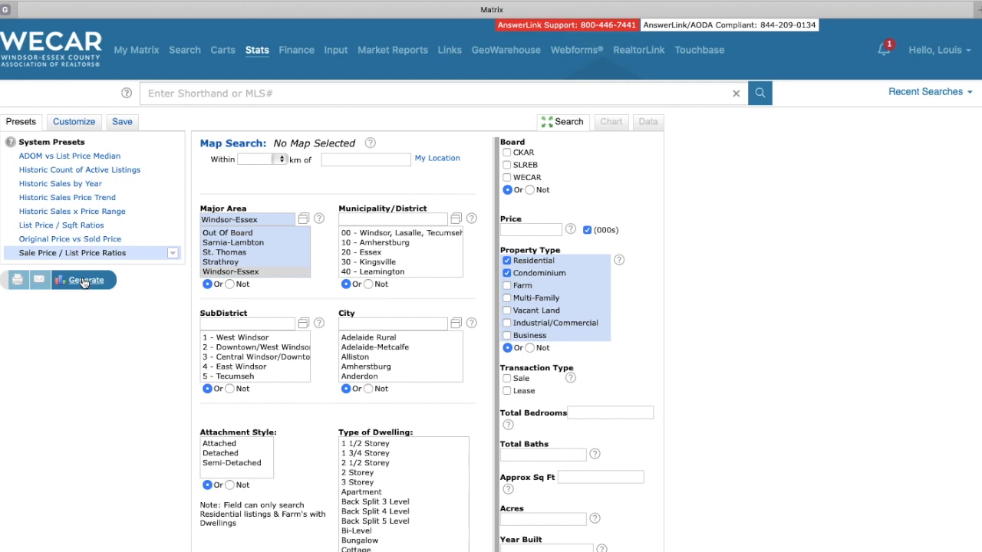
left_click(83, 279)
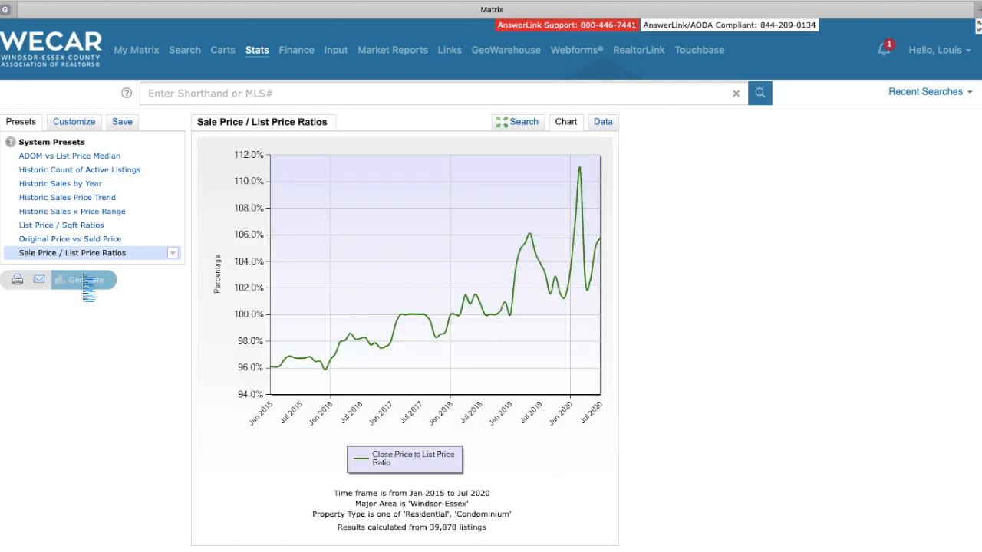
mouse_move(286, 320)
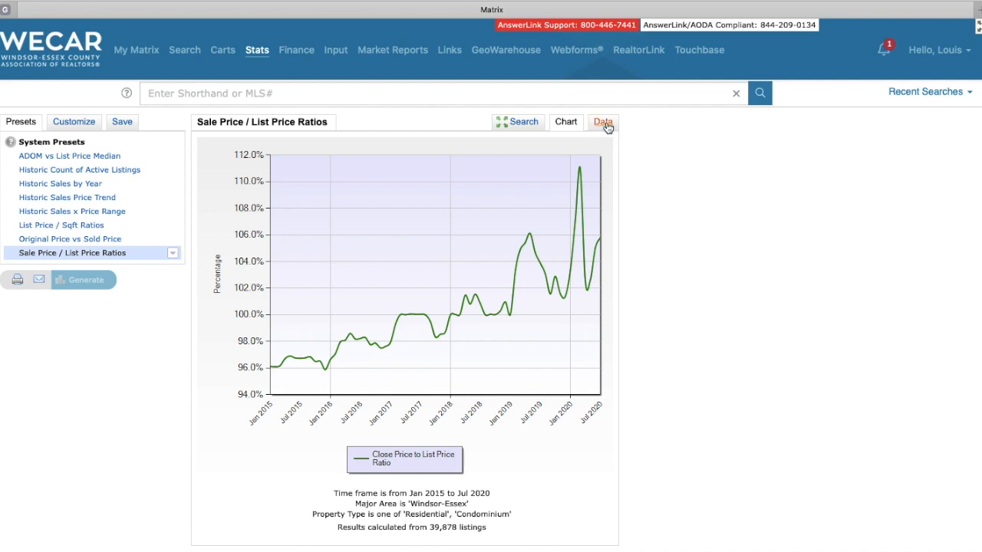
Show the Windsor-Essex sale-to-list ratios as a monthly data table.
left_click(602, 121)
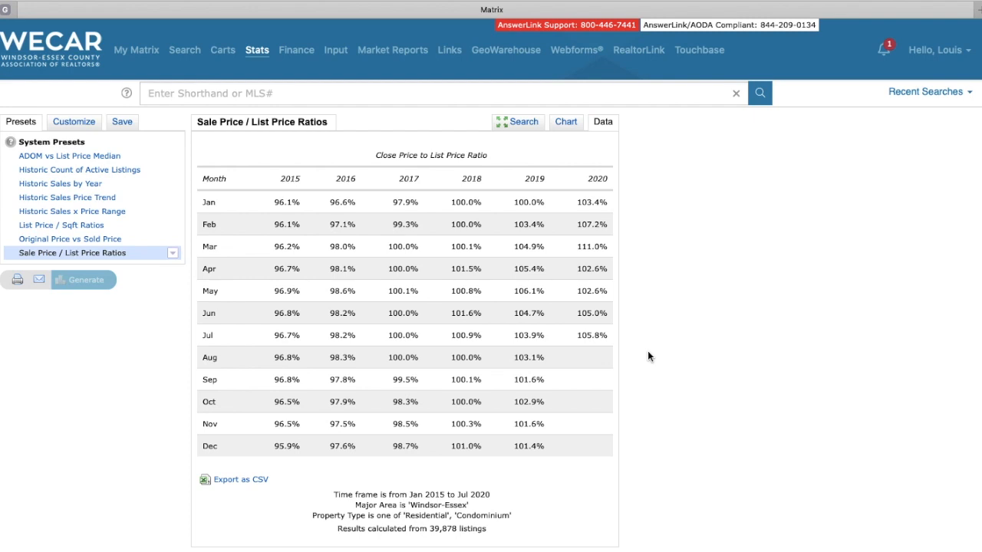
mouse_move(619, 347)
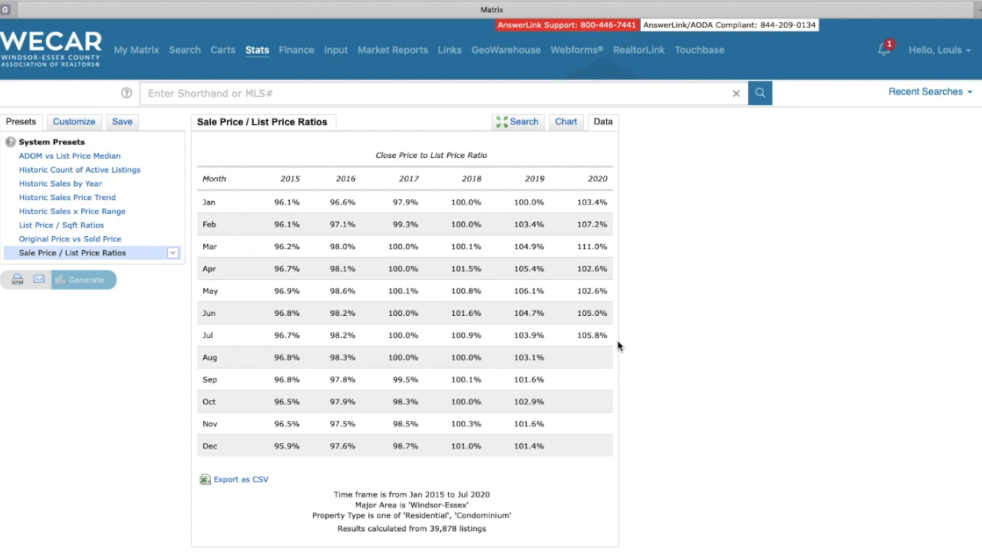
mouse_move(589, 214)
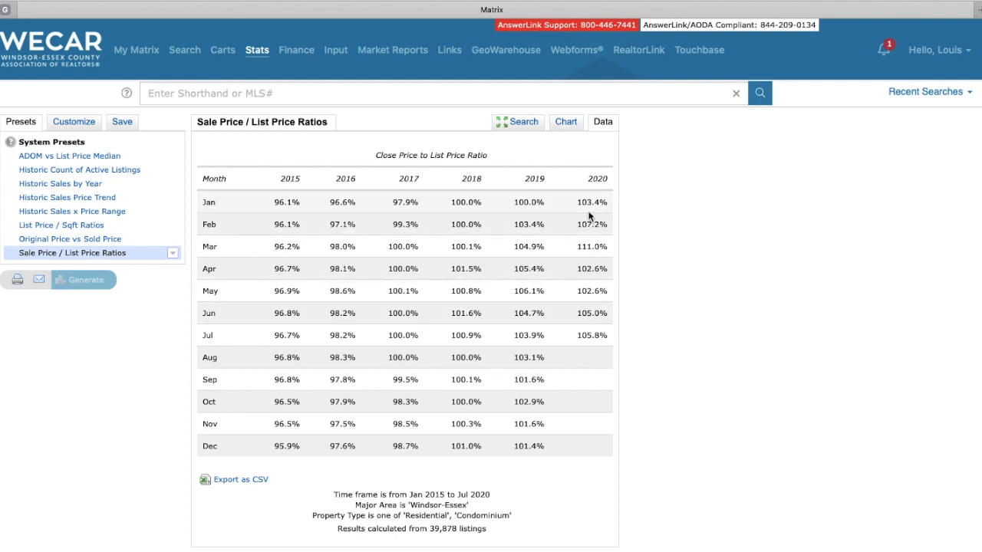
mouse_move(595, 242)
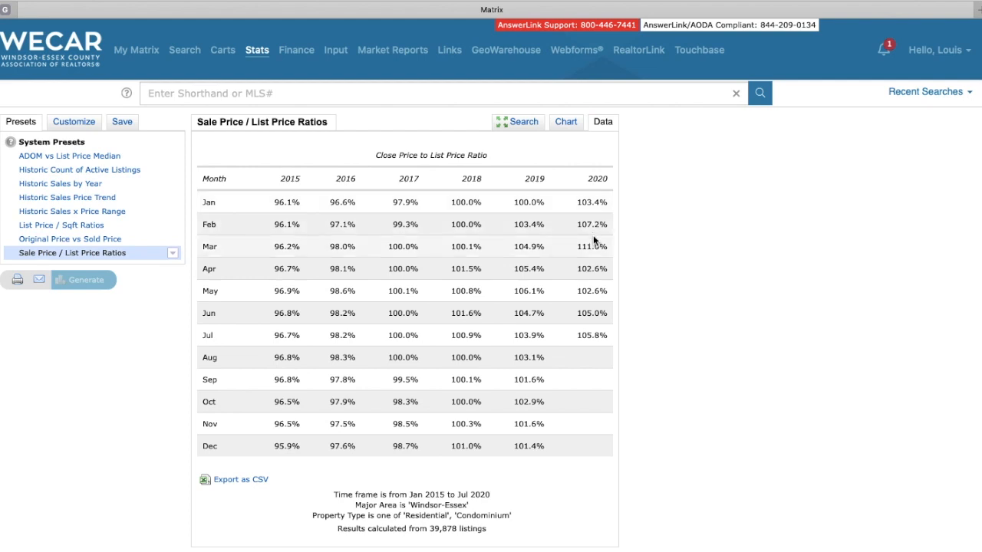
mouse_move(601, 346)
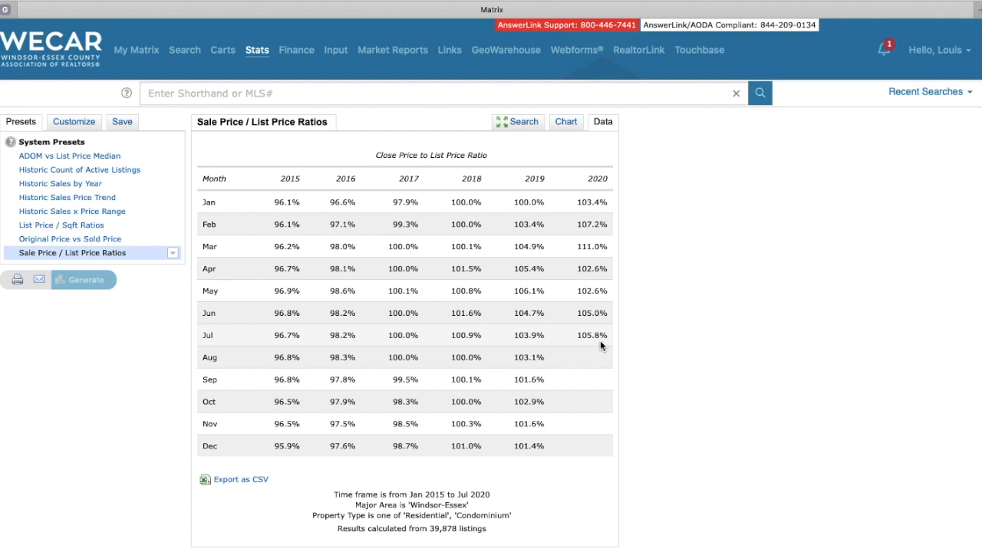
mouse_move(580, 347)
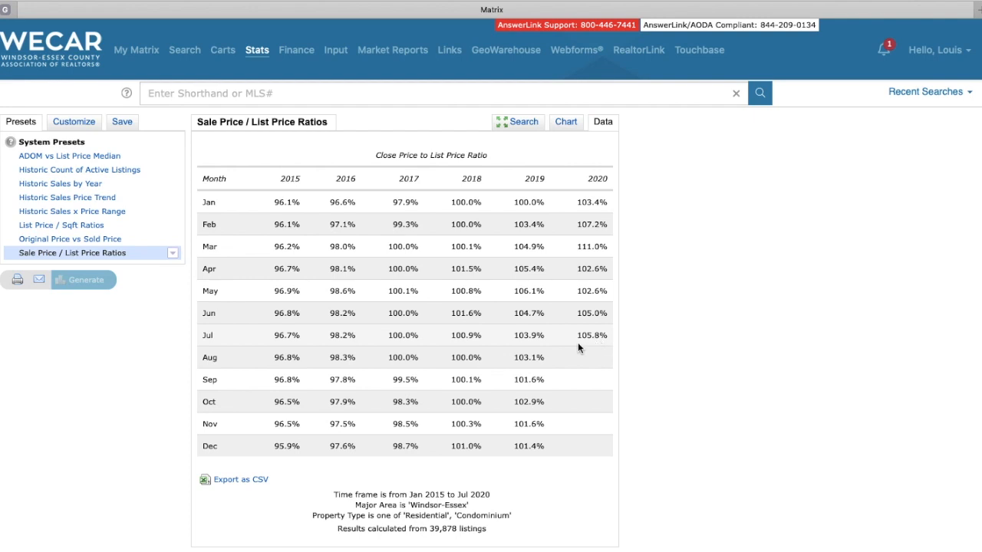
mouse_move(604, 347)
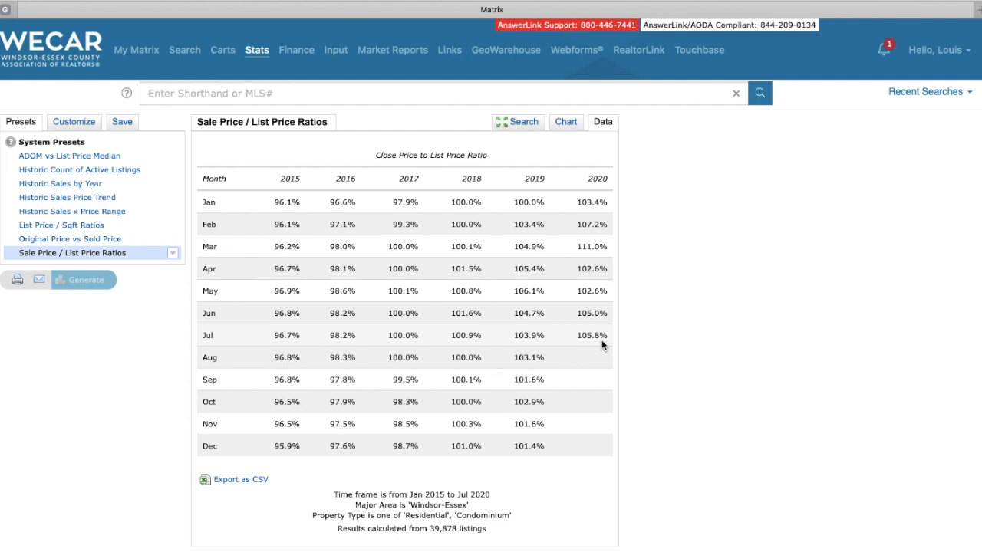
mouse_move(289, 193)
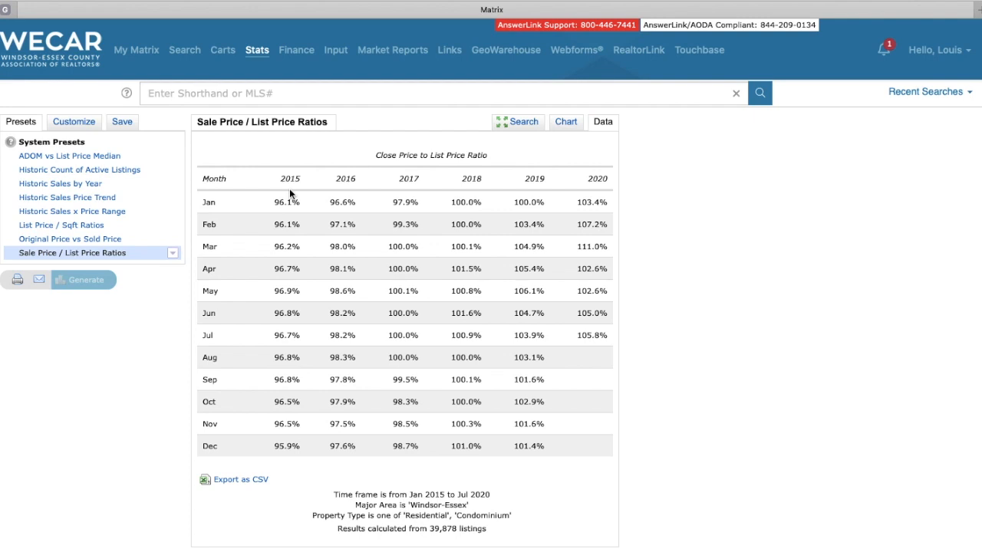
mouse_move(290, 460)
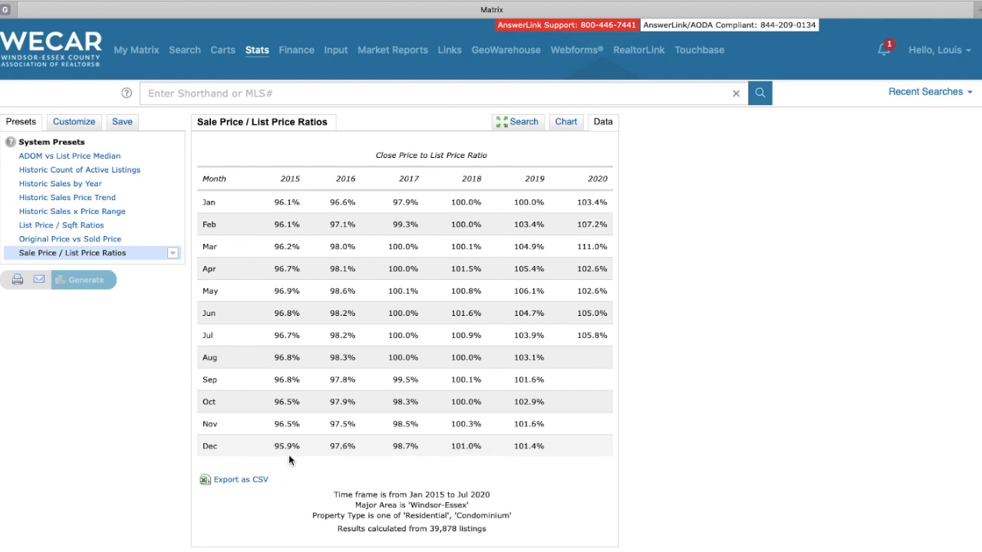
mouse_move(288, 457)
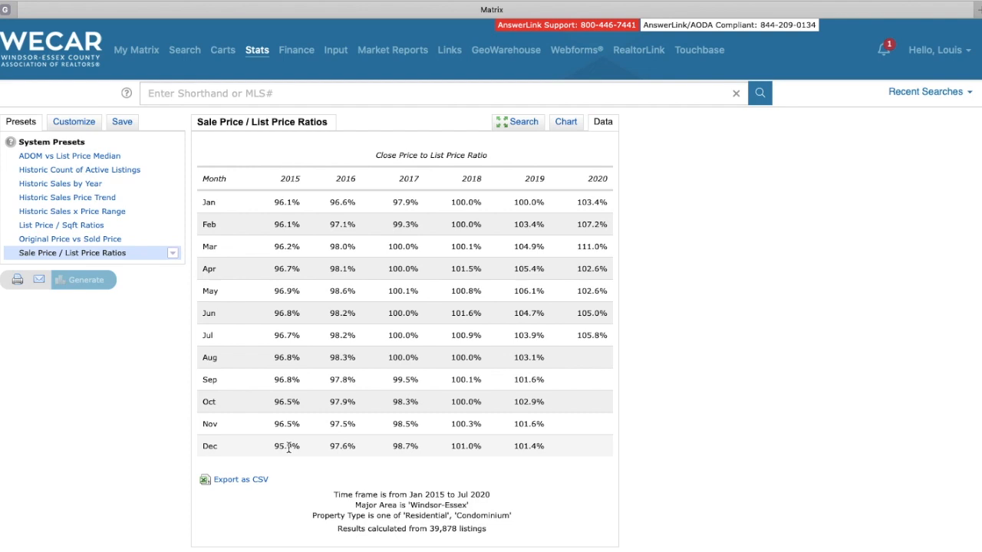
mouse_move(310, 448)
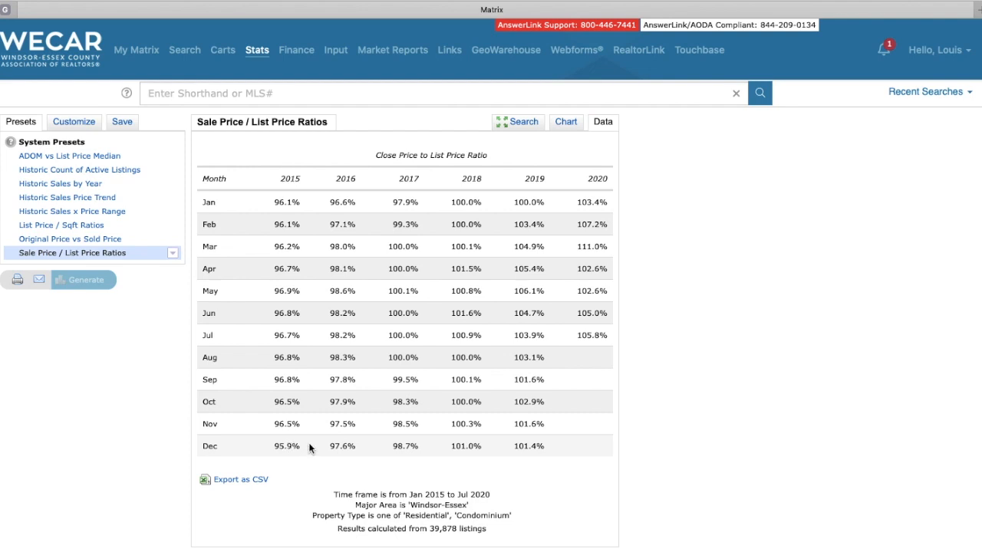
mouse_move(391, 233)
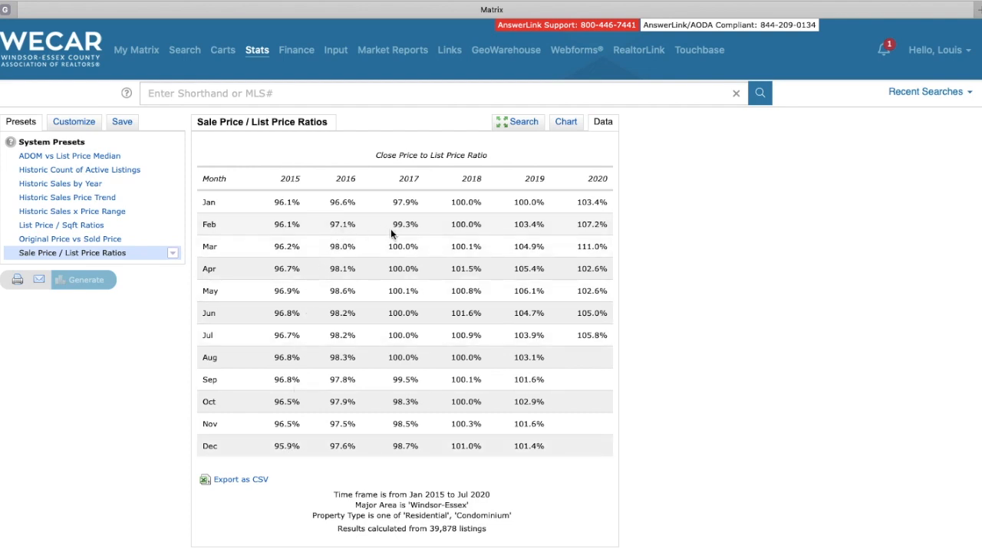
mouse_move(396, 245)
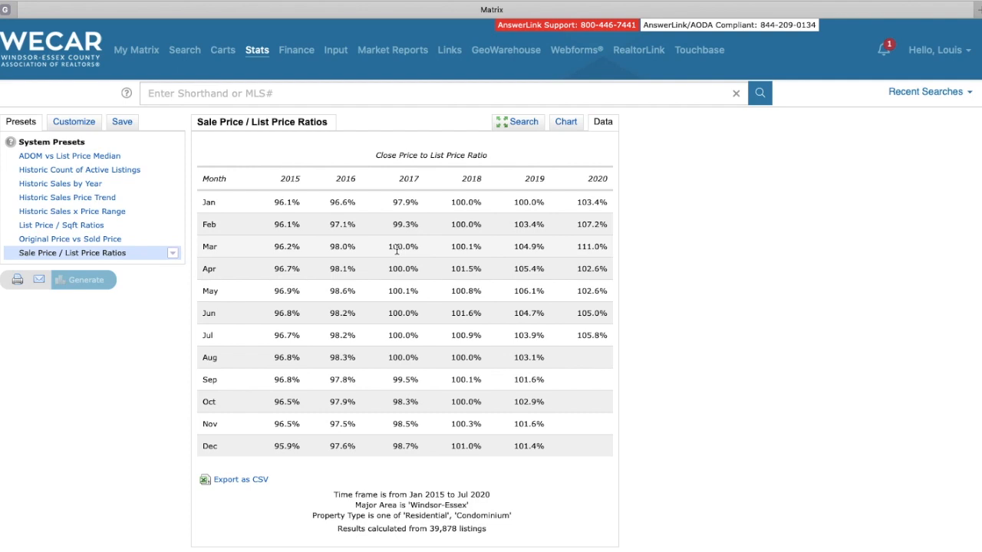
mouse_move(398, 259)
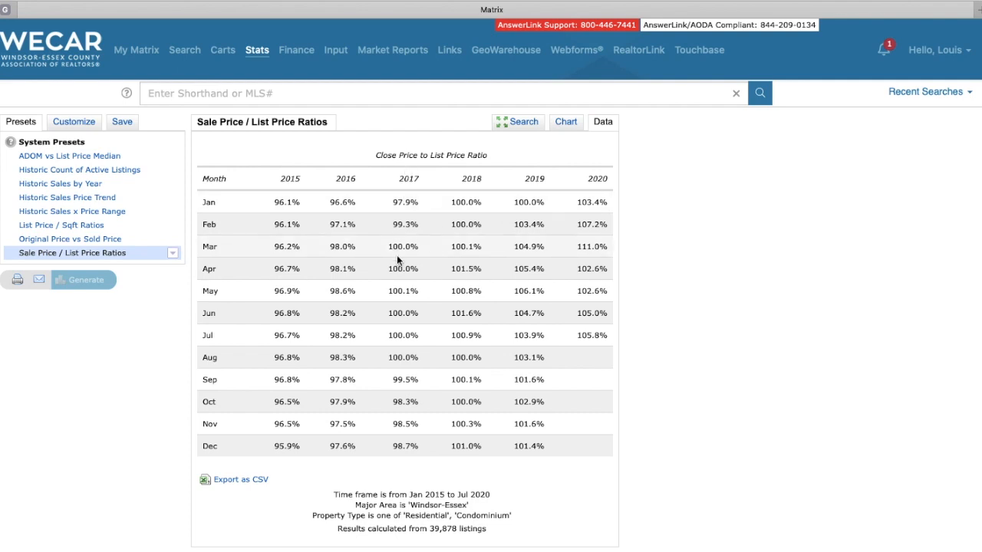
mouse_move(475, 458)
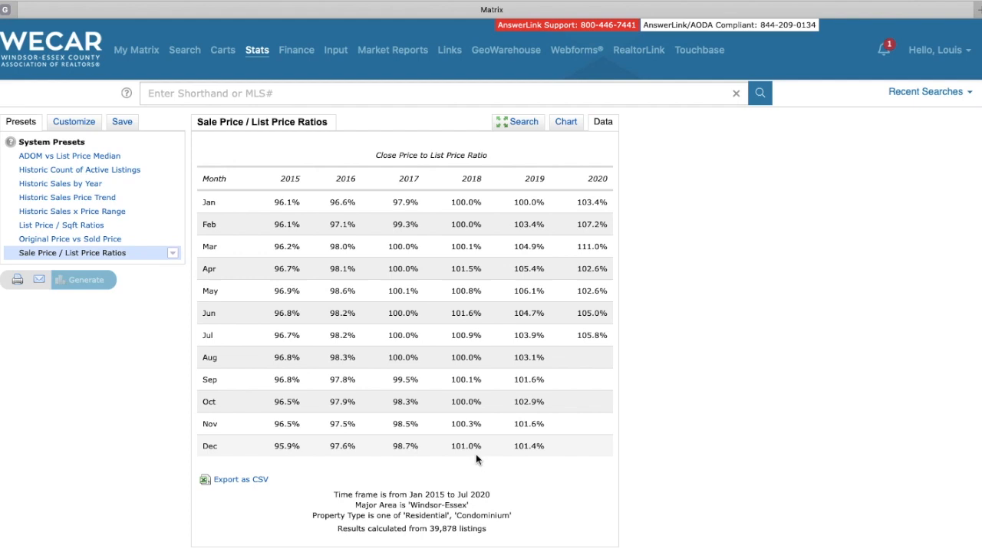
mouse_move(463, 221)
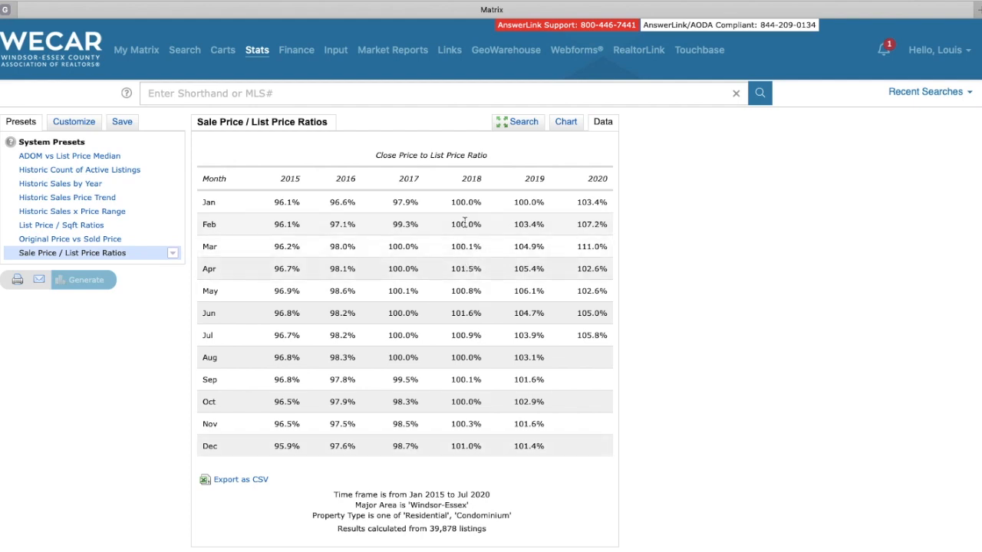
mouse_move(534, 441)
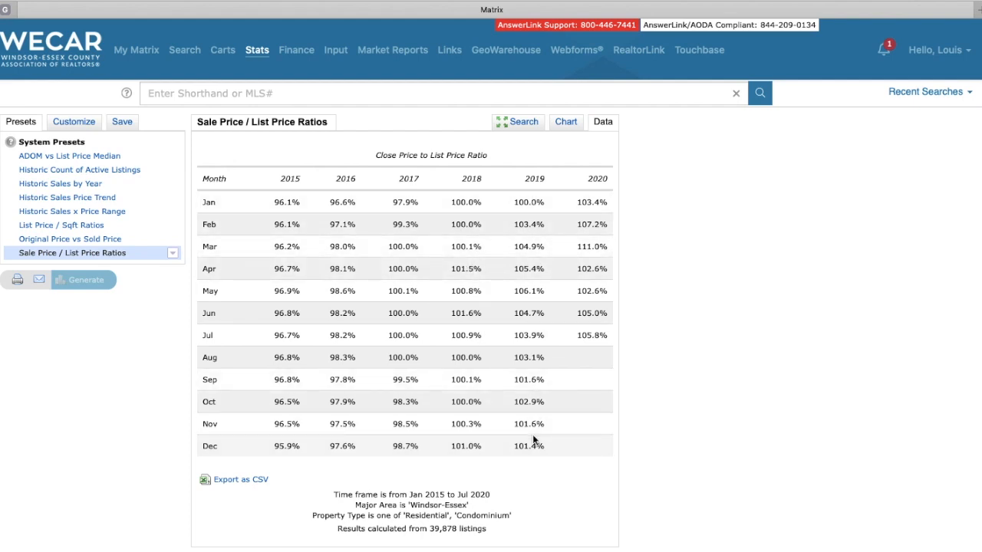
mouse_move(602, 307)
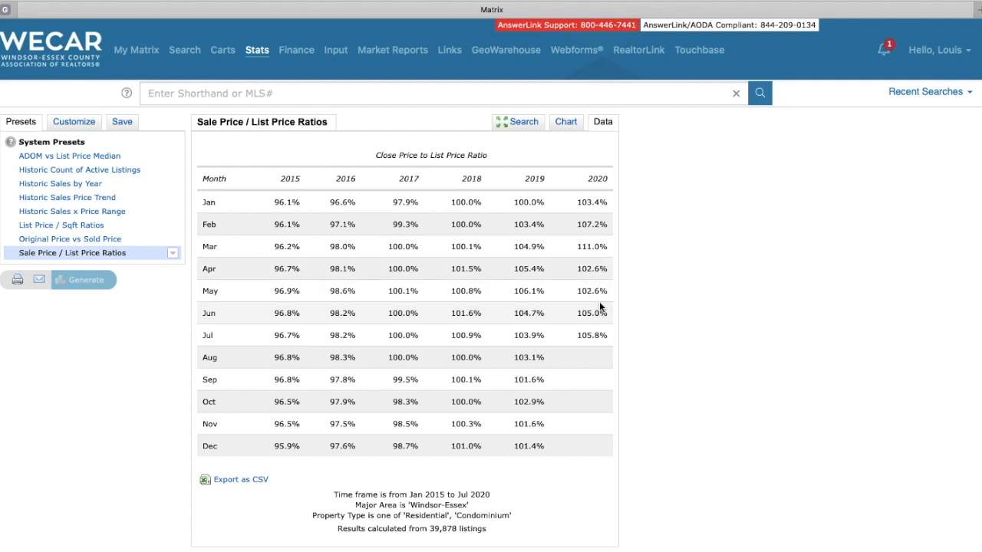
mouse_move(534, 172)
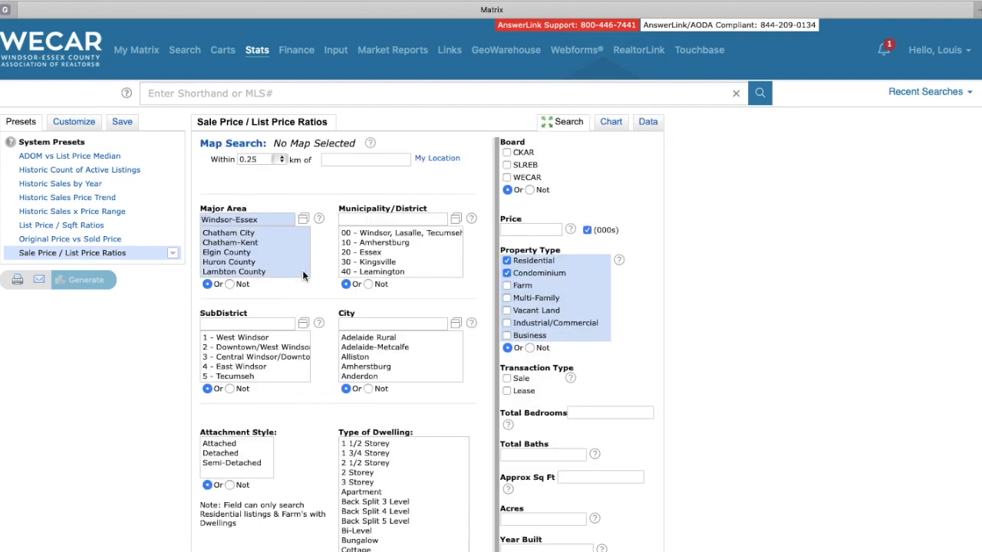
Narrow the ratio report to district 00 - Windsor, Lasalle, Tecumseh and view it as a data table.
left_click(399, 233)
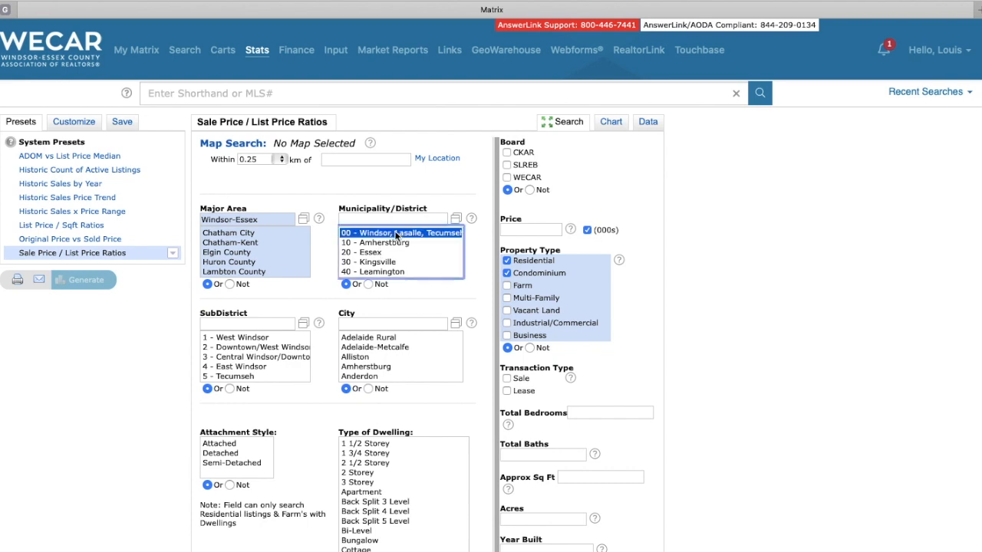
left_click(401, 233)
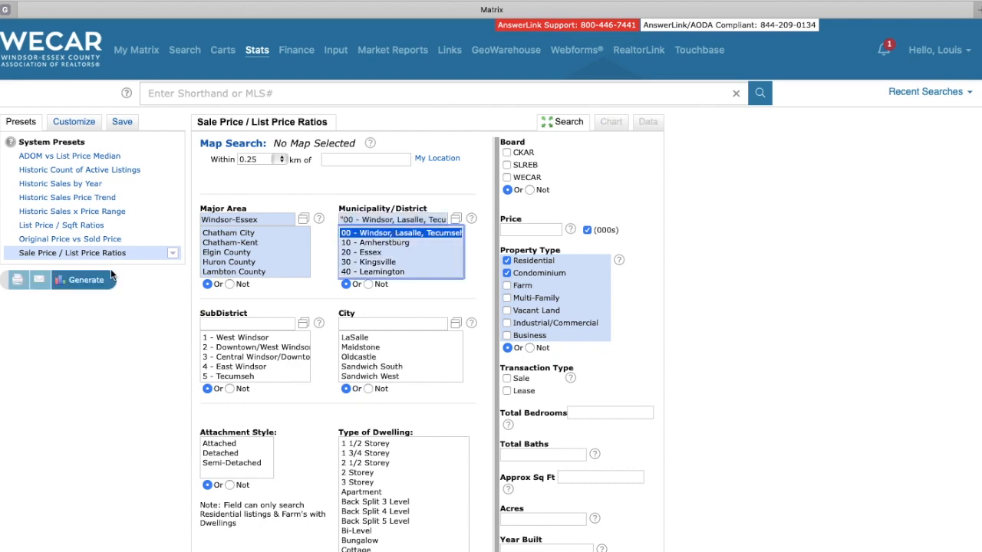
mouse_move(92, 279)
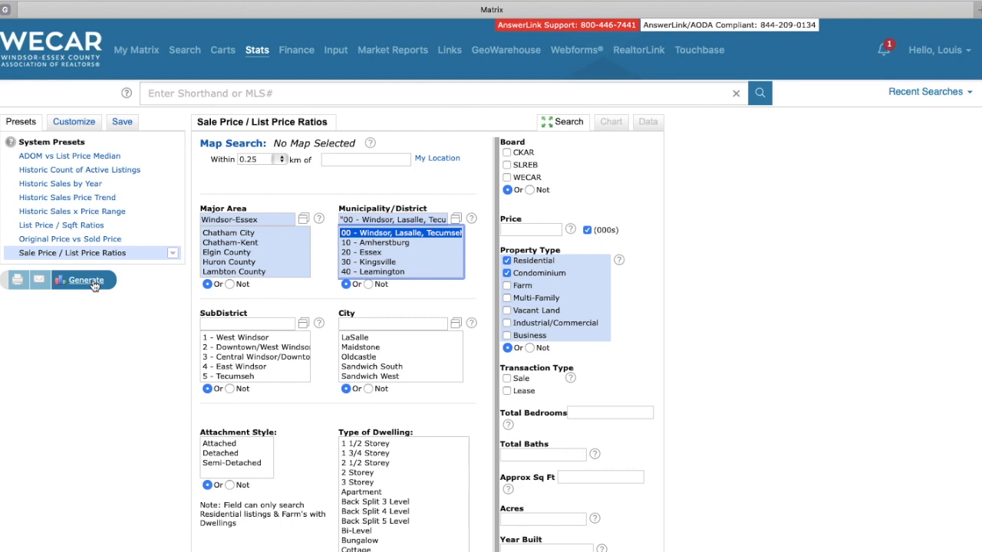
left_click(82, 279)
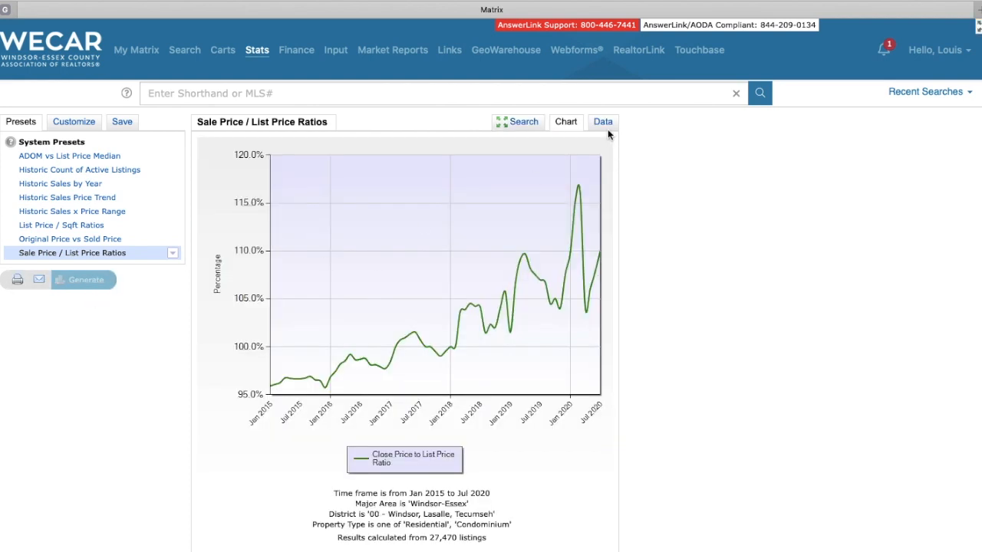
left_click(603, 121)
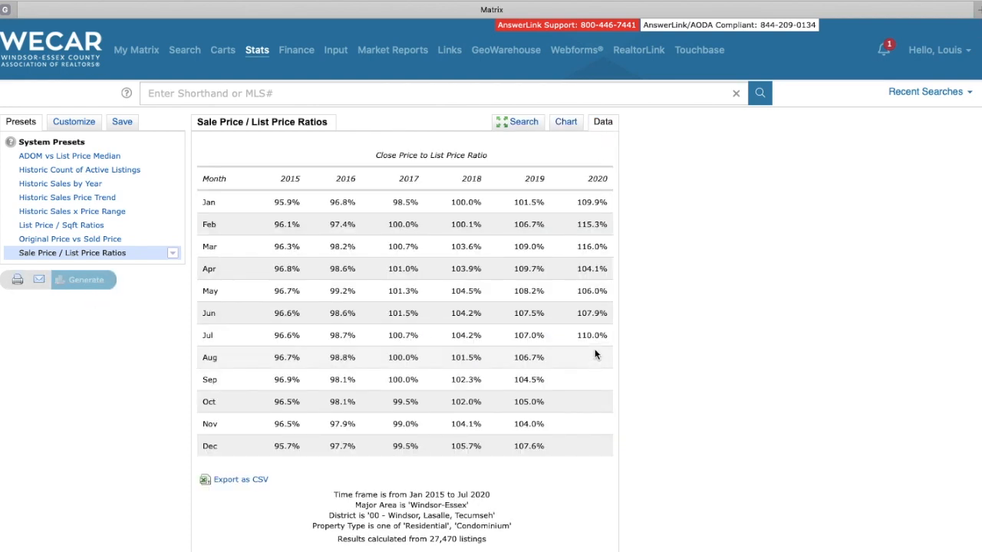
mouse_move(620, 346)
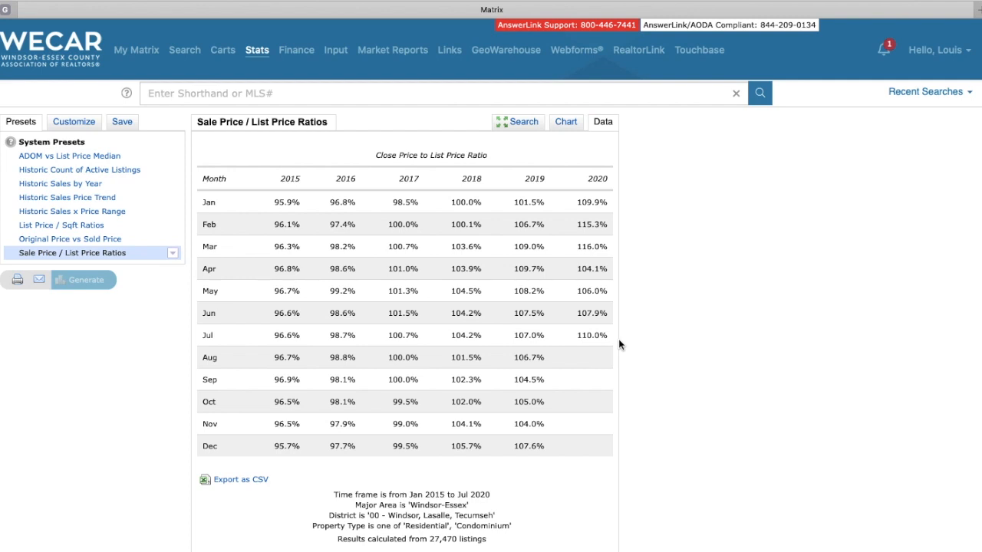
mouse_move(612, 231)
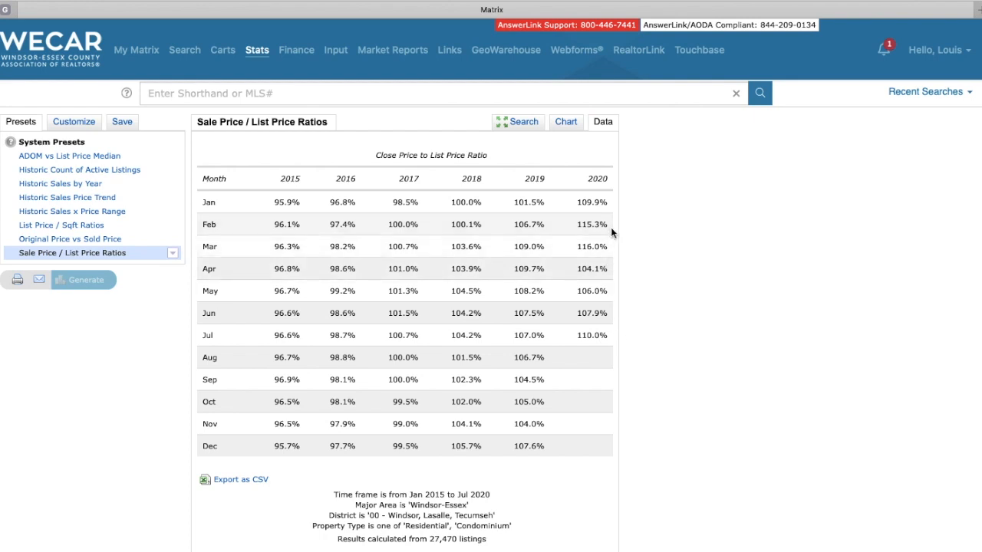
mouse_move(604, 258)
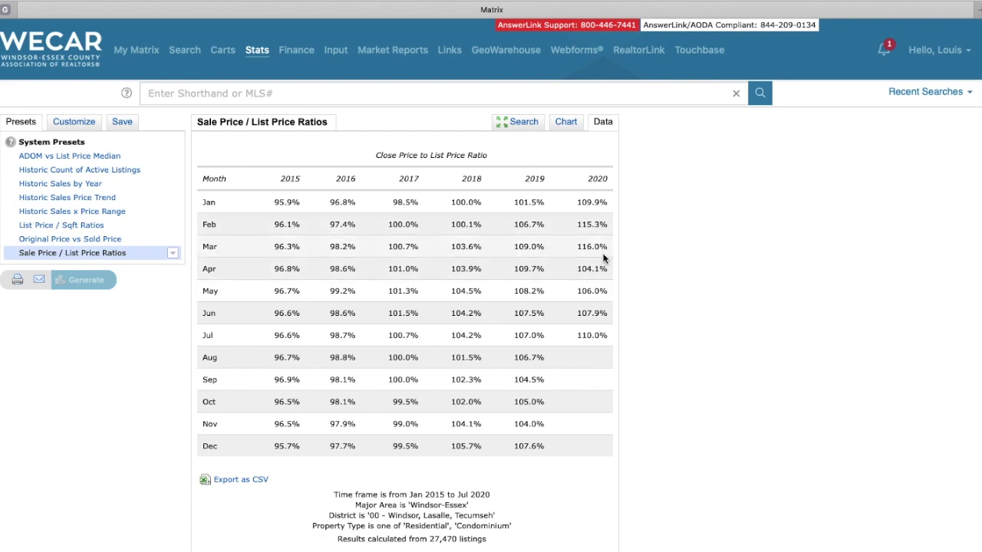
mouse_move(592, 257)
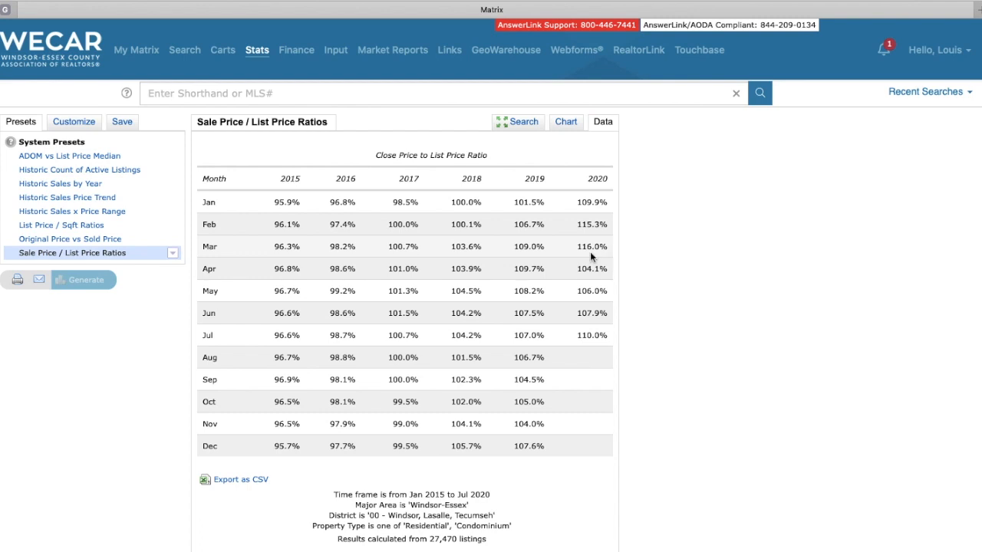
mouse_move(512, 270)
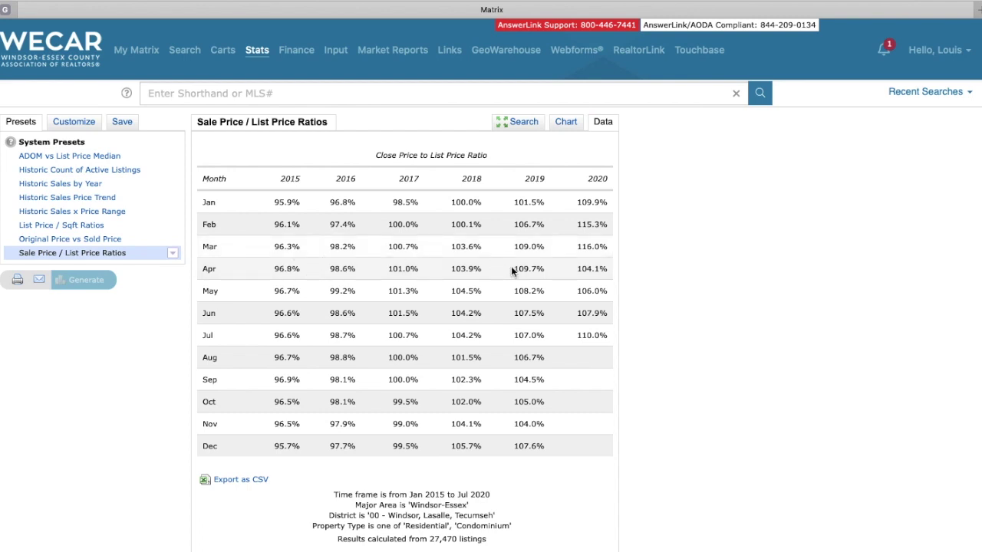
mouse_move(526, 138)
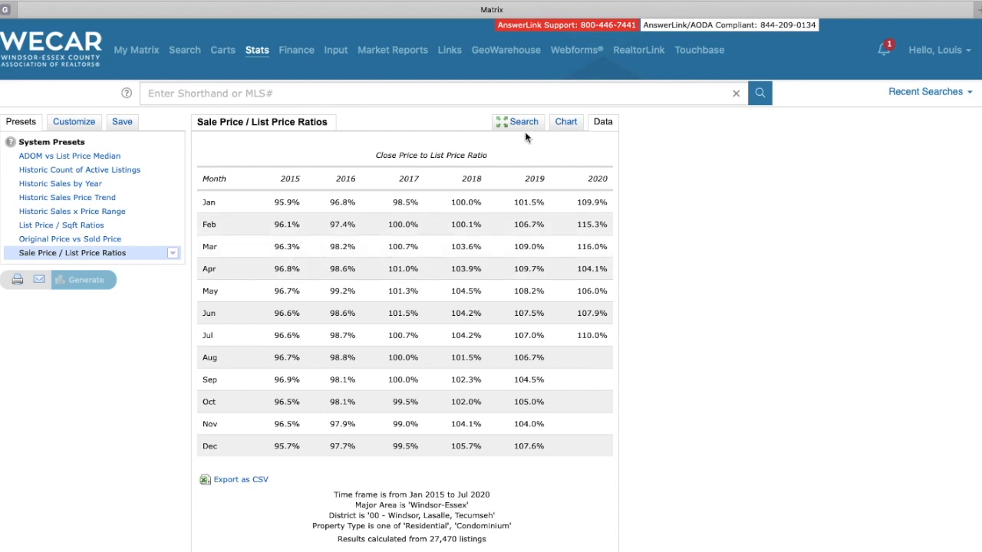
left_click(523, 121)
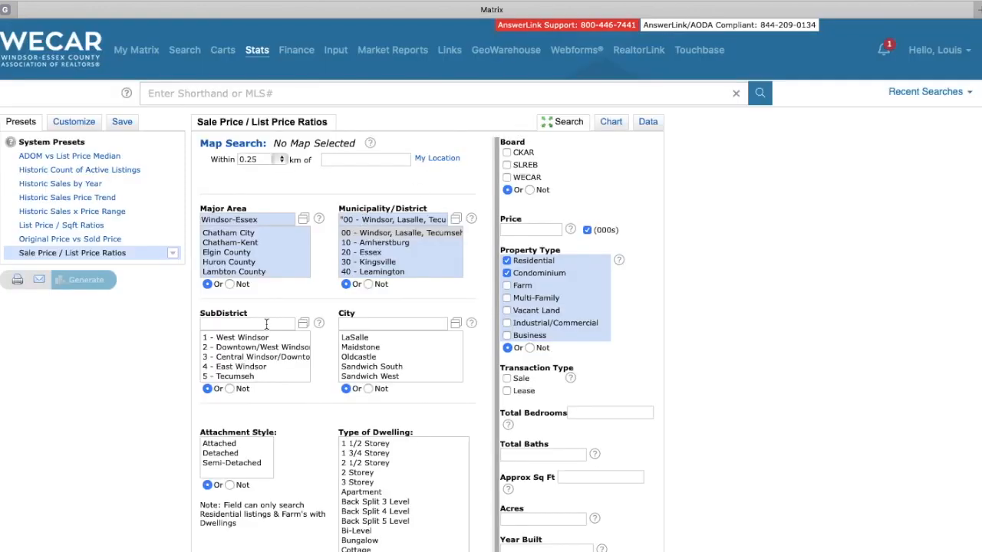
scroll("down", 3)
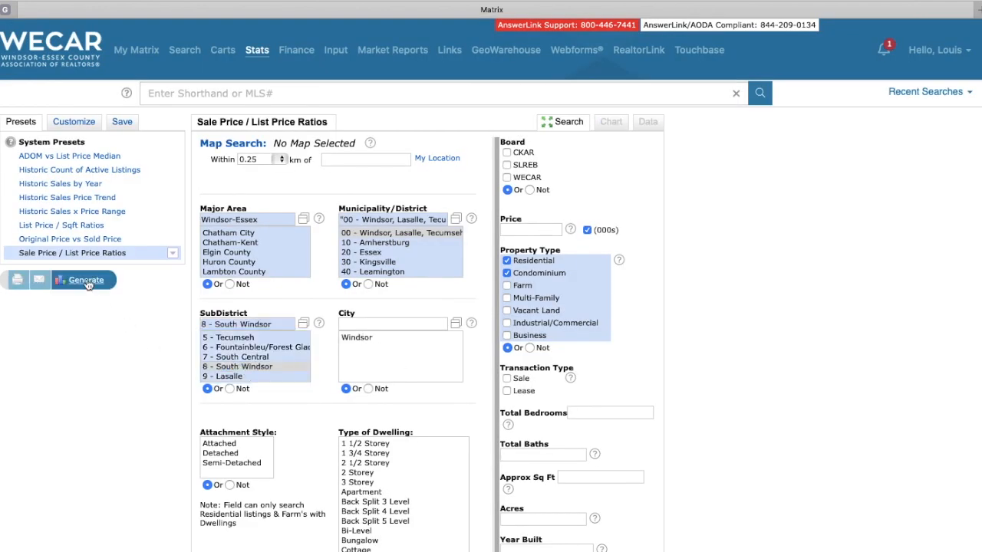
left_click(86, 279)
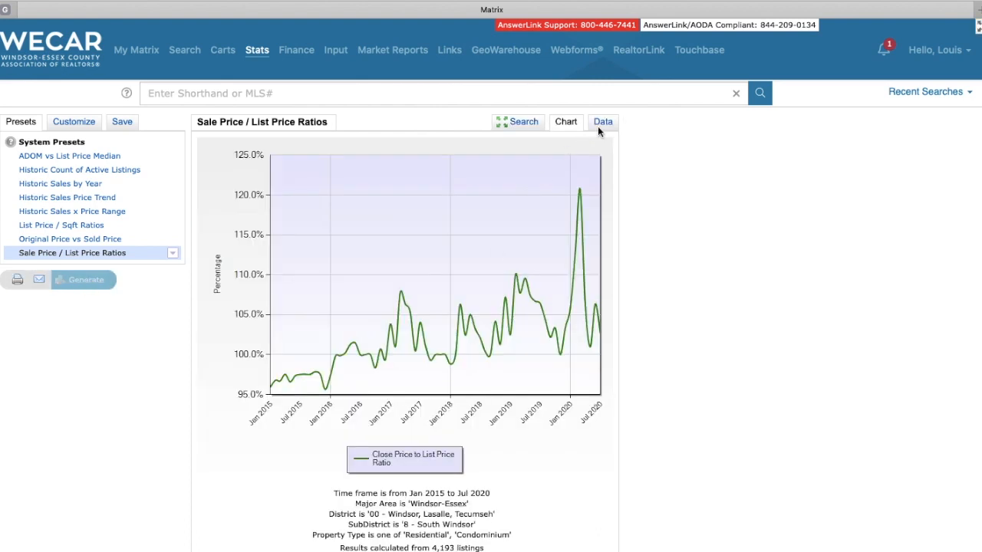
left_click(603, 121)
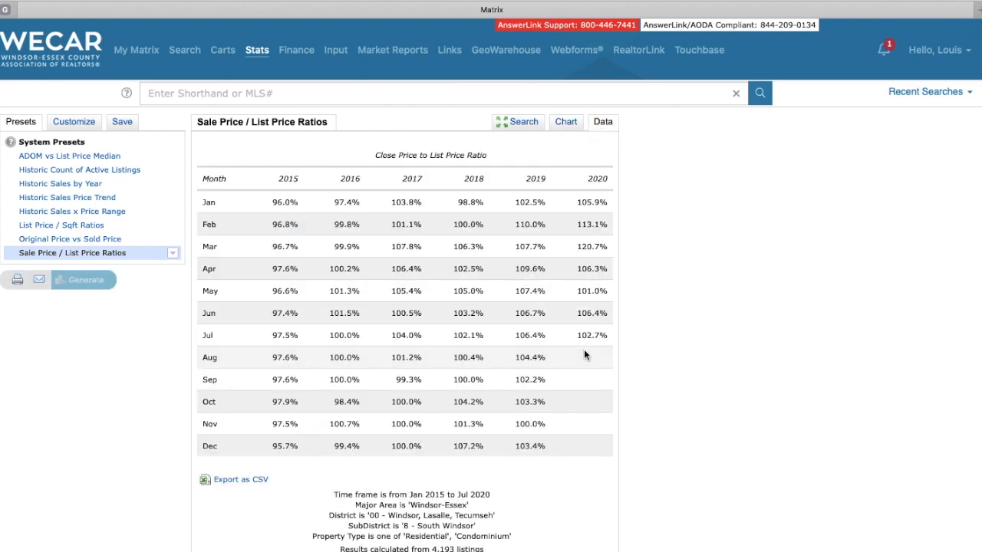
mouse_move(616, 342)
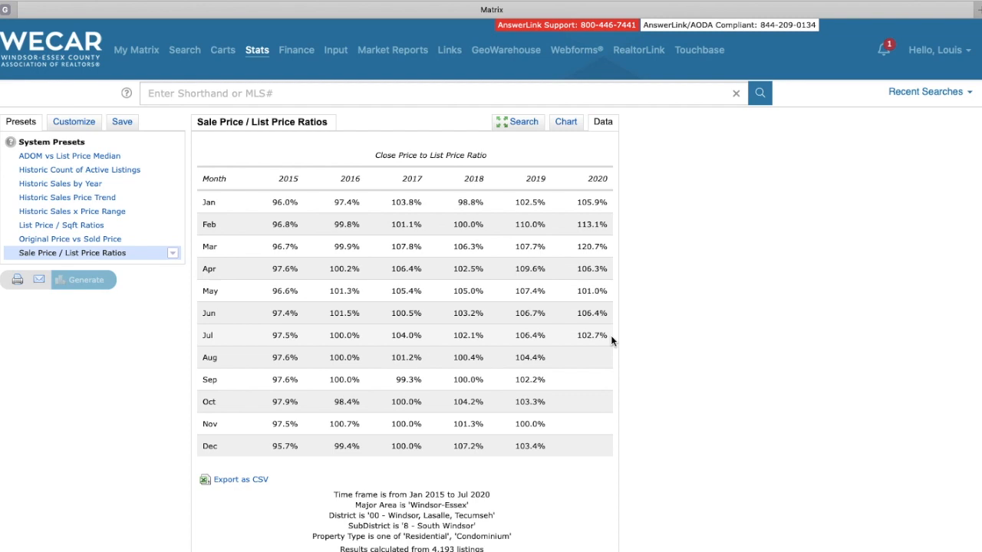
mouse_move(589, 338)
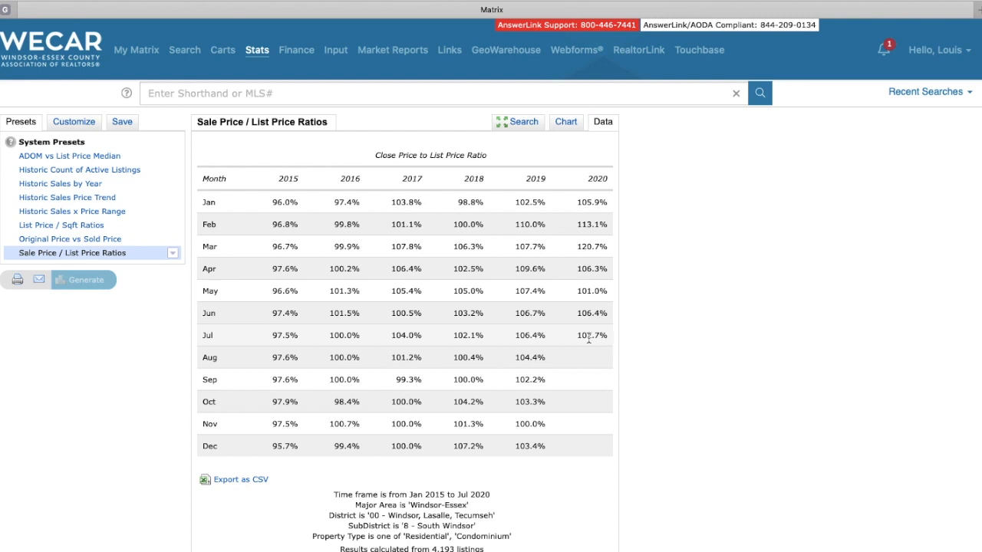
mouse_move(570, 343)
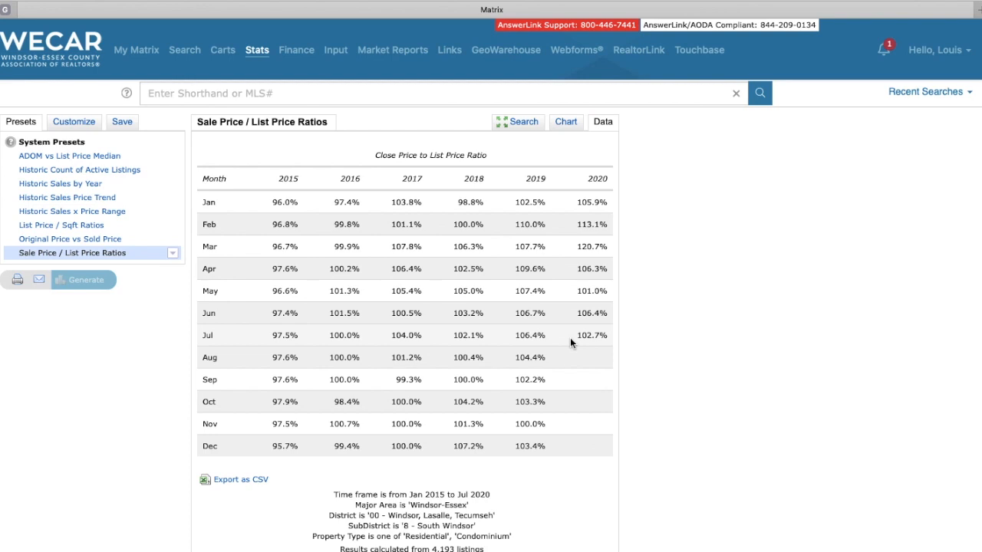
mouse_move(611, 344)
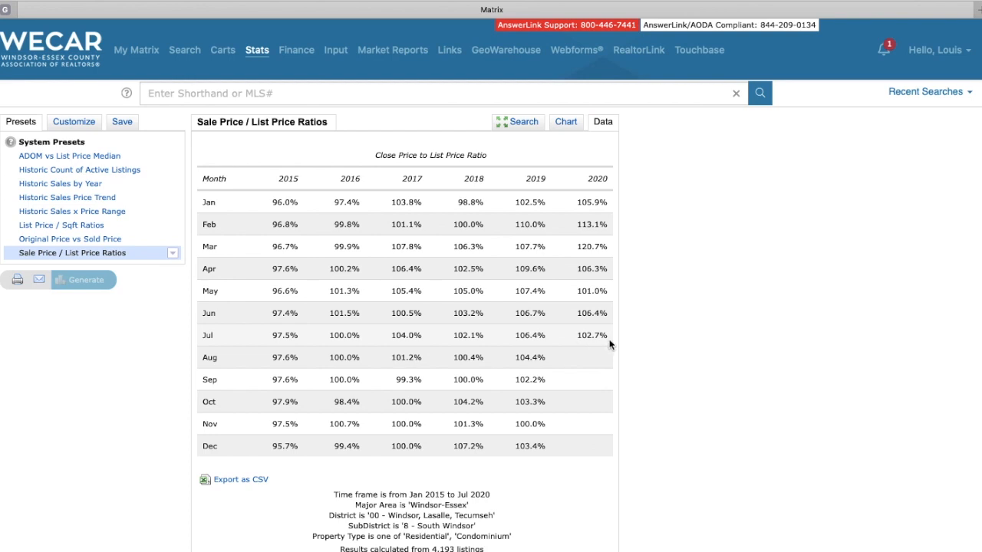
mouse_move(606, 245)
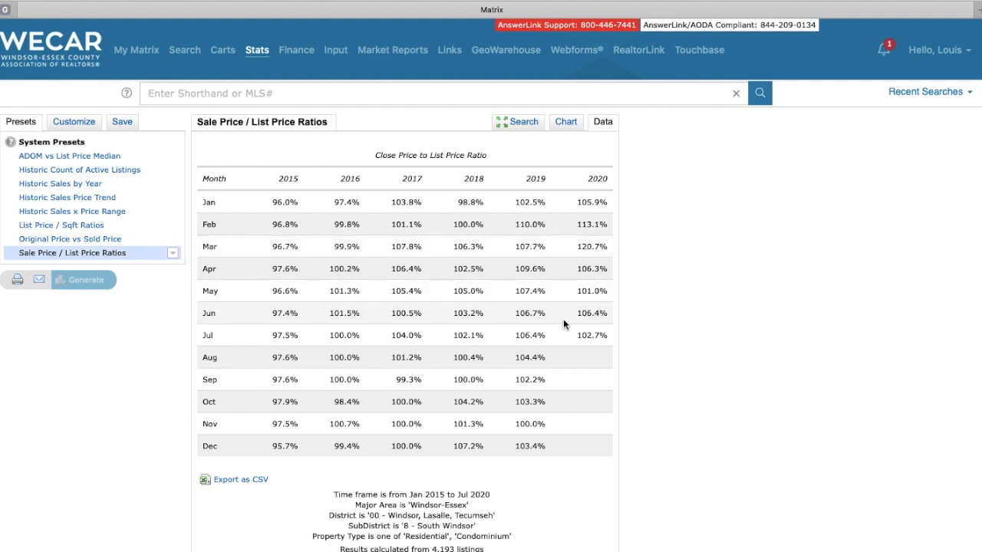
mouse_move(632, 345)
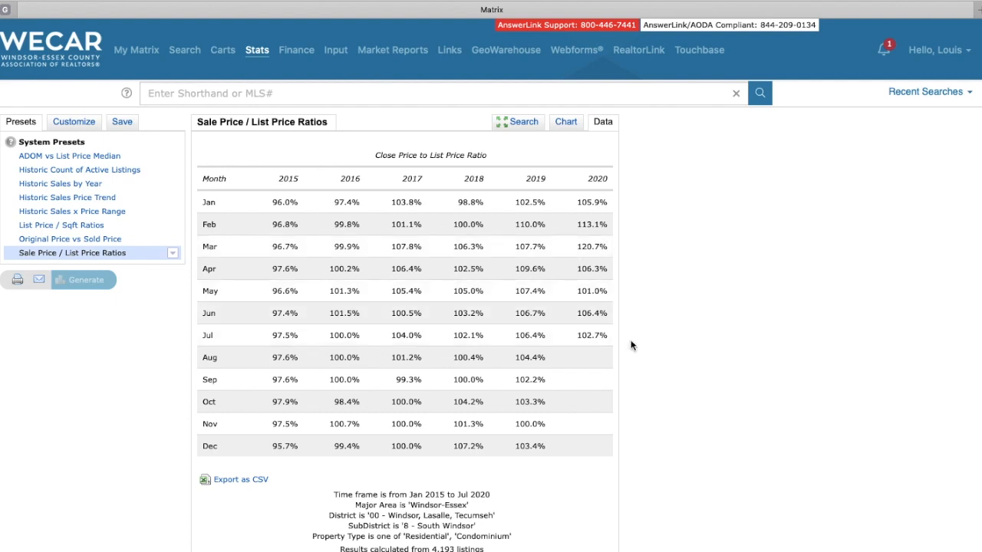
mouse_move(626, 336)
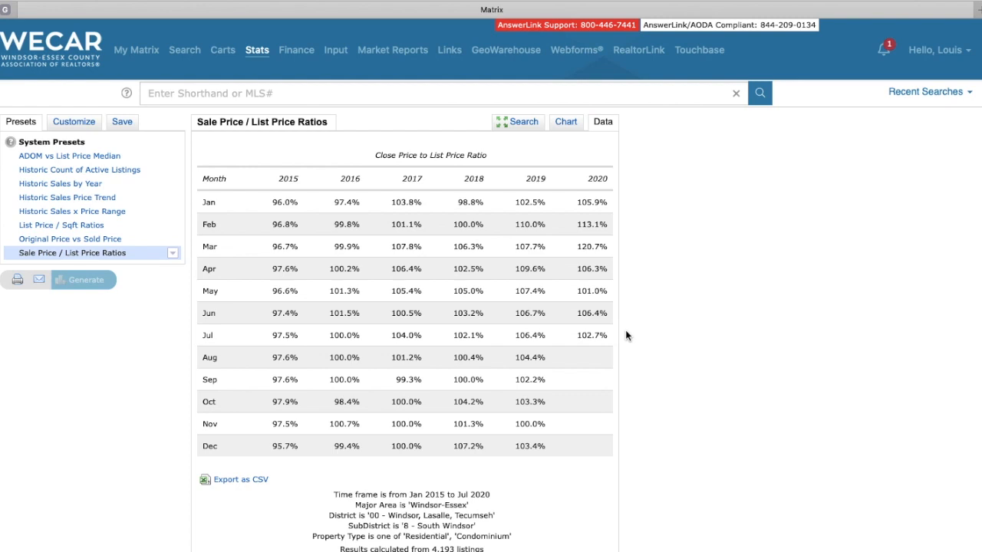
mouse_move(614, 181)
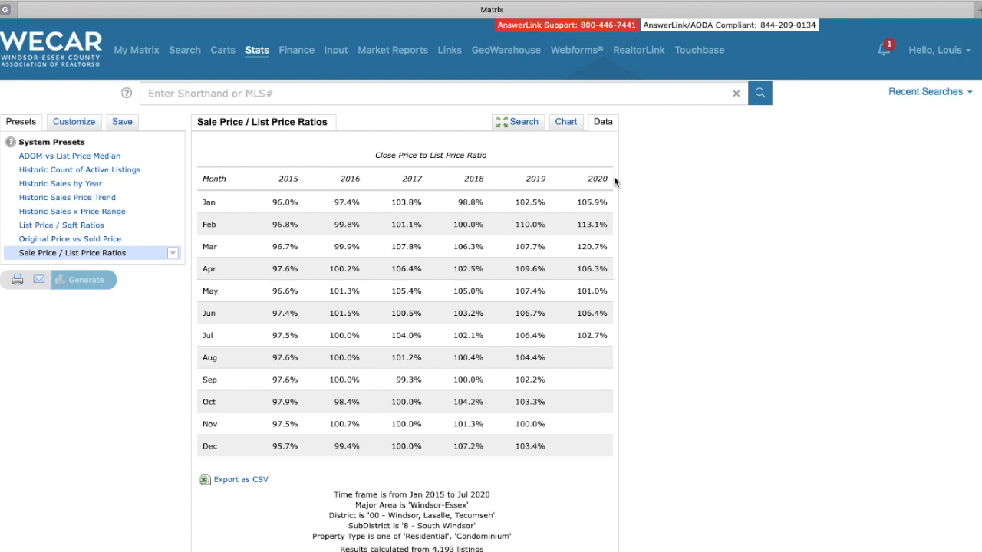
mouse_move(616, 341)
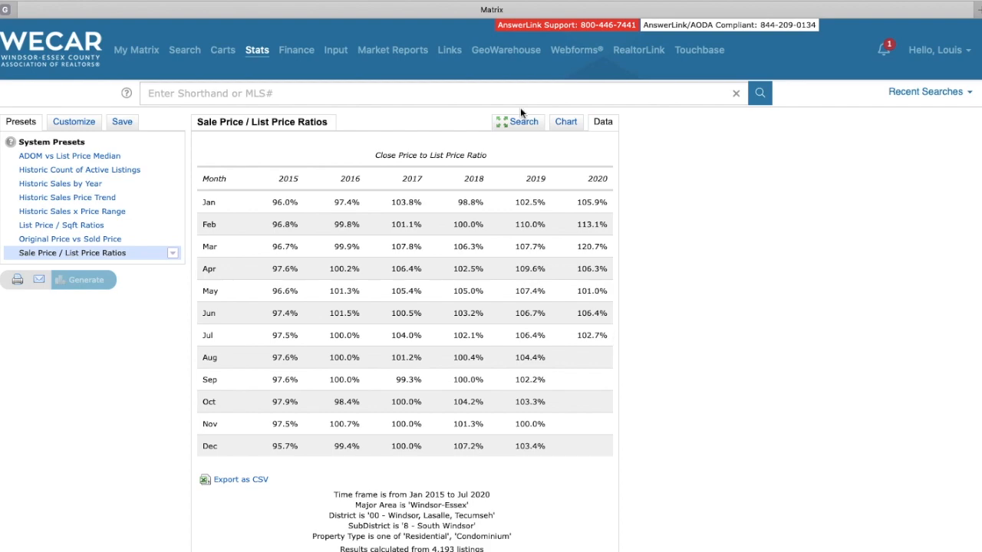
Regenerate the ratio statistics for subdistrict 9 - Lasalle and view them as a monthly table.
left_click(525, 121)
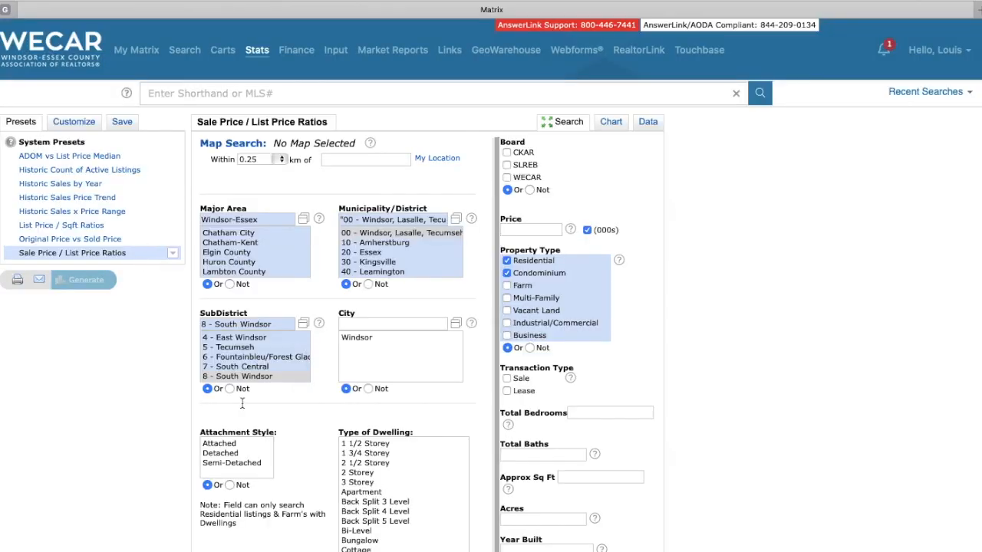
left_click(230, 376)
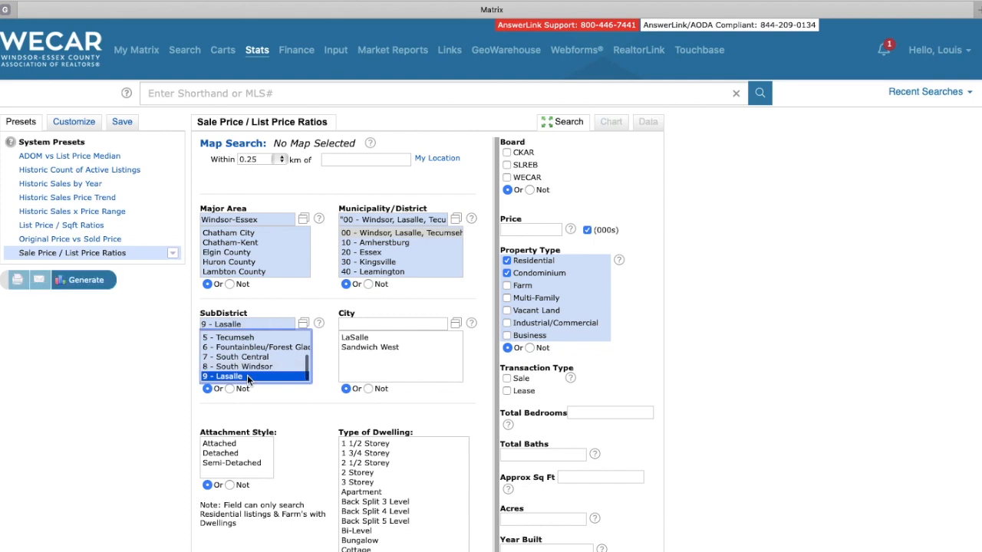
left_click(82, 279)
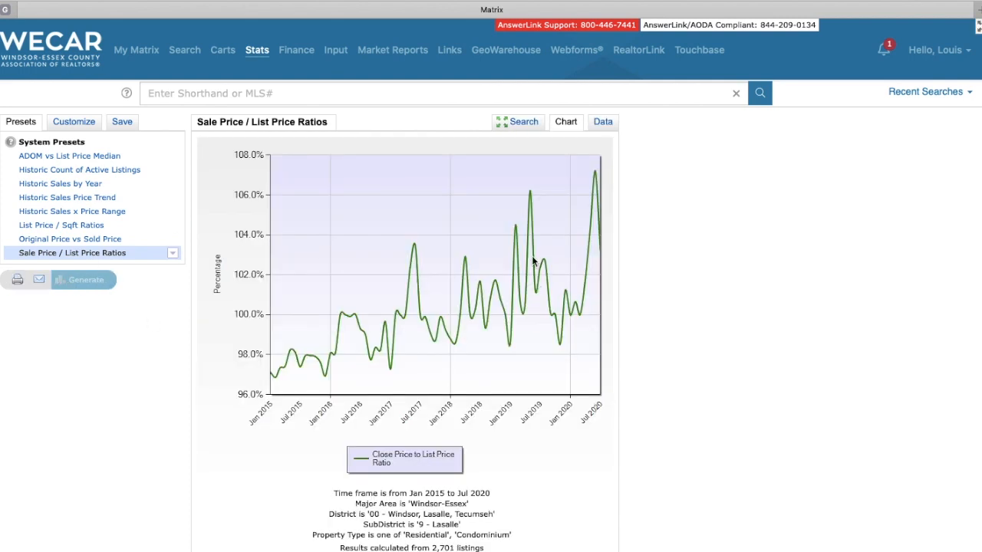
left_click(601, 121)
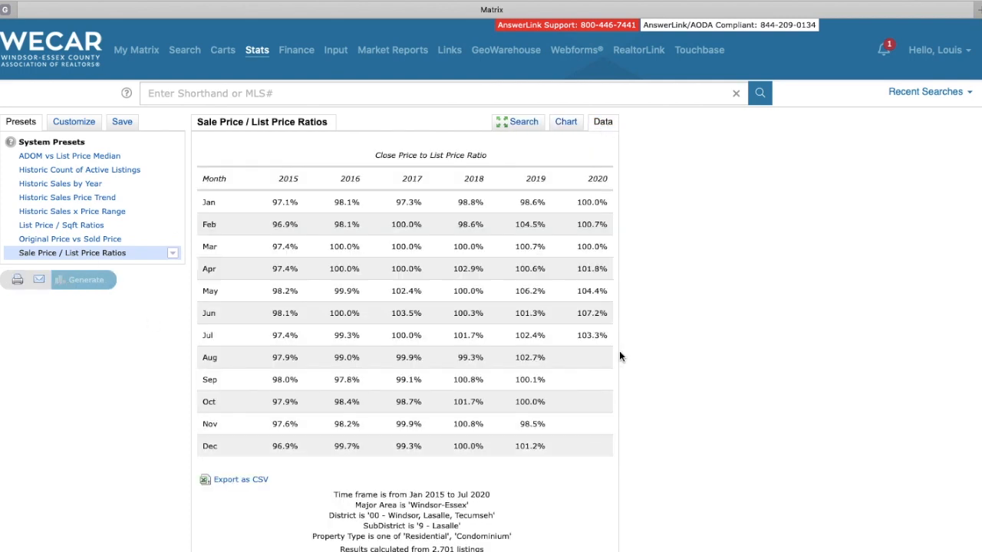
mouse_move(608, 335)
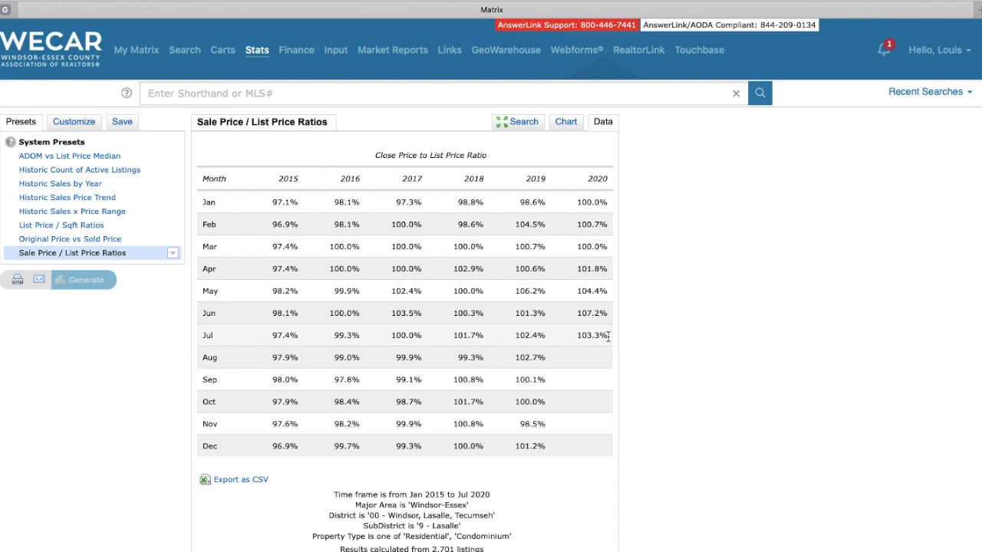
mouse_move(610, 321)
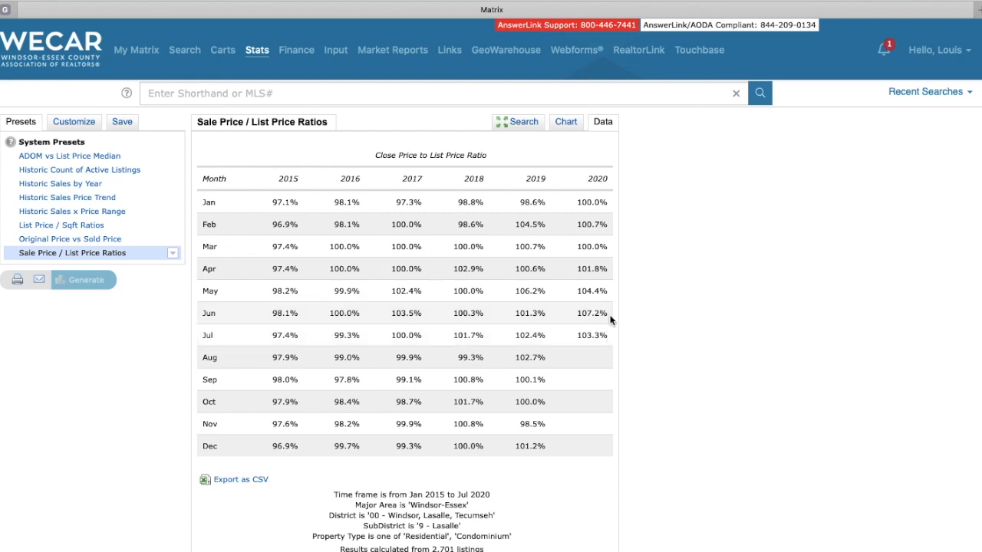
mouse_move(611, 325)
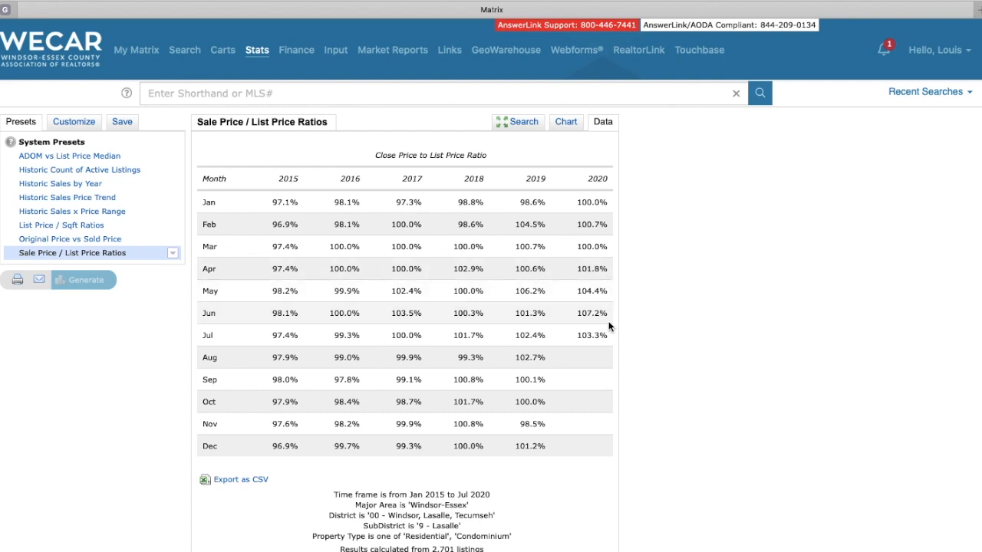
mouse_move(610, 202)
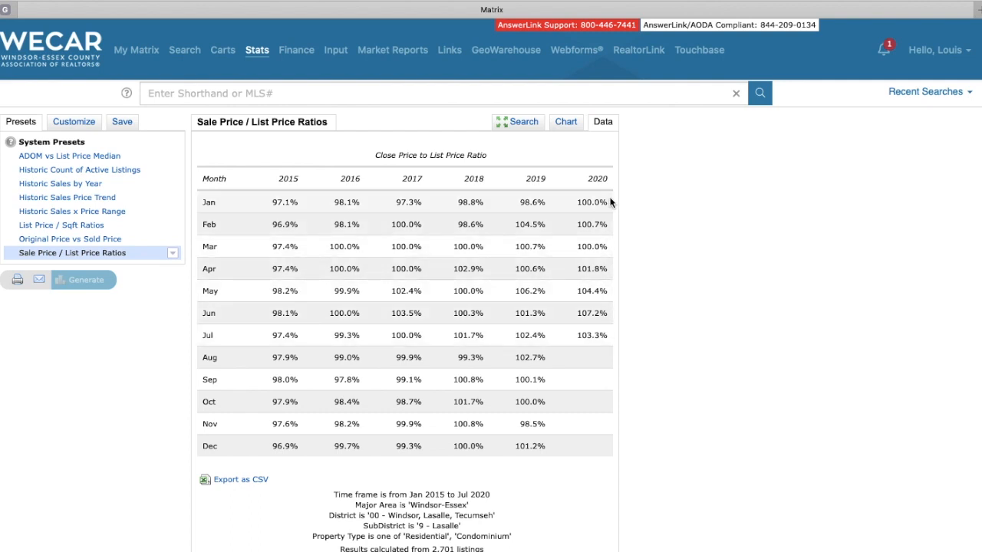
mouse_move(606, 206)
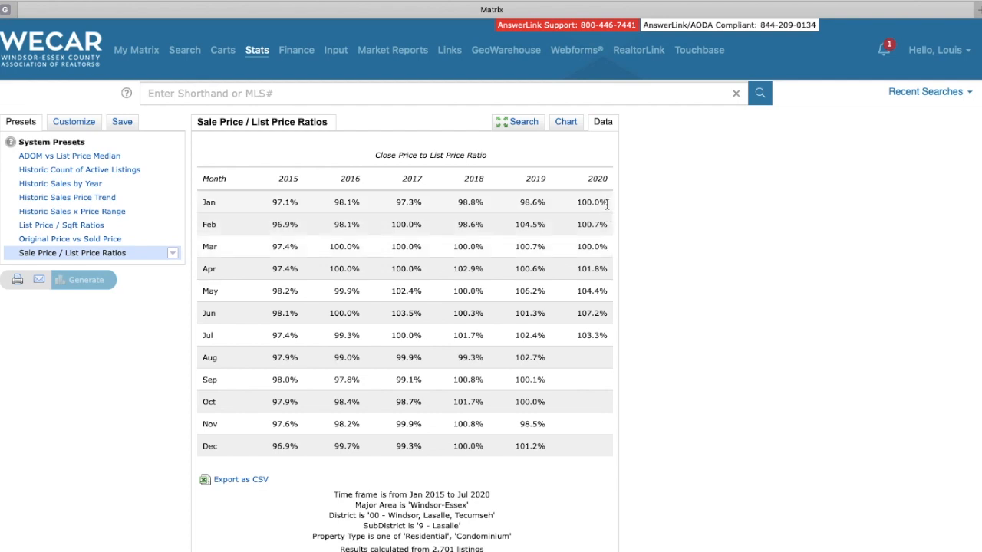
mouse_move(610, 209)
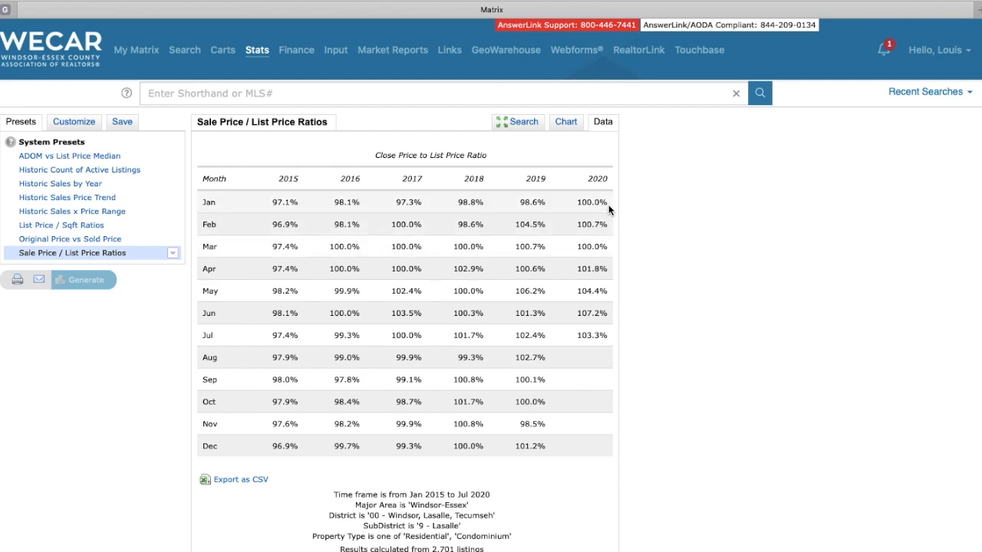
mouse_move(610, 239)
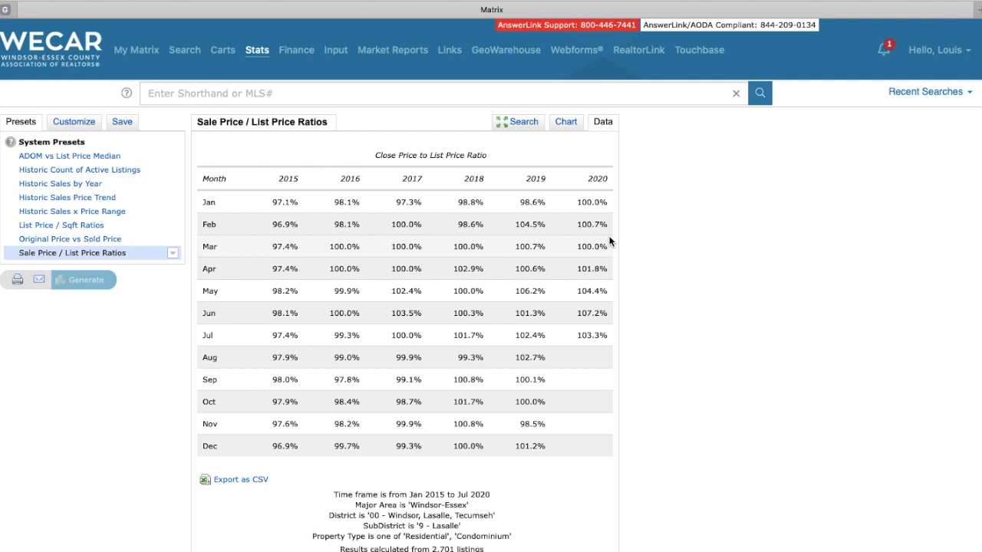
mouse_move(559, 160)
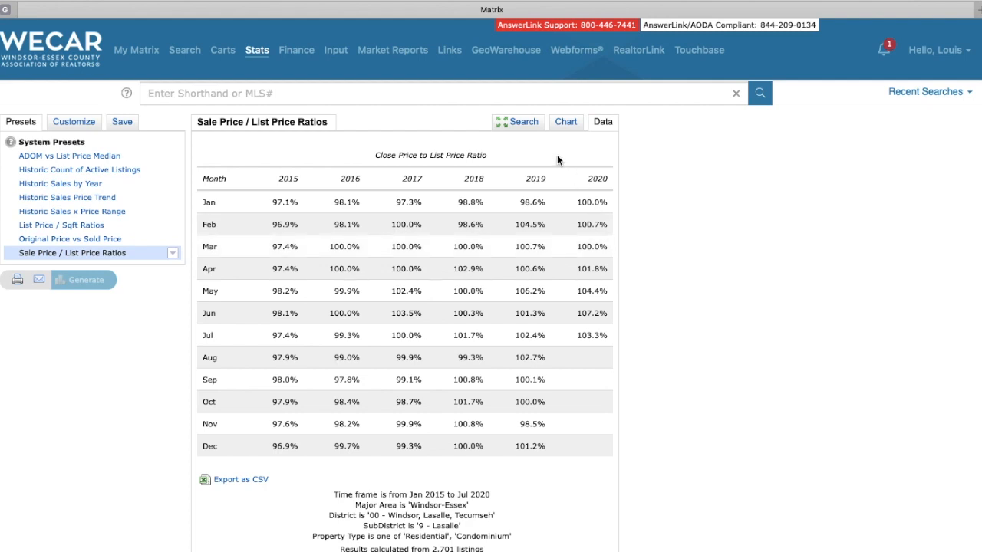
mouse_move(524, 123)
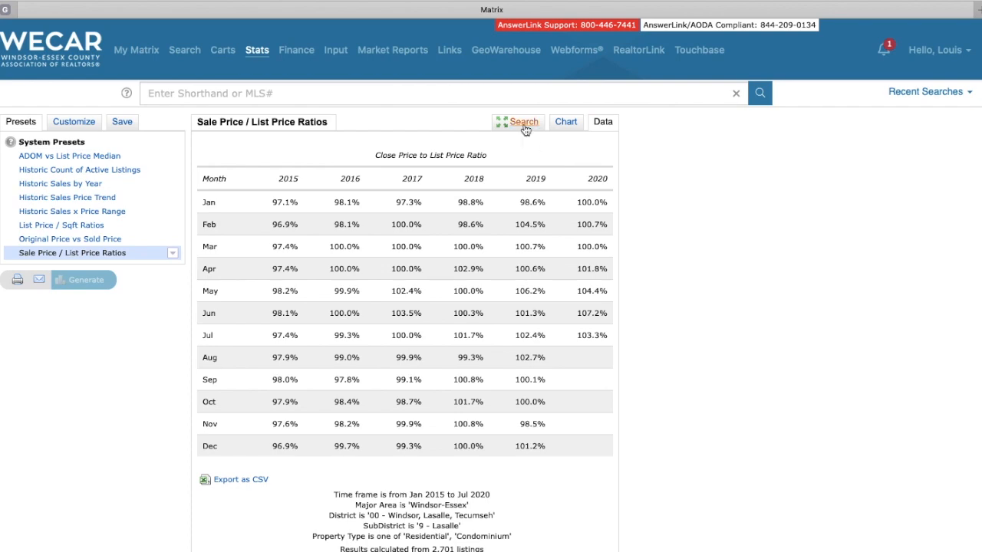
Switch the ratio table to the 5 - Tecumseh subdistrict, review it, then return to the search criteria.
left_click(525, 123)
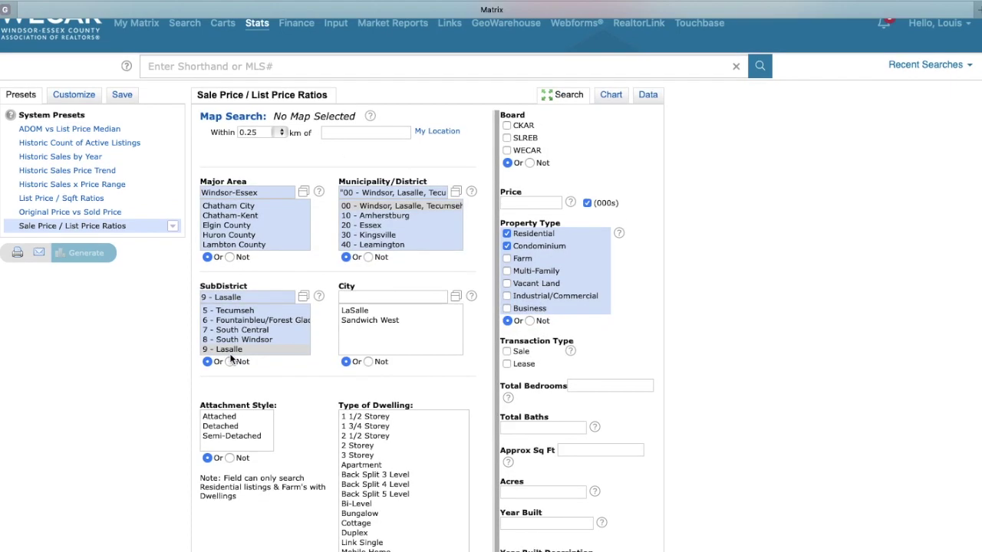
left_click(234, 310)
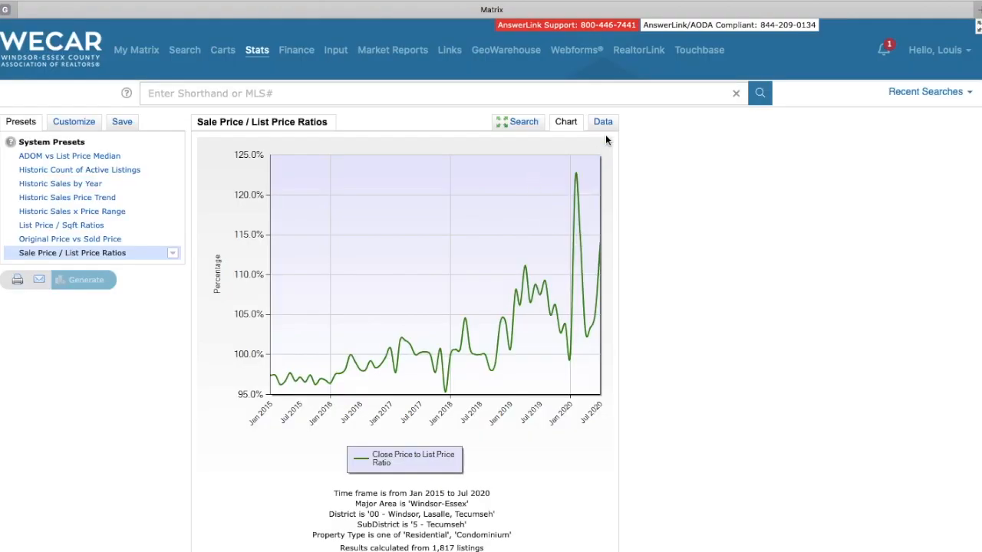
left_click(603, 122)
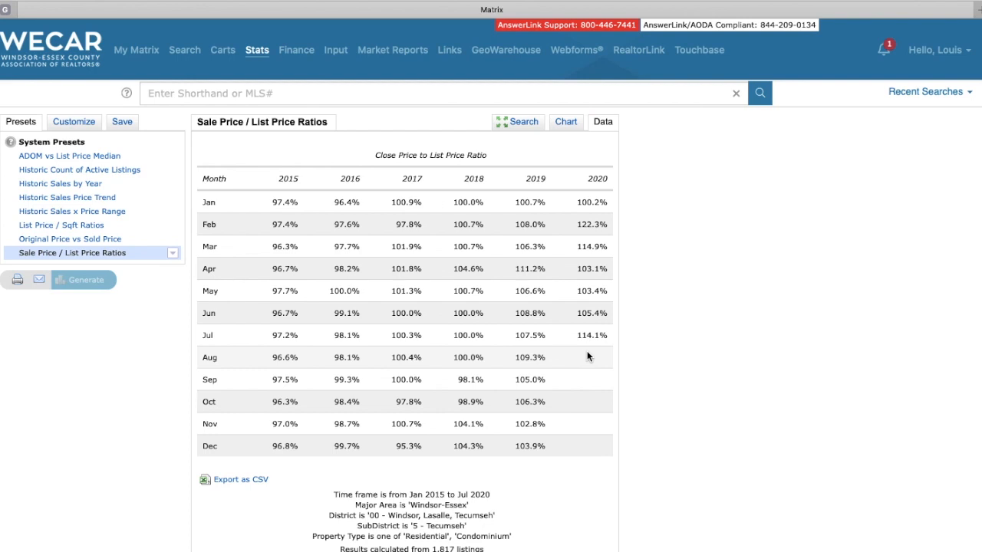
mouse_move(608, 352)
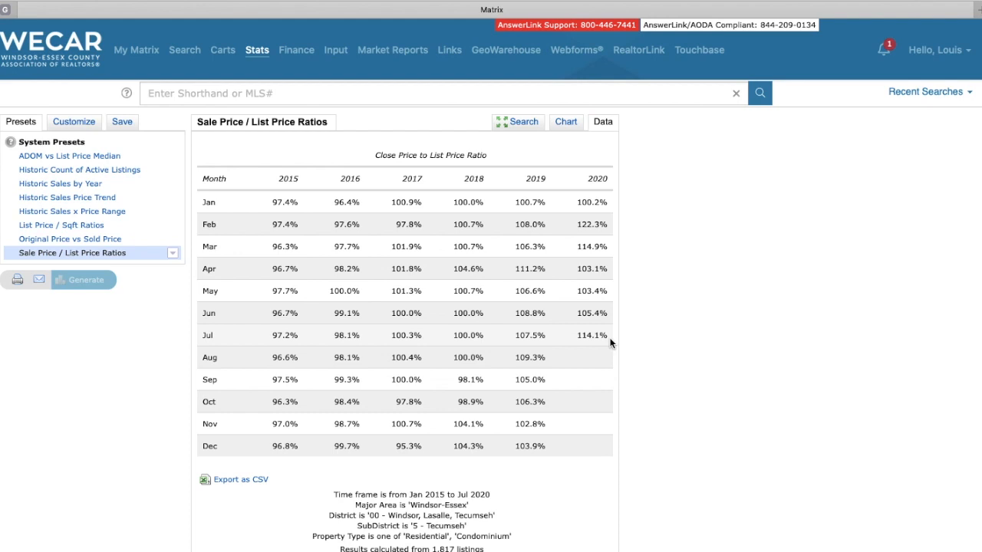
mouse_move(606, 341)
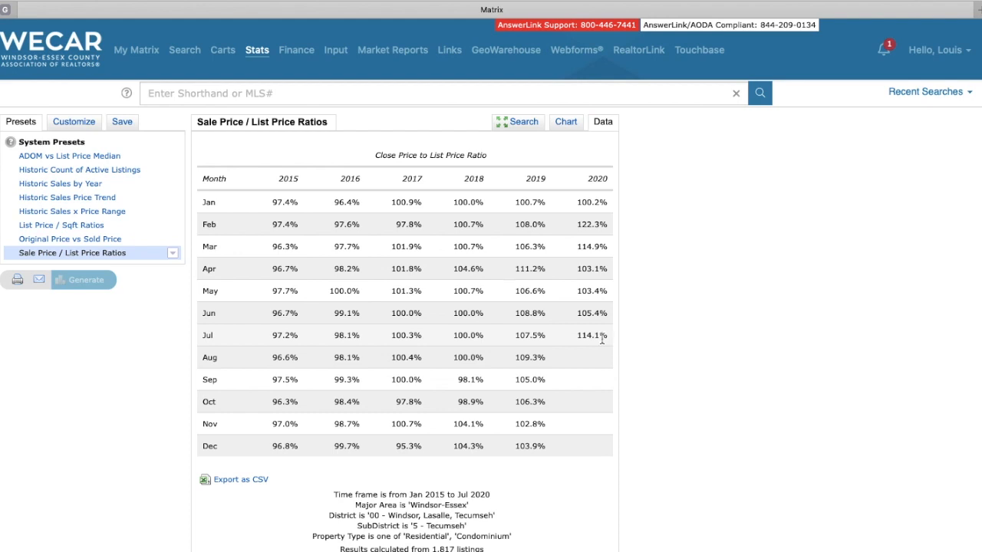
mouse_move(576, 341)
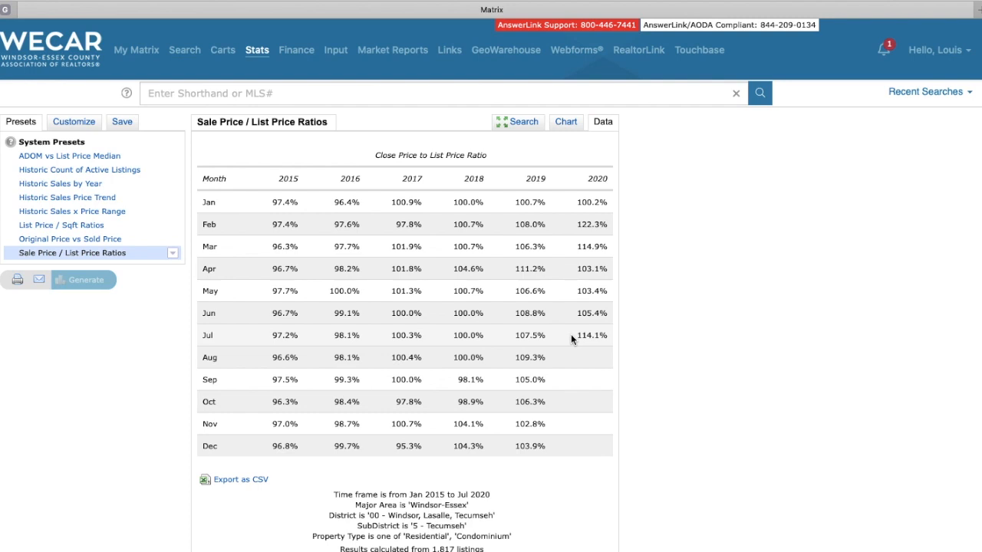
mouse_move(575, 258)
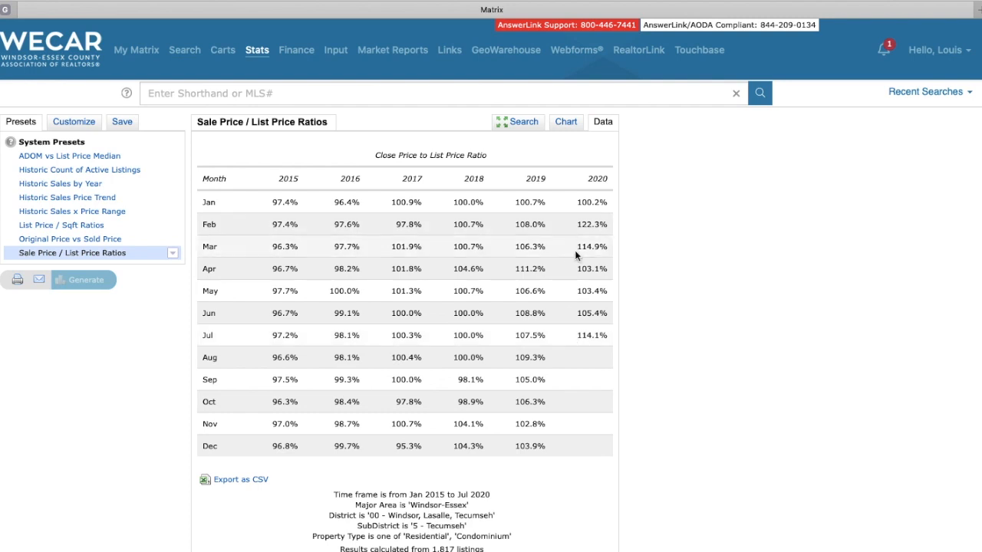
mouse_move(571, 243)
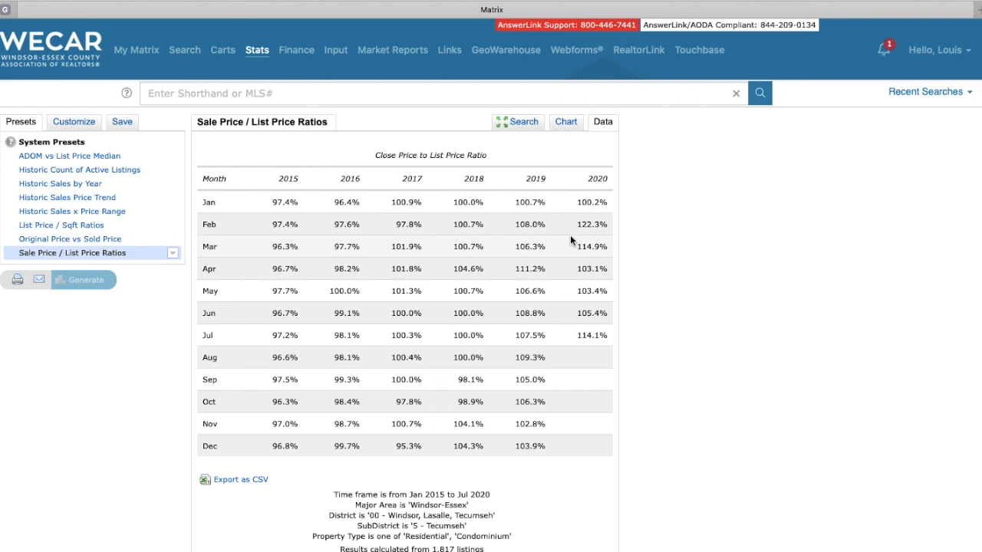
mouse_move(571, 231)
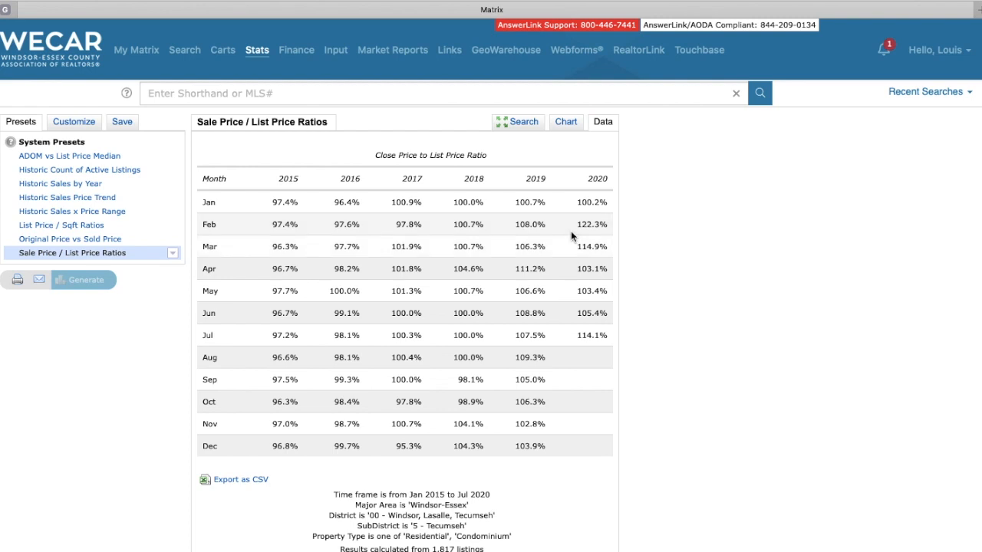
mouse_move(558, 146)
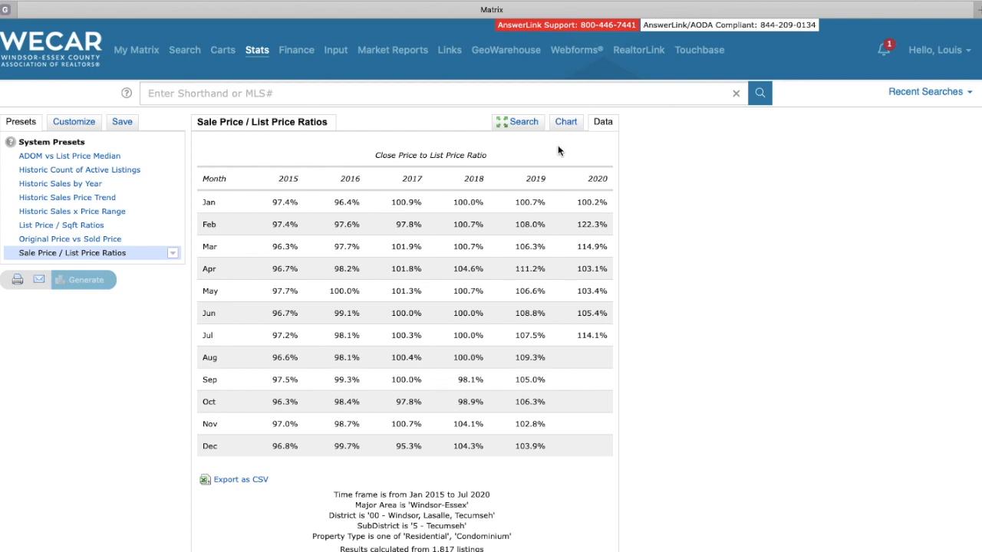
mouse_move(571, 153)
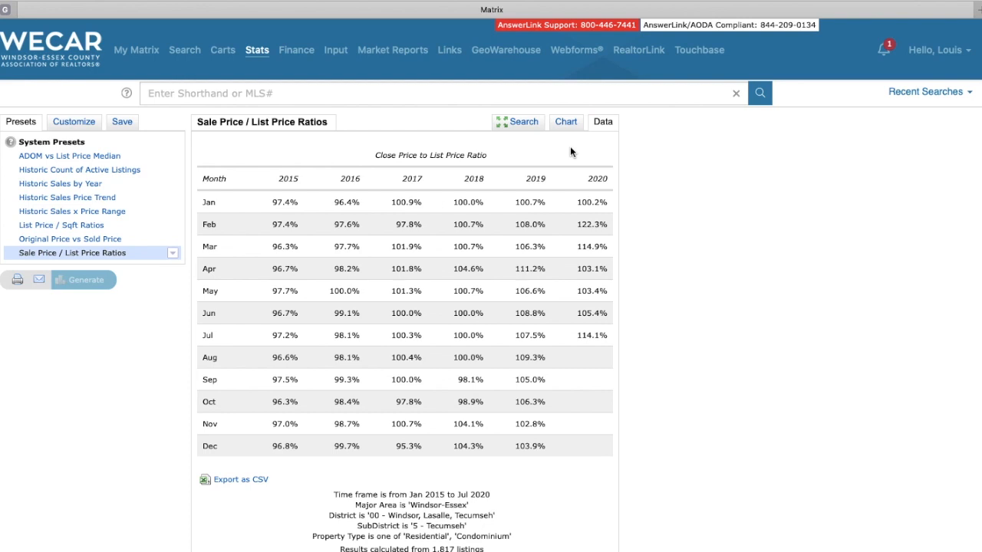
mouse_move(570, 342)
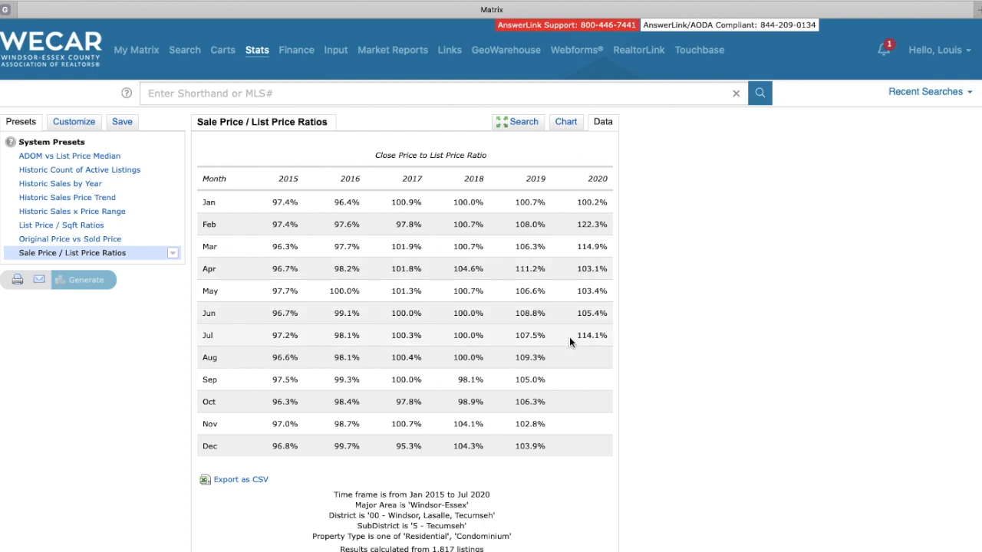
mouse_move(534, 323)
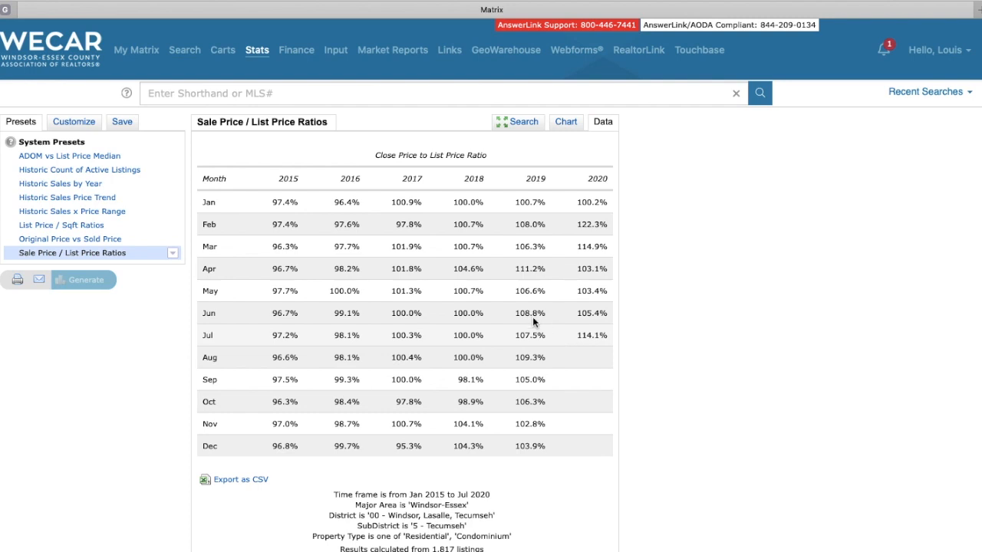
mouse_move(552, 310)
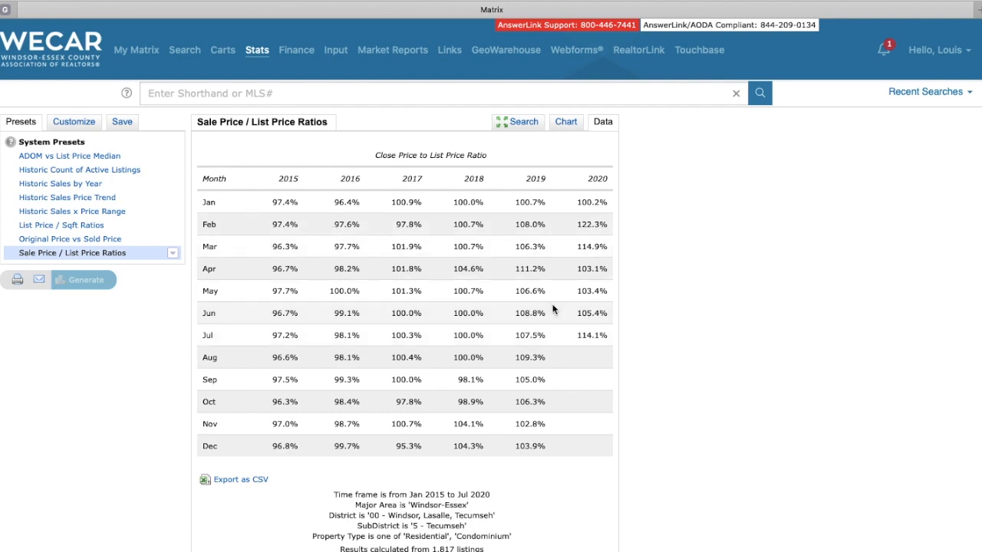
mouse_move(705, 272)
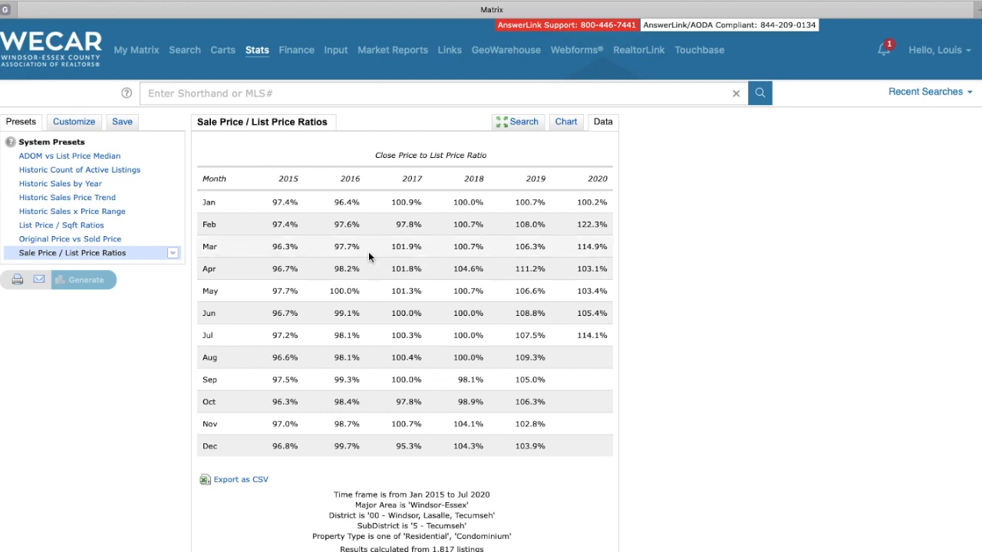
mouse_move(316, 313)
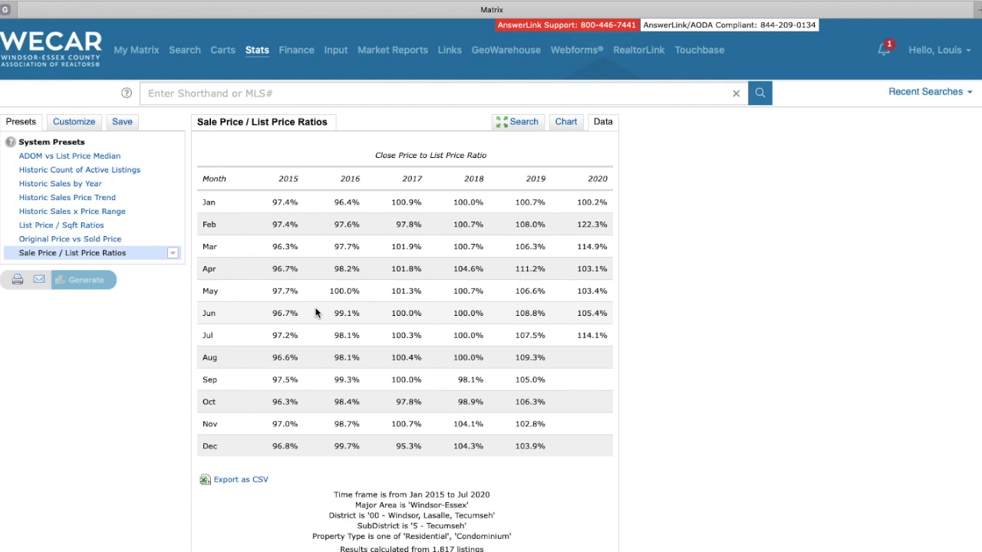
mouse_move(460, 167)
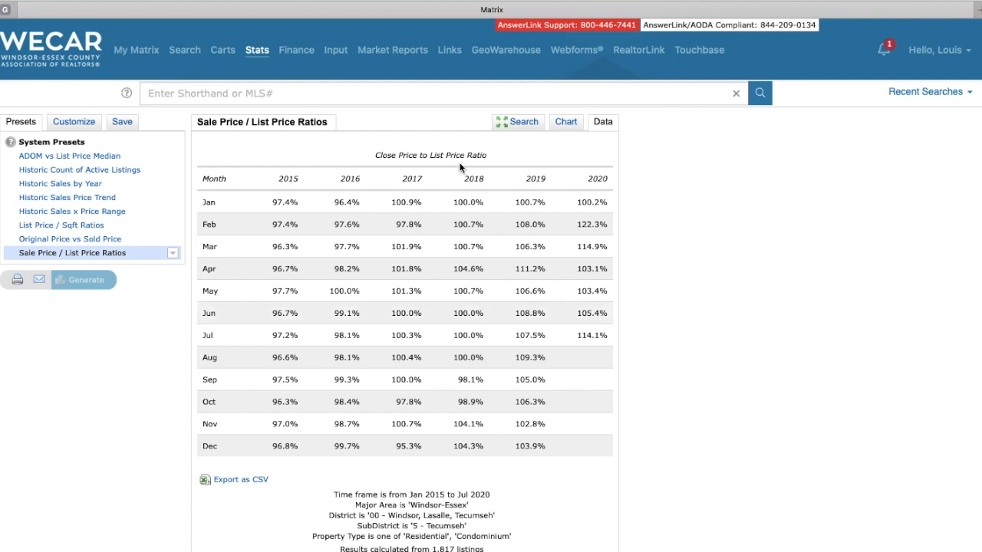
mouse_move(515, 126)
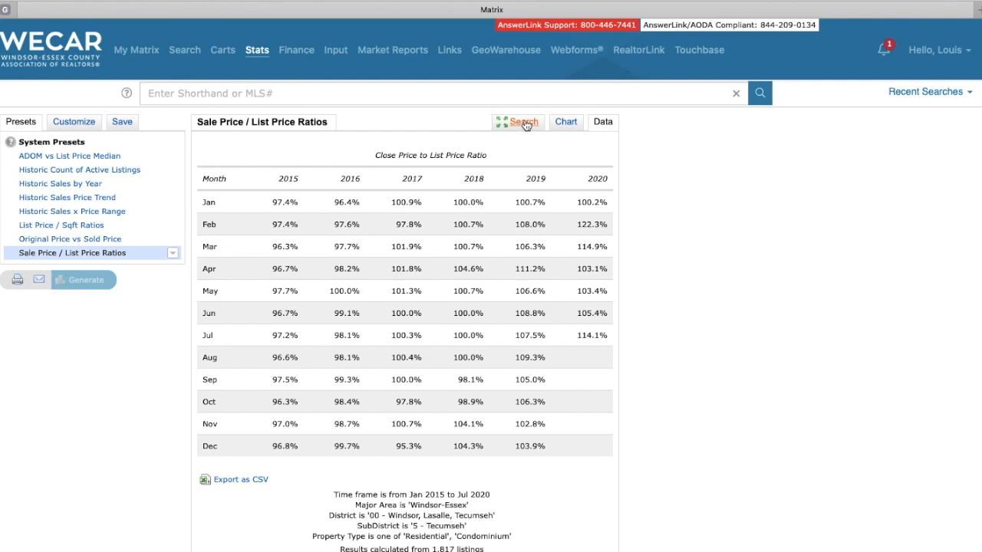
mouse_move(83, 279)
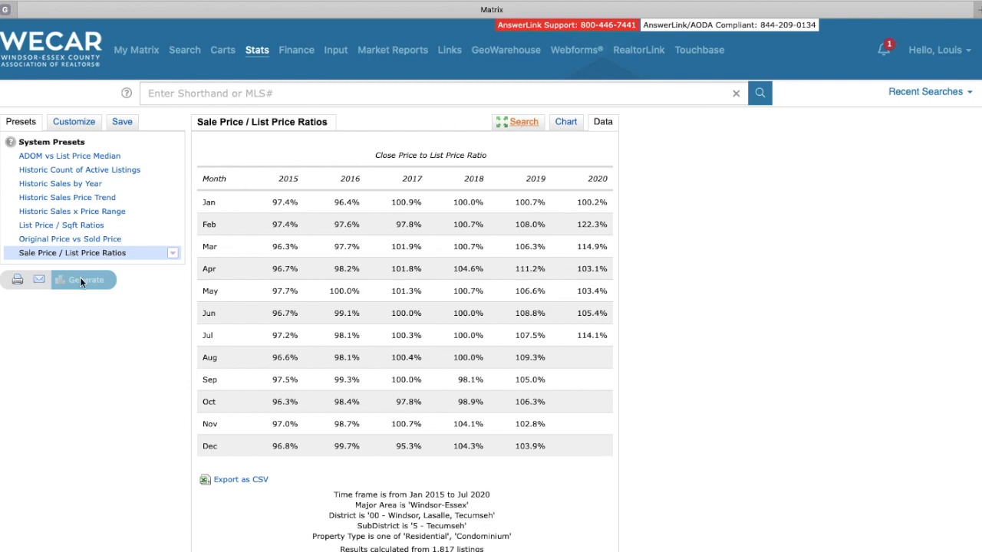
mouse_move(525, 131)
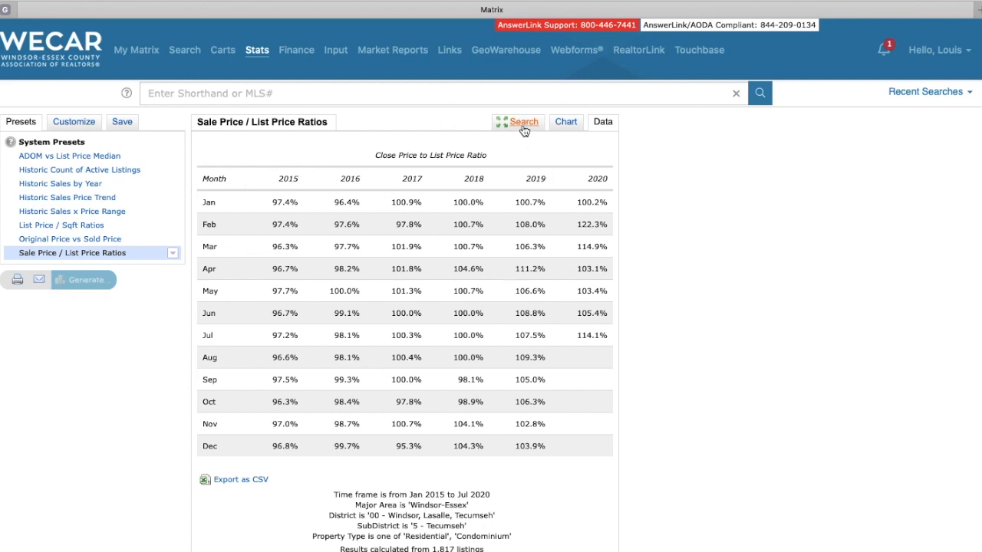
left_click(524, 122)
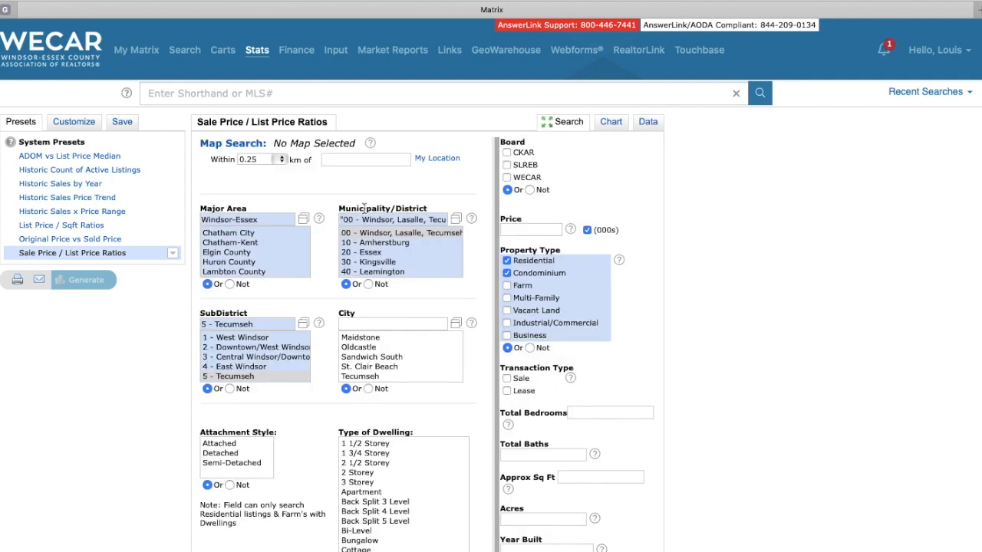
mouse_move(322, 275)
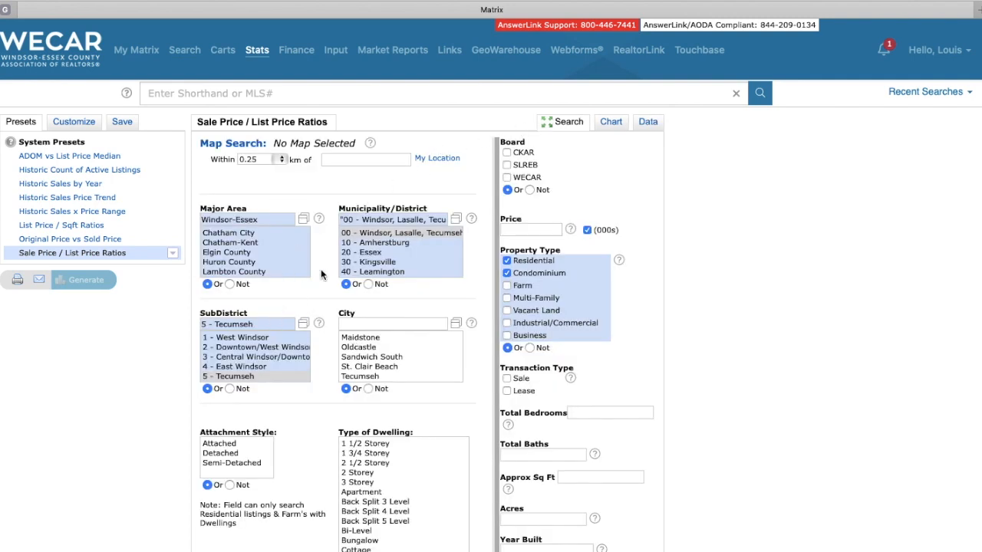
mouse_move(411, 257)
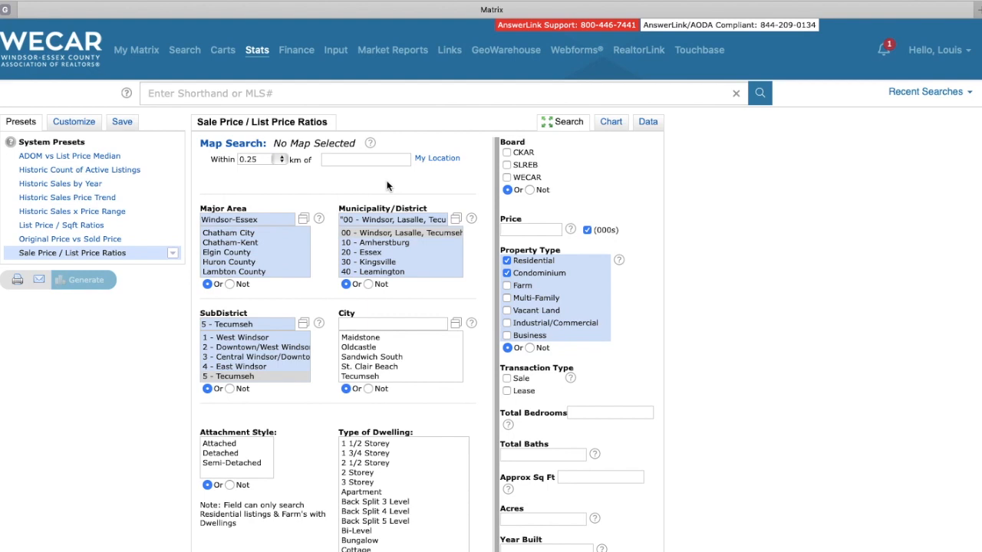
mouse_move(307, 190)
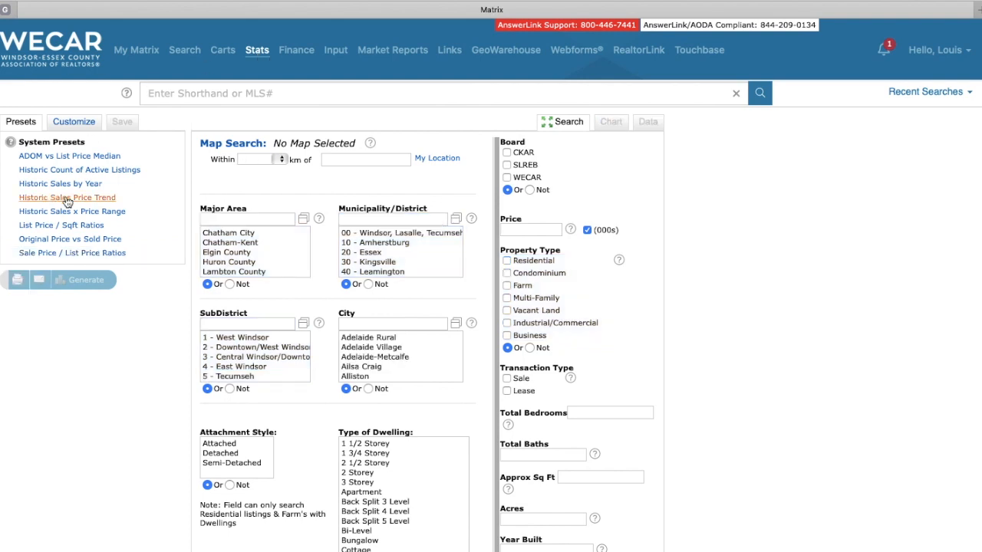
Load the Historic Sales Price Trend preset with Residential and Condominium for Windsor-Essex.
left_click(68, 197)
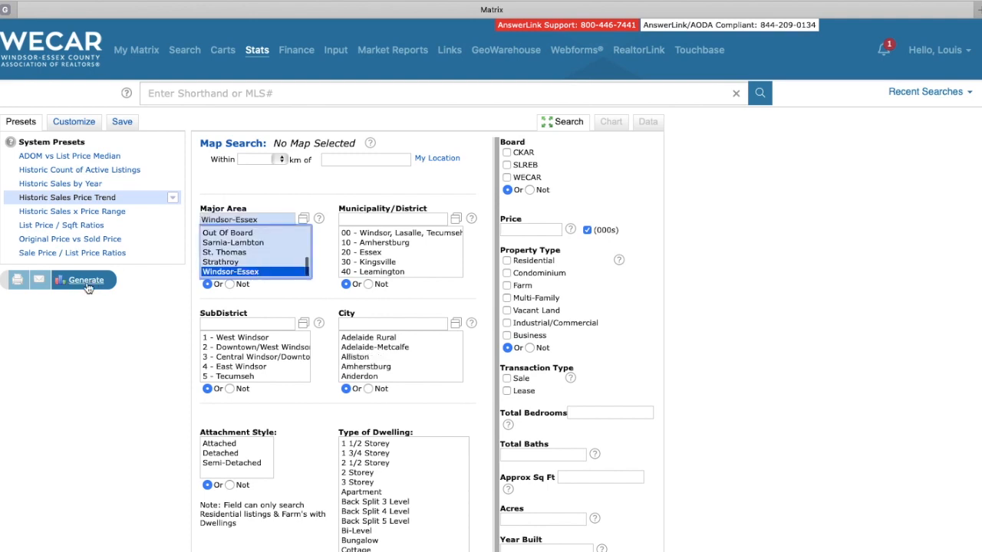
left_click(86, 280)
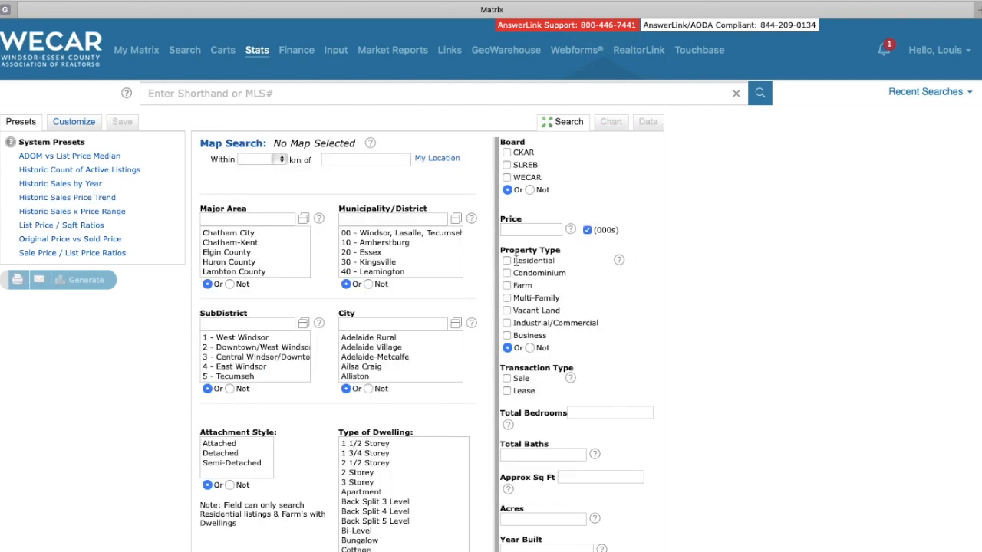
left_click(506, 273)
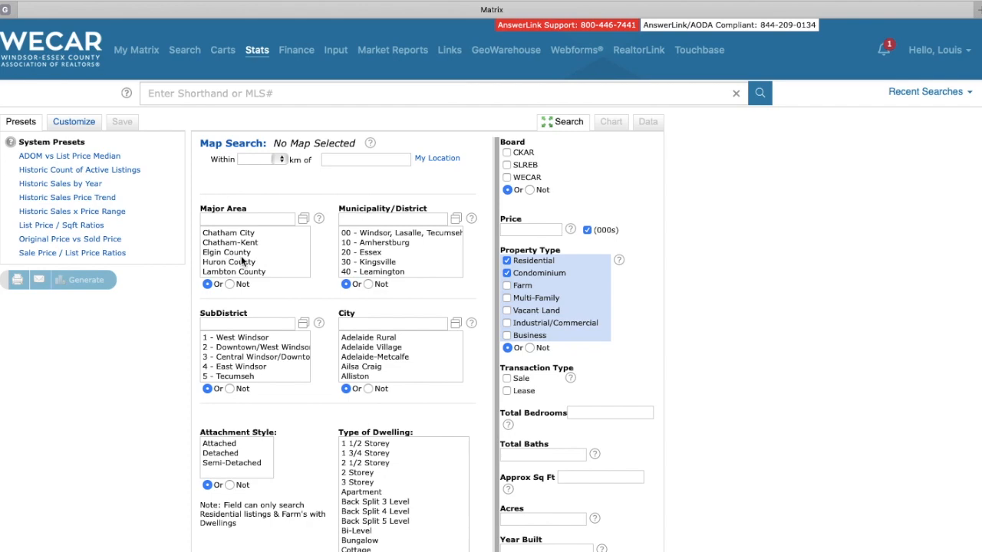
left_click(230, 271)
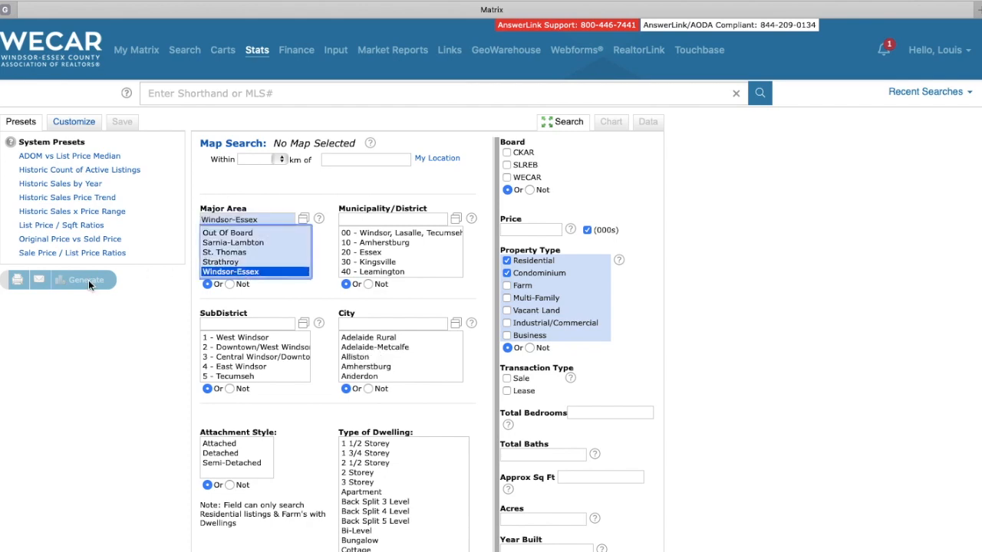
Dismiss the missing-preset warning, reselect the preset and generate the price trend chart.
left_click(83, 279)
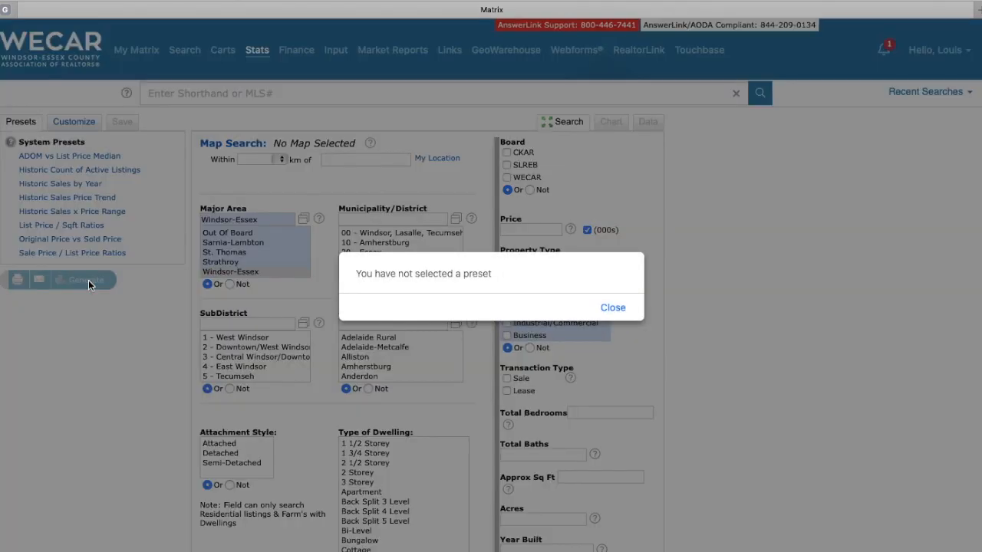
left_click(613, 306)
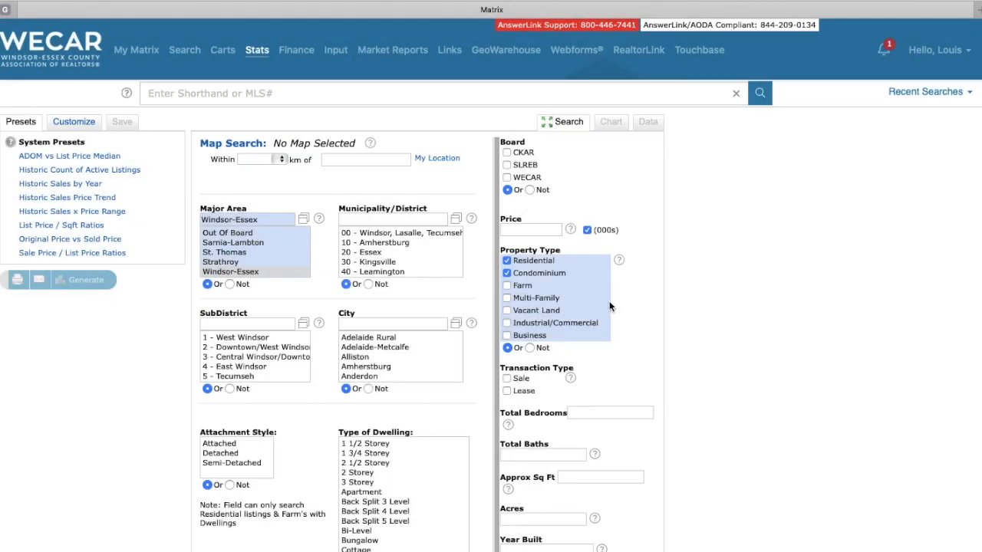
mouse_move(68, 196)
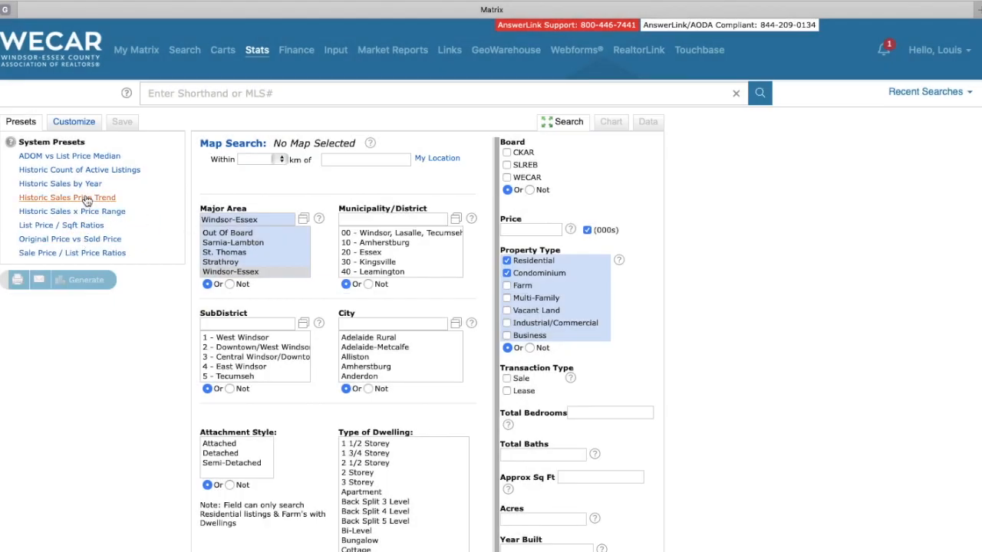
left_click(68, 197)
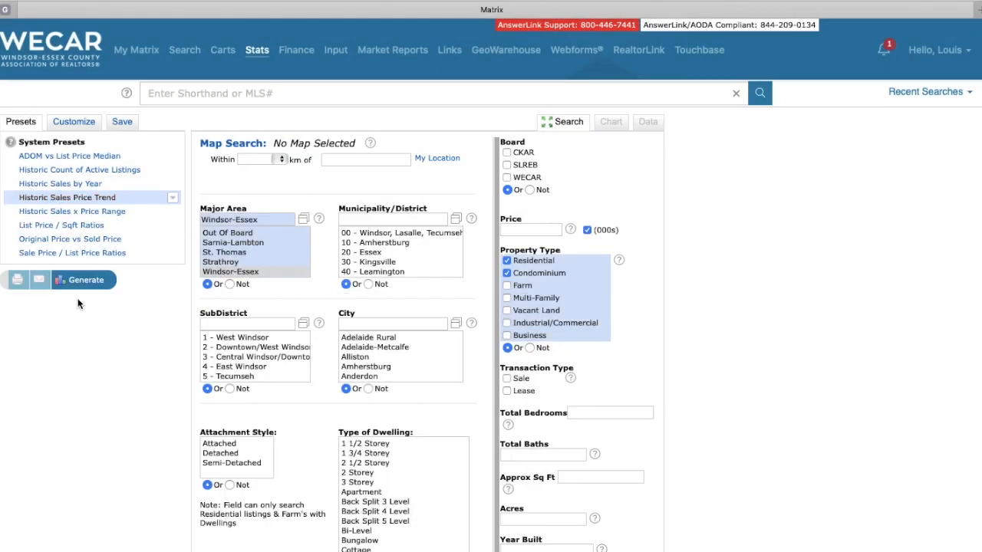
left_click(85, 279)
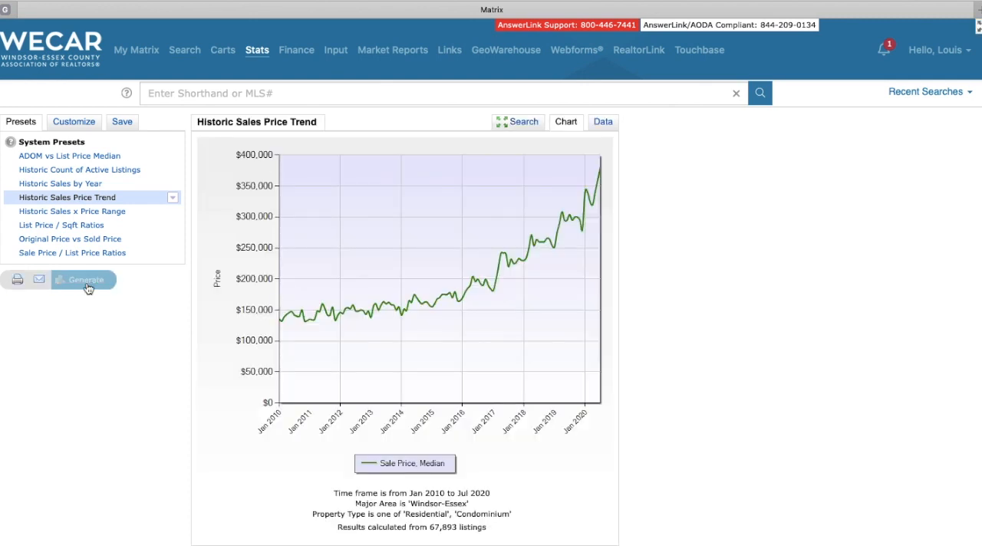
mouse_move(269, 310)
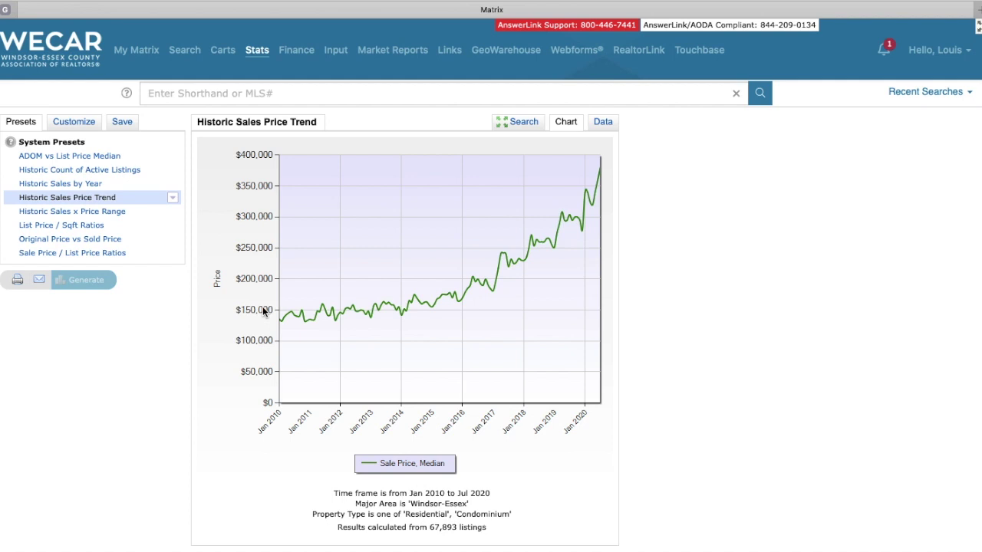
mouse_move(420, 321)
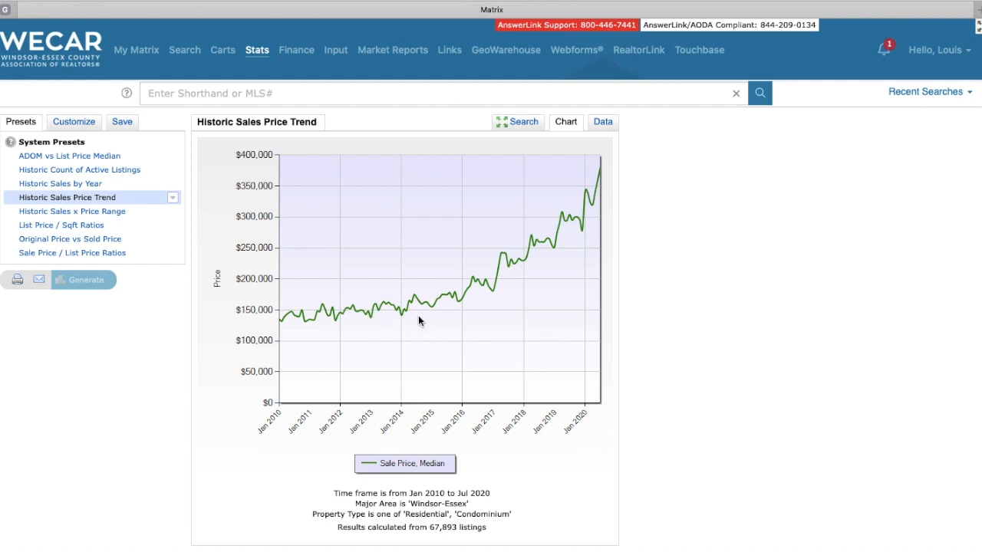
mouse_move(365, 326)
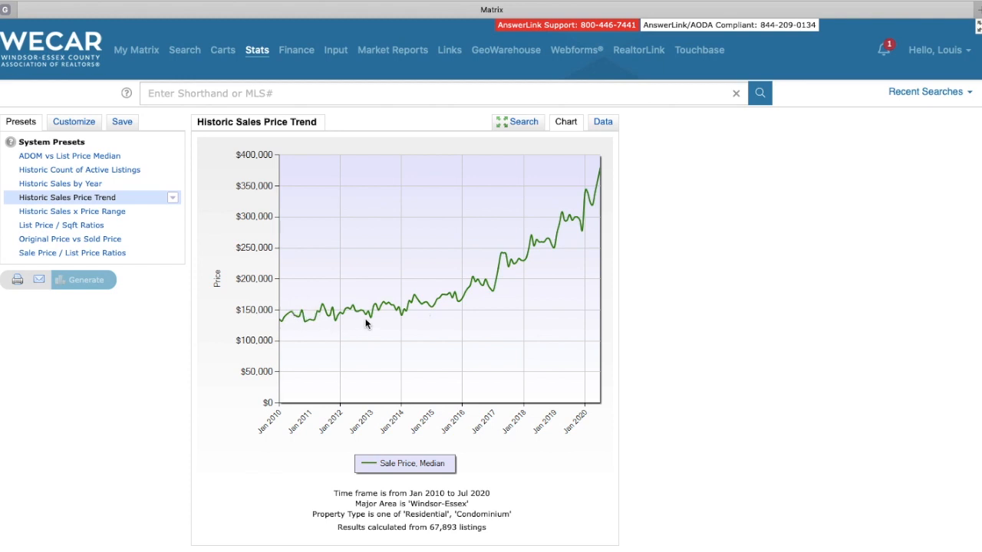
mouse_move(418, 312)
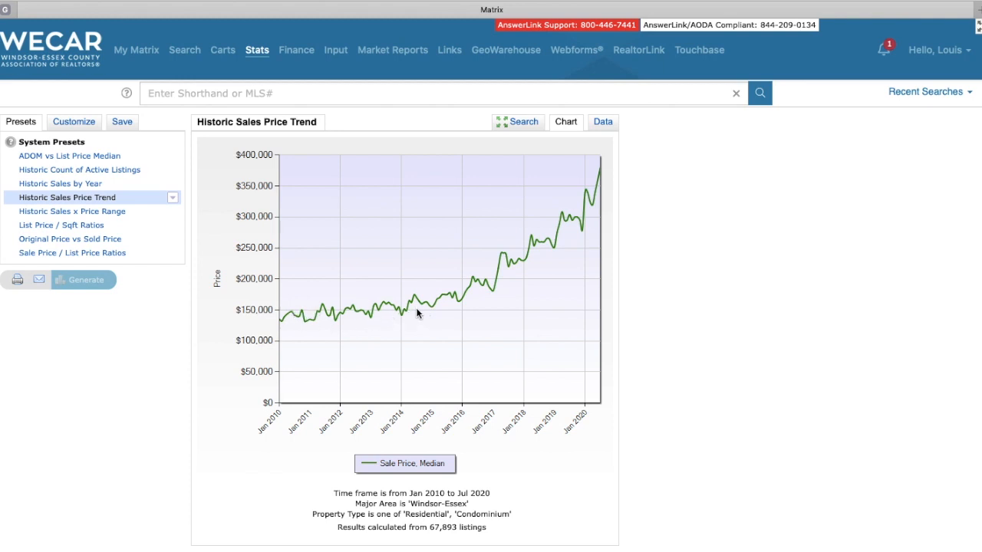
mouse_move(571, 211)
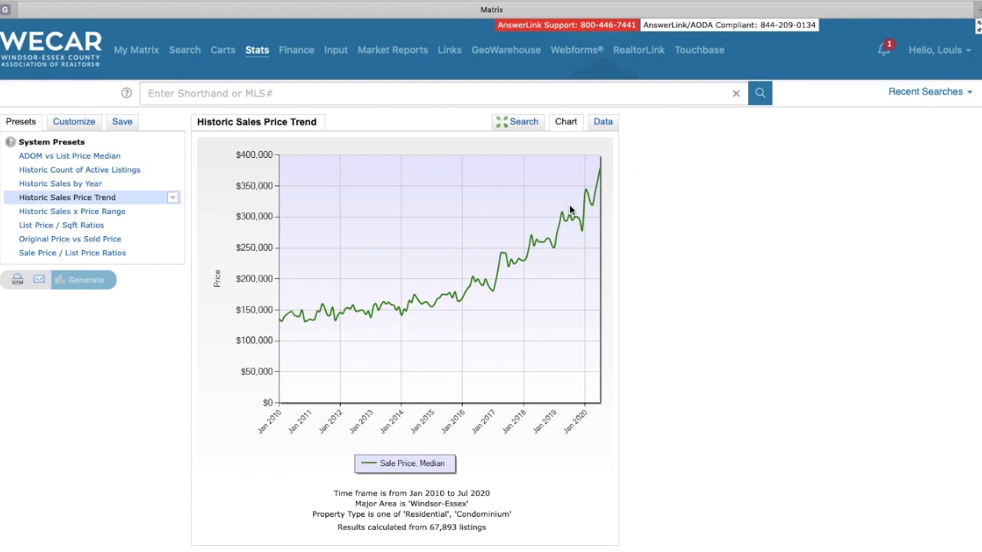
mouse_move(603, 123)
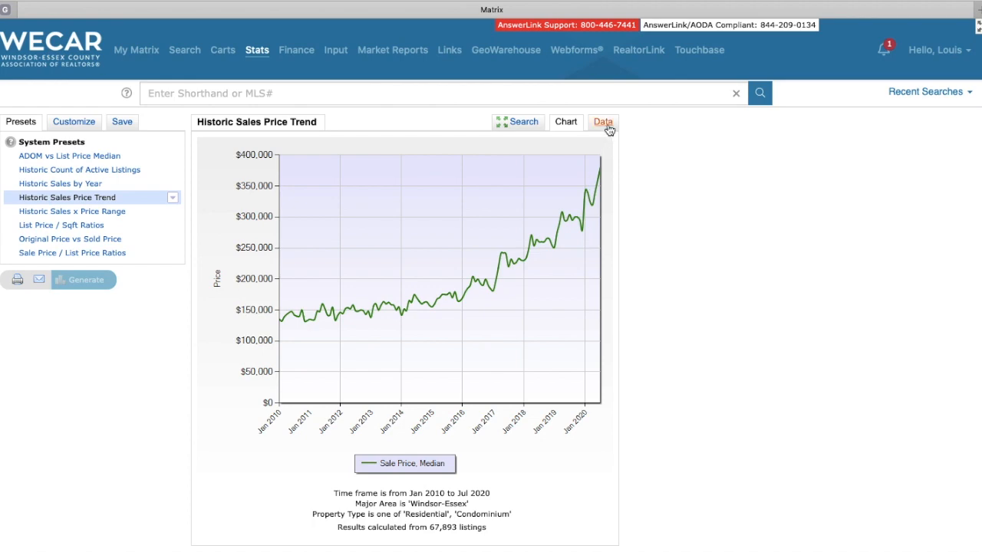
Show the Windsor-Essex price trend as a monthly median sale price table.
left_click(603, 122)
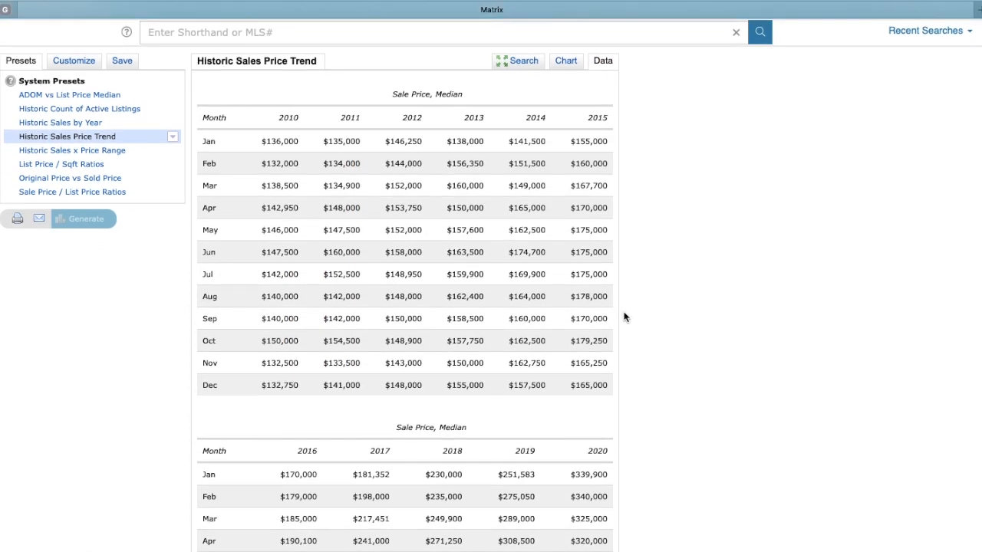
mouse_move(236, 153)
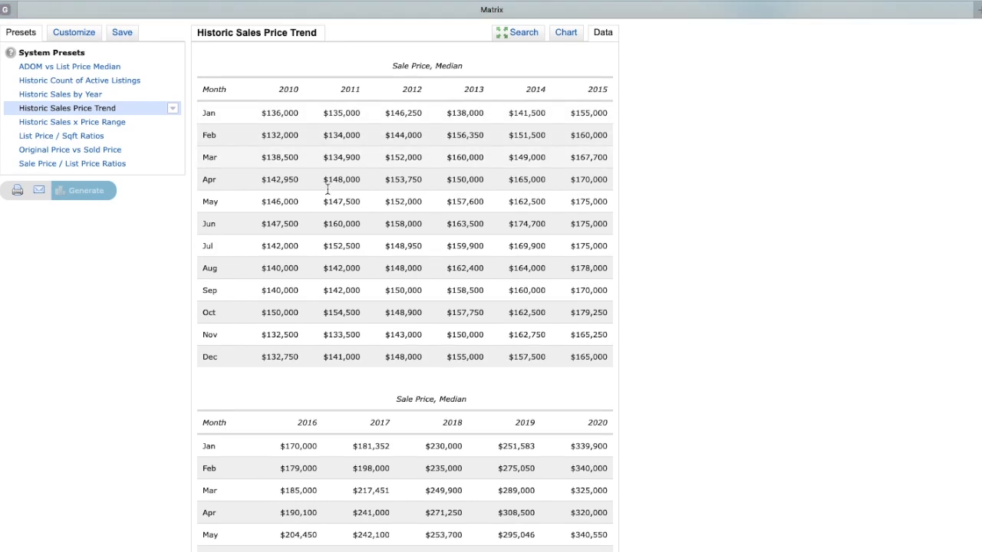
Scroll through the monthly median prices, then return to the price trend search criteria.
scroll("down", 3)
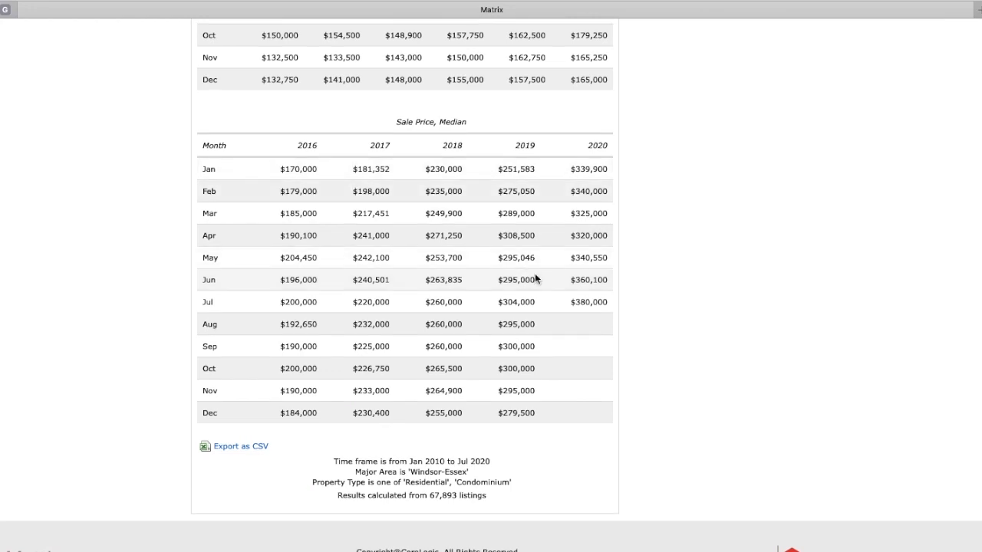
mouse_move(565, 313)
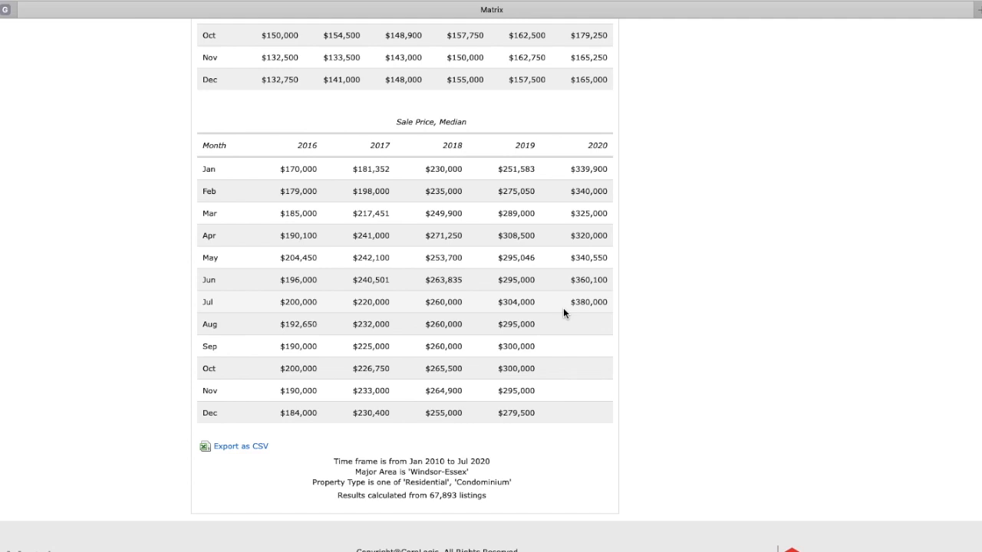
mouse_move(574, 307)
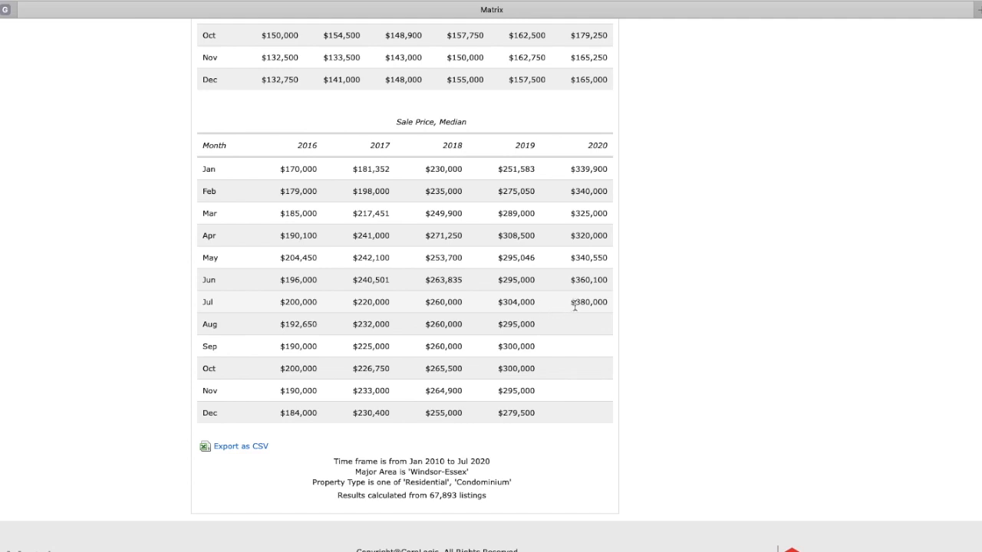
mouse_move(565, 307)
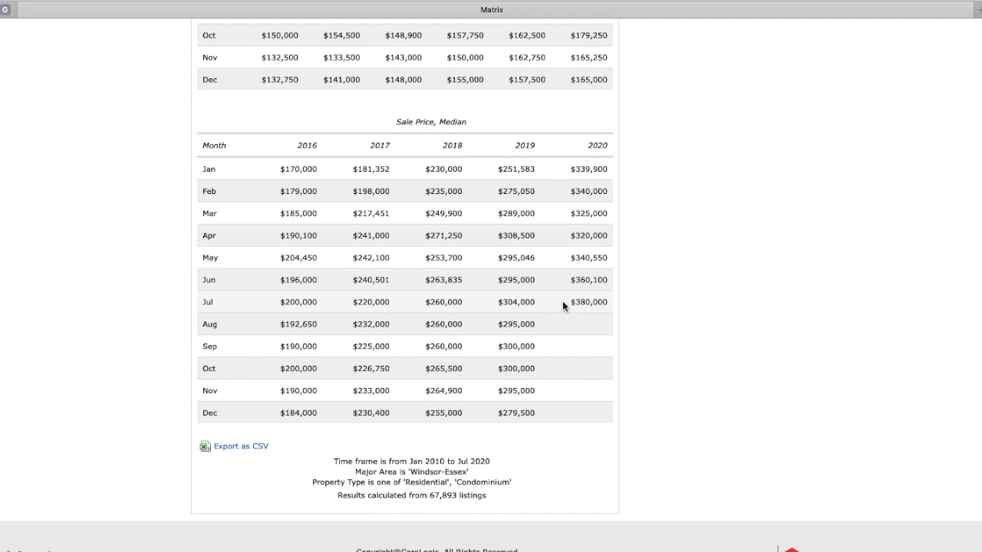
scroll("up", 3)
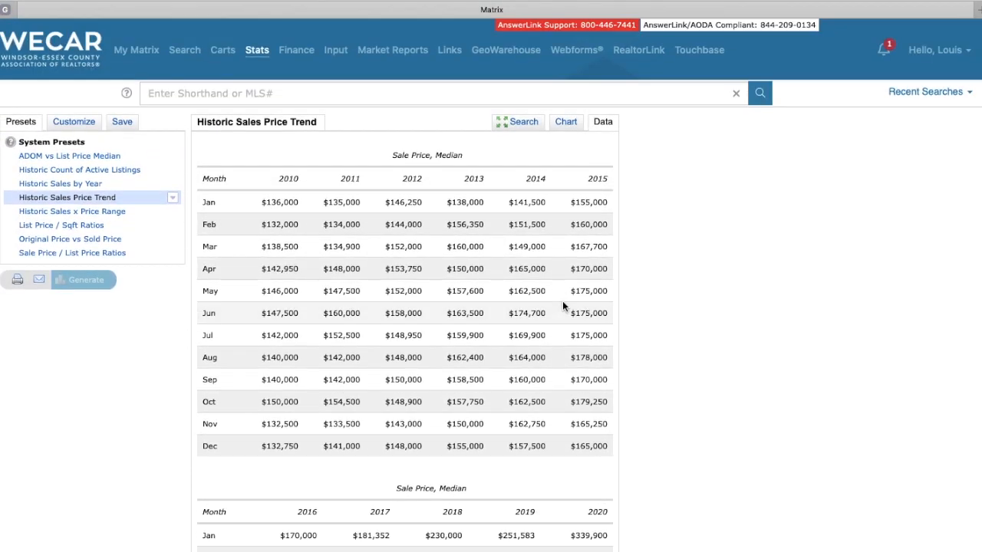
scroll("down", 3)
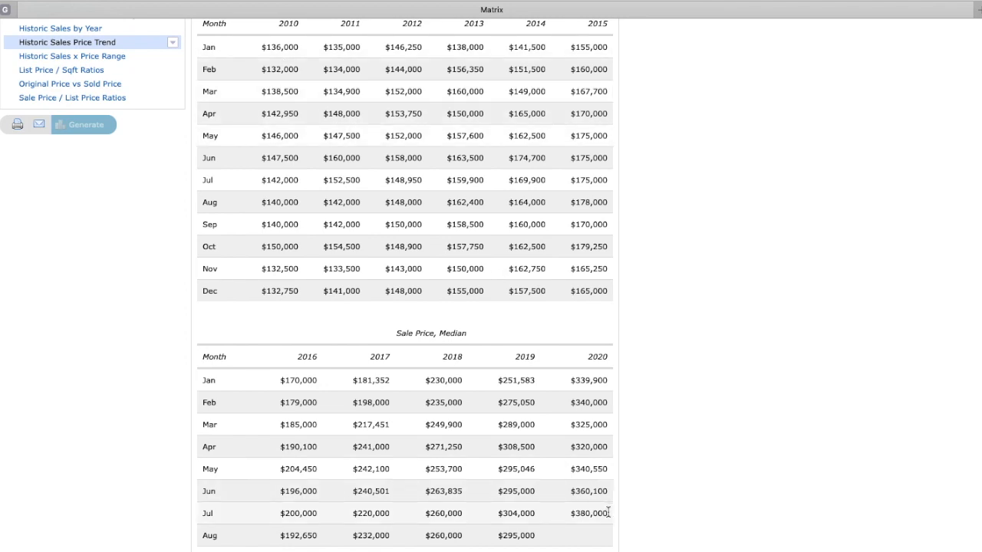
mouse_move(674, 515)
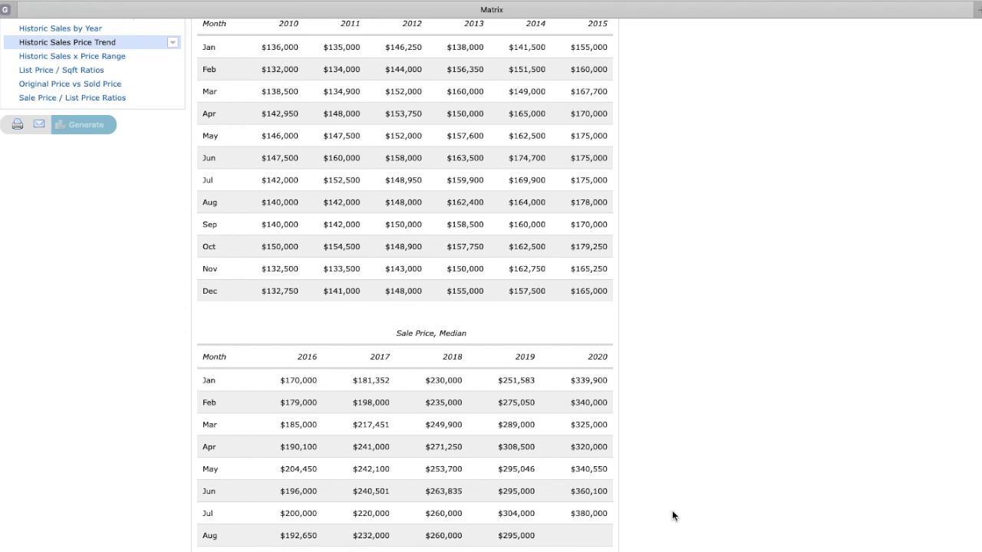
mouse_move(245, 130)
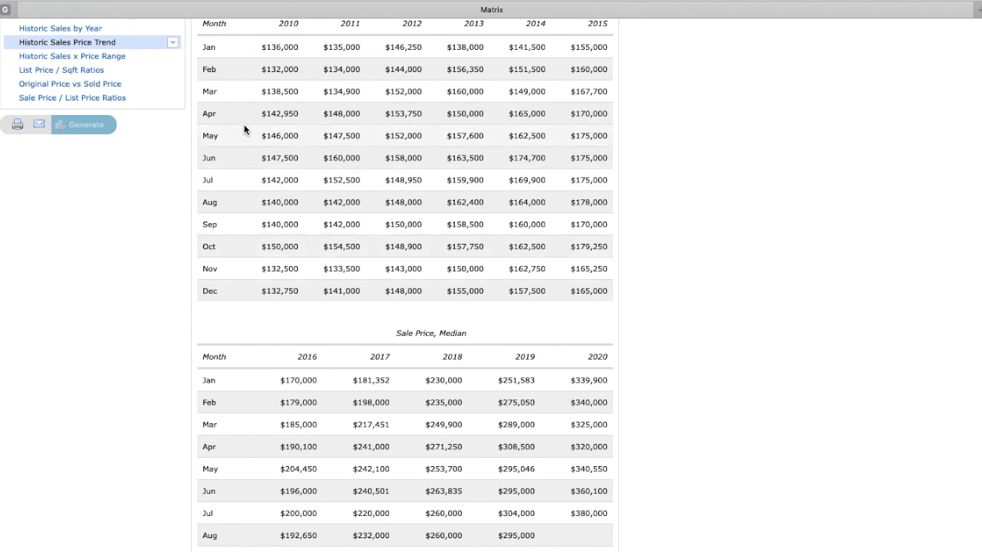
mouse_move(237, 95)
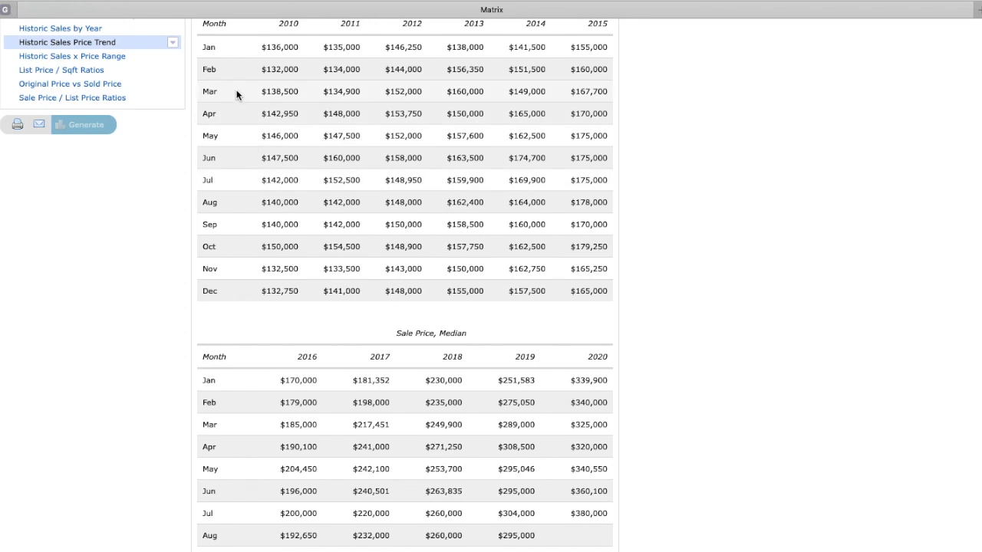
mouse_move(247, 46)
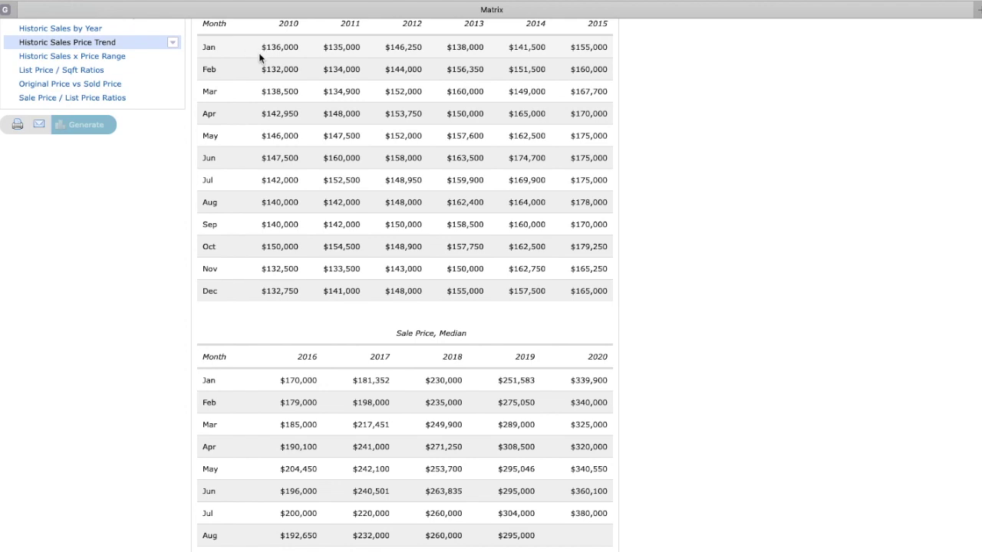
mouse_move(268, 105)
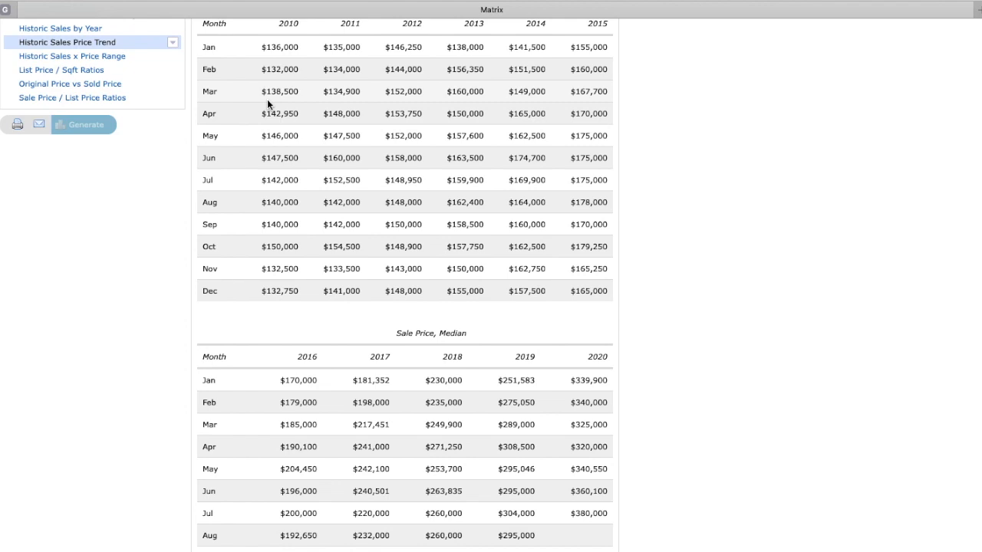
mouse_move(602, 390)
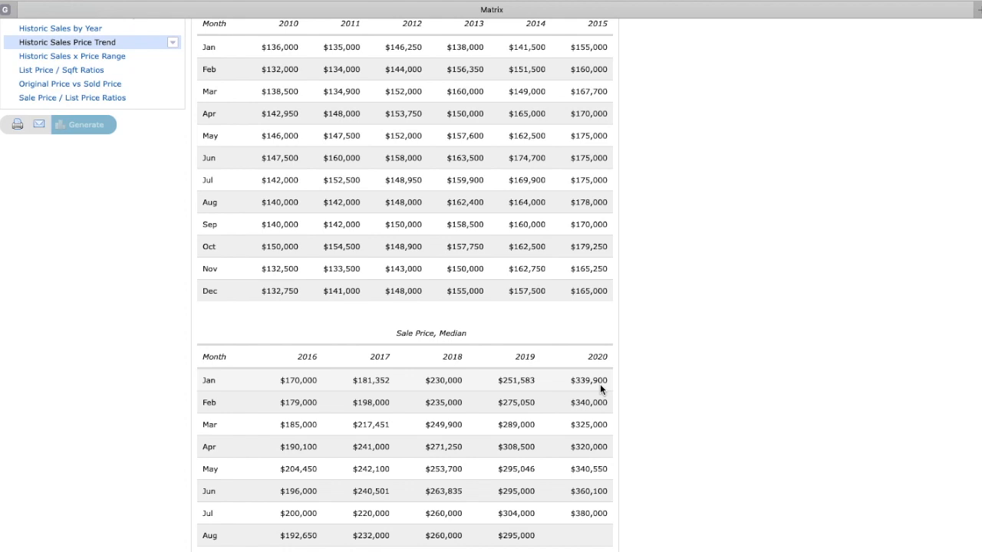
scroll("up", 3)
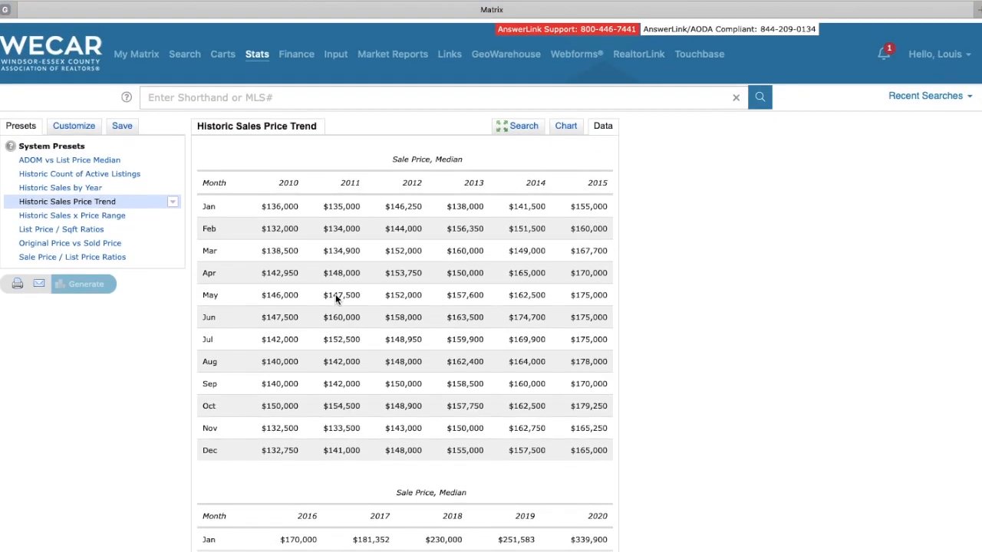
left_click(524, 126)
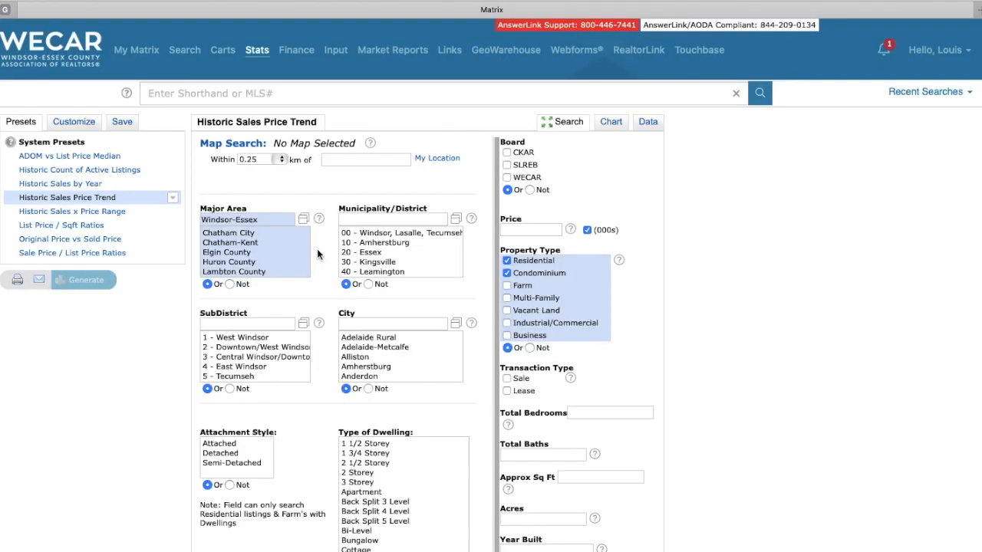
Restrict the price trend to 00 - Windsor, Lasalle, Tecumseh and subdistrict 8 - South Windsor and regenerate.
left_click(400, 234)
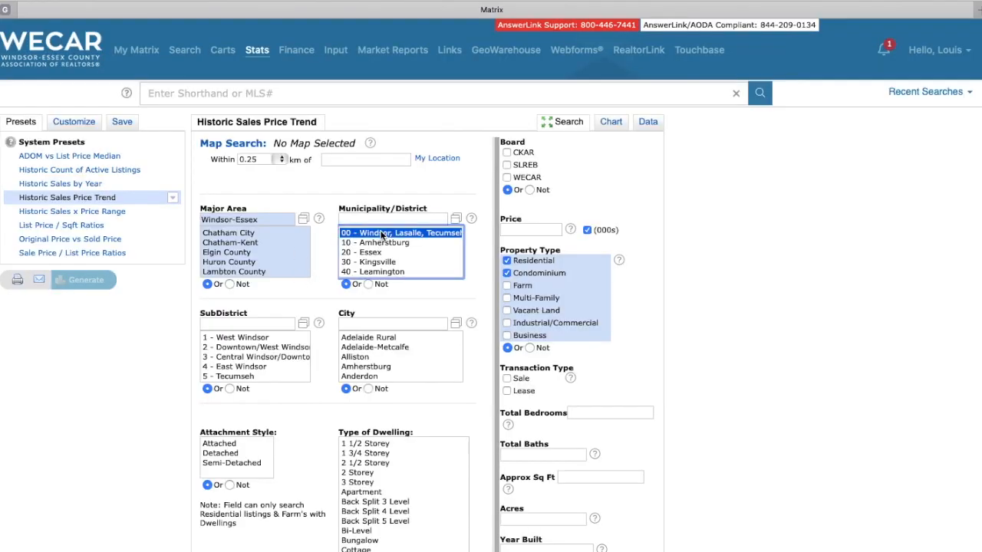
left_click(400, 231)
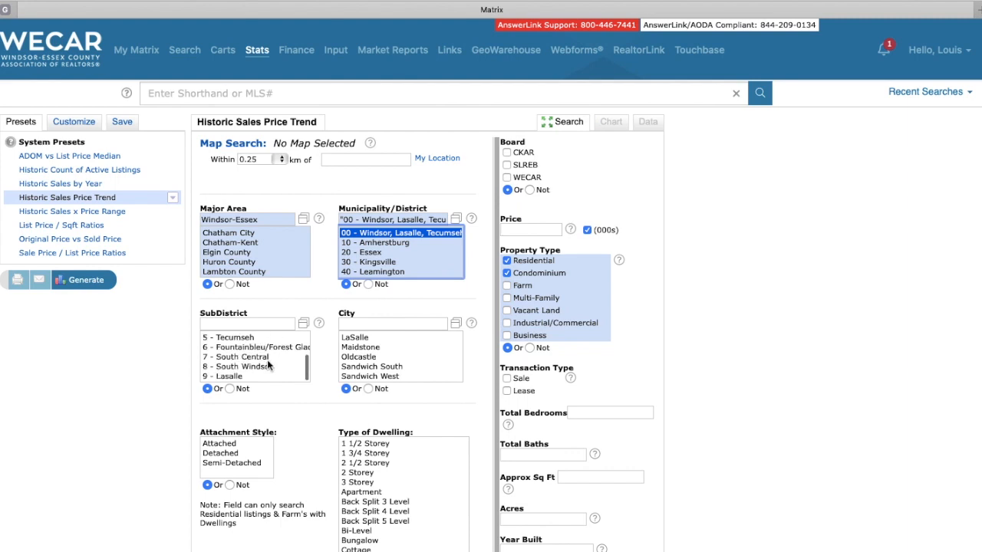
left_click(236, 365)
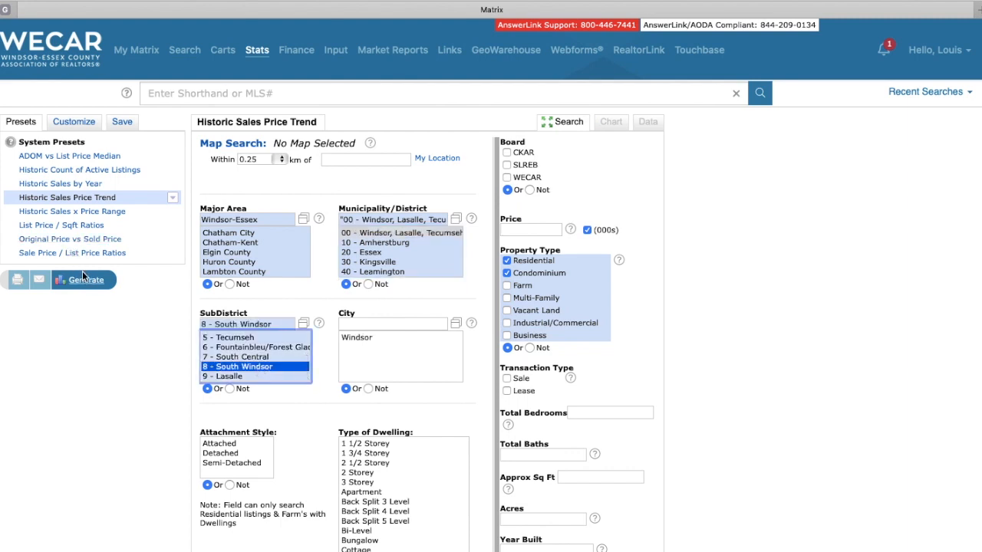
left_click(86, 279)
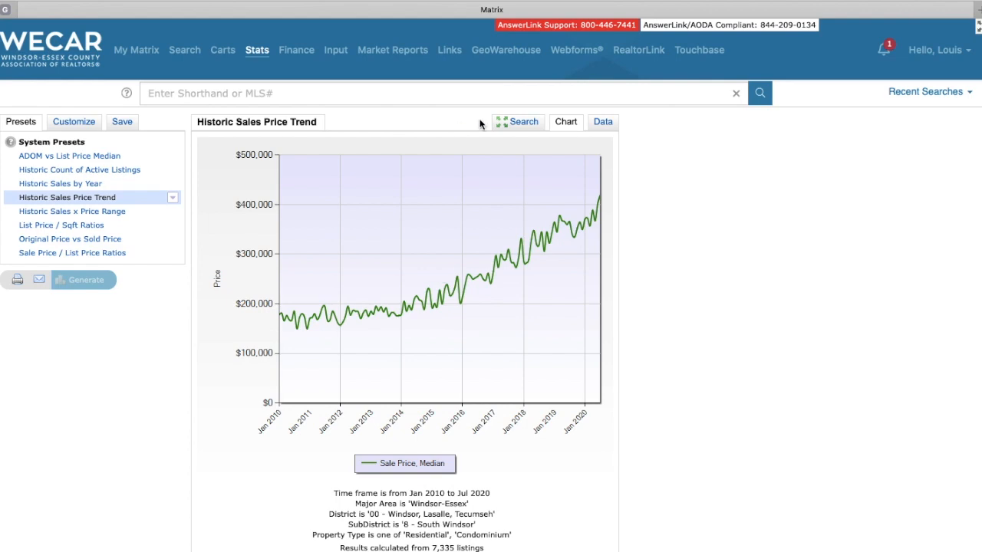
View the South Windsor monthly median prices as a table and scroll through them.
left_click(603, 121)
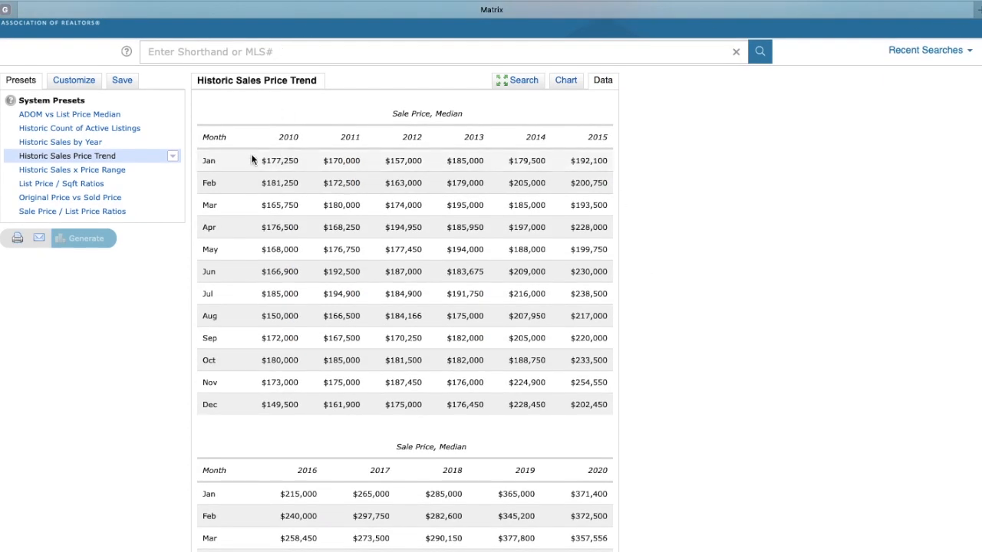
mouse_move(247, 166)
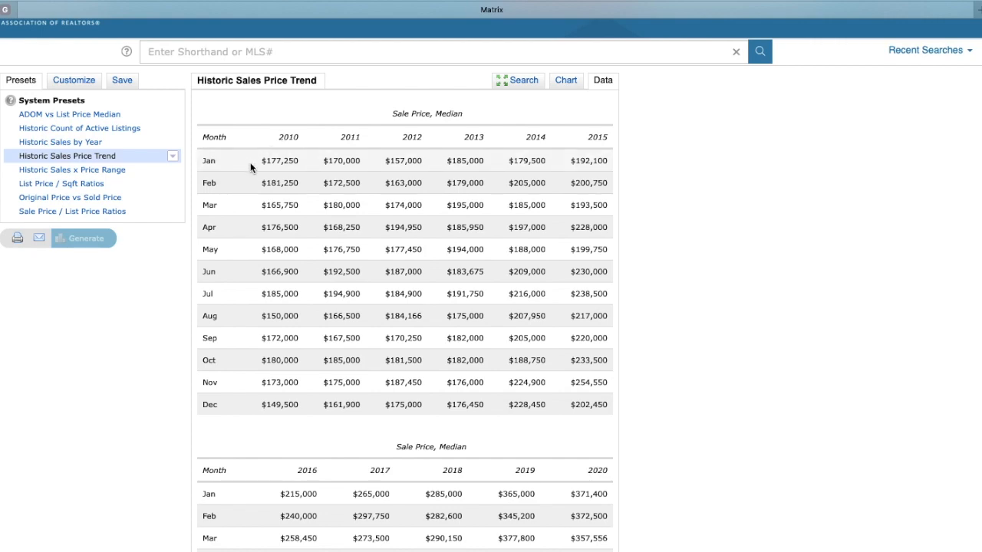
scroll("down", 3)
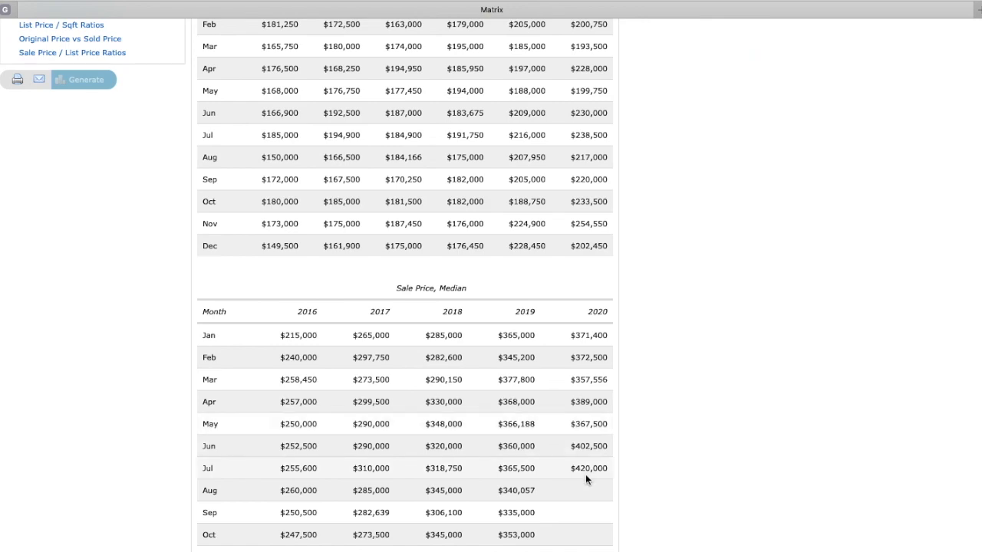
scroll("up", 3)
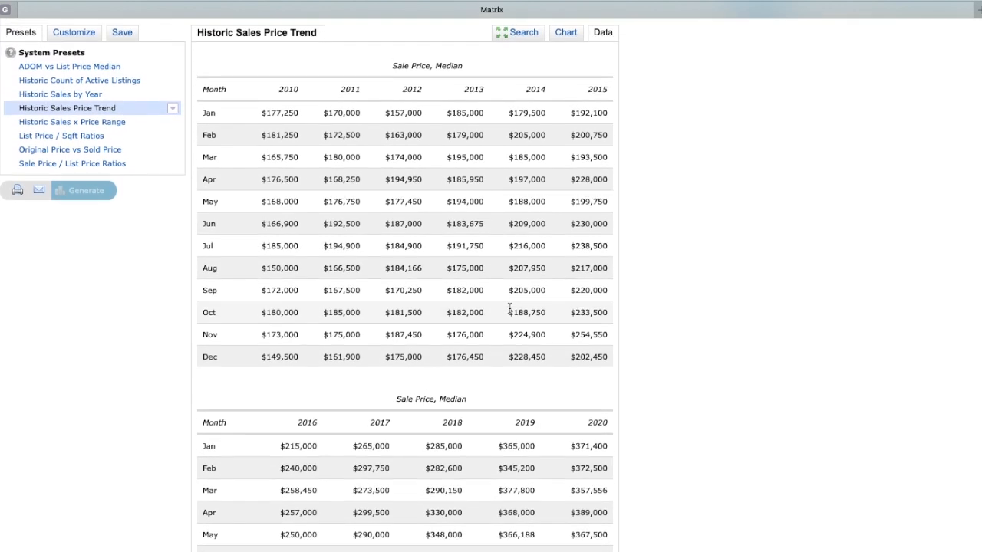
scroll("down", 3)
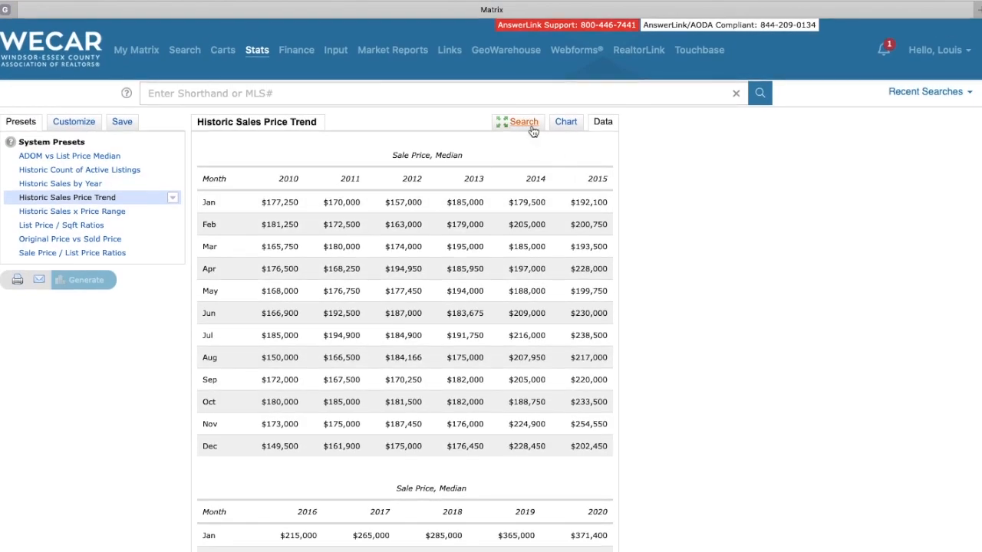
Change the subdistrict to 9 - Lasalle and review its monthly median price table.
left_click(524, 121)
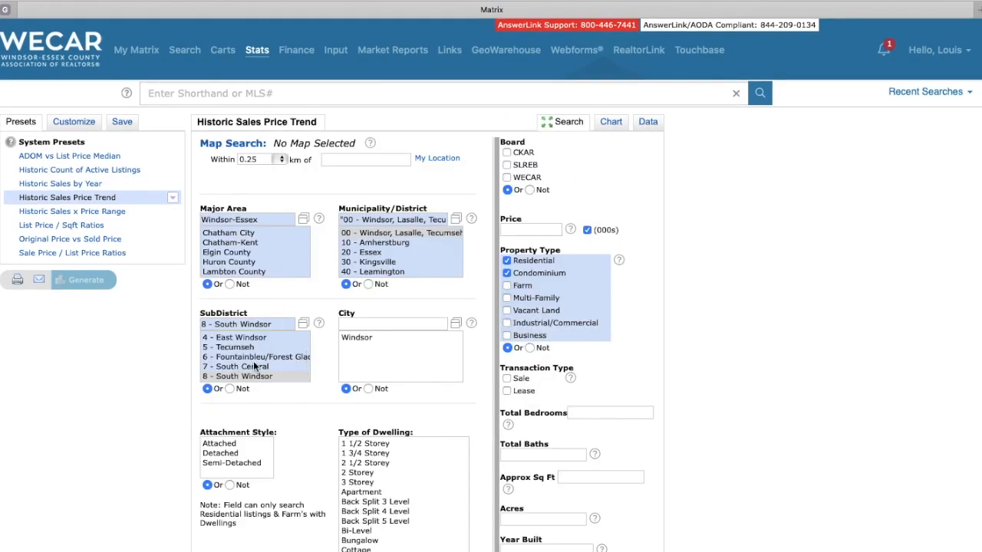
scroll("down", 3)
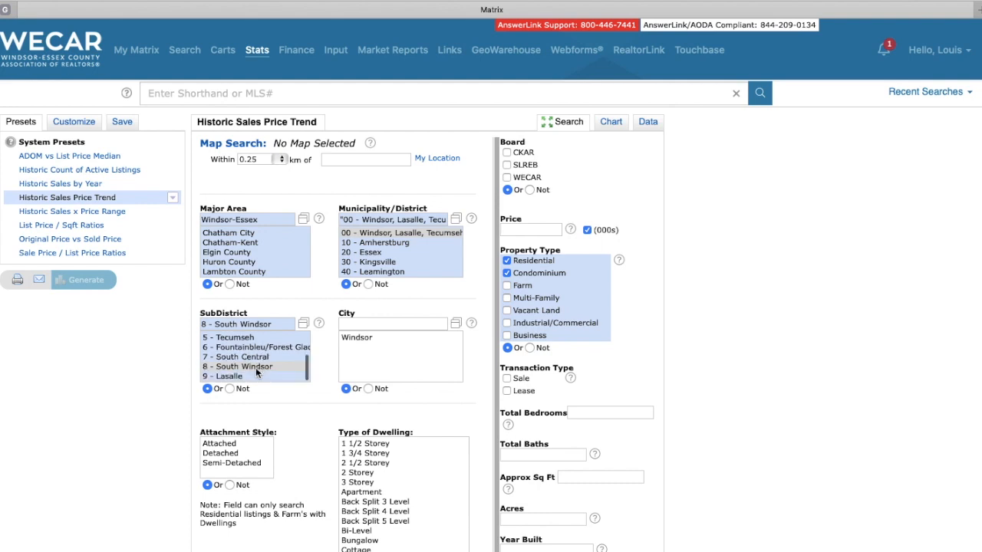
left_click(235, 376)
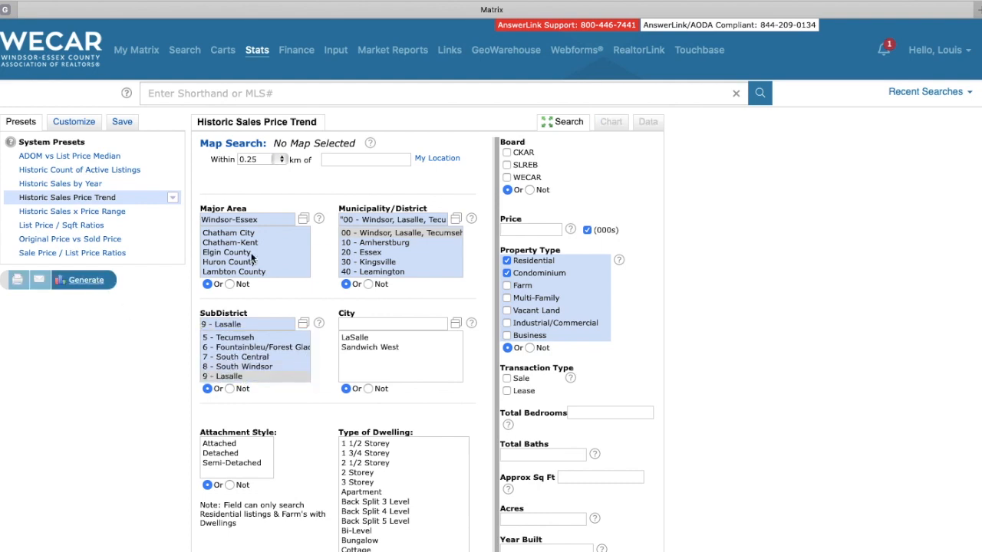
left_click(603, 122)
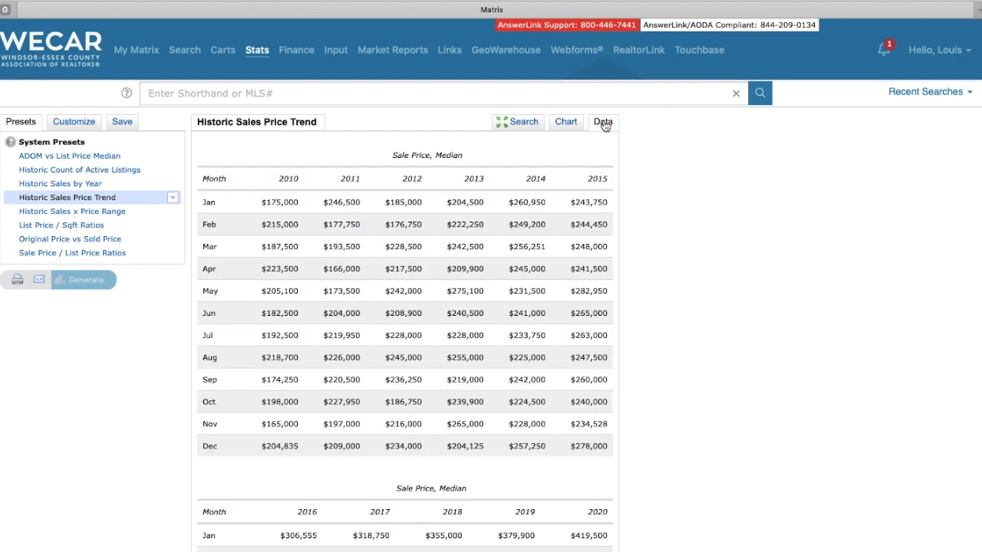
mouse_move(304, 204)
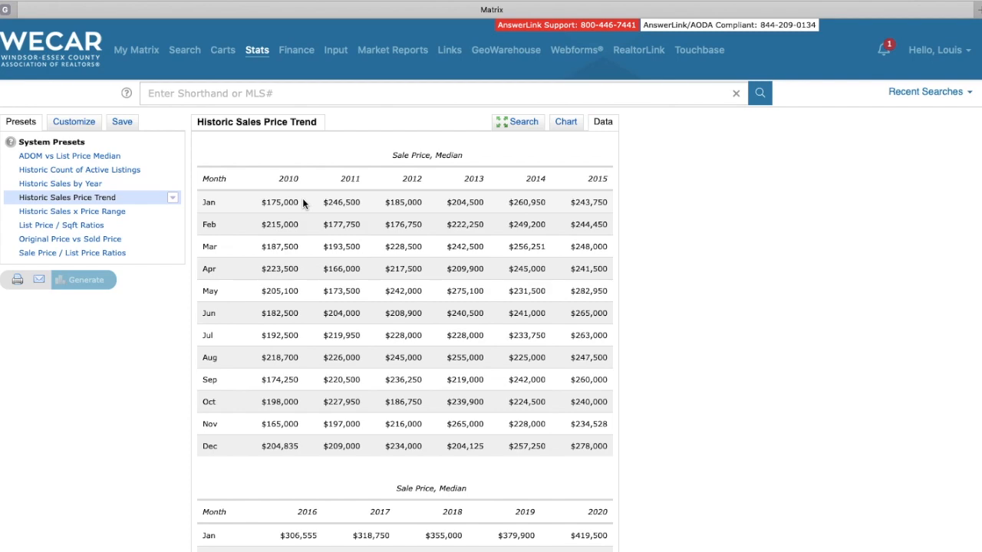
scroll("down", 3)
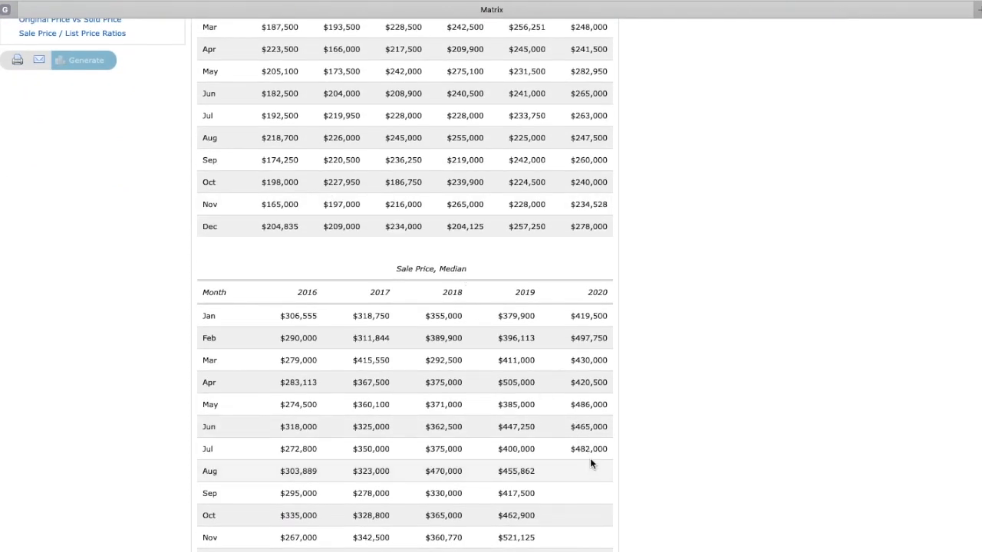
mouse_move(559, 423)
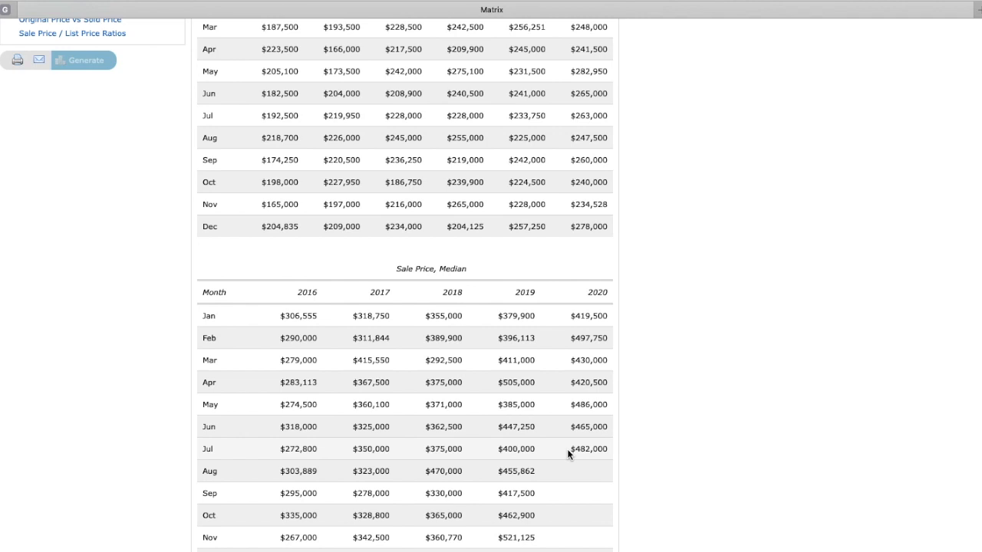
scroll("up", 3)
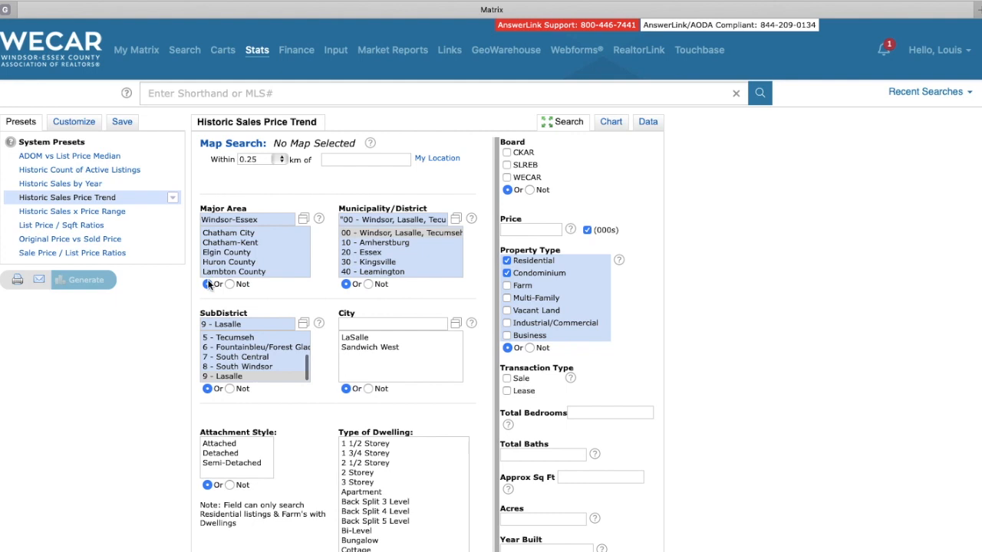
Show the Lasalle median sale price results as a table and scroll through 2010–2020.
left_click(228, 325)
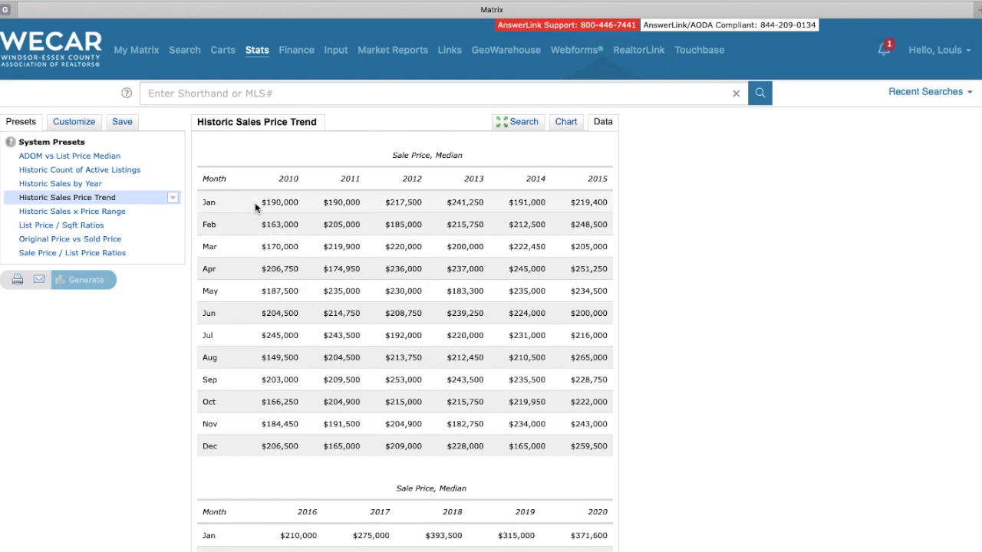
scroll("down", 3)
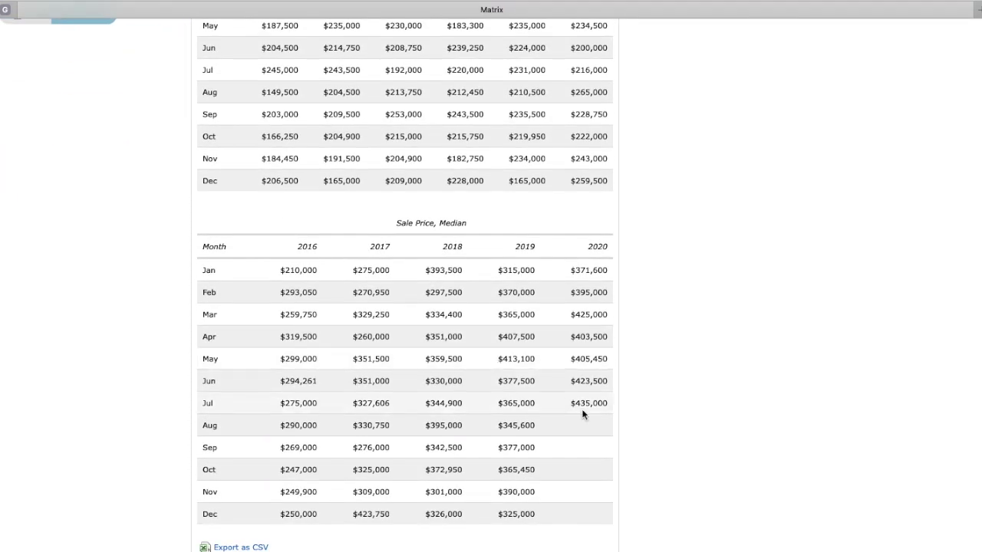
mouse_move(601, 406)
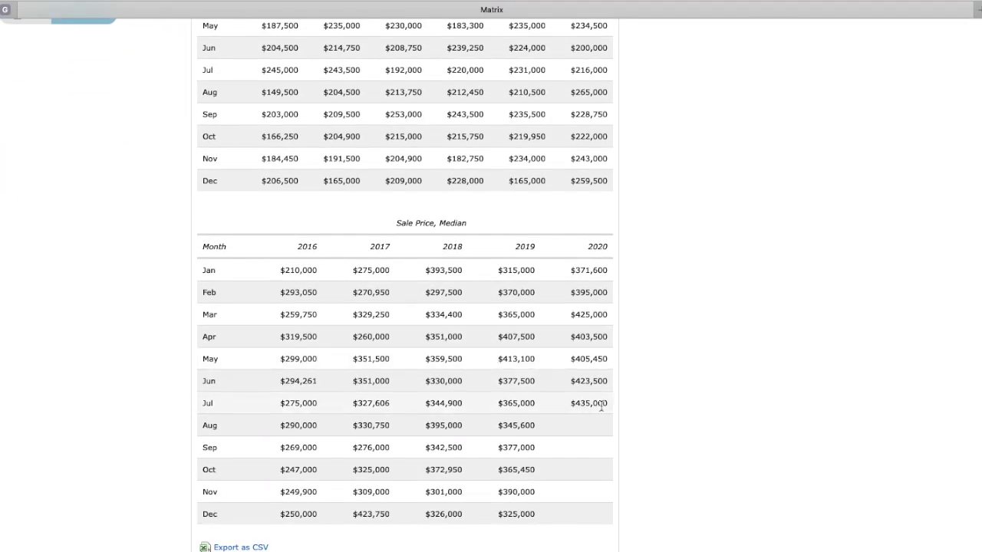
mouse_move(644, 394)
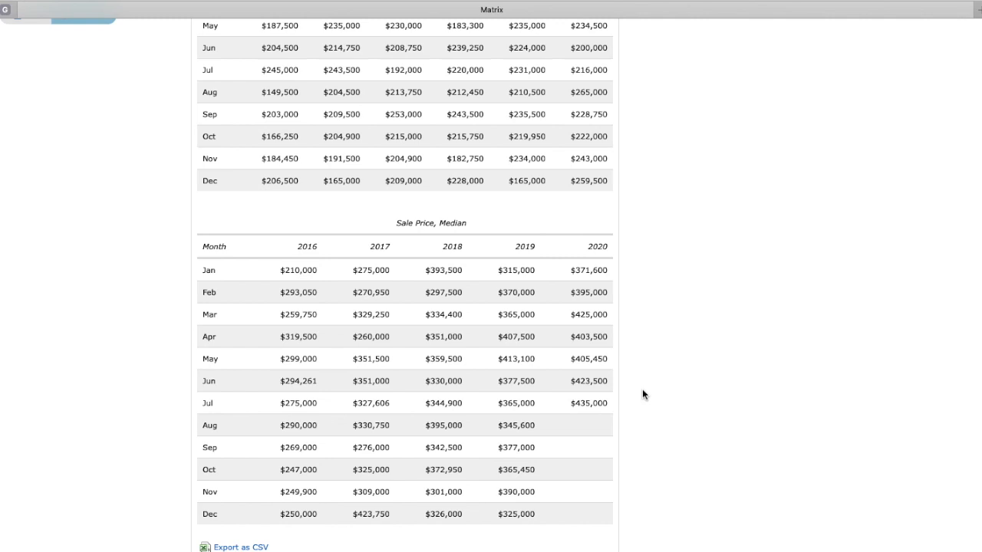
mouse_move(564, 413)
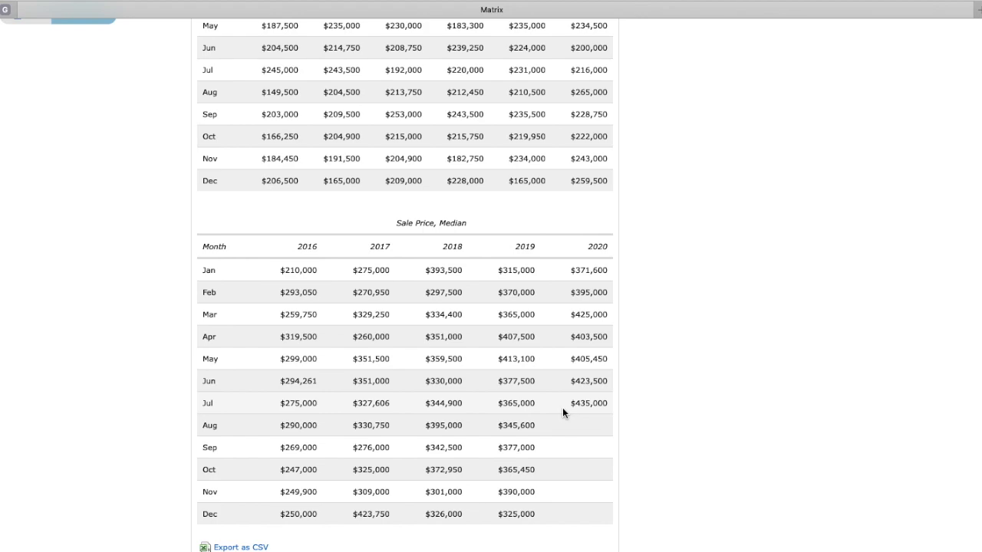
scroll("up", 3)
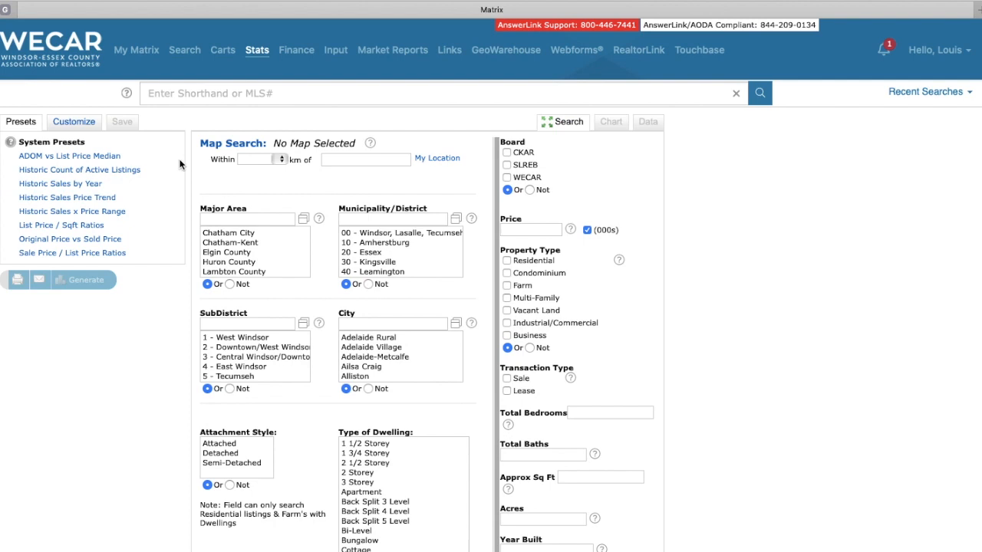
mouse_move(80, 169)
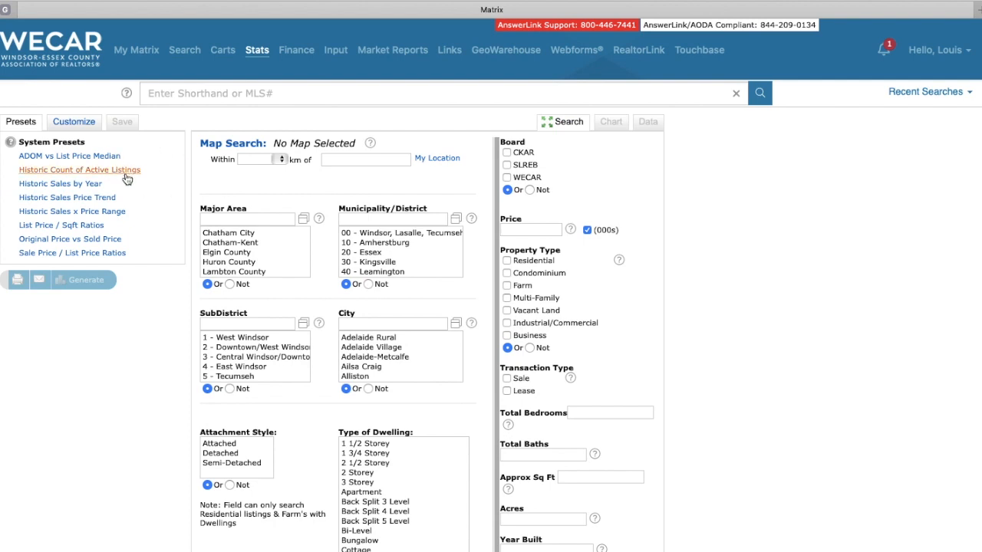
mouse_move(95, 187)
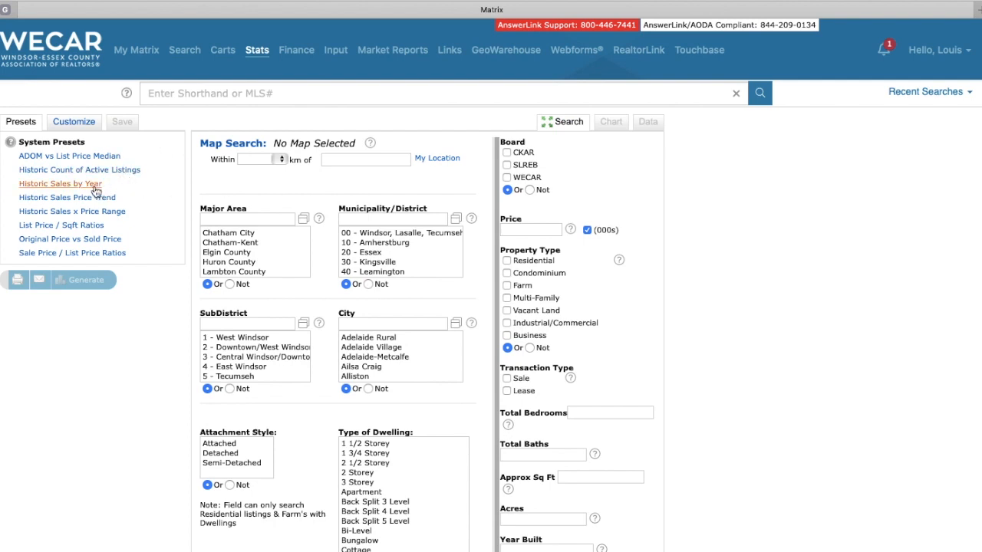
mouse_move(130, 255)
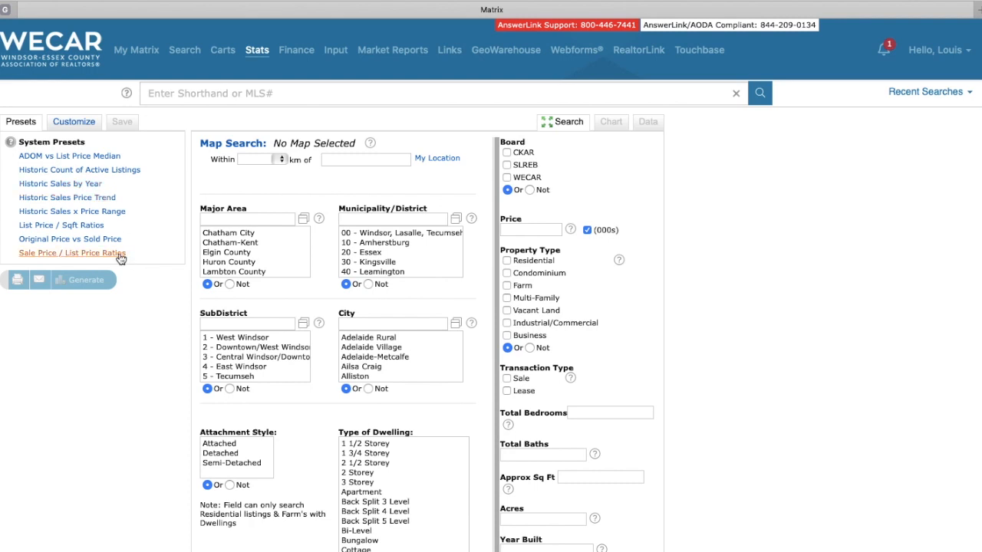
mouse_move(49, 155)
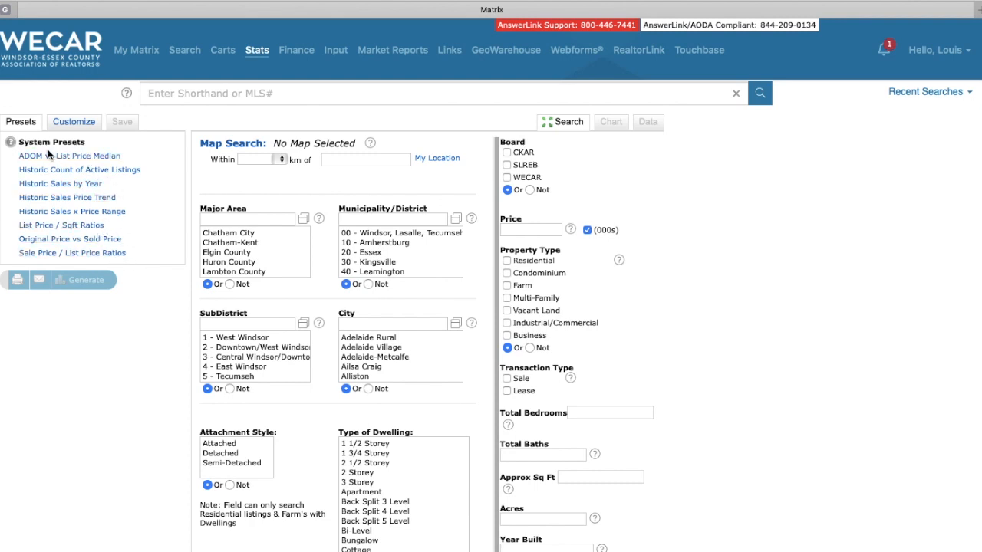
Generate the ADOM vs List Price Median chart for Windsor-Essex residential and condominium listings.
left_click(68, 157)
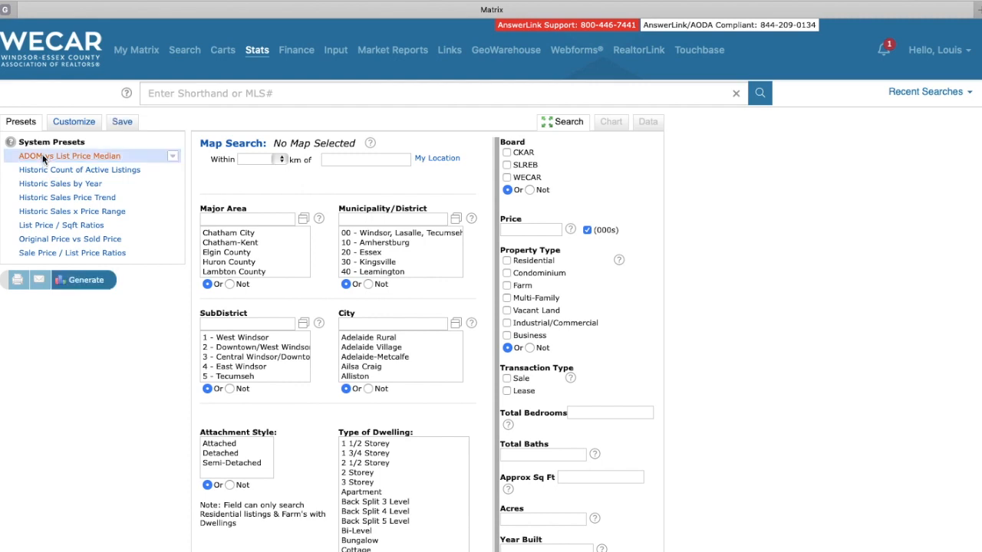
scroll("down", 3)
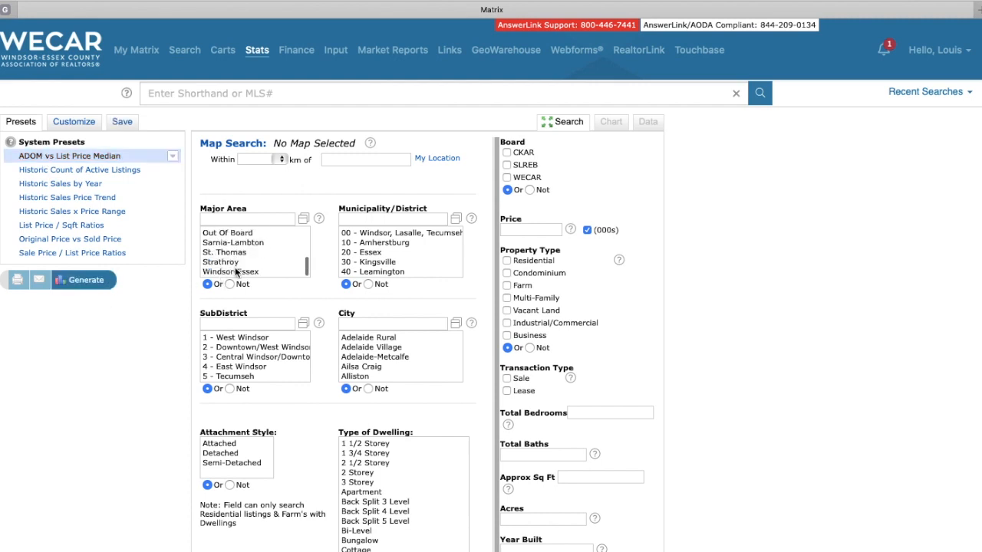
left_click(230, 272)
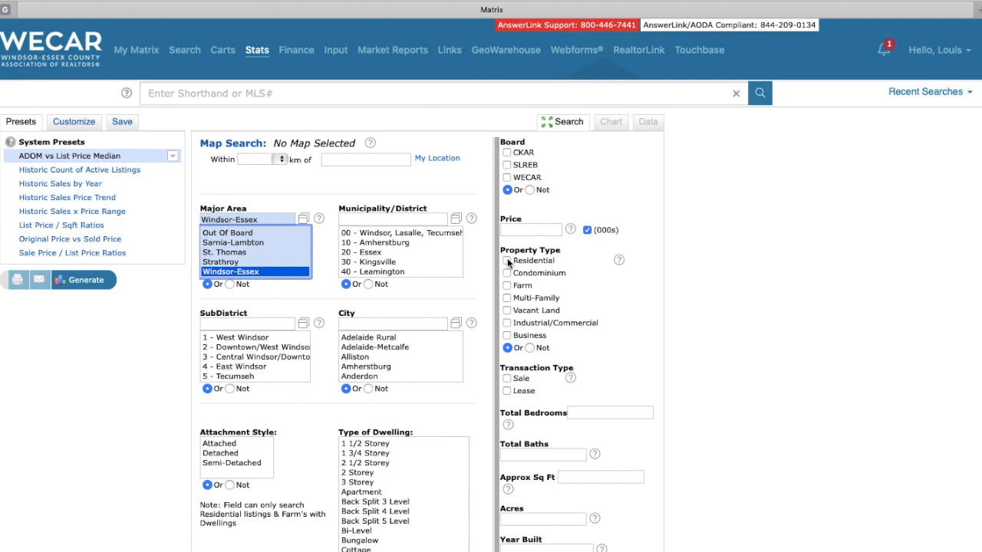
left_click(506, 261)
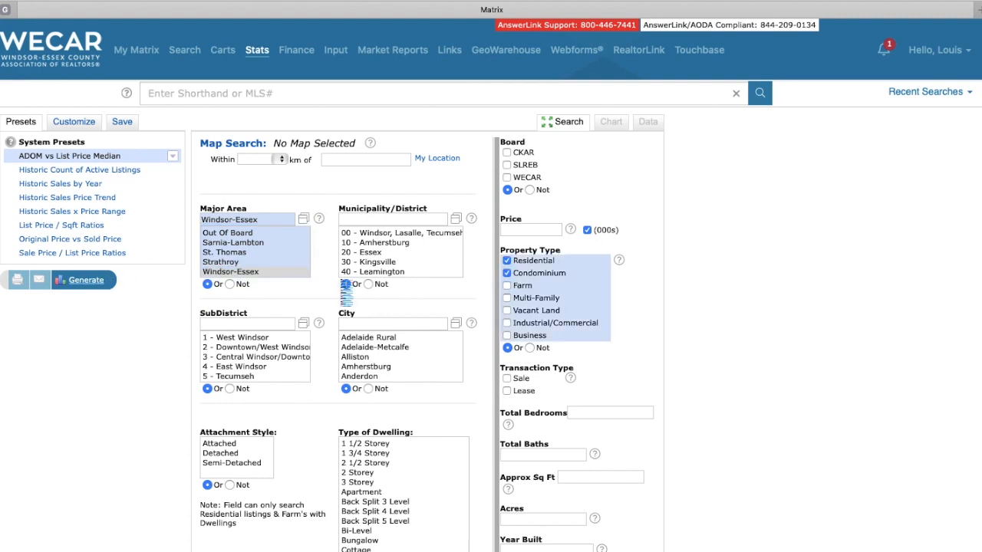
left_click(85, 279)
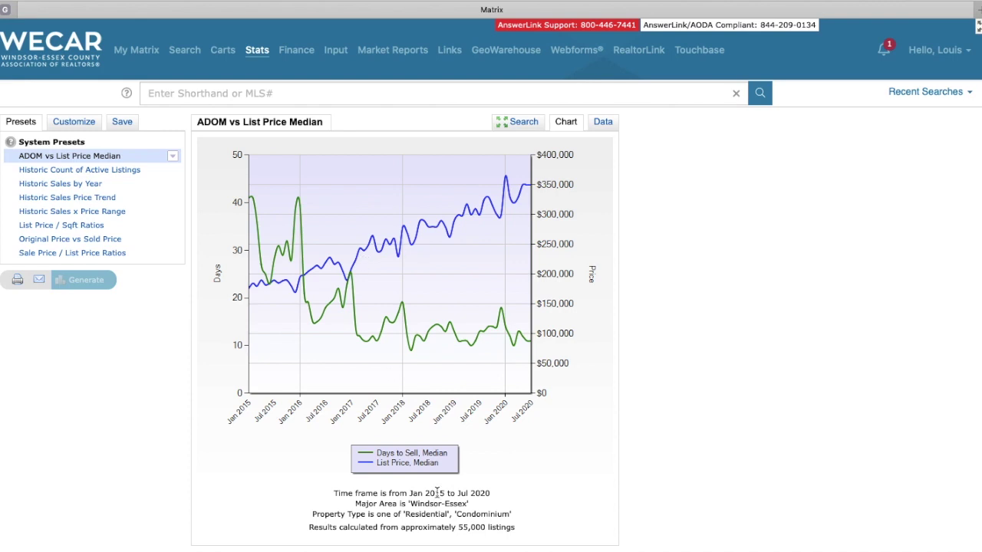
mouse_move(368, 469)
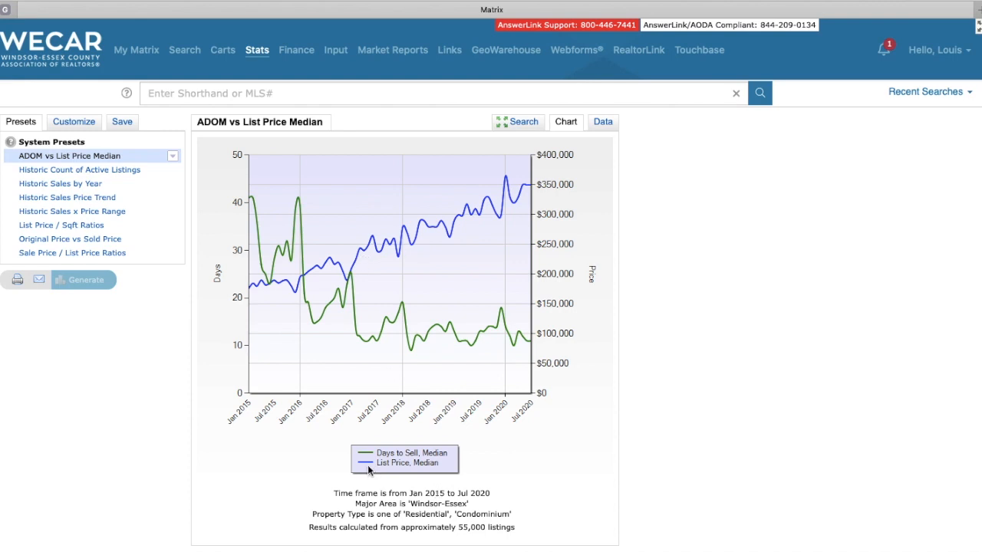
mouse_move(314, 264)
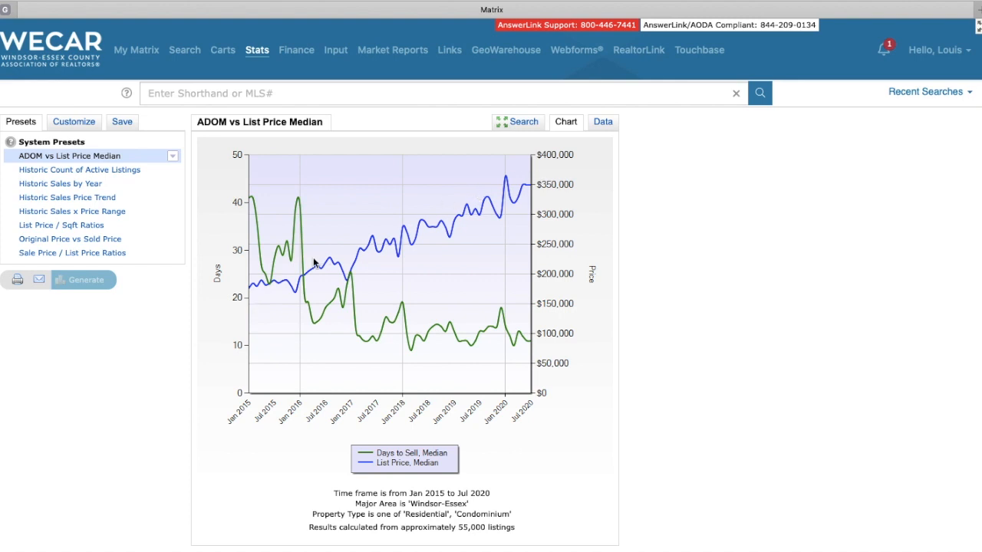
mouse_move(332, 227)
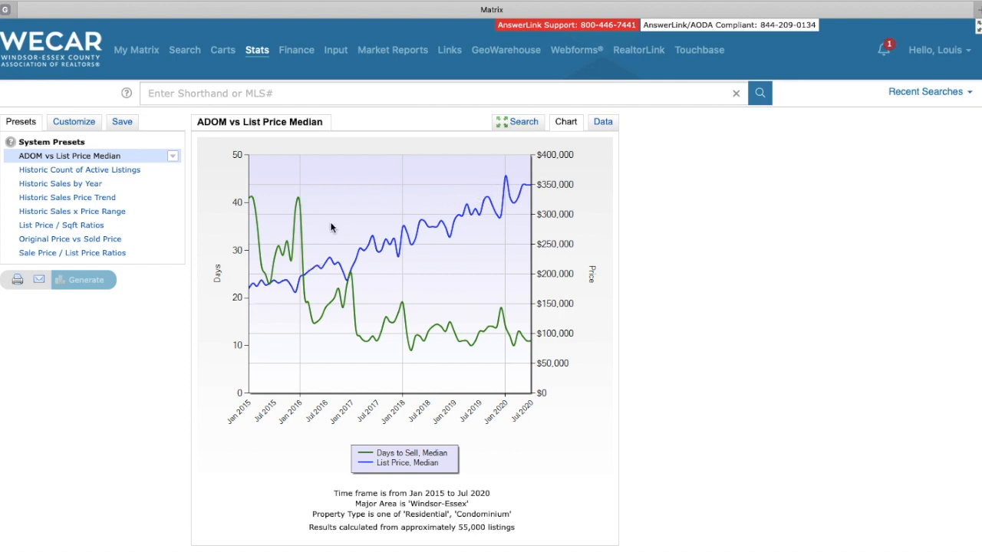
mouse_move(255, 208)
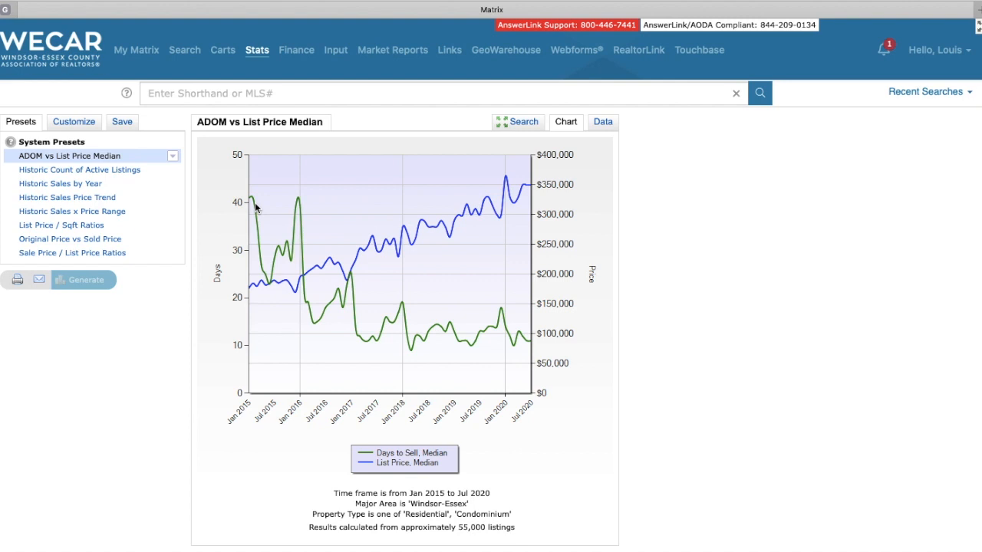
mouse_move(258, 207)
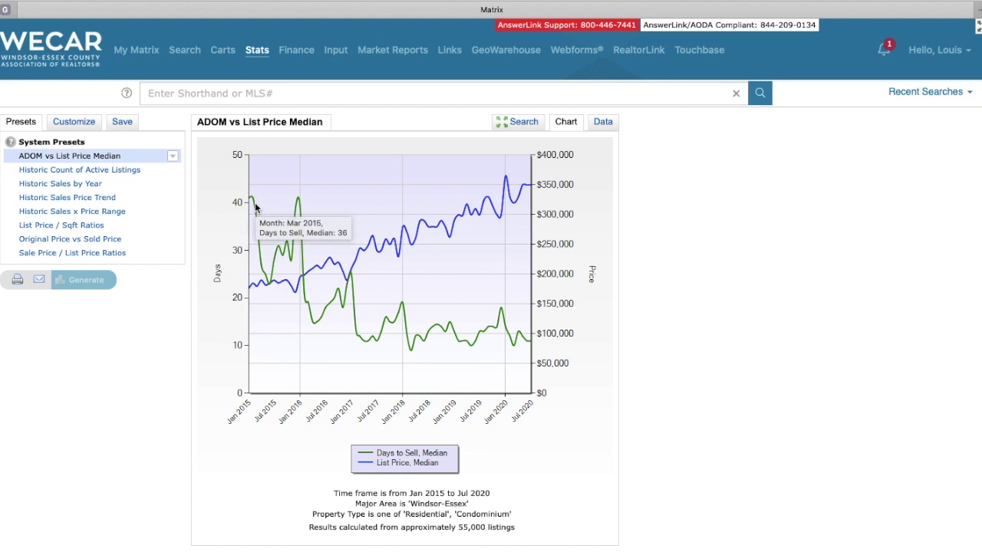
mouse_move(590, 144)
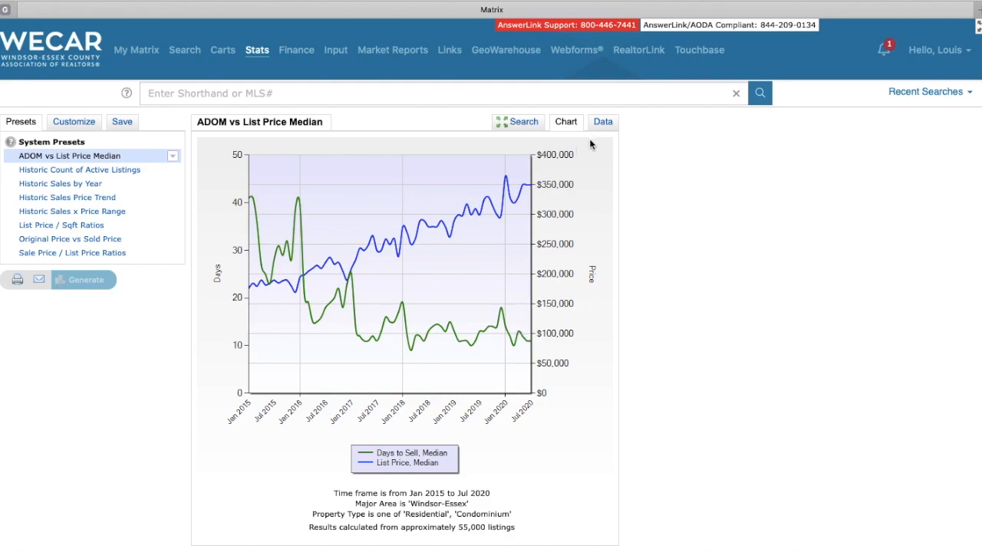
Show the ADOM vs List Price Median figures as a monthly table.
left_click(603, 121)
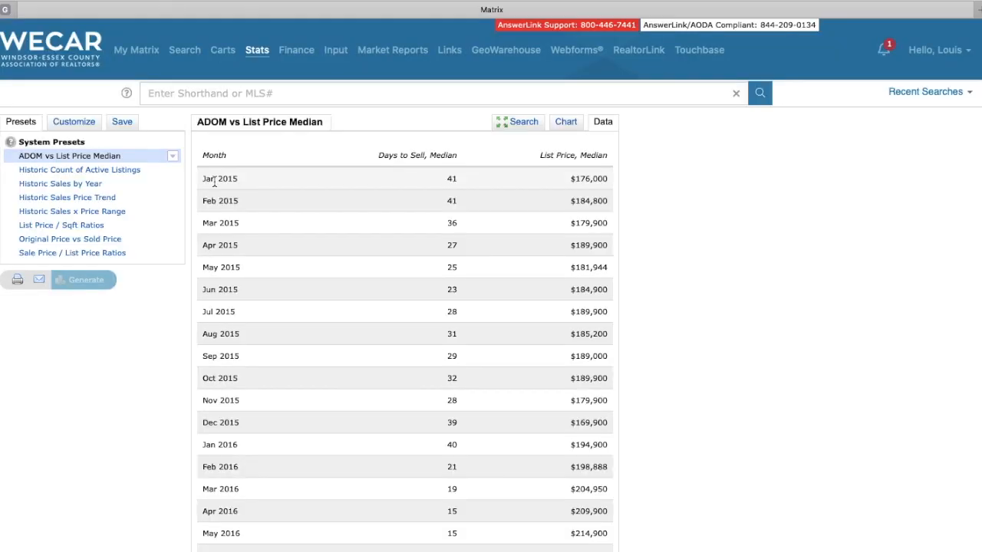
scroll("down", 3)
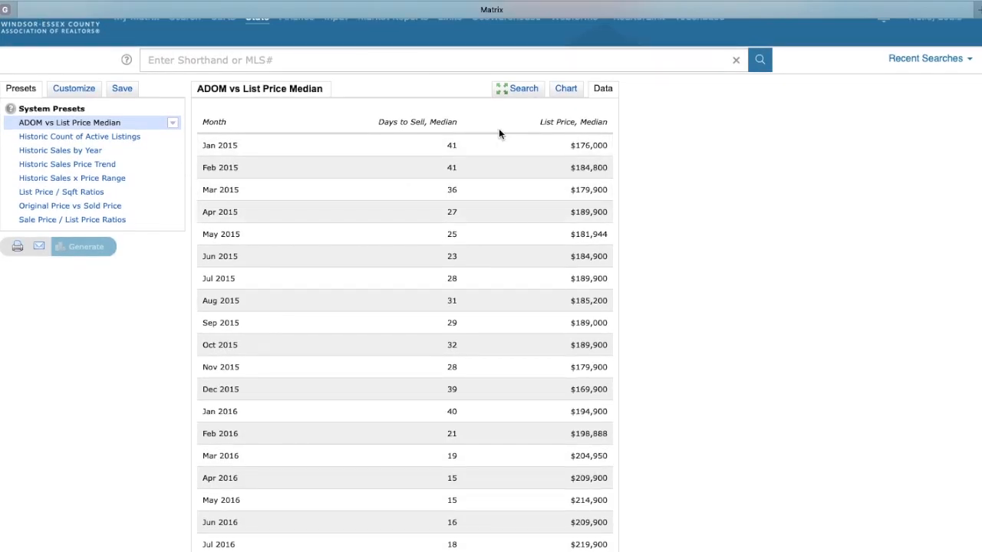
mouse_move(483, 144)
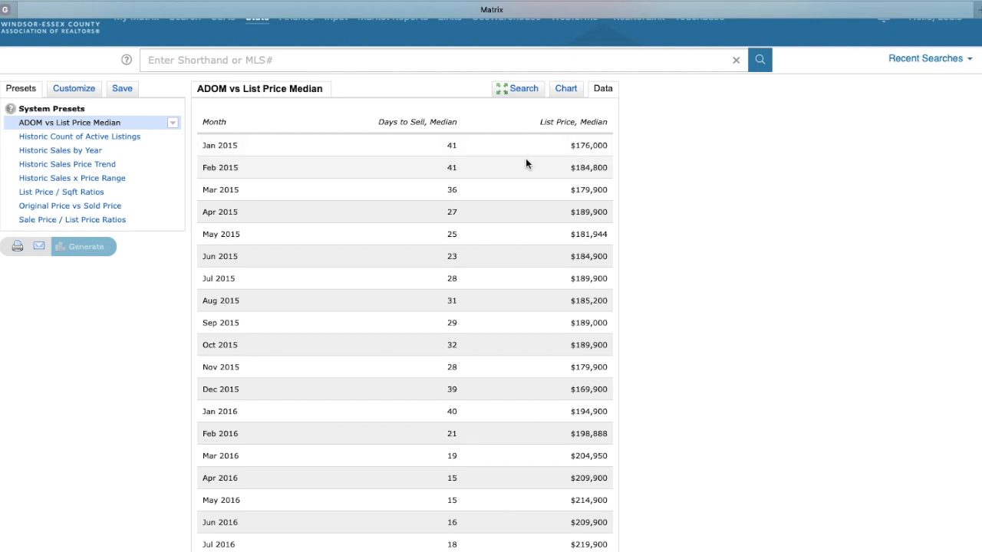
mouse_move(556, 151)
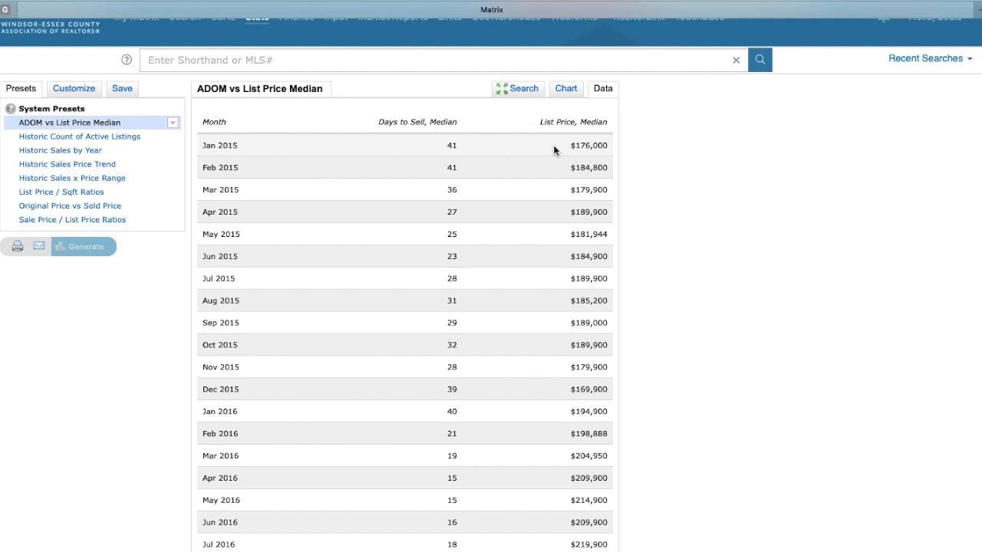
mouse_move(259, 147)
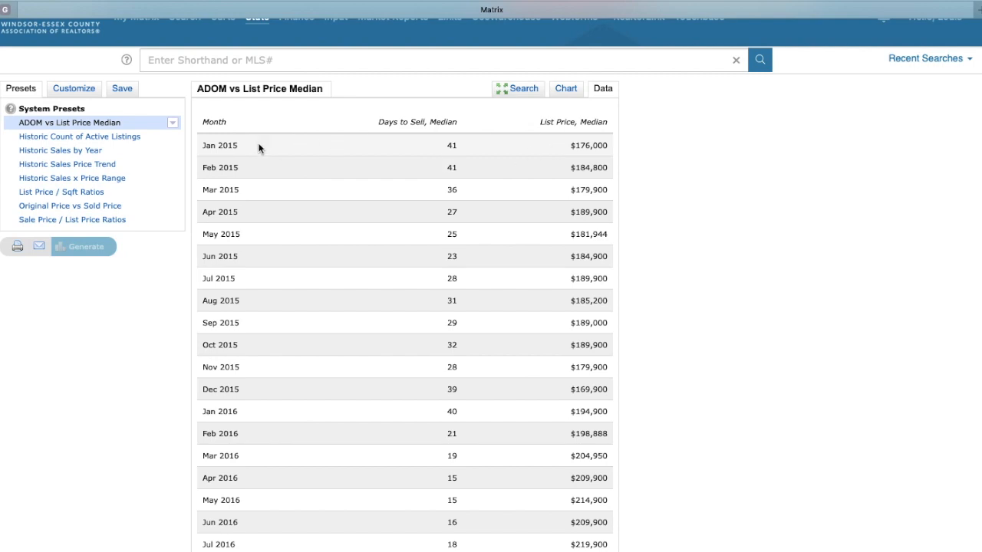
mouse_move(270, 175)
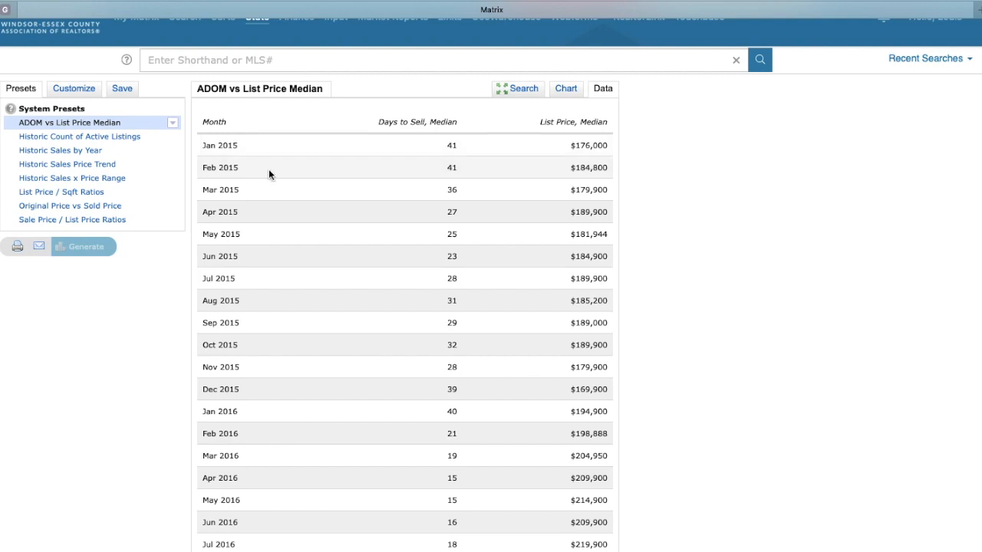
scroll("down", 3)
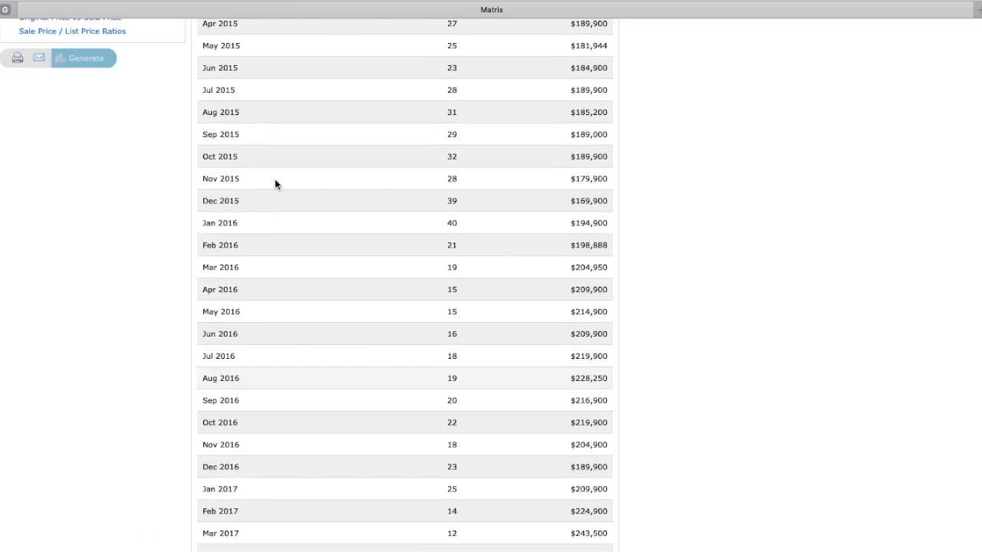
scroll("down", 3)
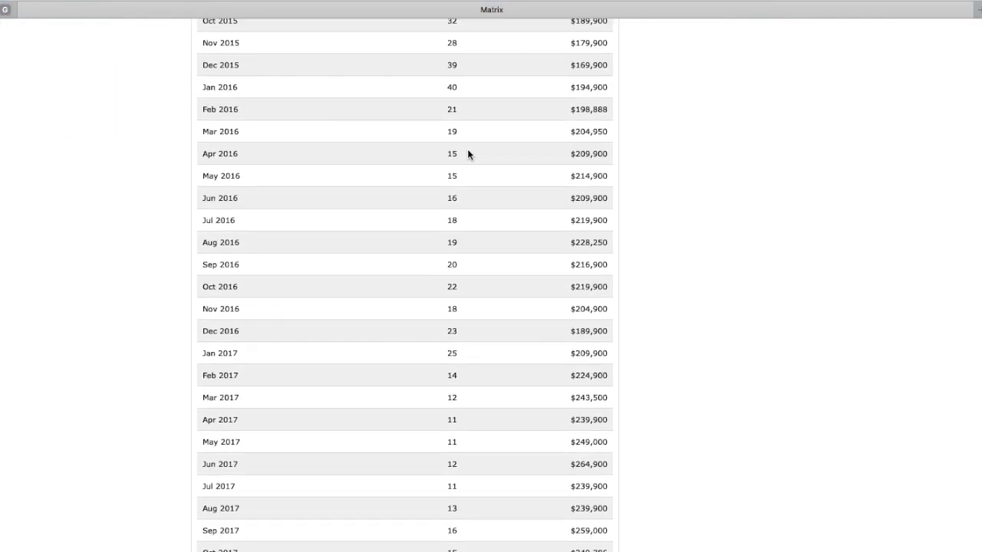
scroll("down", 3)
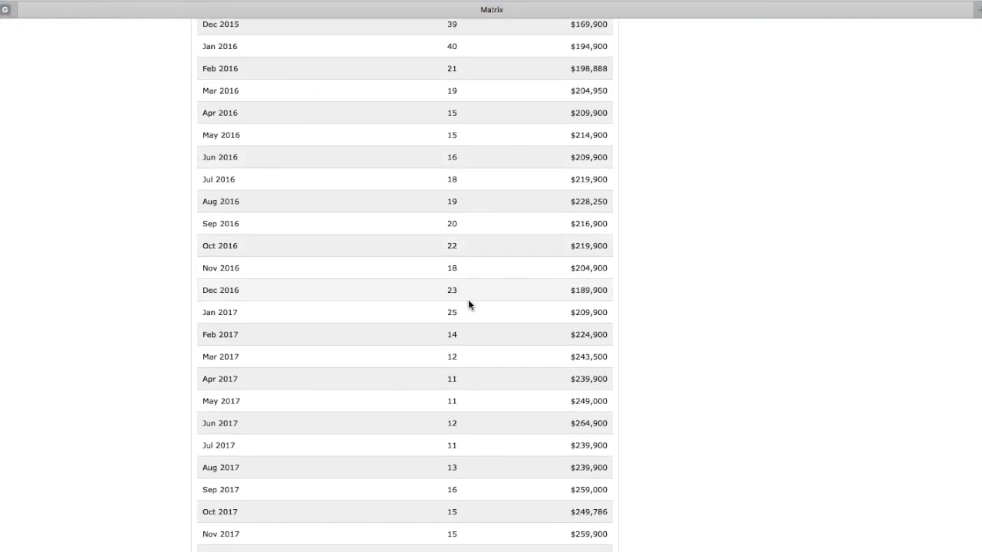
scroll("down", 3)
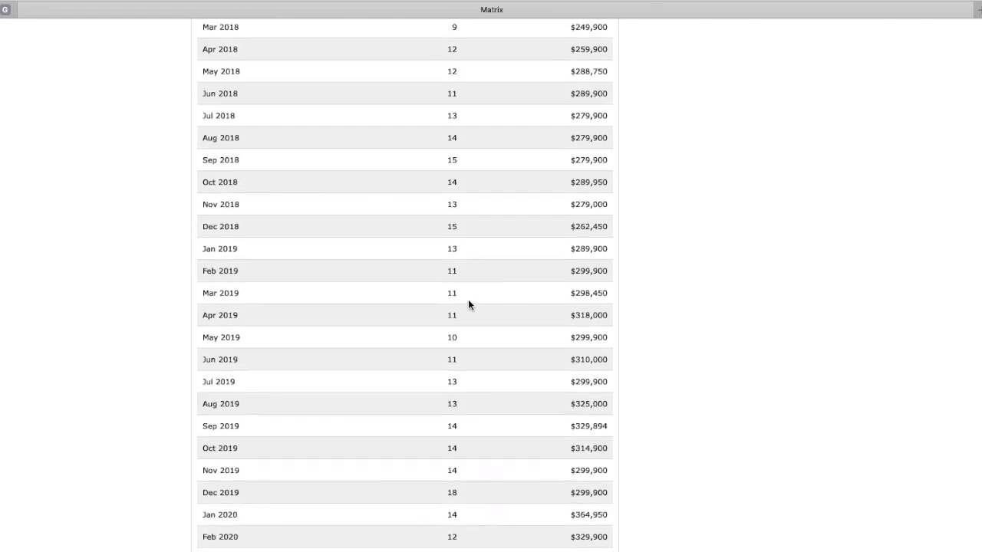
scroll("down", 3)
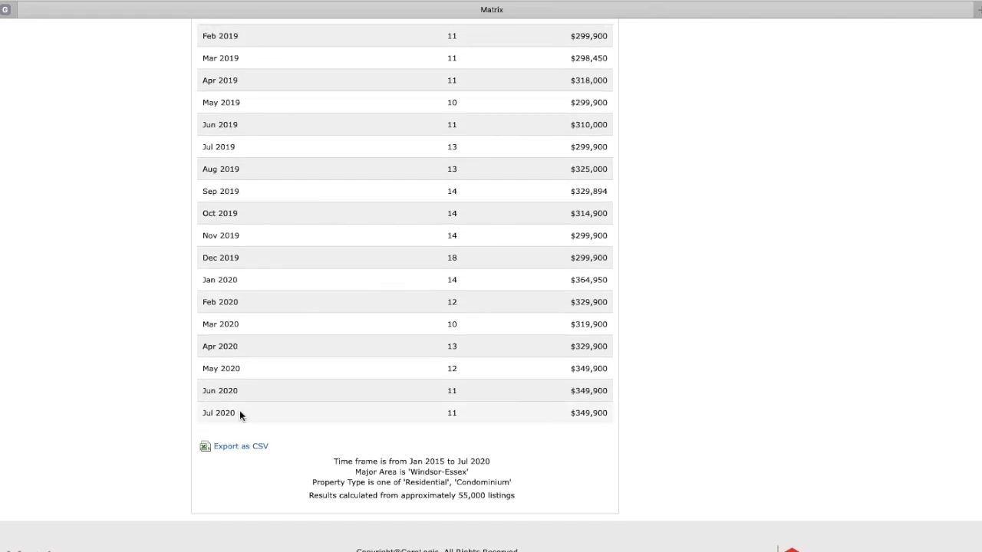
mouse_move(475, 419)
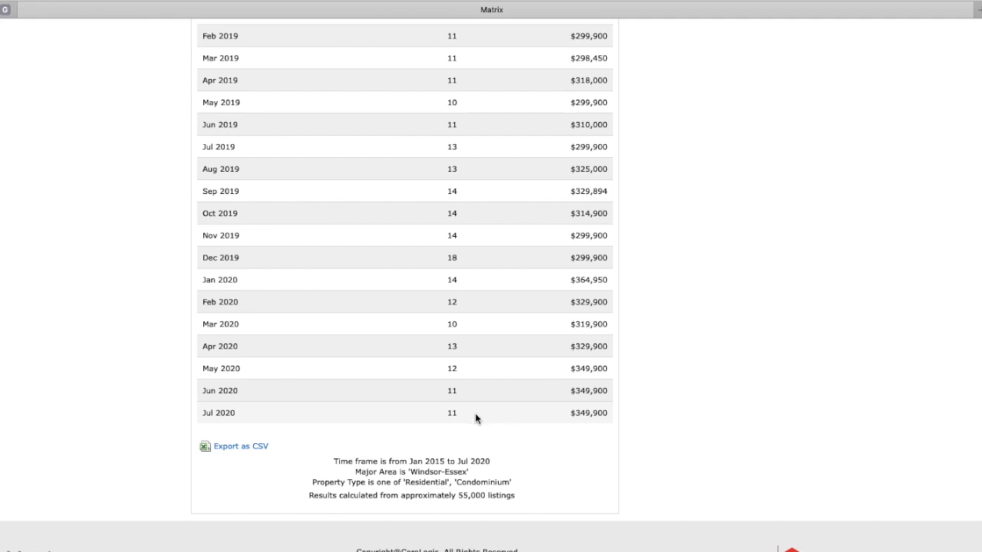
scroll("up", 3)
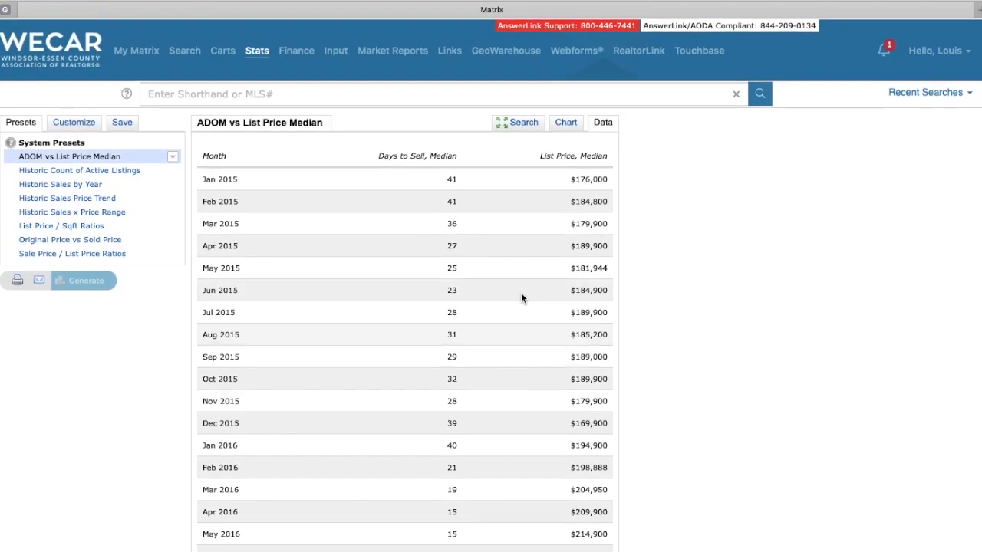
scroll("down", 3)
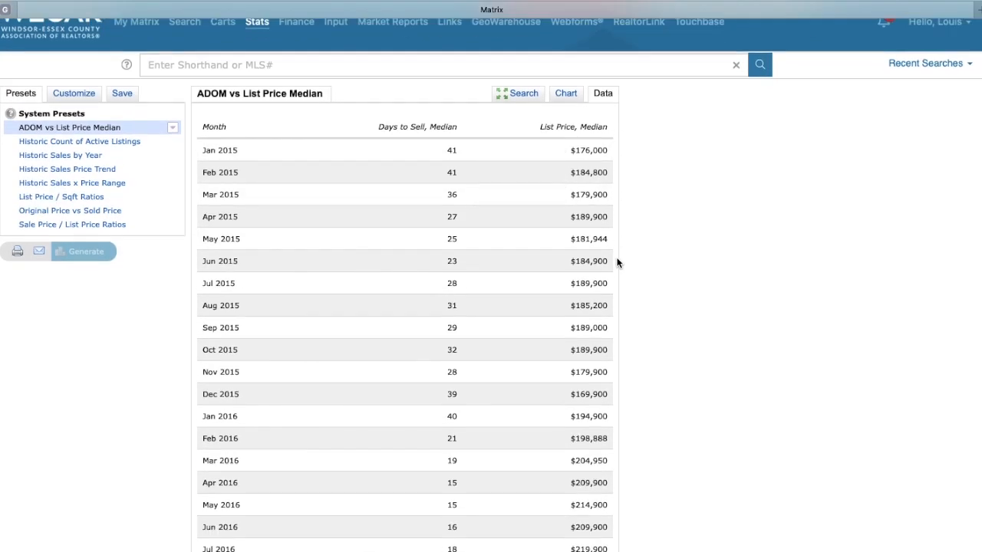
scroll("down", 3)
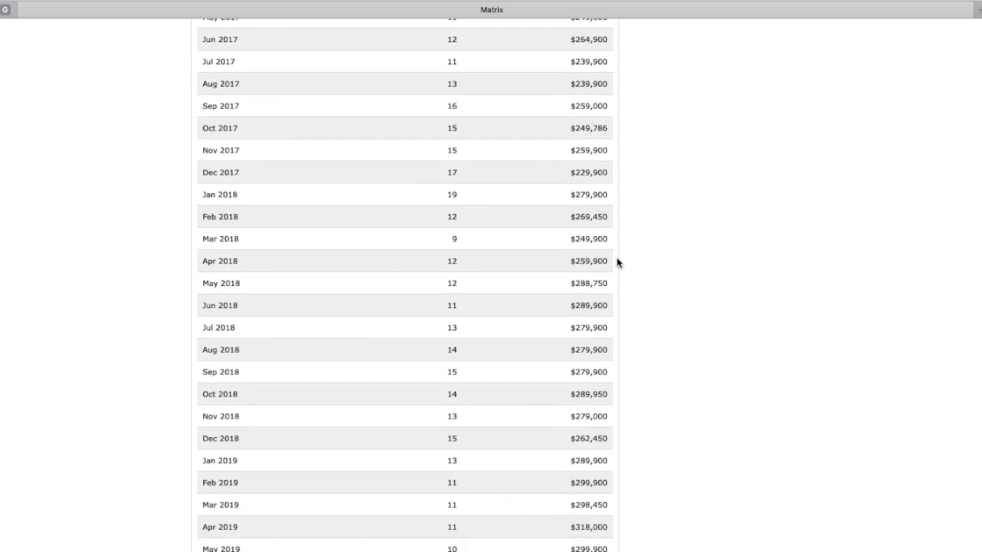
scroll("down", 3)
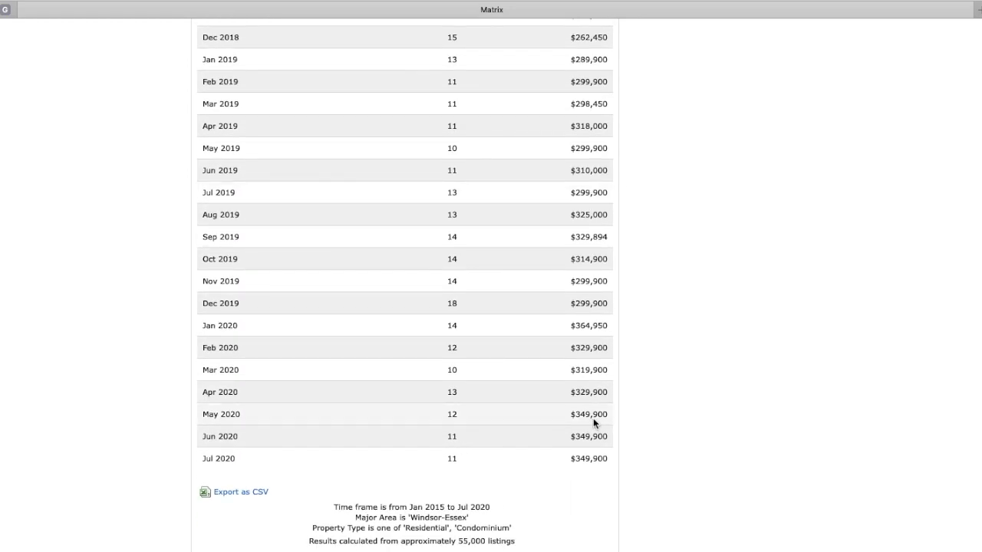
mouse_move(589, 467)
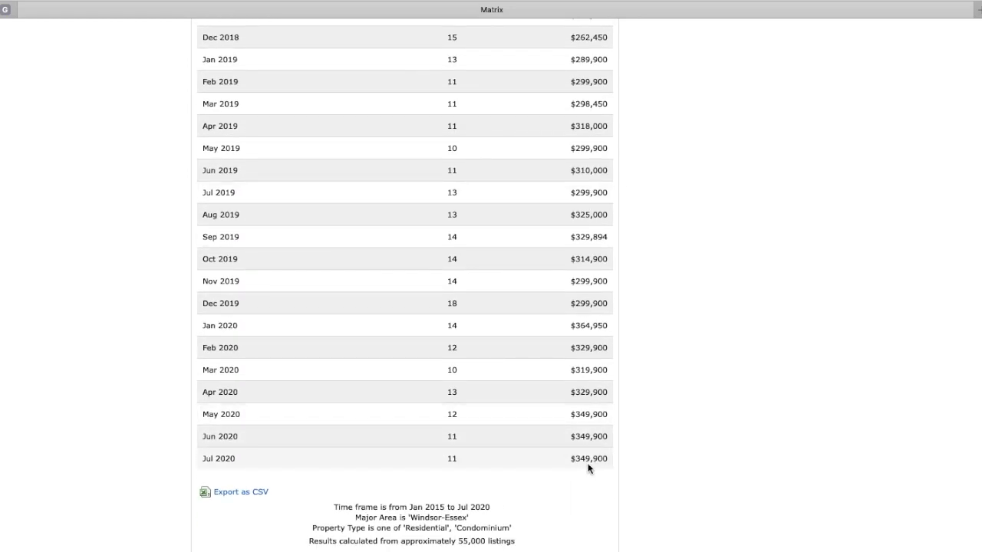
mouse_move(608, 465)
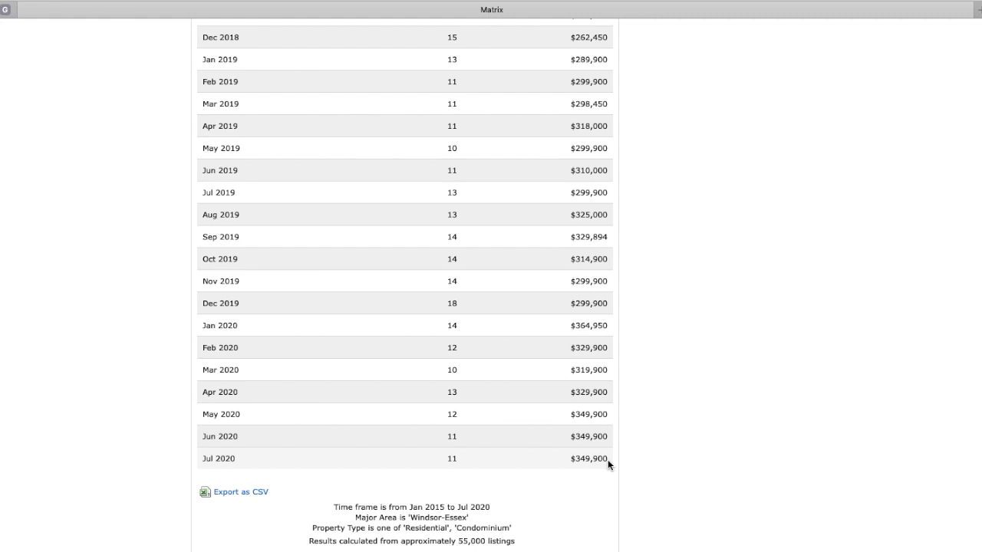
mouse_move(460, 442)
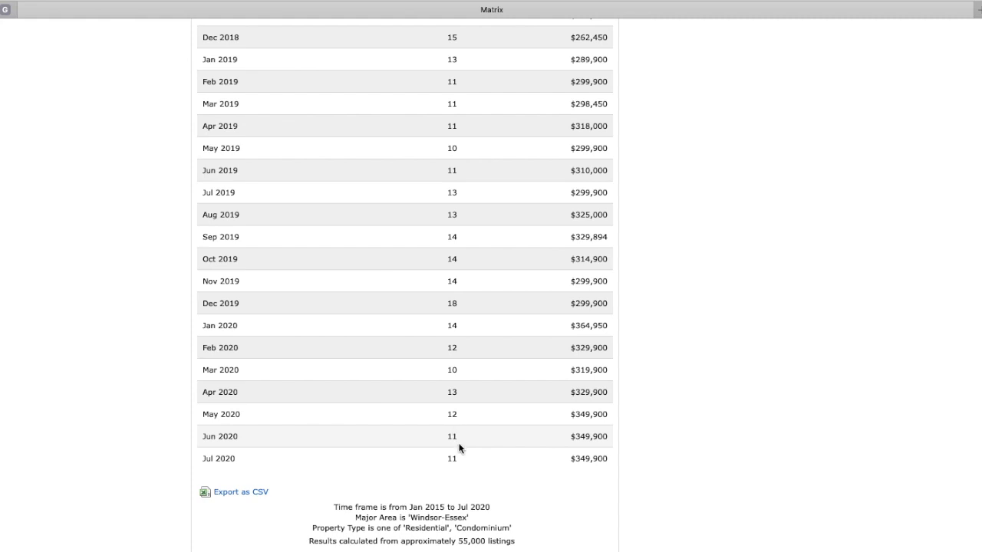
mouse_move(462, 370)
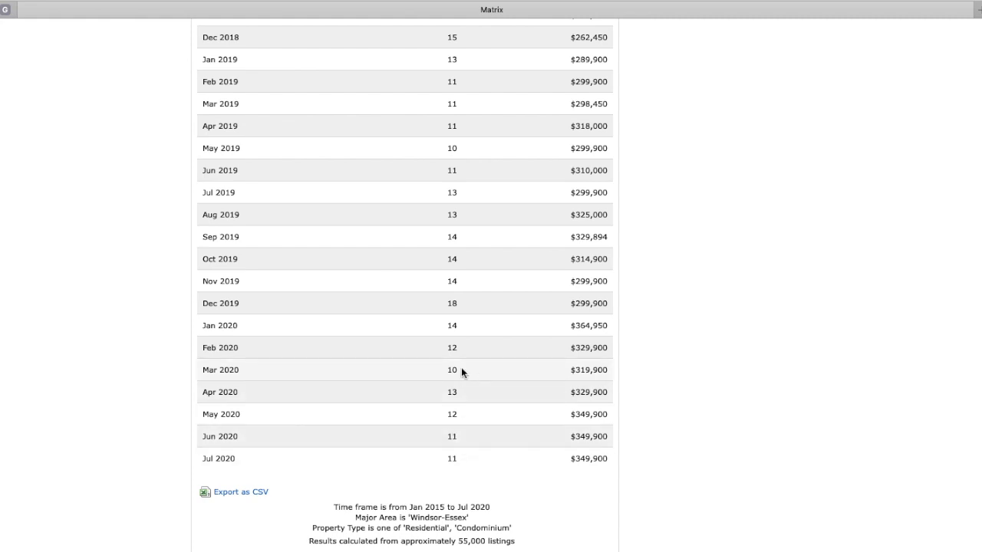
scroll("up", 3)
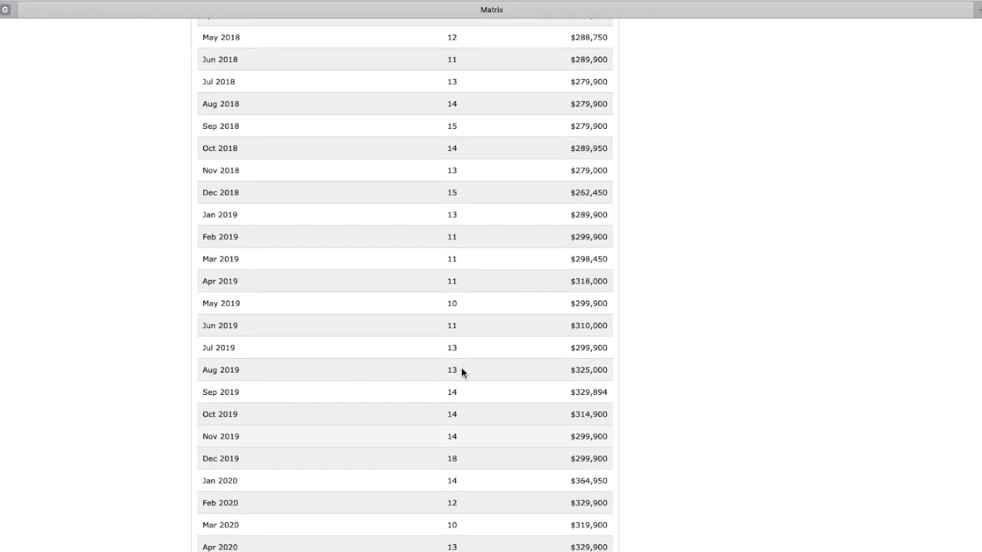
scroll("up", 3)
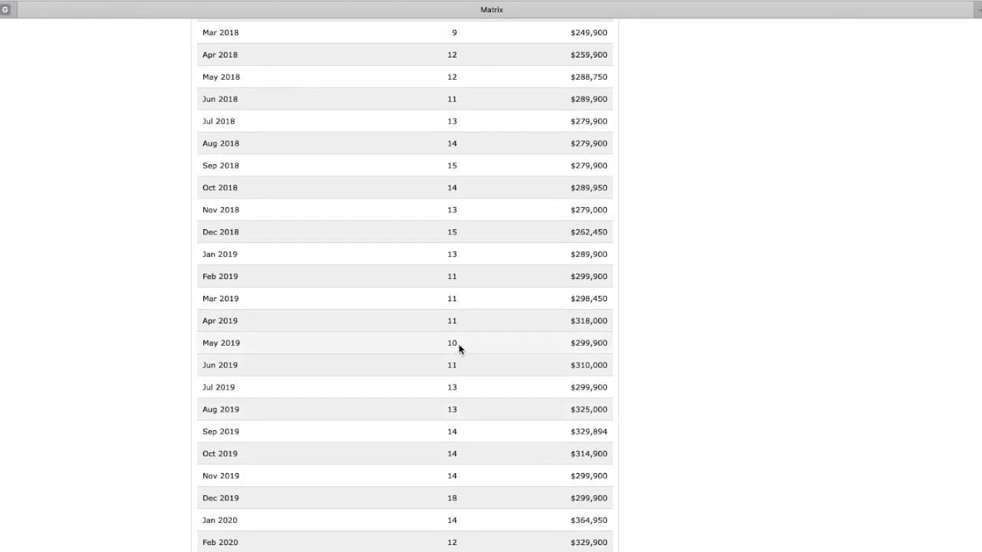
mouse_move(460, 369)
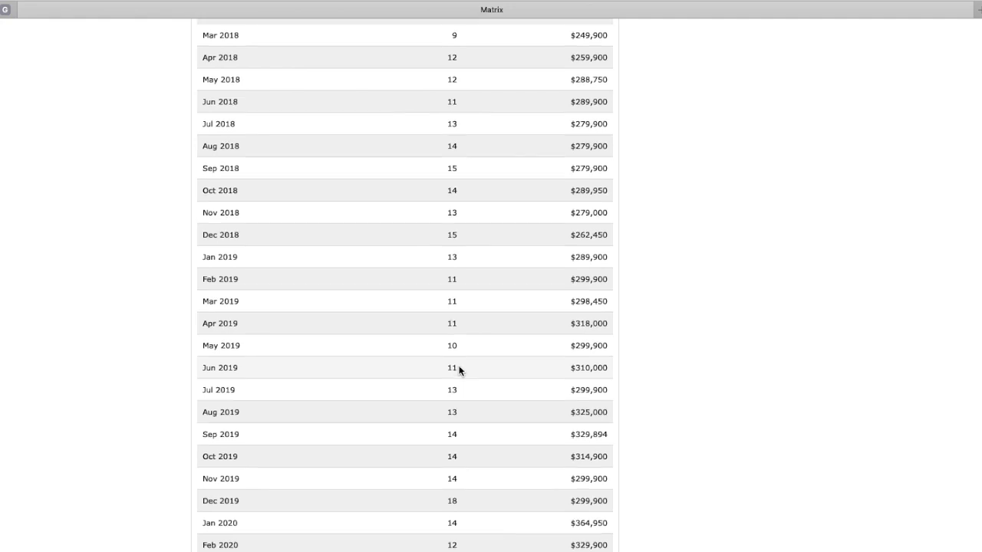
scroll("up", 3)
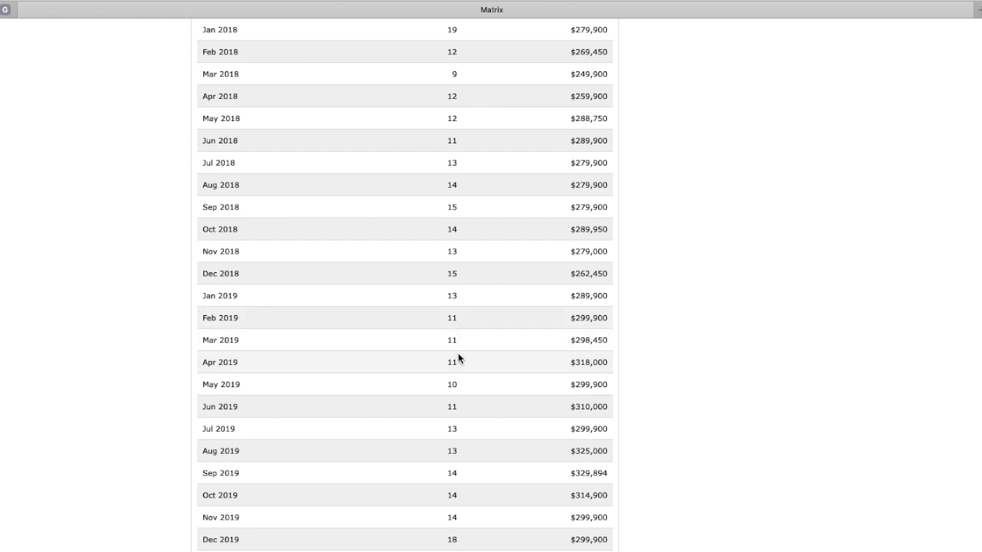
scroll("up", 3)
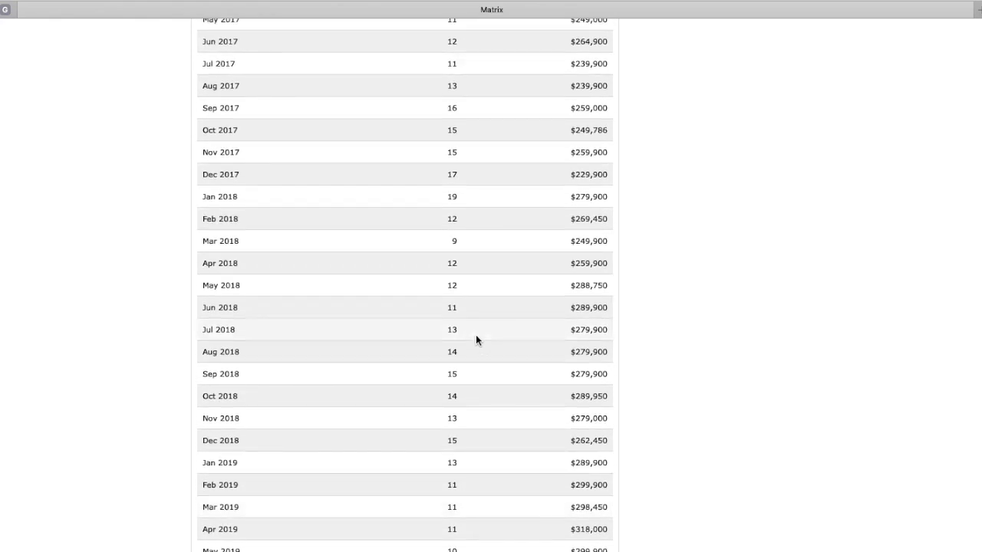
mouse_move(468, 240)
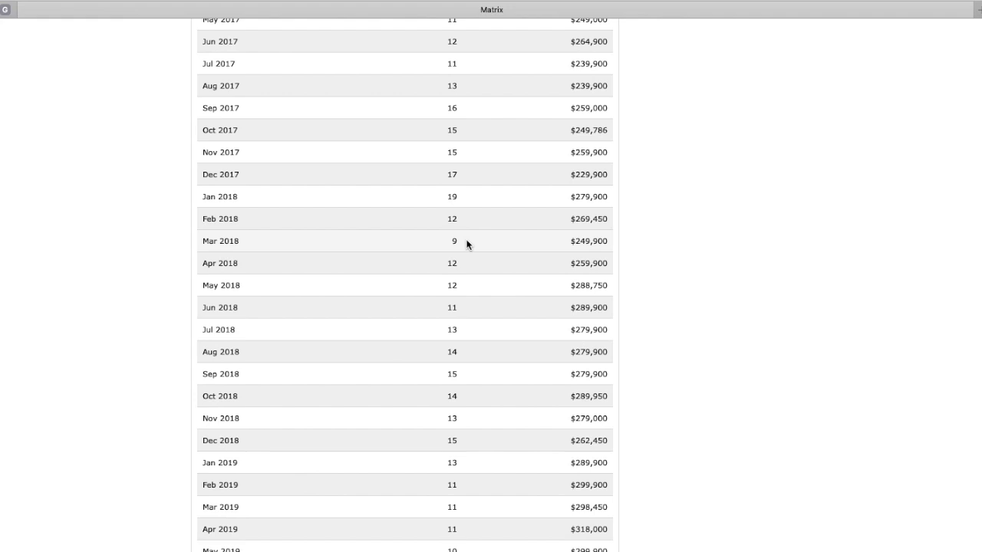
scroll("up", 3)
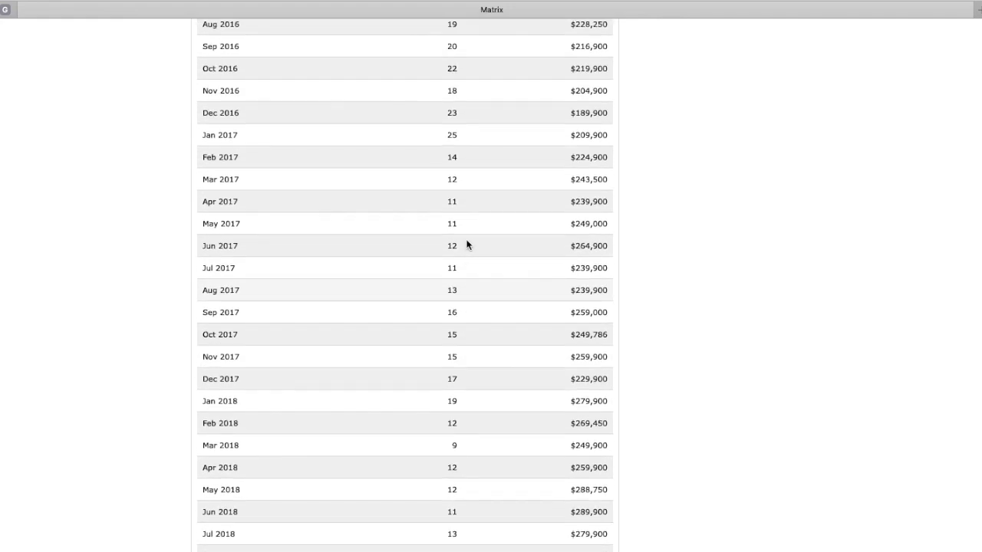
scroll("up", 3)
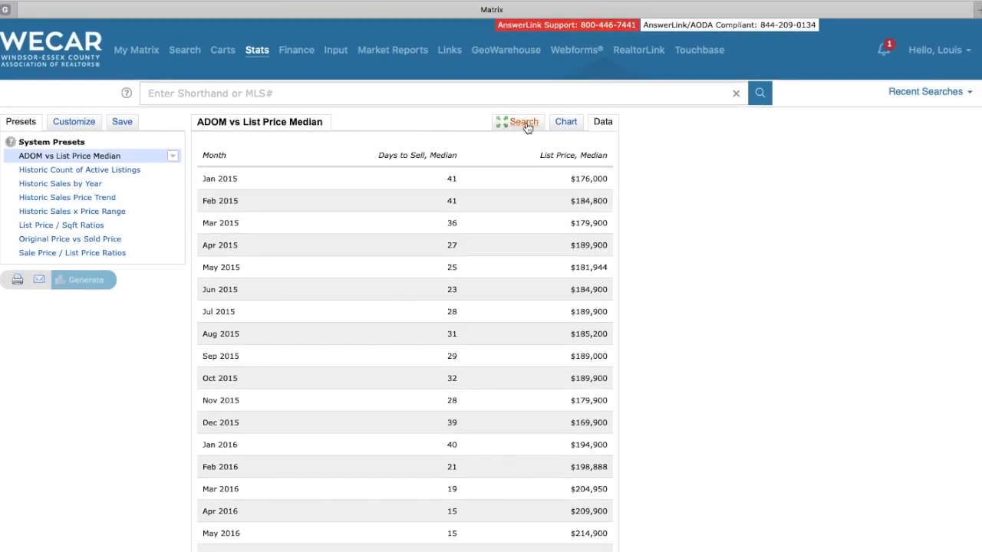
Generate the ADOM vs List Price Median chart for subdistrict 8 - South Windsor in Windsor, Lasalle, Tecumseh.
left_click(524, 121)
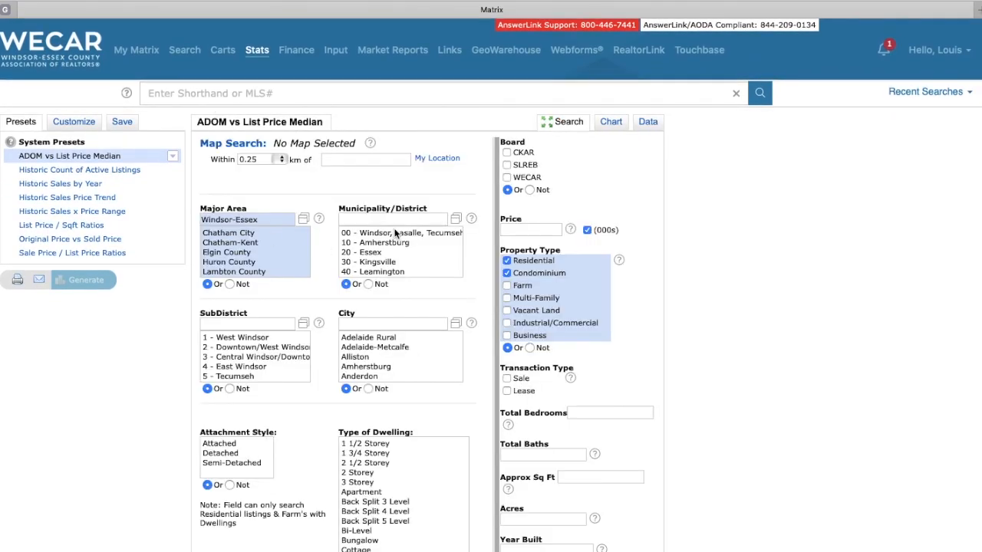
left_click(402, 233)
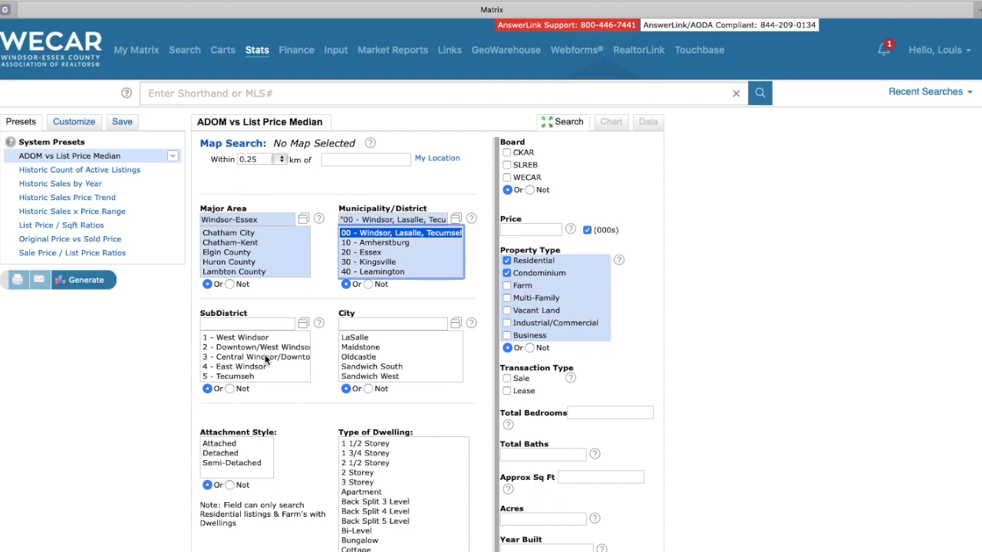
left_click(255, 365)
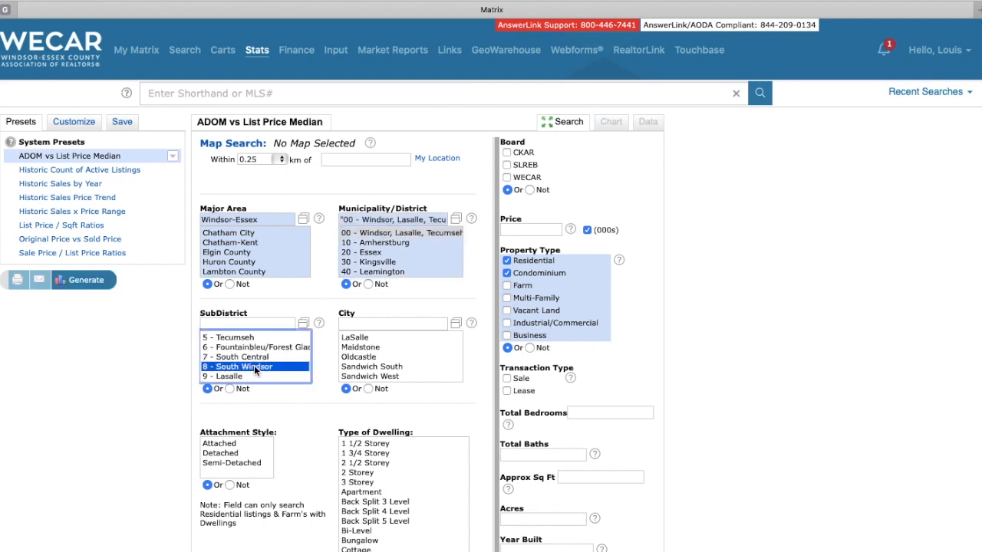
left_click(237, 366)
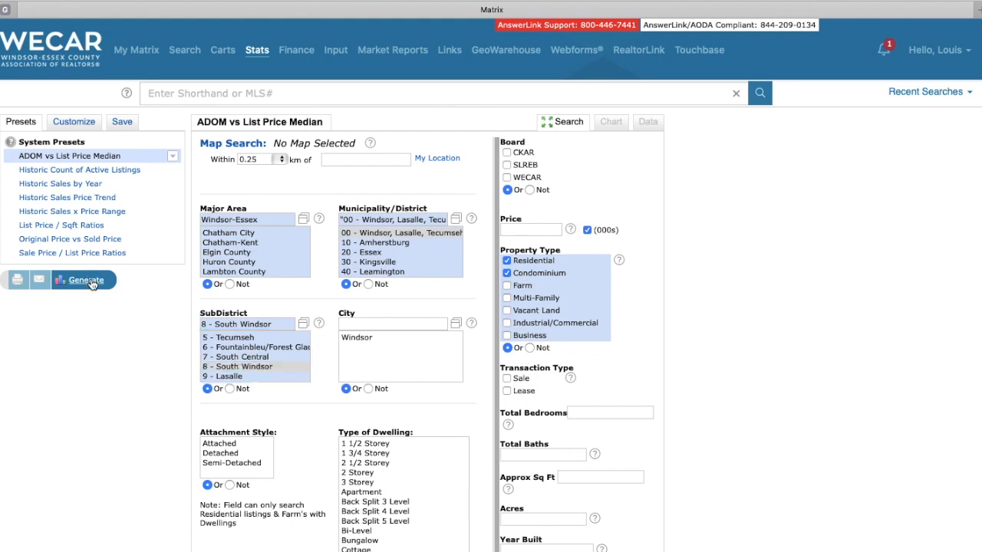
left_click(86, 280)
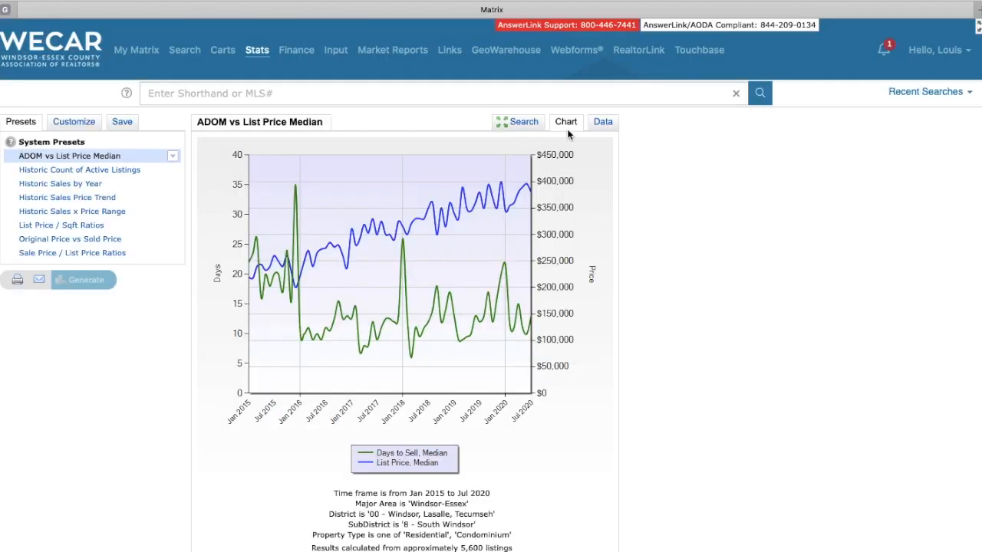
Review South Windsor's monthly Data table from Jan 2015 (22 days, $219,450) through Jul 2020.
left_click(602, 121)
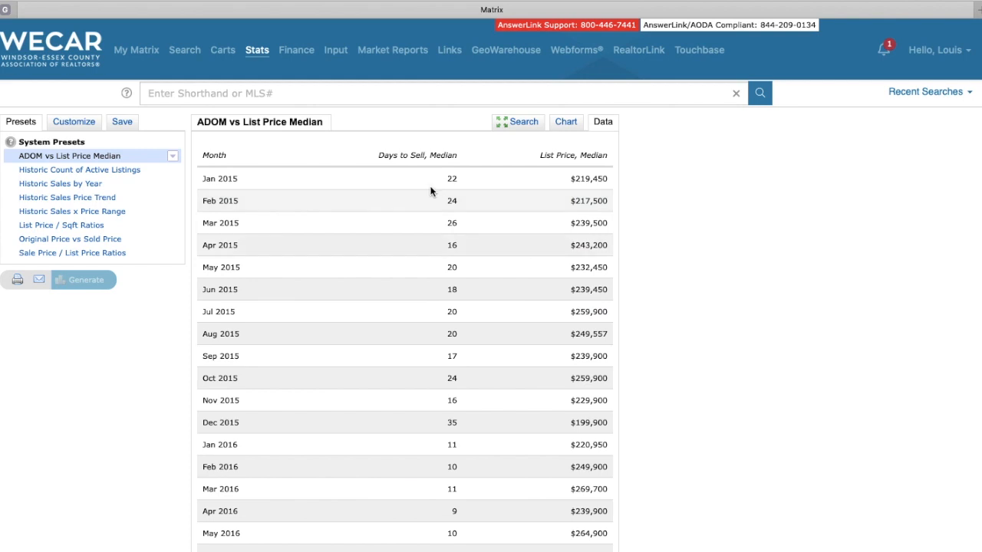
mouse_move(377, 182)
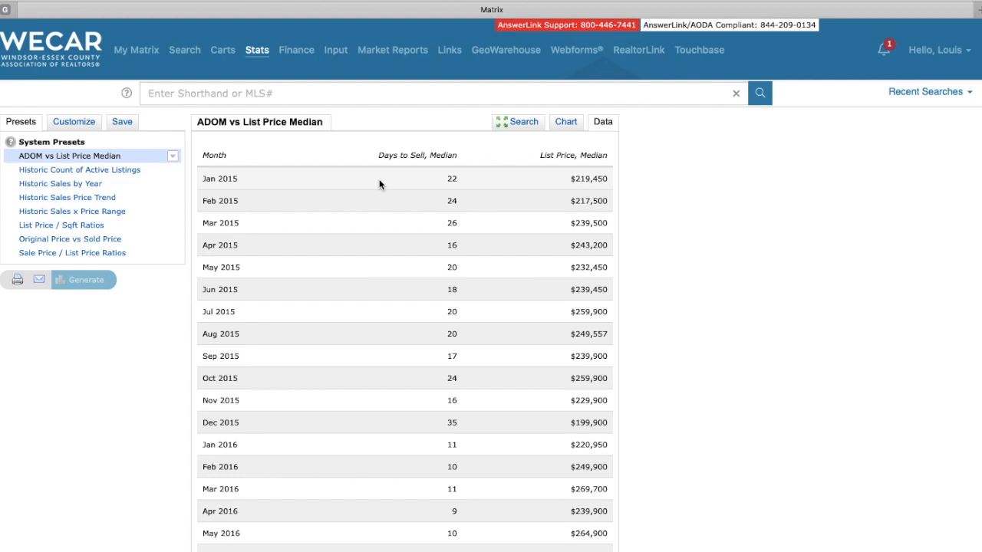
mouse_move(396, 184)
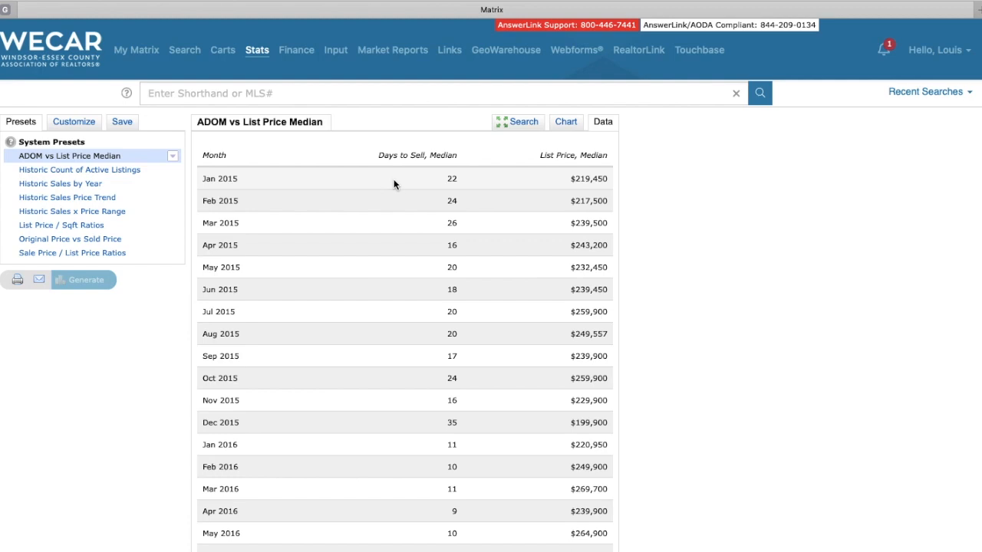
mouse_move(556, 190)
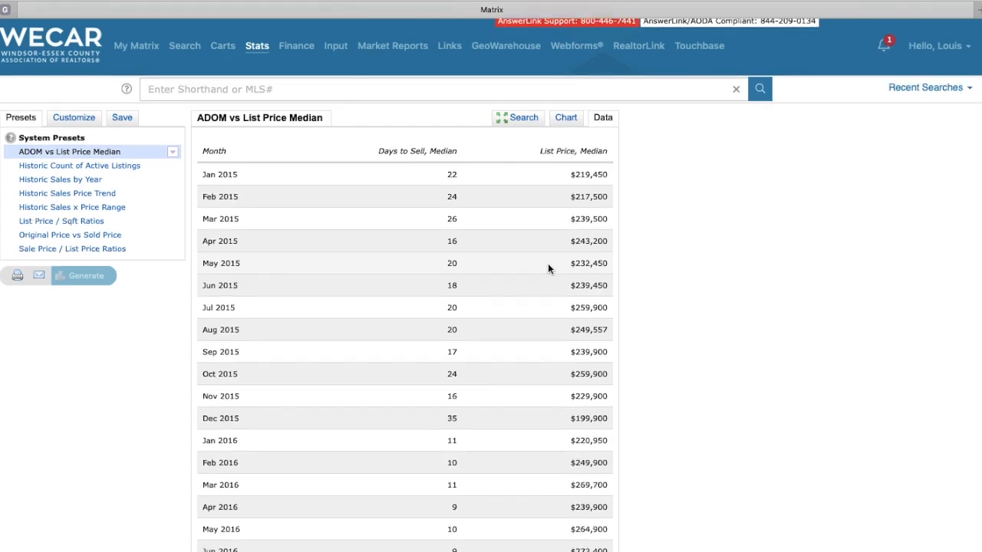
scroll("down", 3)
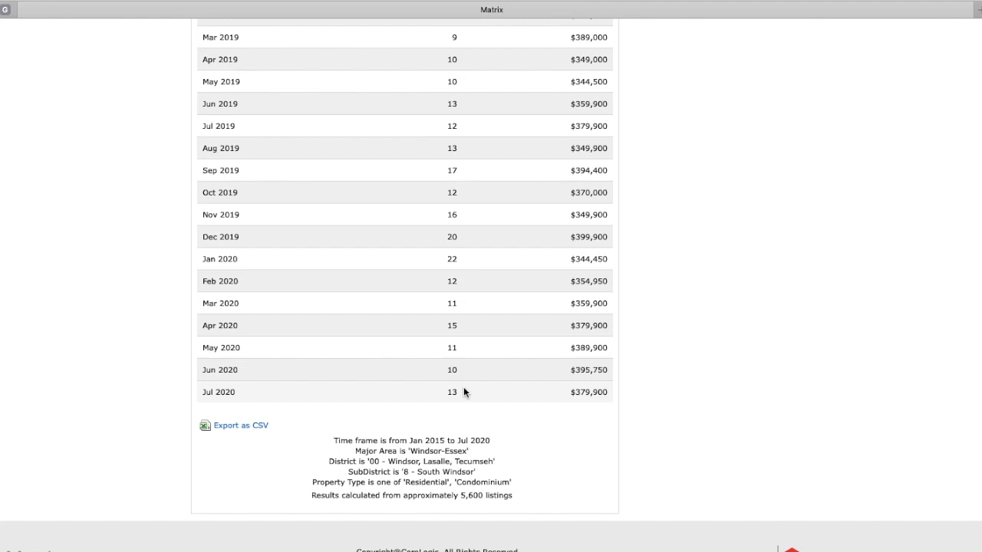
mouse_move(535, 405)
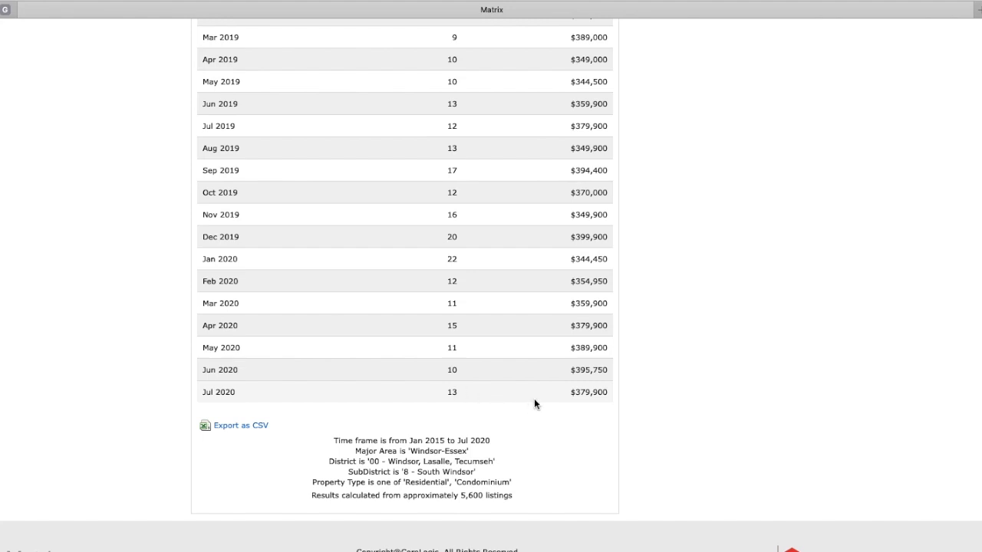
mouse_move(563, 399)
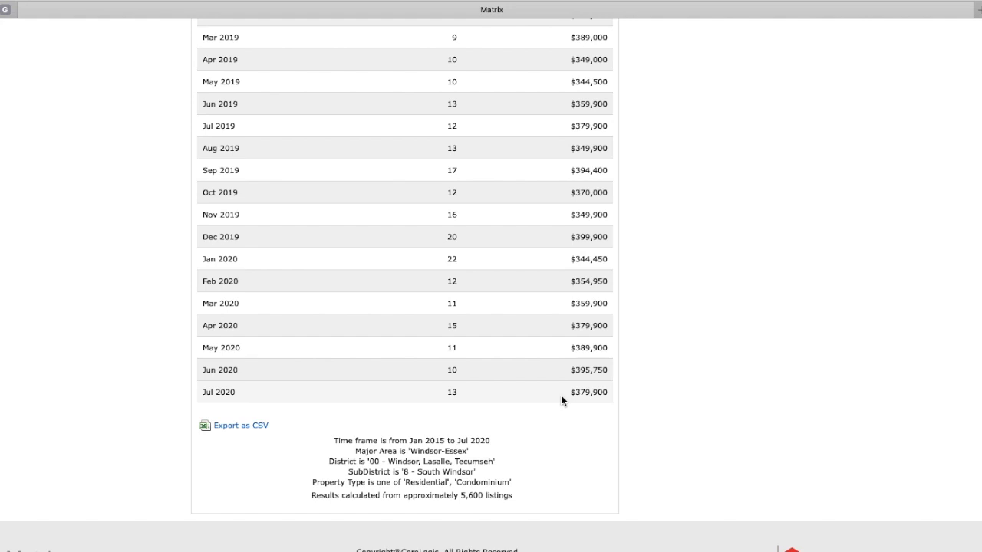
mouse_move(484, 350)
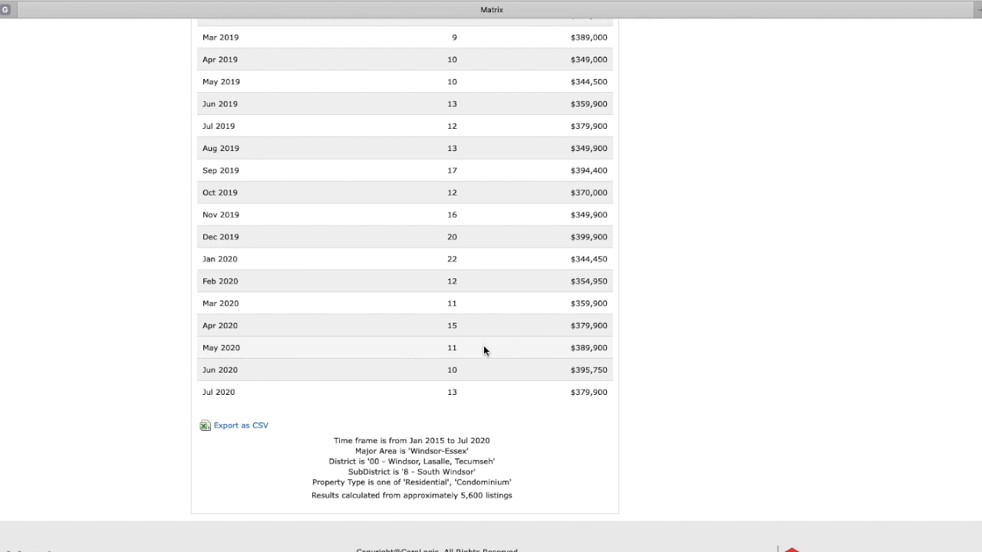
scroll("up", 3)
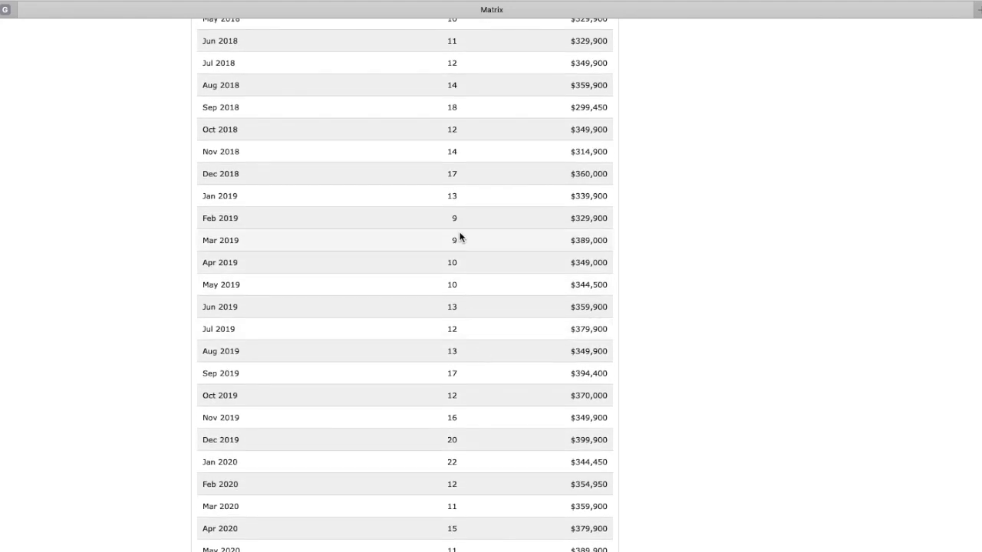
scroll("up", 3)
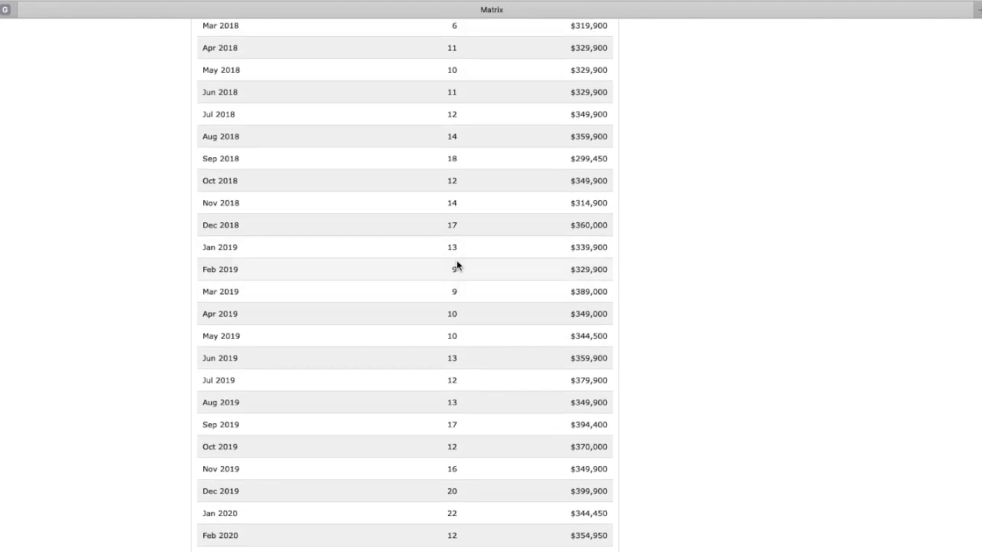
mouse_move(463, 275)
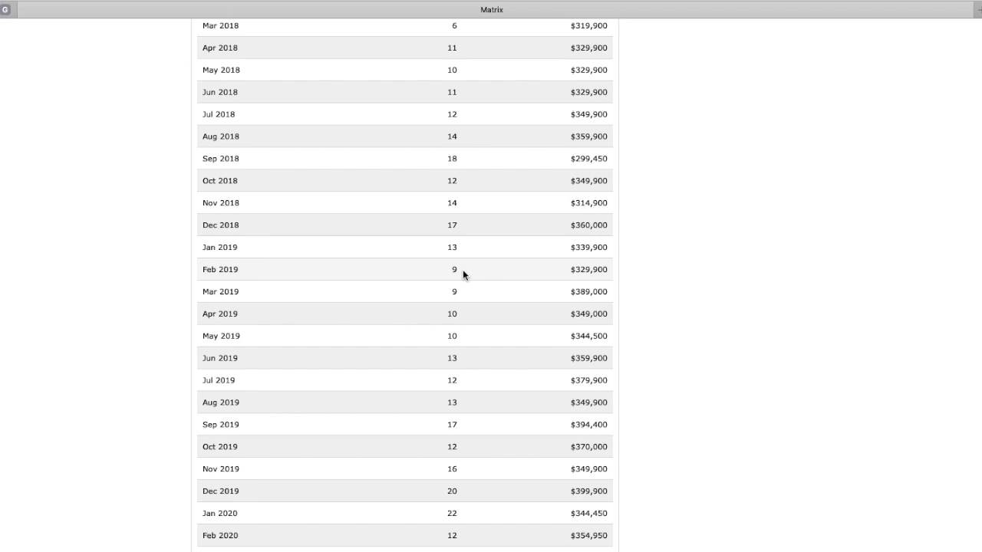
scroll("up", 3)
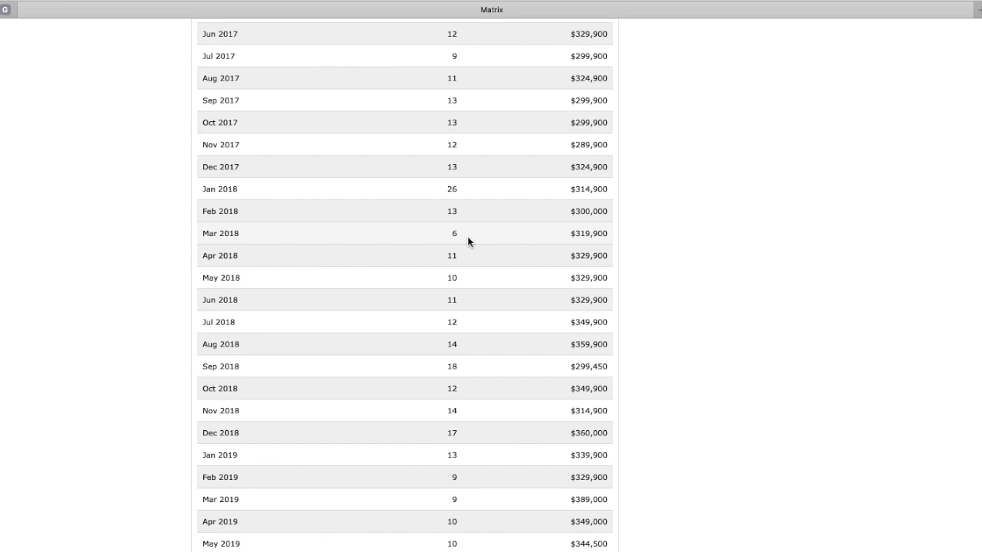
scroll("up", 3)
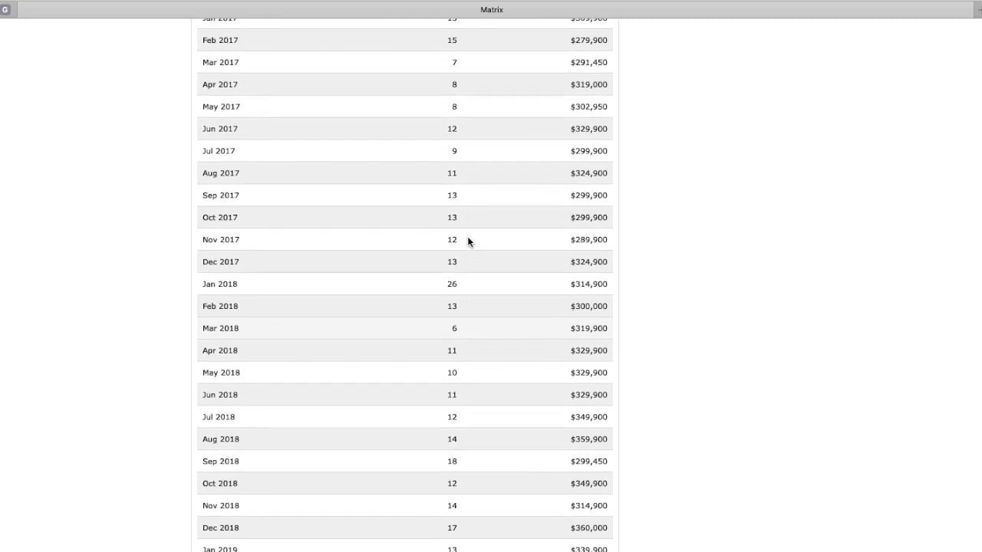
scroll("up", 3)
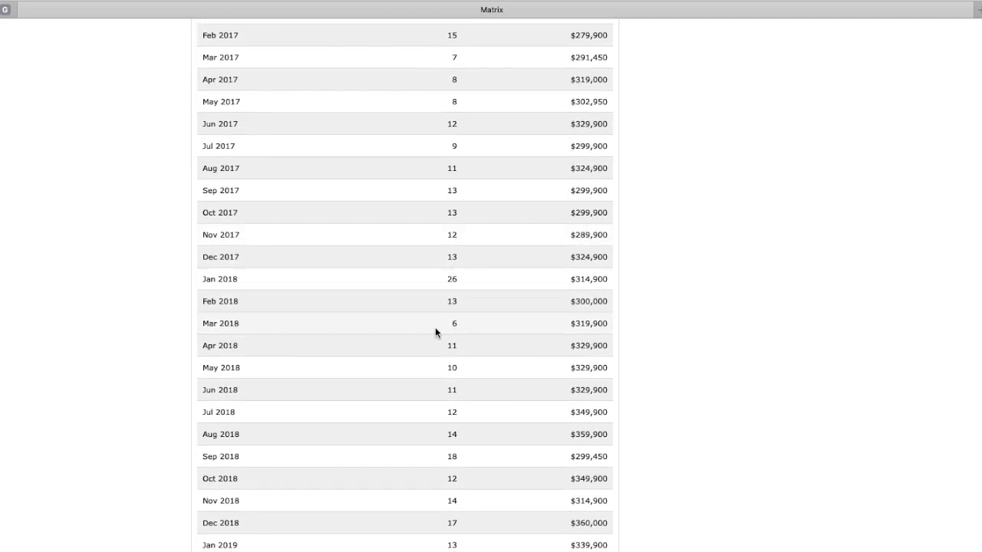
mouse_move(469, 332)
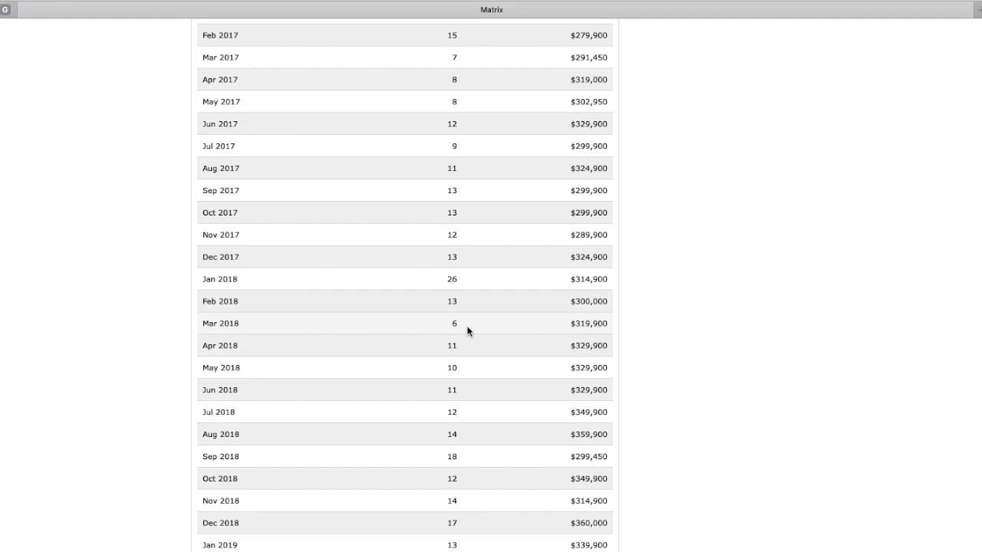
scroll("up", 3)
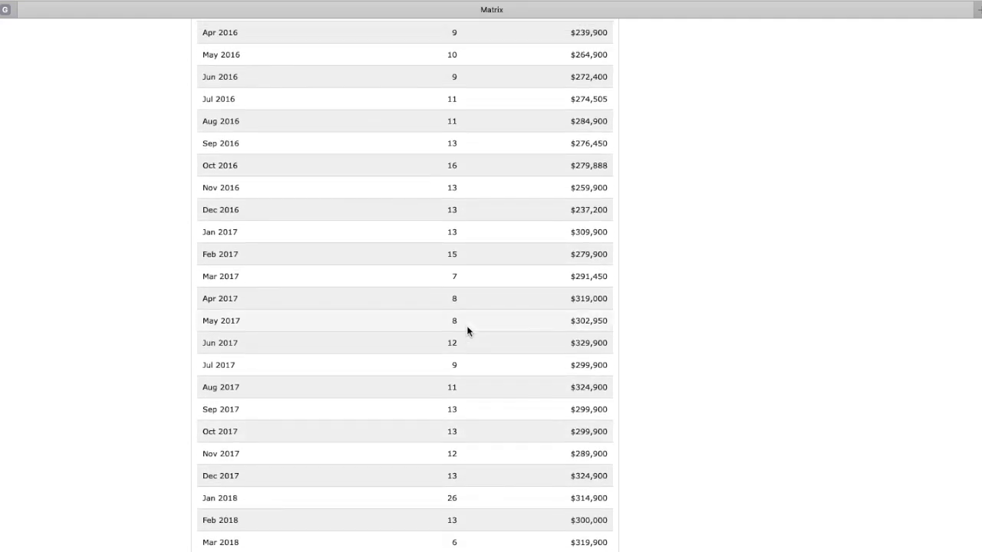
mouse_move(479, 279)
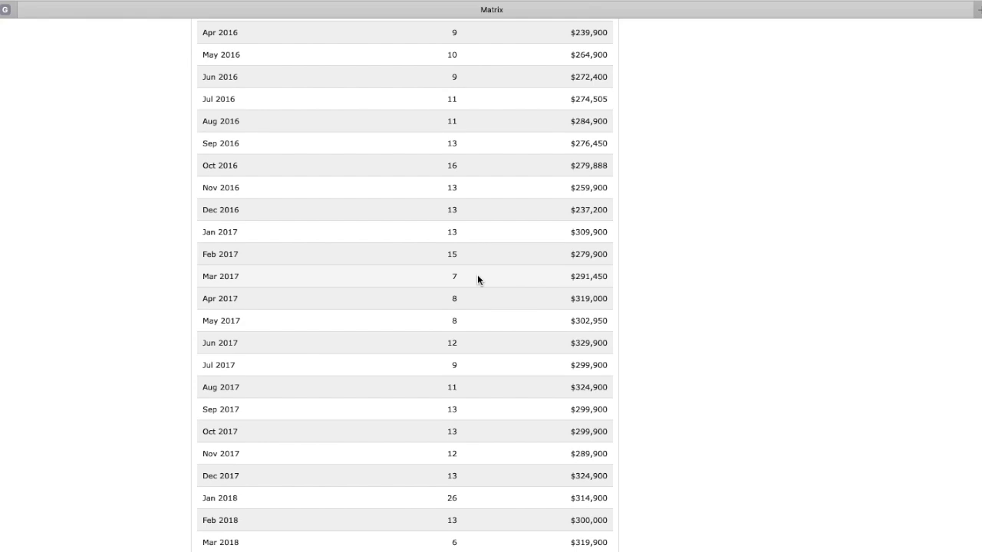
scroll("up", 3)
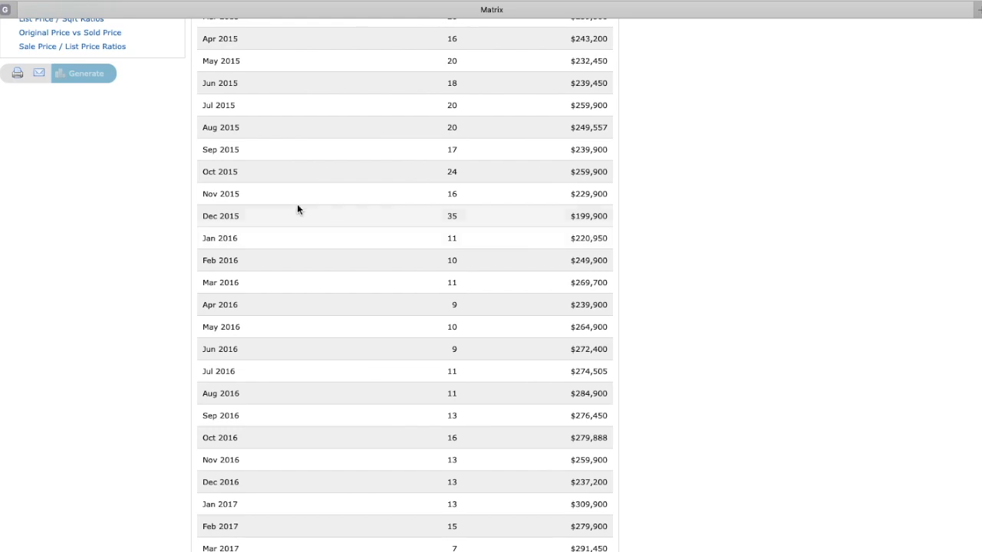
scroll("up", 3)
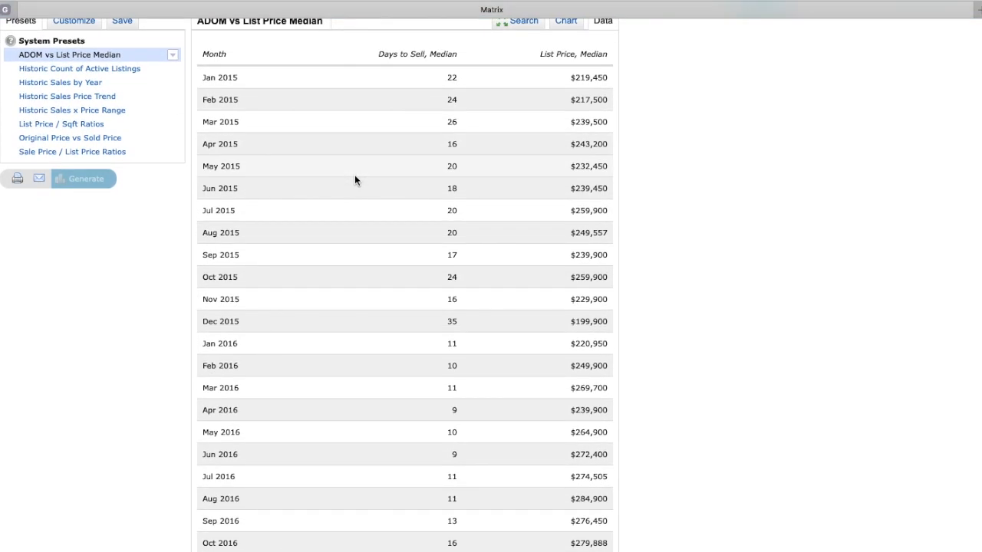
scroll("down", 3)
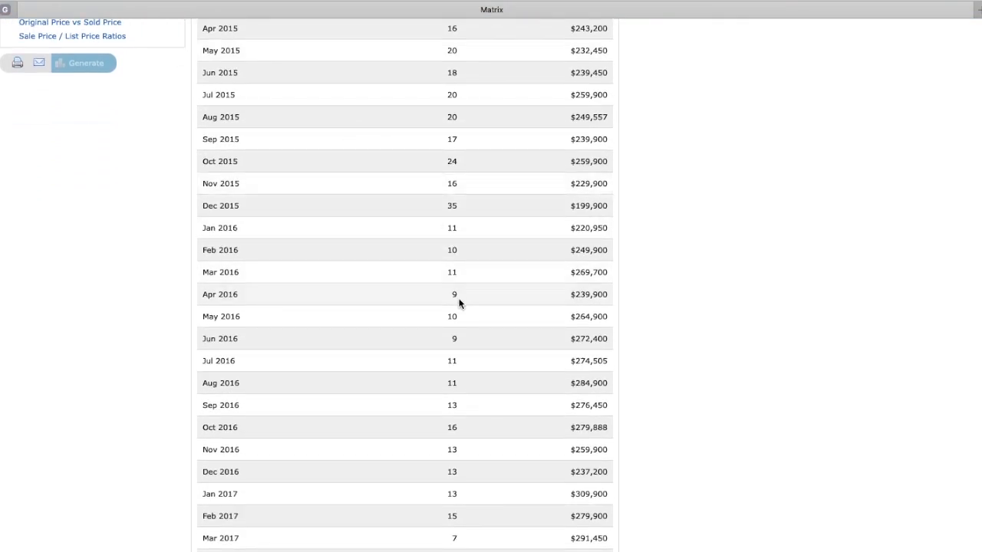
mouse_move(288, 295)
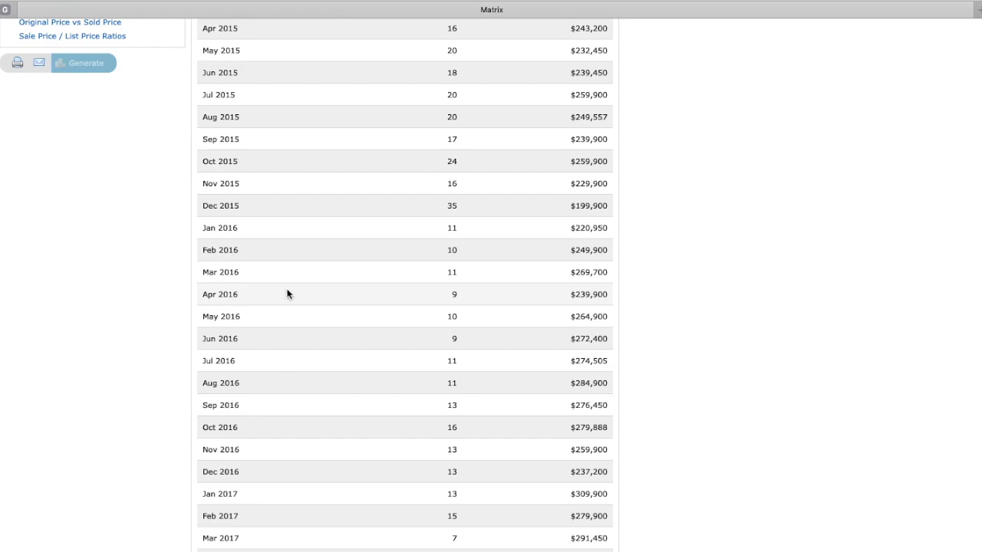
mouse_move(478, 303)
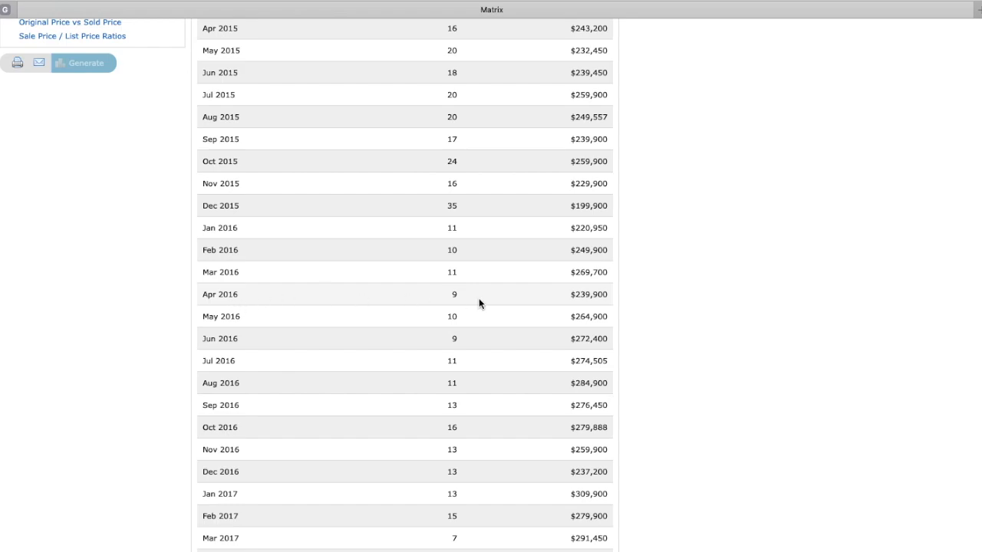
scroll("up", 3)
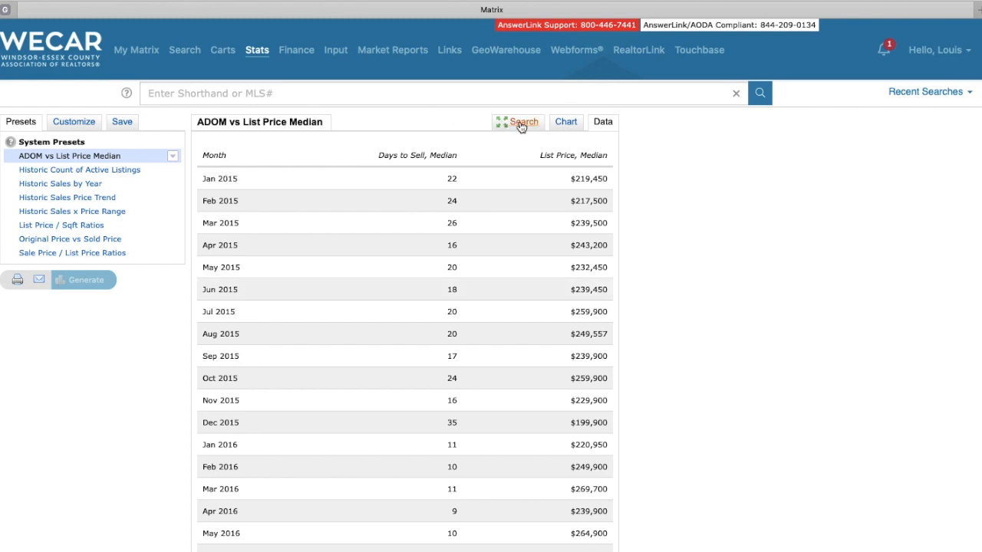
Generate the ADOM vs List Price Median report for the Lasalle subdistrict.
left_click(524, 123)
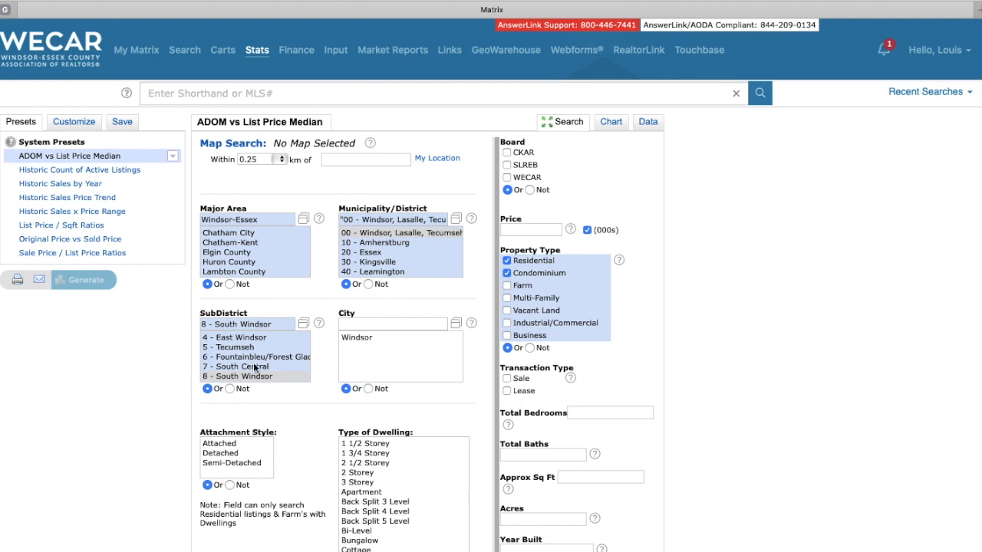
left_click(222, 376)
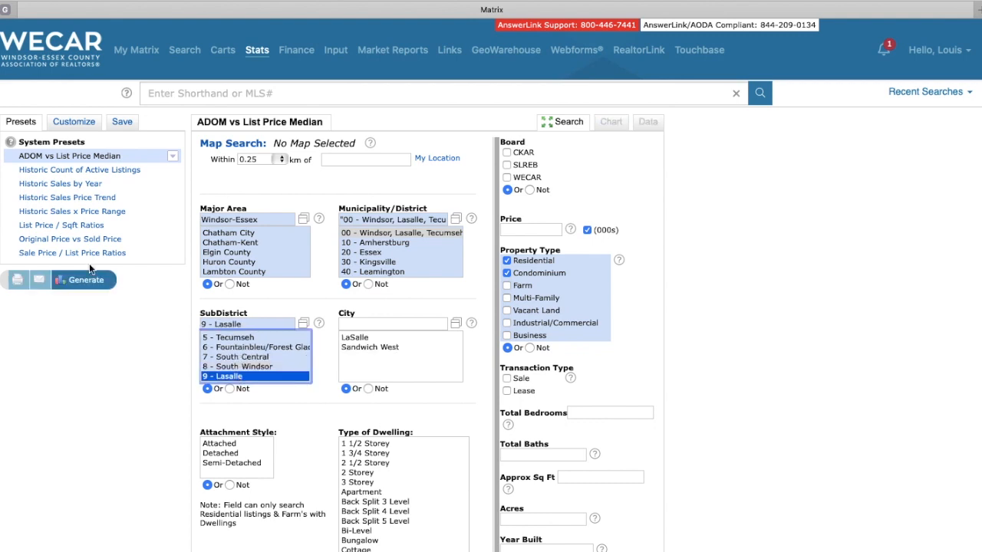
left_click(84, 279)
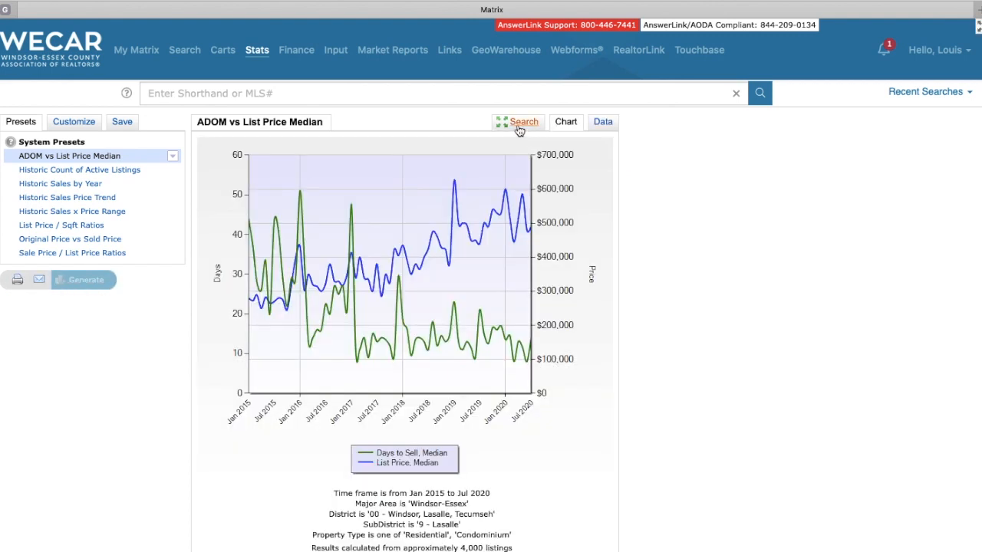
Review Lasalle's monthly table, ending at 14 days and $489,900 in July 2020.
left_click(603, 122)
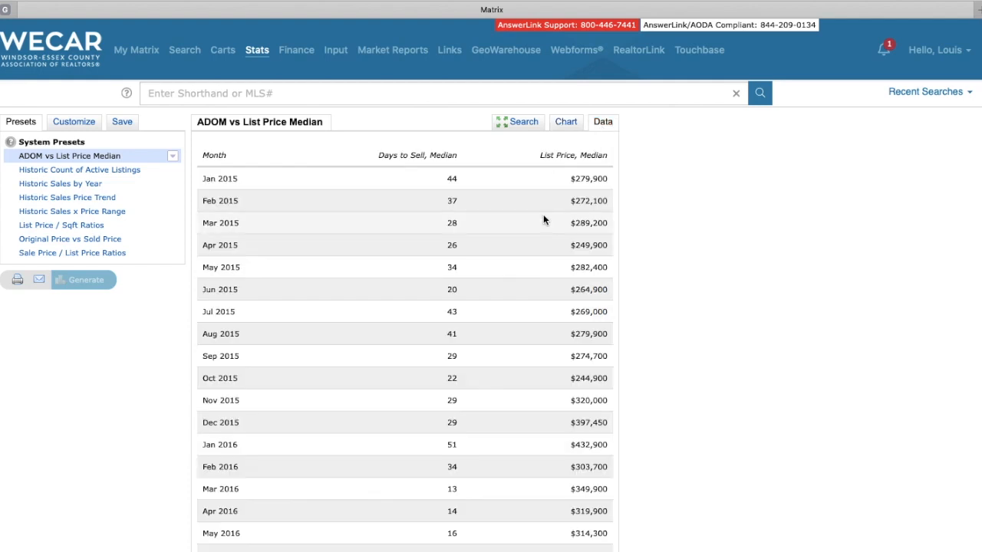
mouse_move(451, 187)
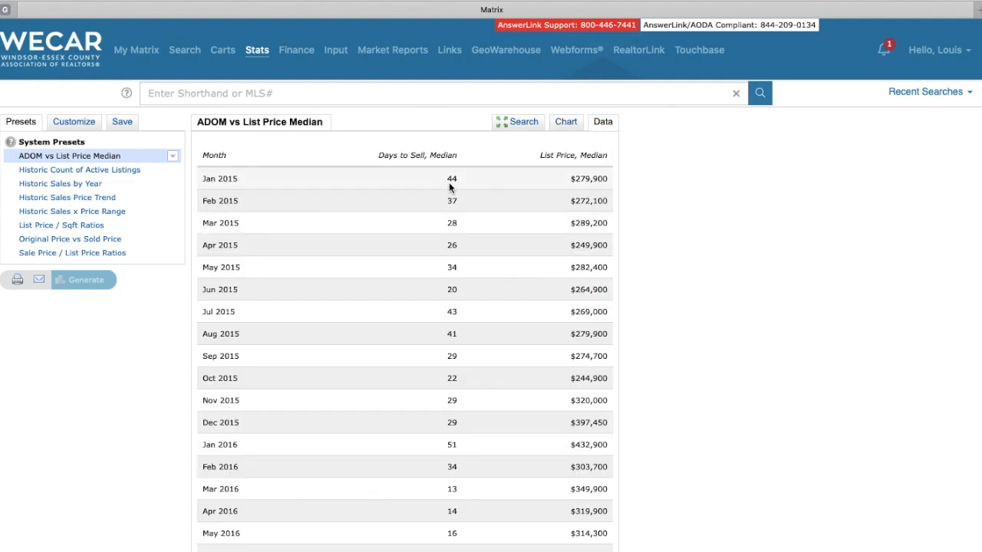
mouse_move(399, 221)
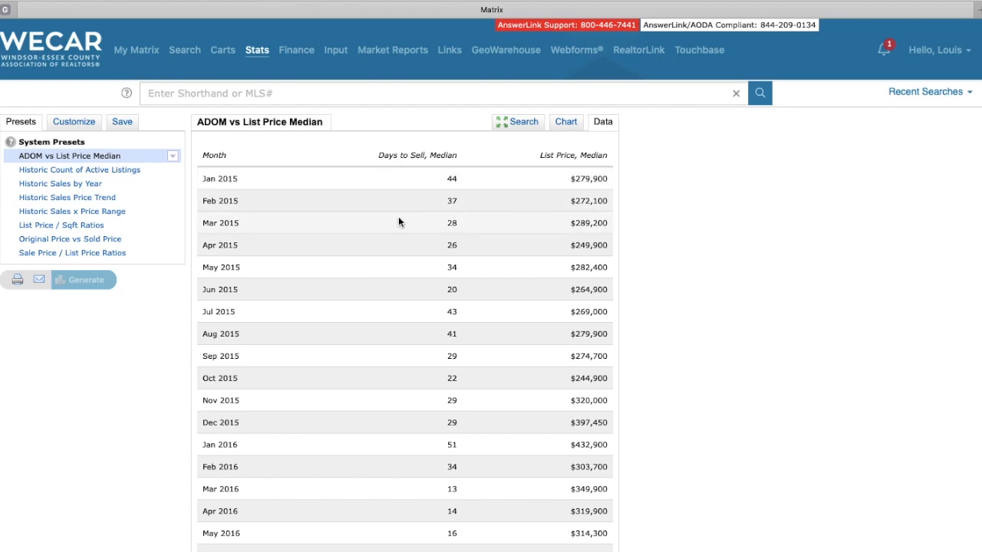
scroll("down", 3)
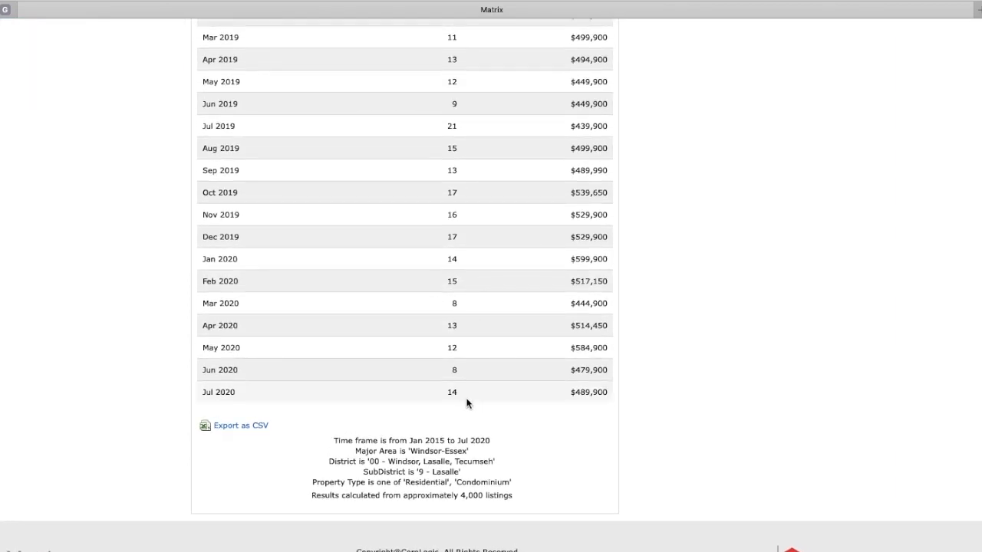
mouse_move(649, 394)
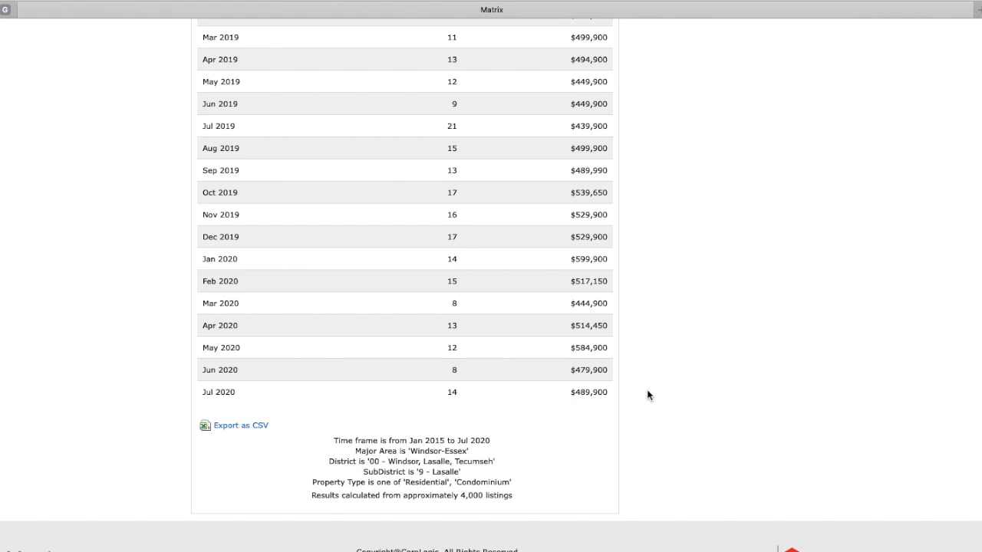
mouse_move(620, 395)
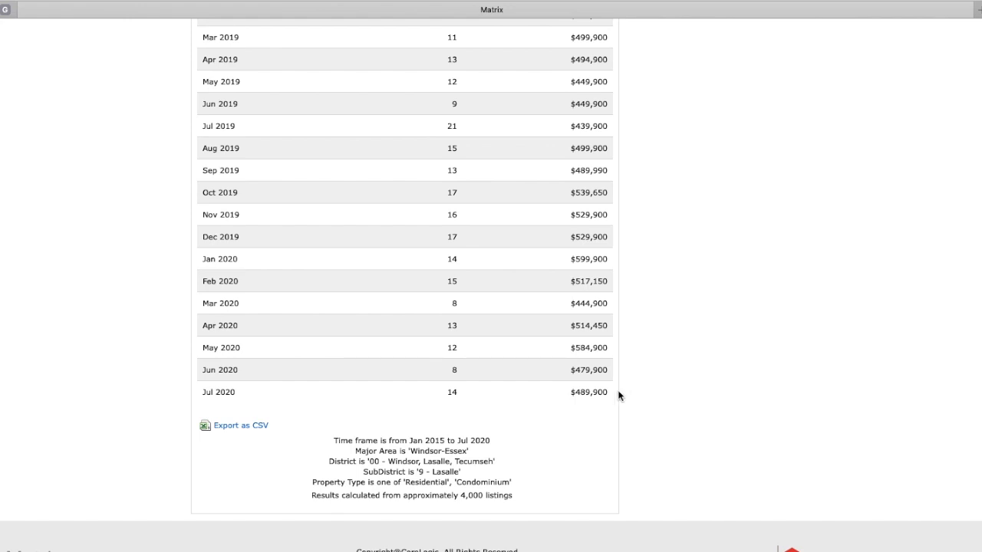
mouse_move(602, 370)
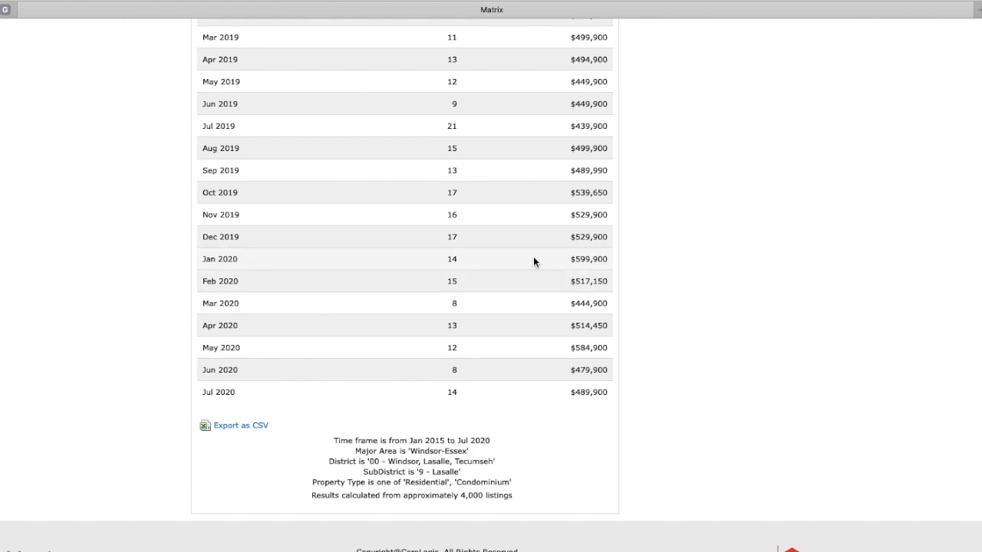
mouse_move(509, 270)
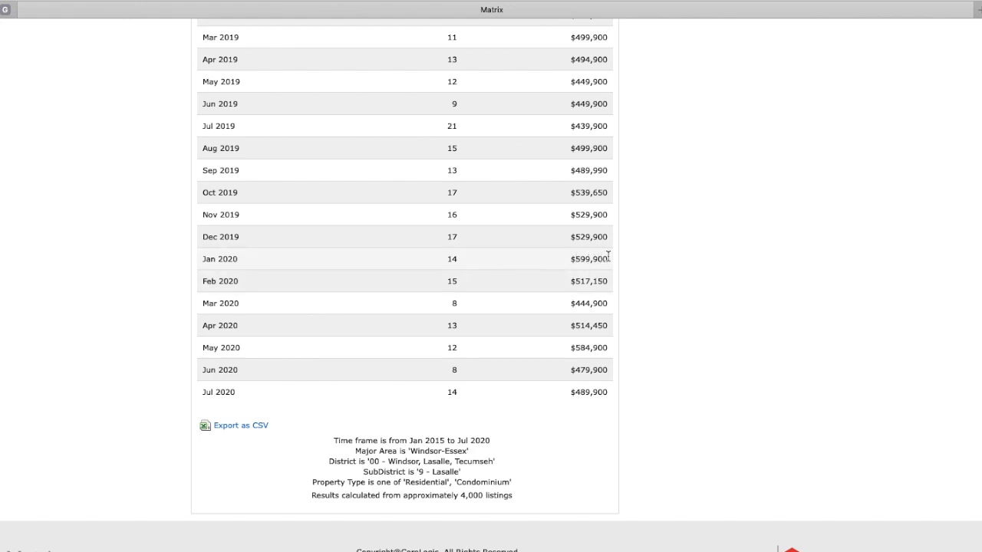
scroll("up", 3)
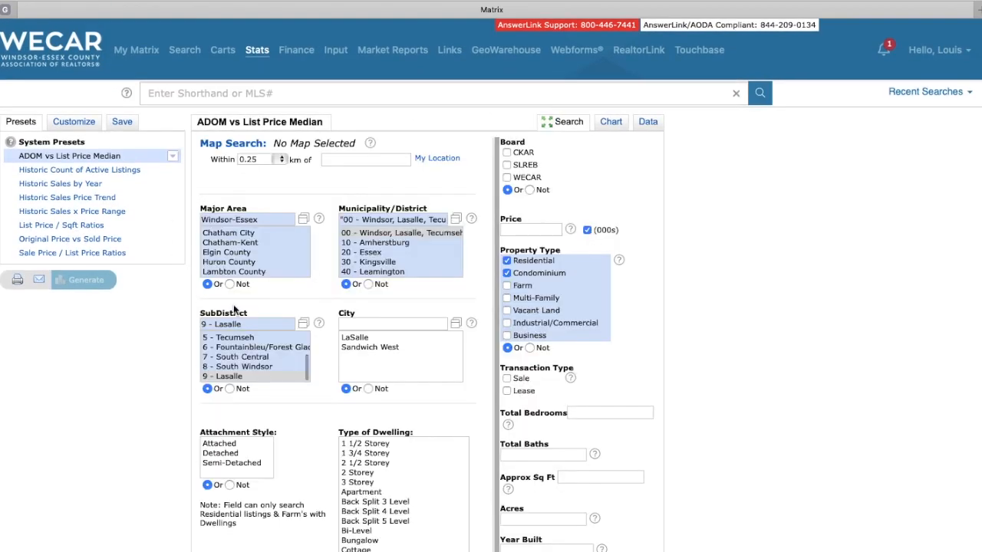
Generate Tecumseh's report and review its monthly table, ending at 8 days and $449,950 in July 2020.
left_click(230, 322)
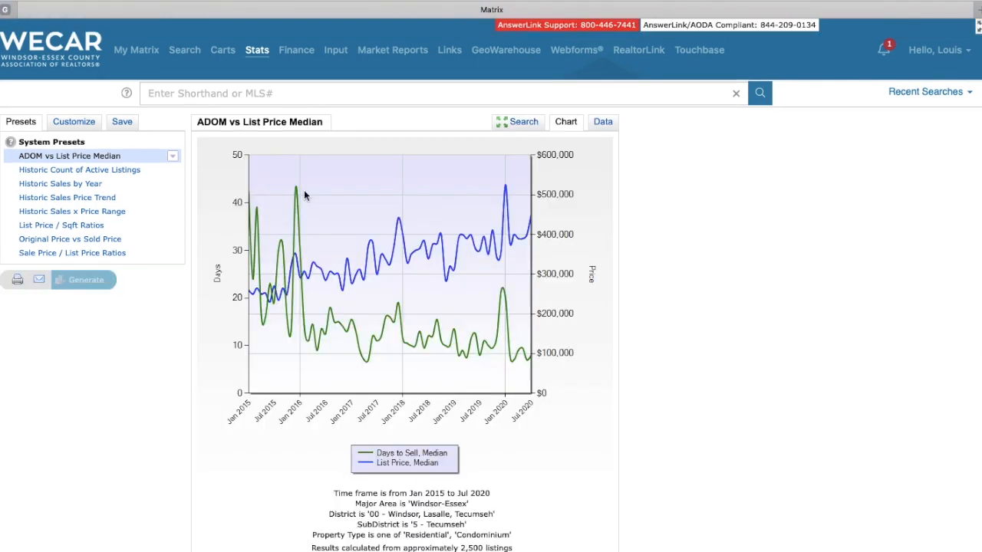
left_click(601, 121)
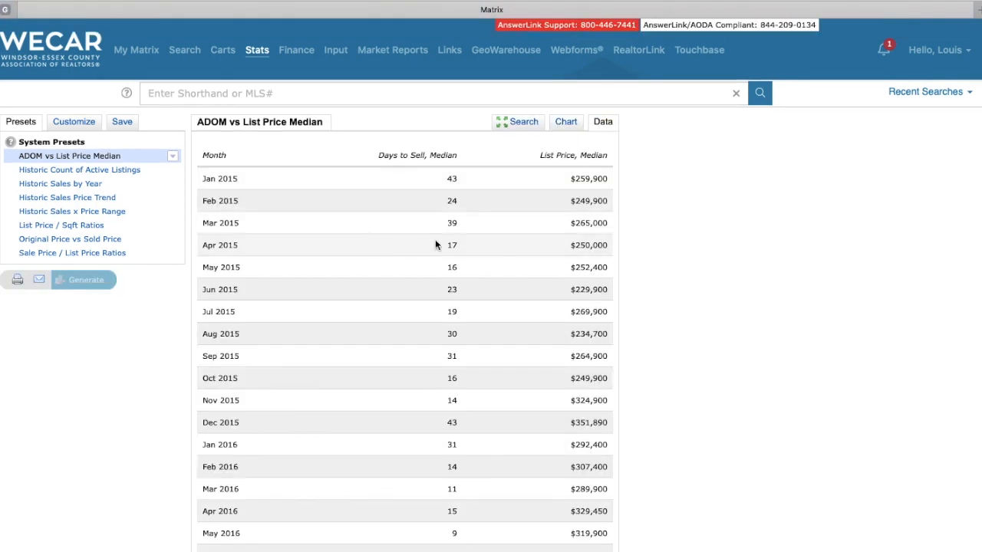
mouse_move(377, 190)
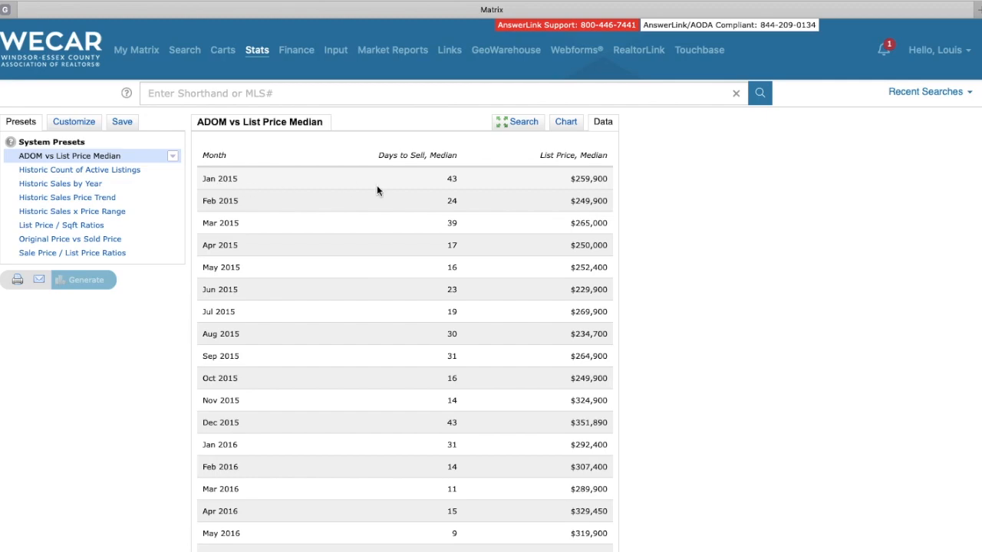
mouse_move(457, 197)
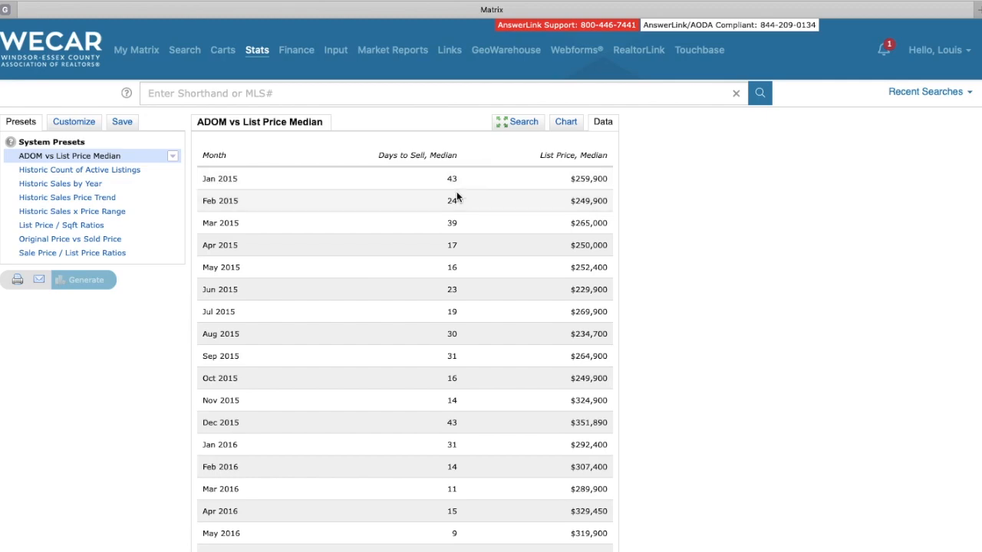
scroll("down", 3)
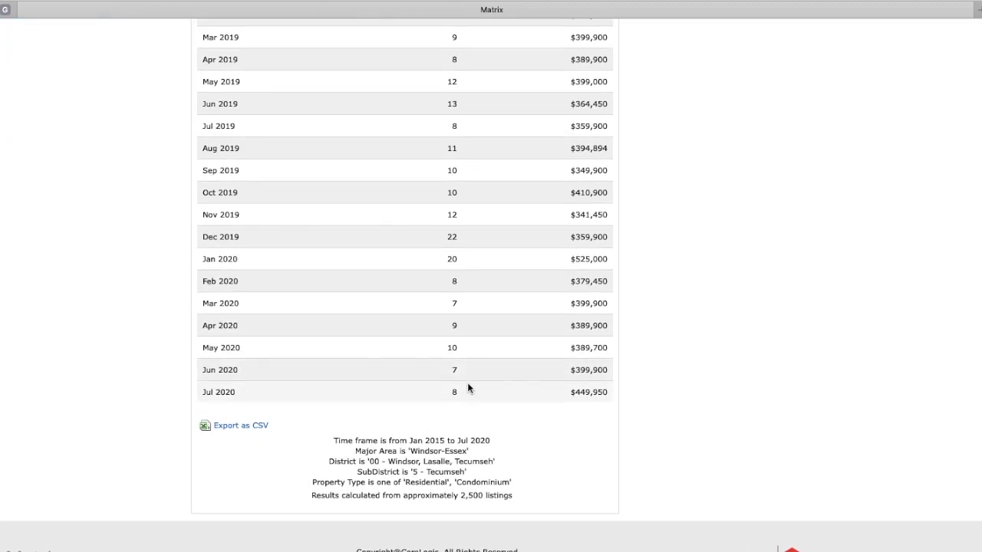
mouse_move(621, 389)
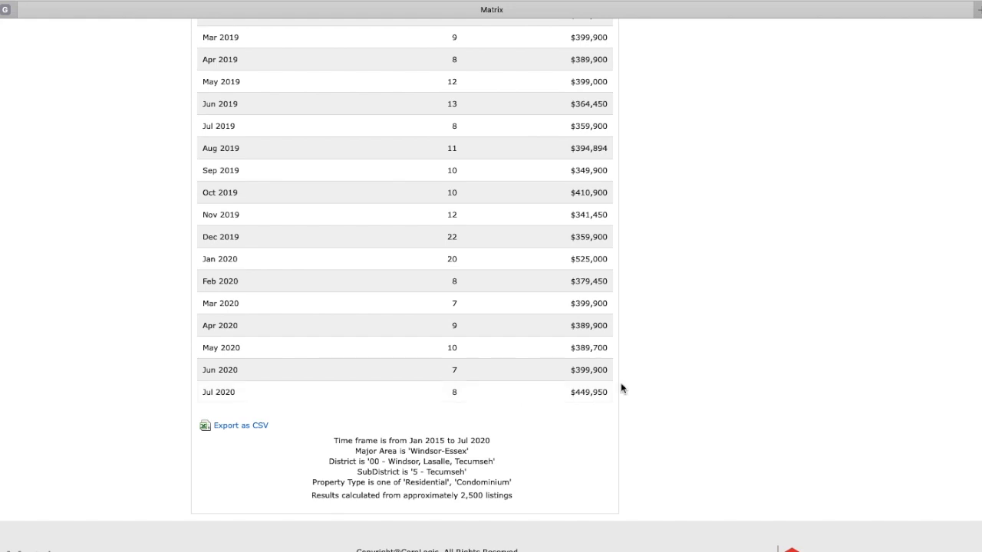
mouse_move(626, 396)
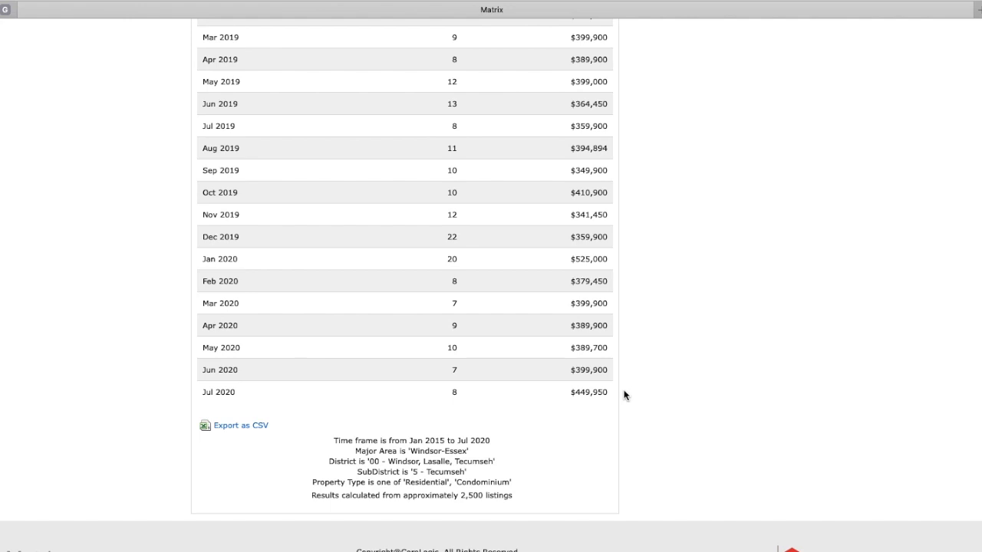
scroll("up", 3)
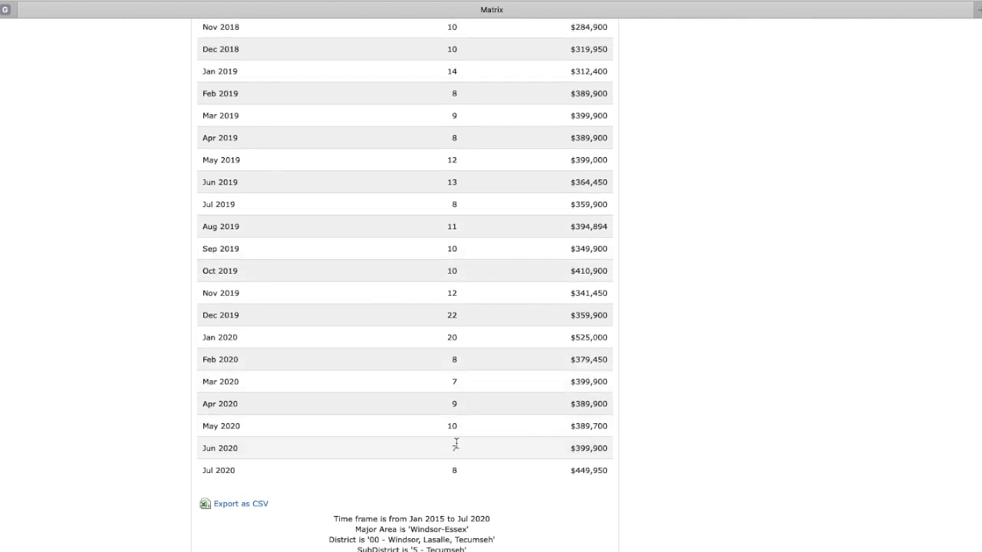
scroll("up", 3)
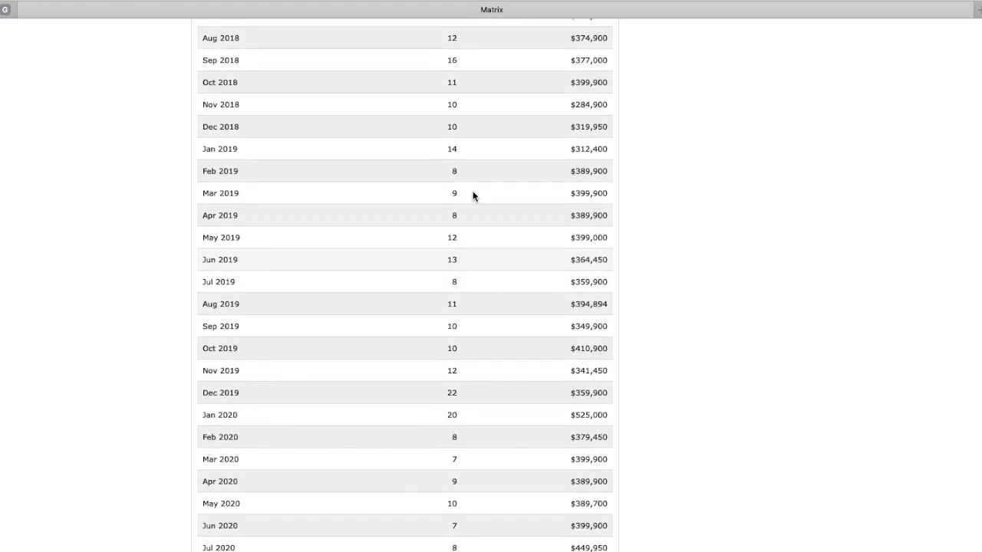
scroll("up", 3)
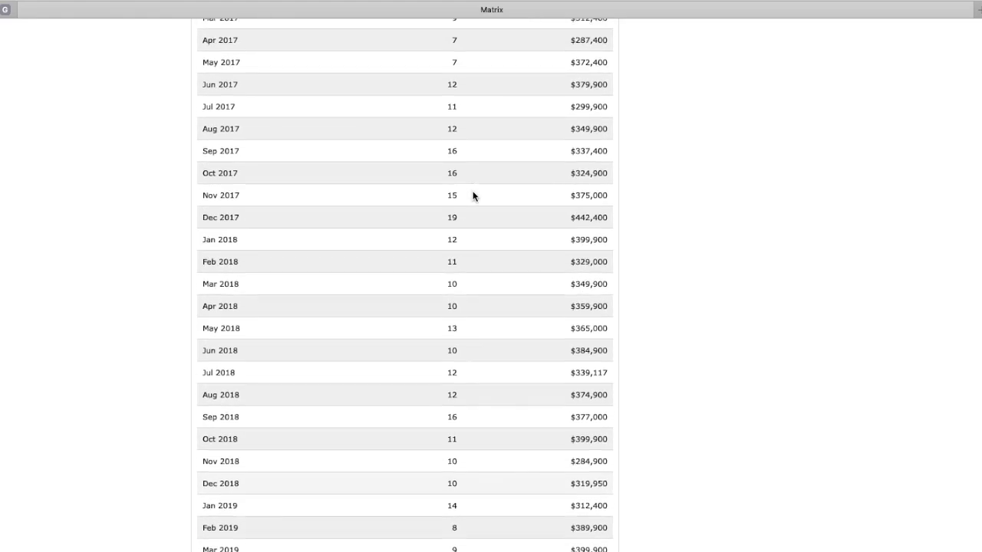
scroll("down", 3)
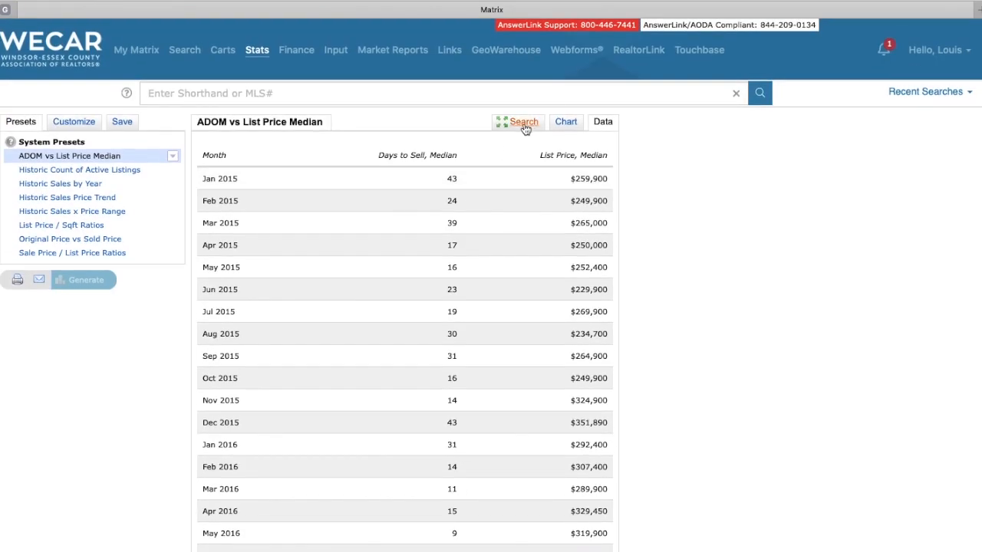
Set the criteria to South Windsor raised ranch homes with the Sale Price / List Price Ratios preset.
left_click(524, 122)
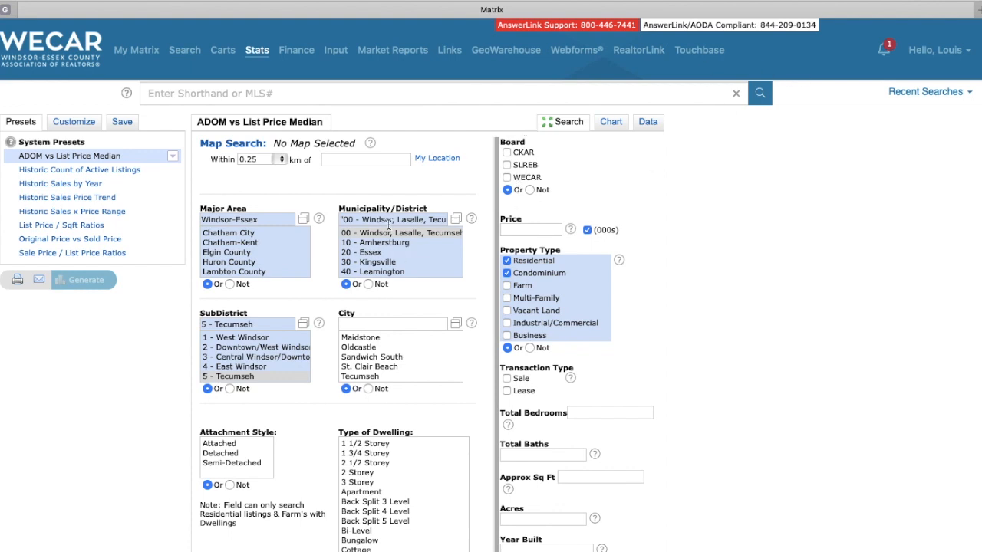
right_click(268, 361)
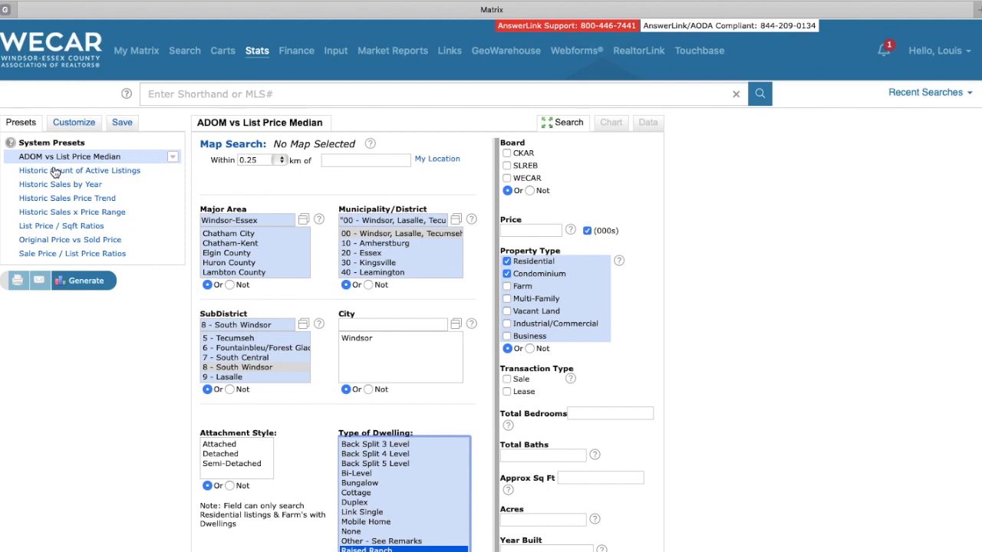
mouse_move(73, 253)
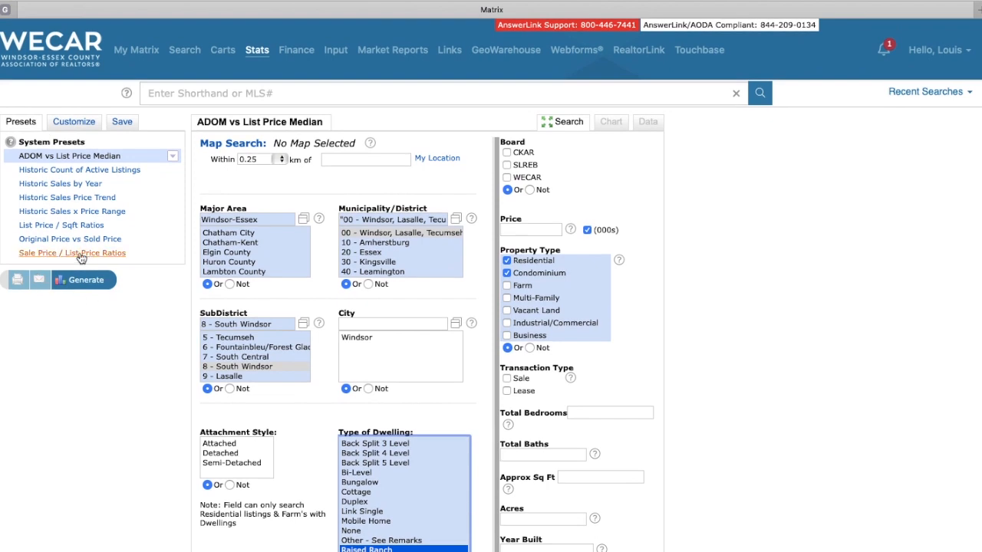
left_click(71, 252)
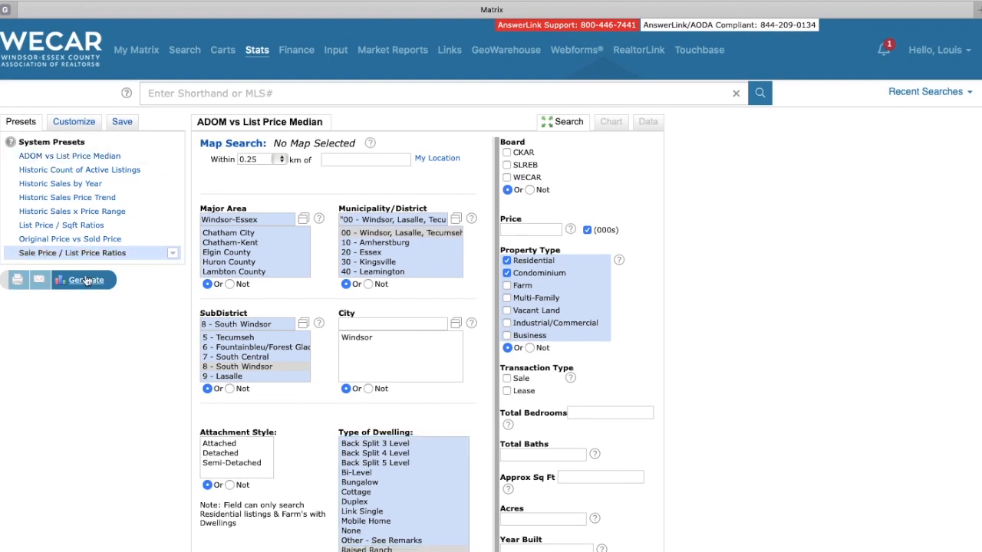
Generate the raised-ranch sale-to-list ratio table (peak 123.0% in March 2020), then return to the criteria.
left_click(84, 280)
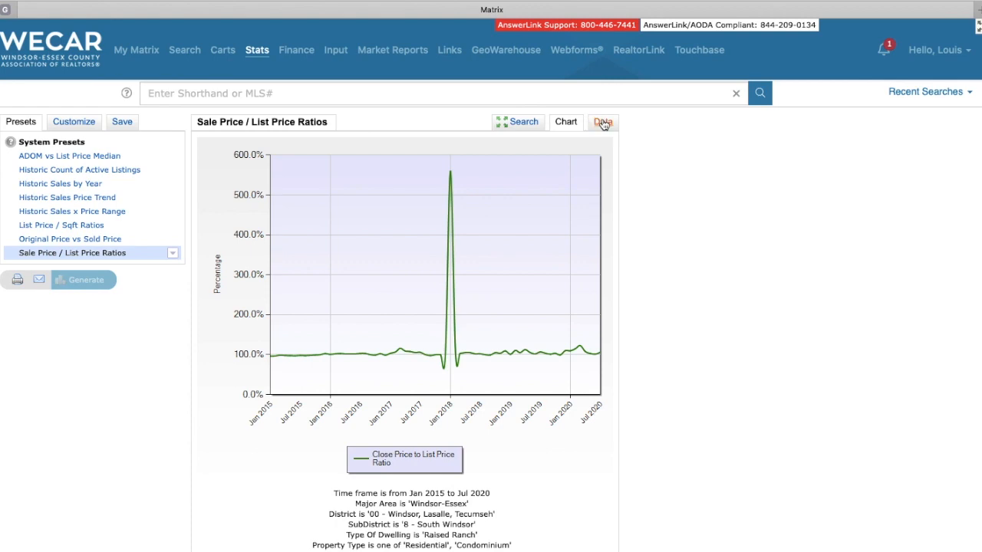
left_click(603, 123)
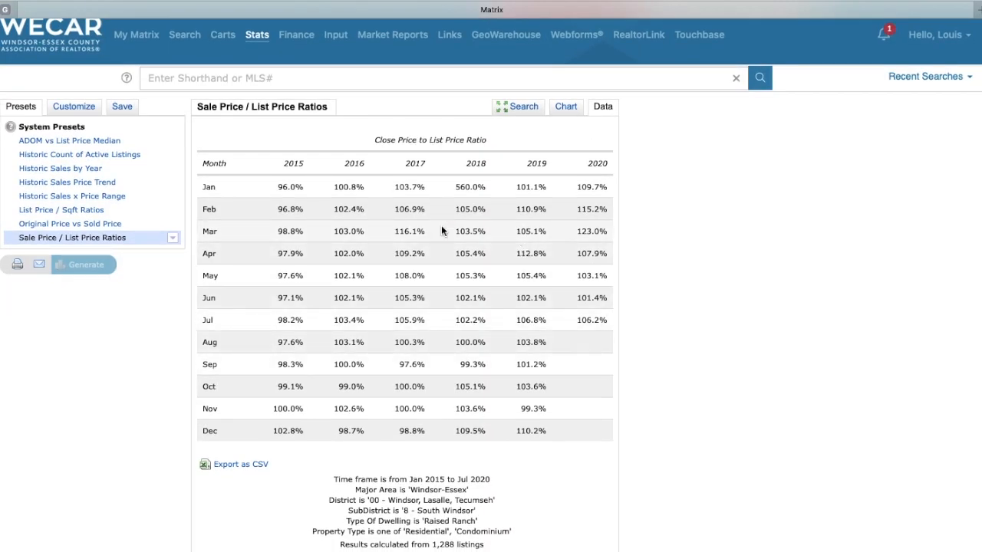
mouse_move(420, 344)
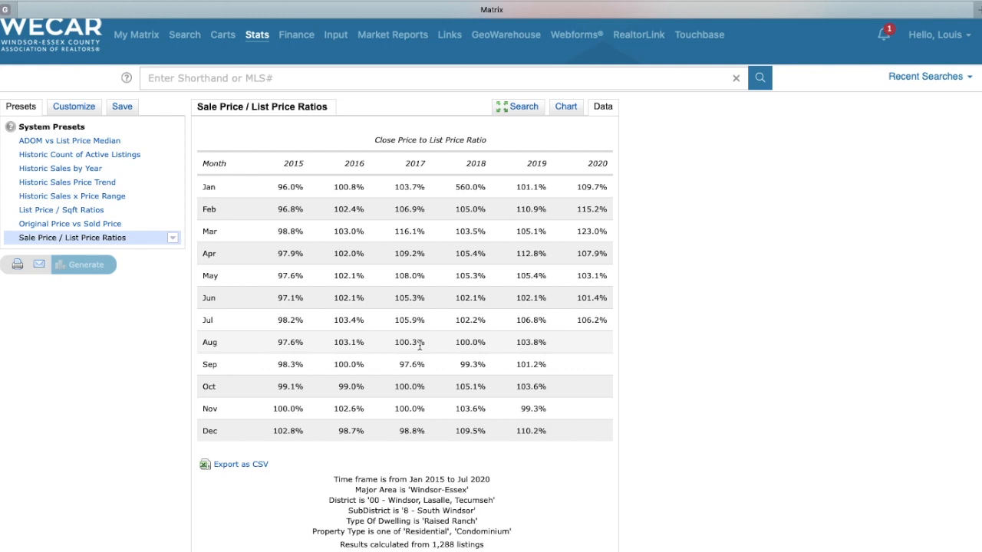
mouse_move(611, 329)
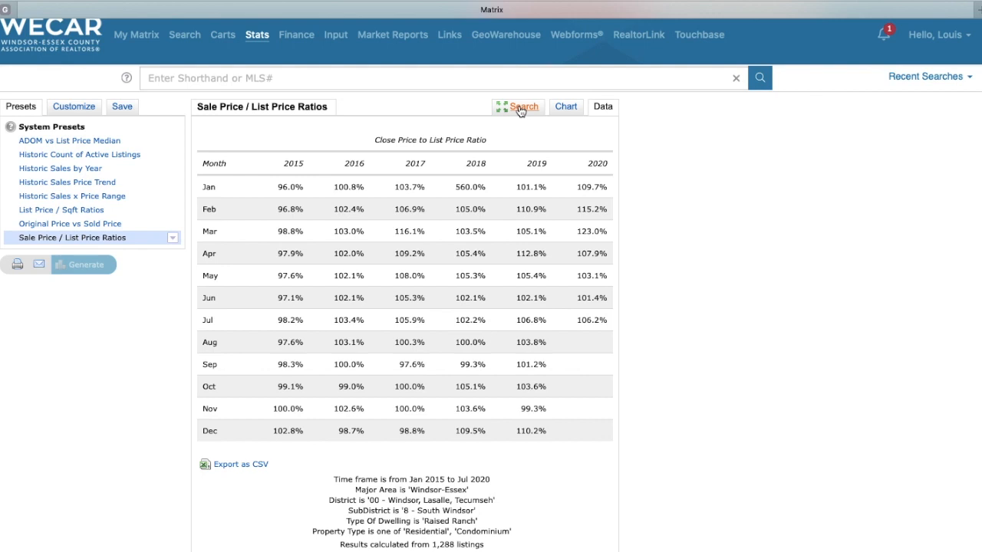
left_click(519, 108)
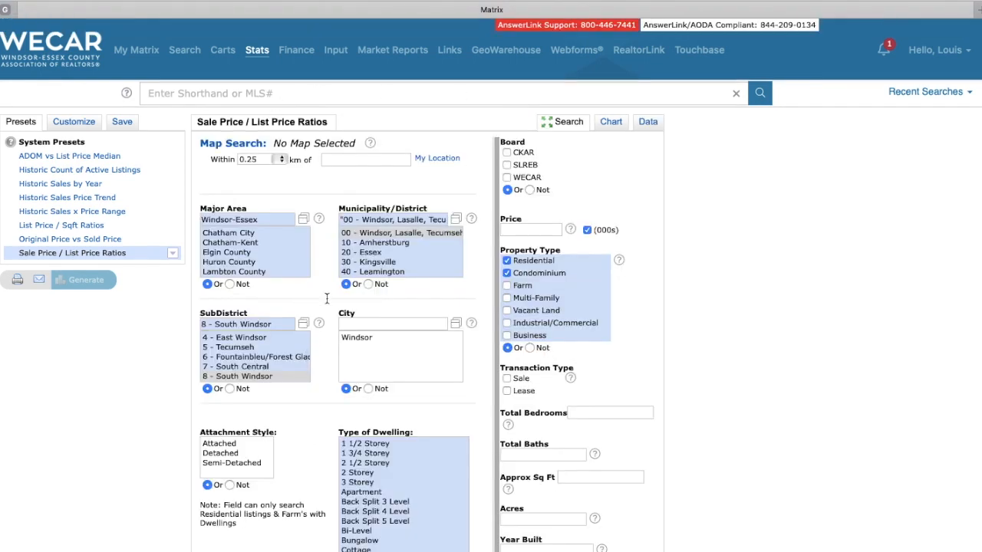